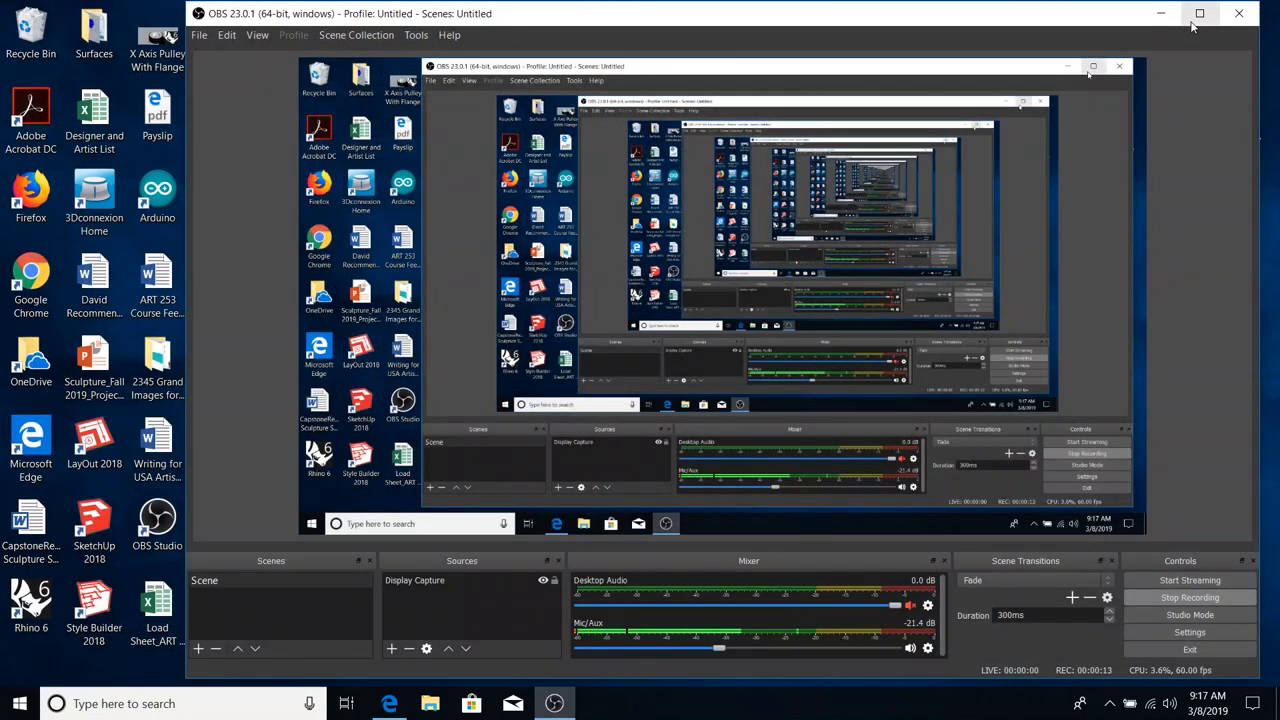
{"action": "mouse_move", "coordinate": [1160, 14]}
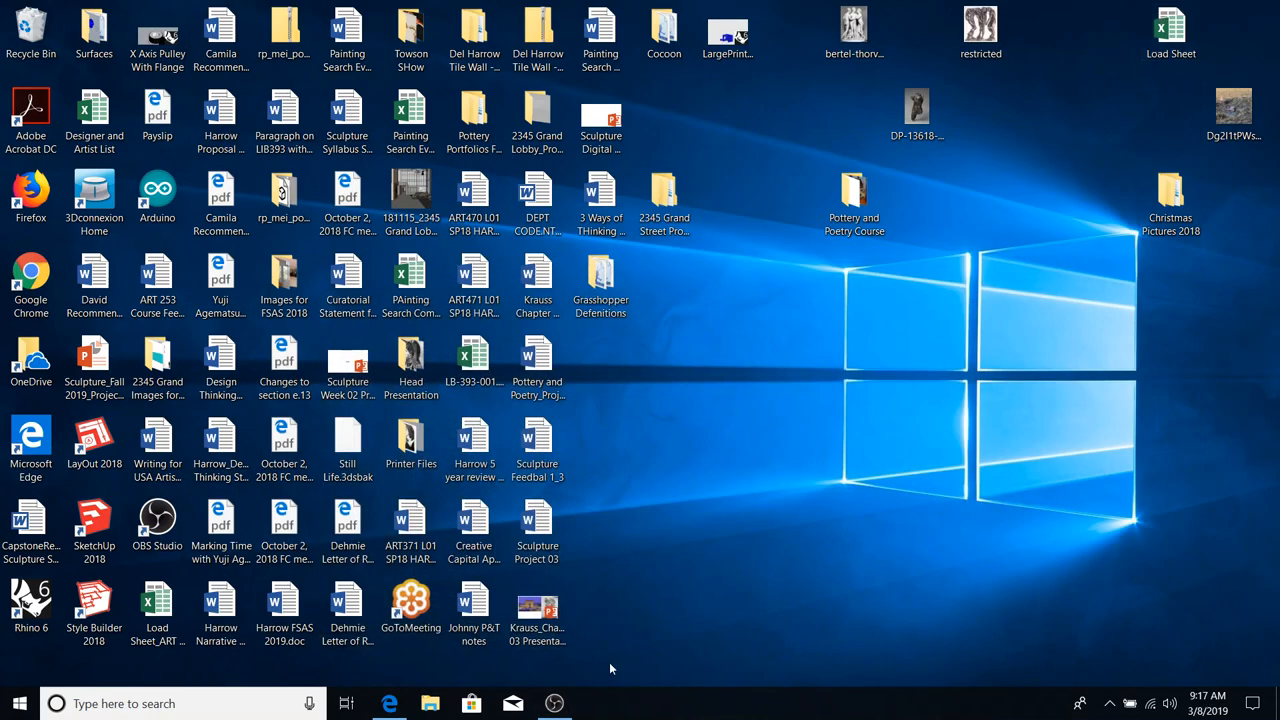
- Select the Rhino 6 shortcut on the Windows desktop
{"action": "left_click", "coordinate": [30, 600]}
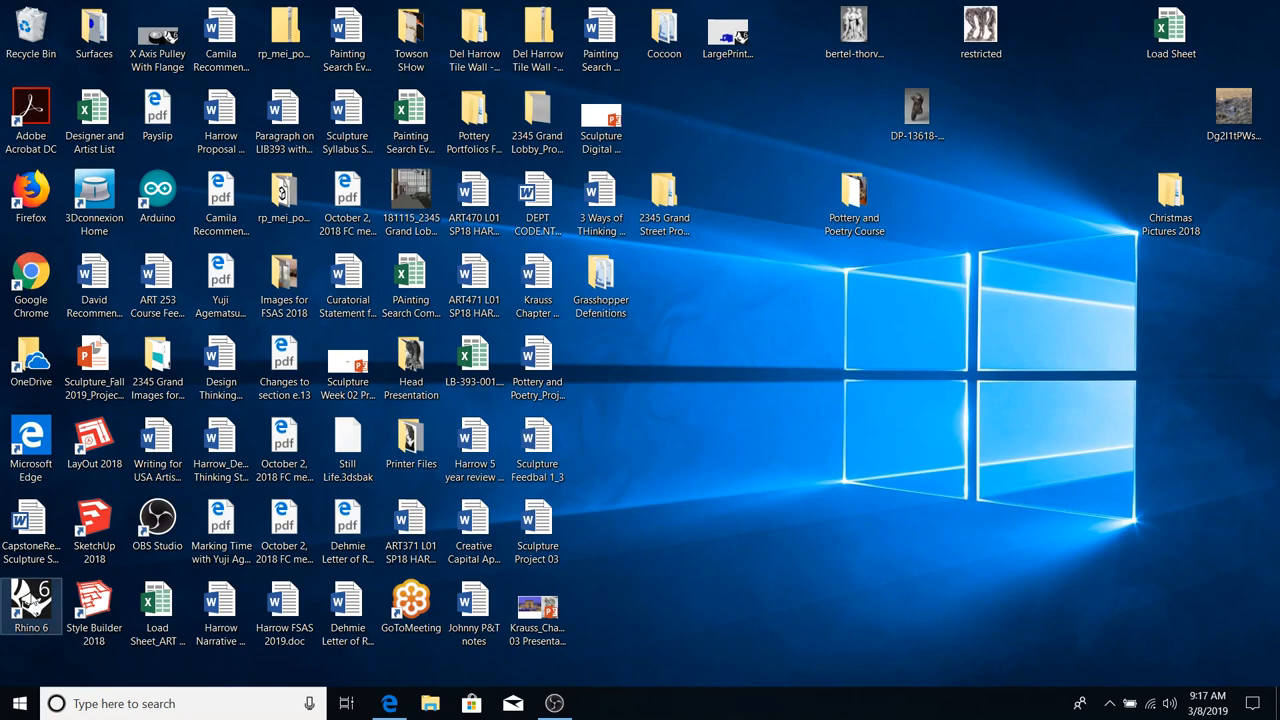
{"action": "mouse_move", "coordinate": [30, 600]}
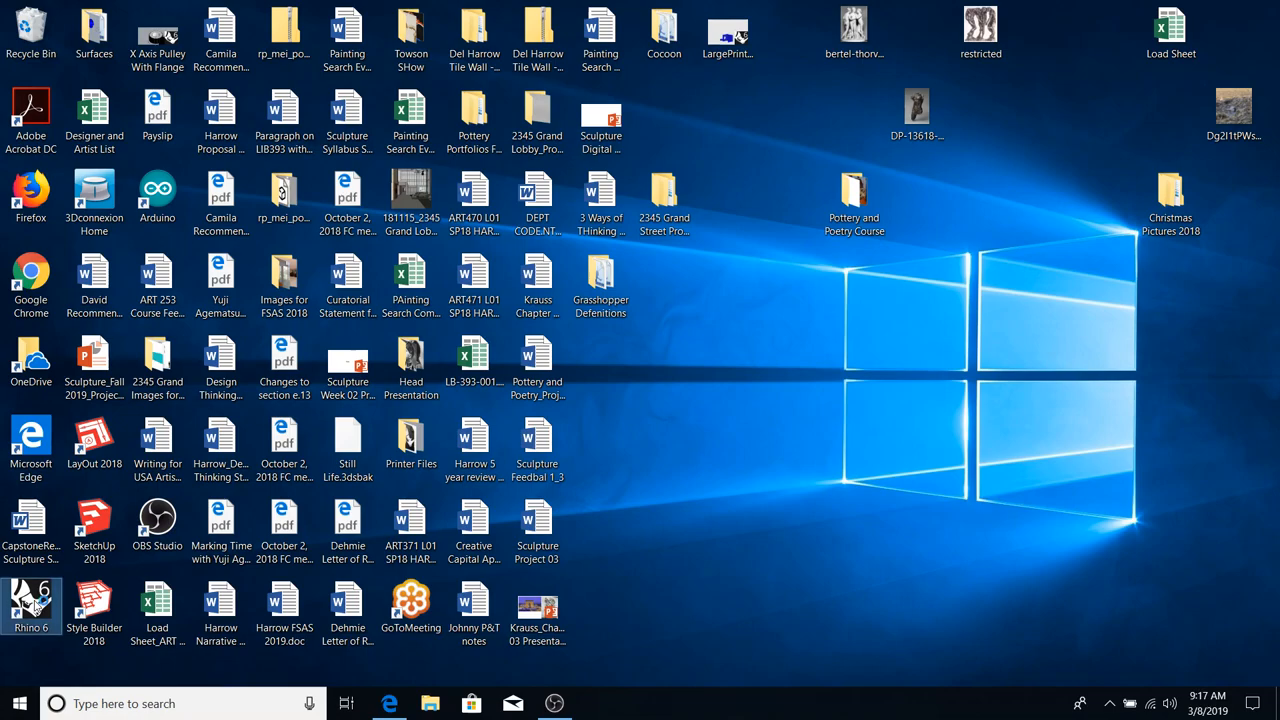
- Launch Rhino 6 and dismiss the RhinoCAM 2018 welcome prompt to reach an empty four-view model
{"action": "double_click", "coordinate": [32, 600]}
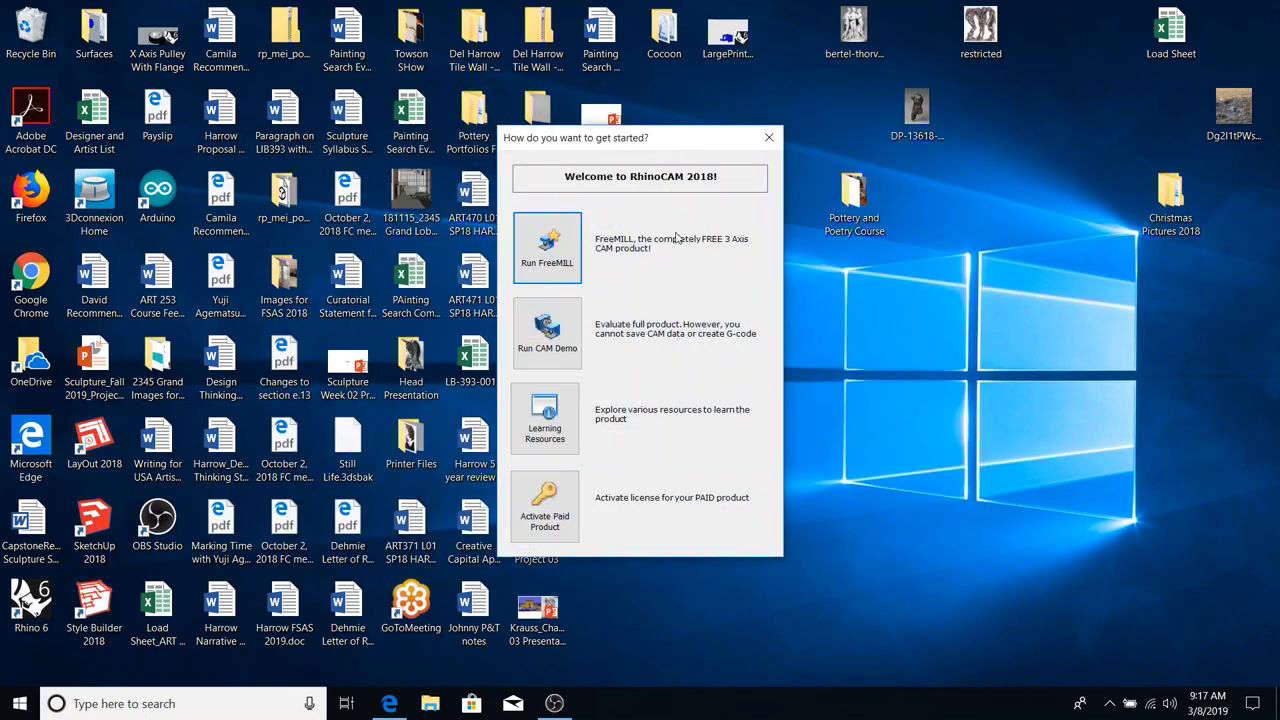
{"action": "mouse_move", "coordinate": [688, 308]}
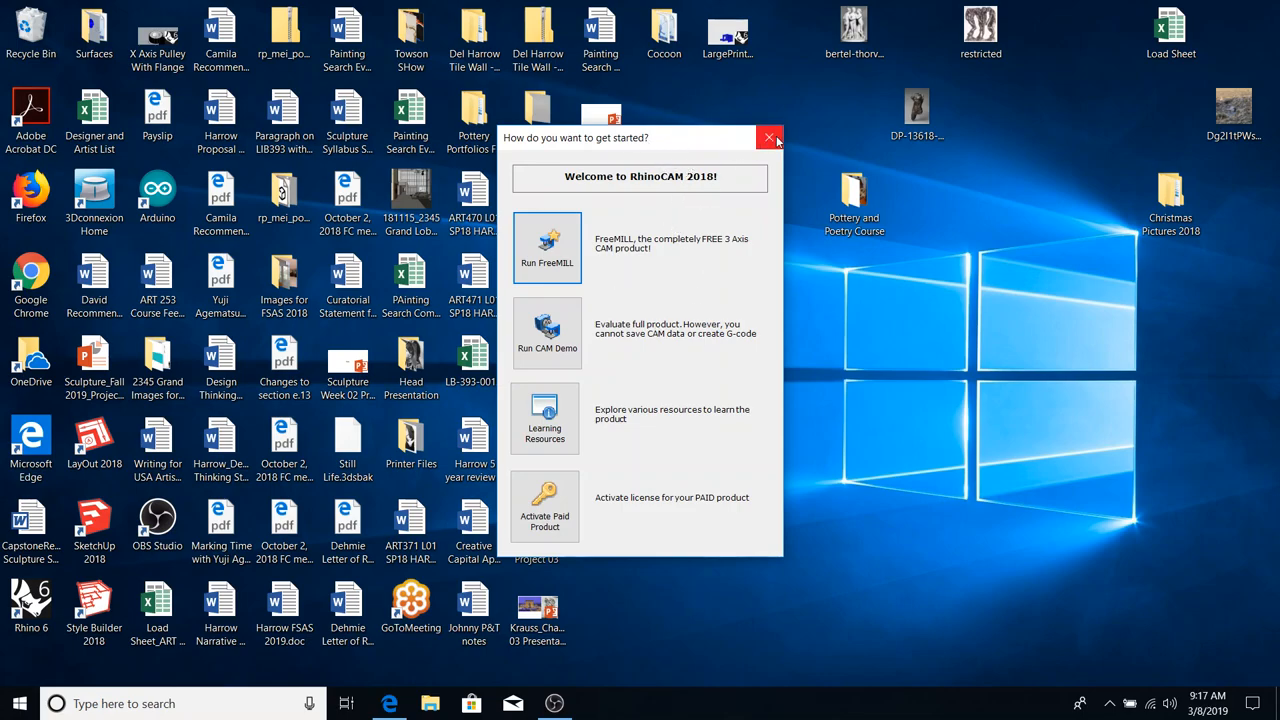
{"action": "mouse_move", "coordinate": [770, 138]}
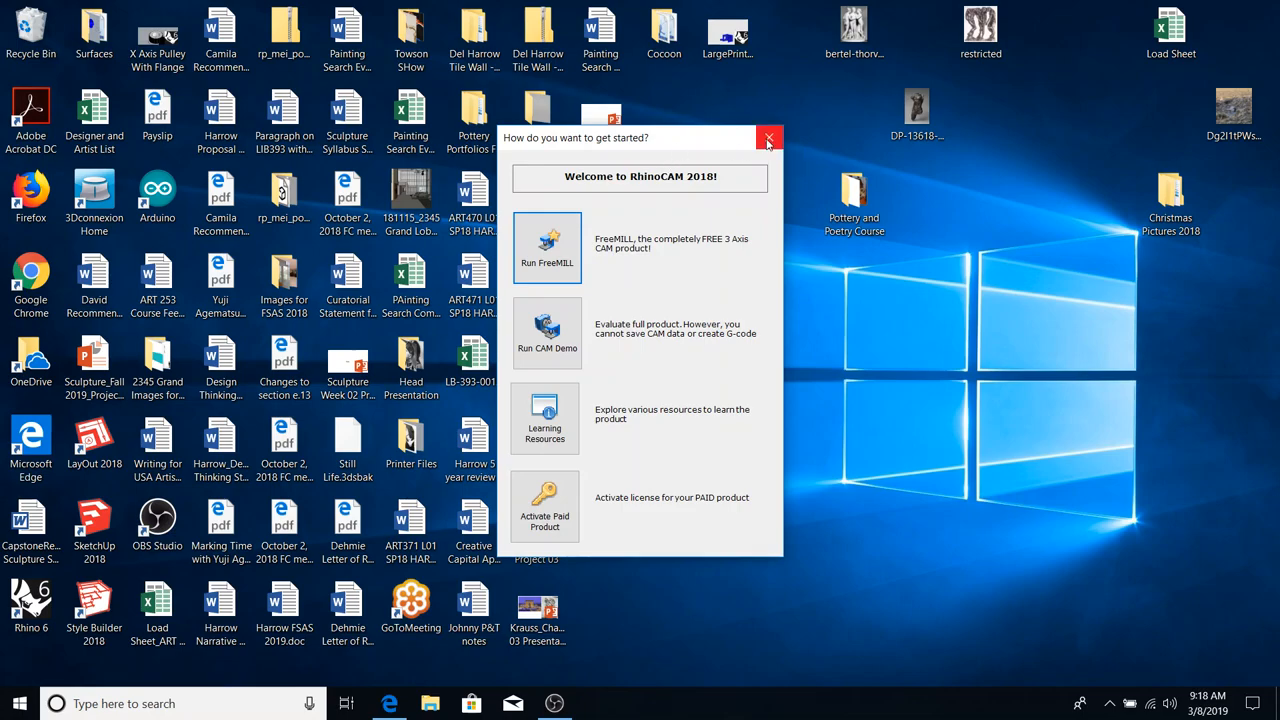
{"action": "left_click", "coordinate": [768, 136]}
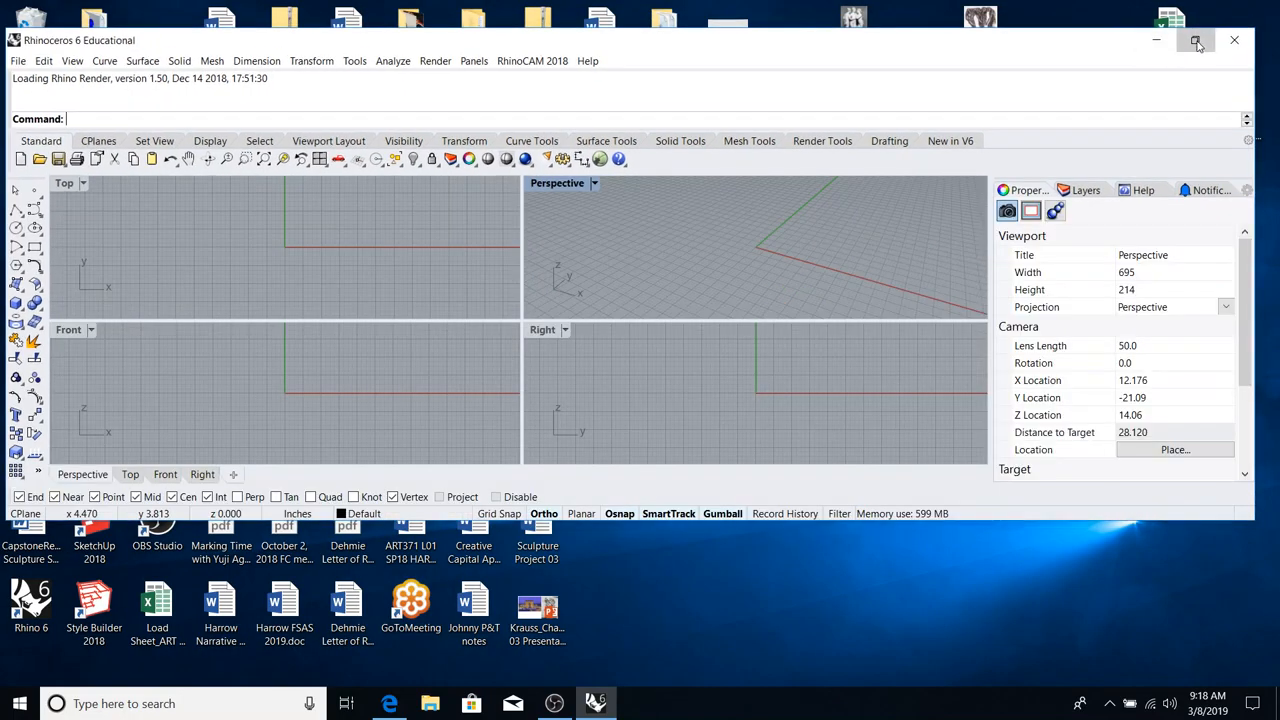
- Maximize the Rhino window and leave the File menu open
{"action": "left_click", "coordinate": [1196, 40]}
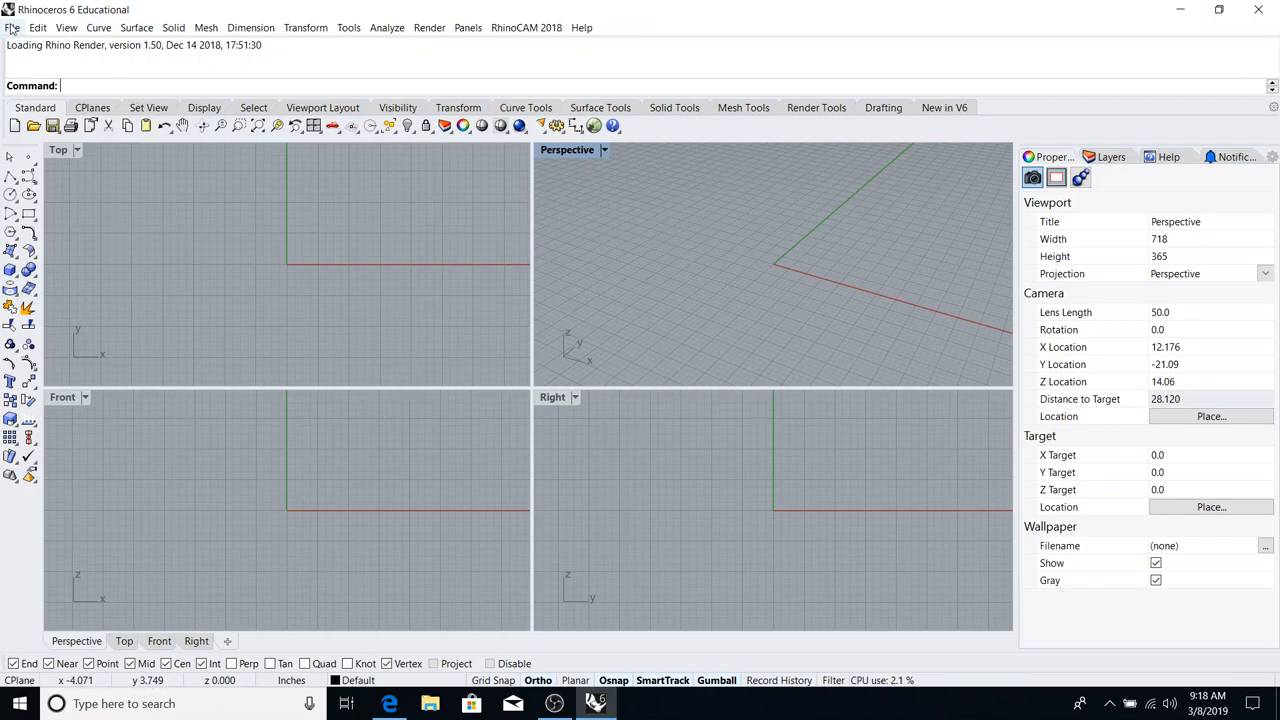
{"action": "left_click", "coordinate": [14, 28]}
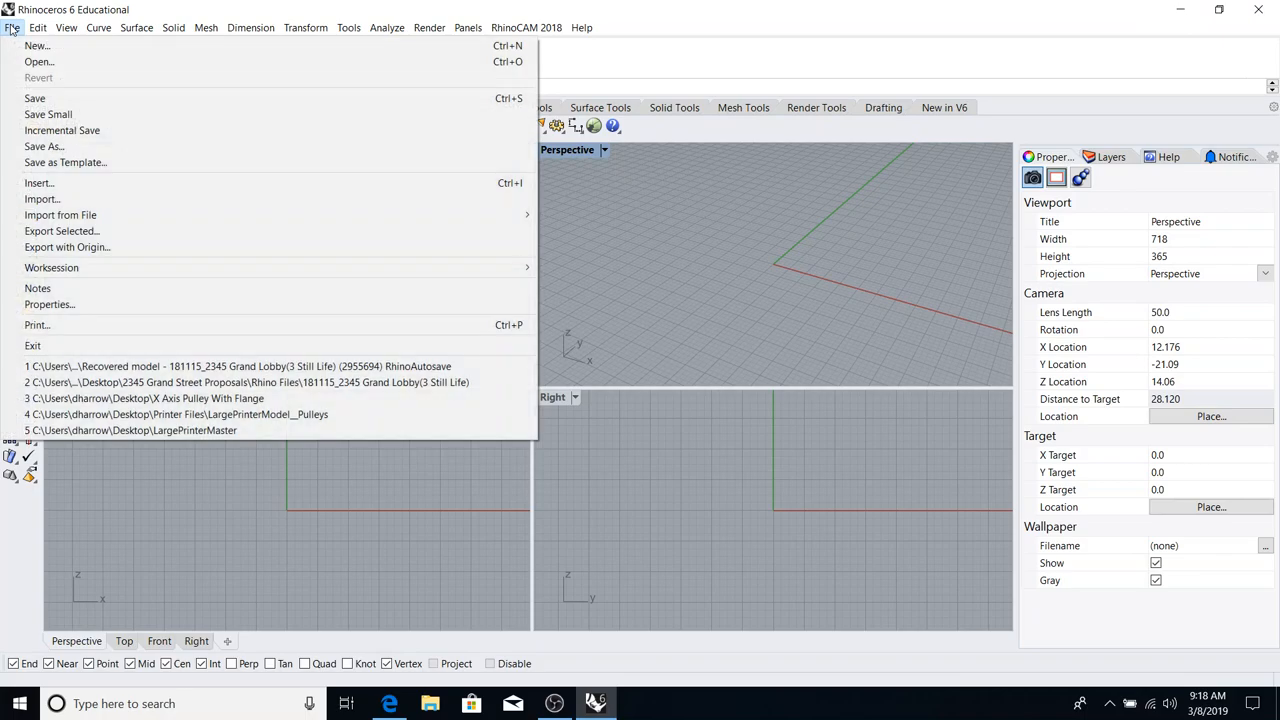
{"action": "left_click", "coordinate": [12, 28]}
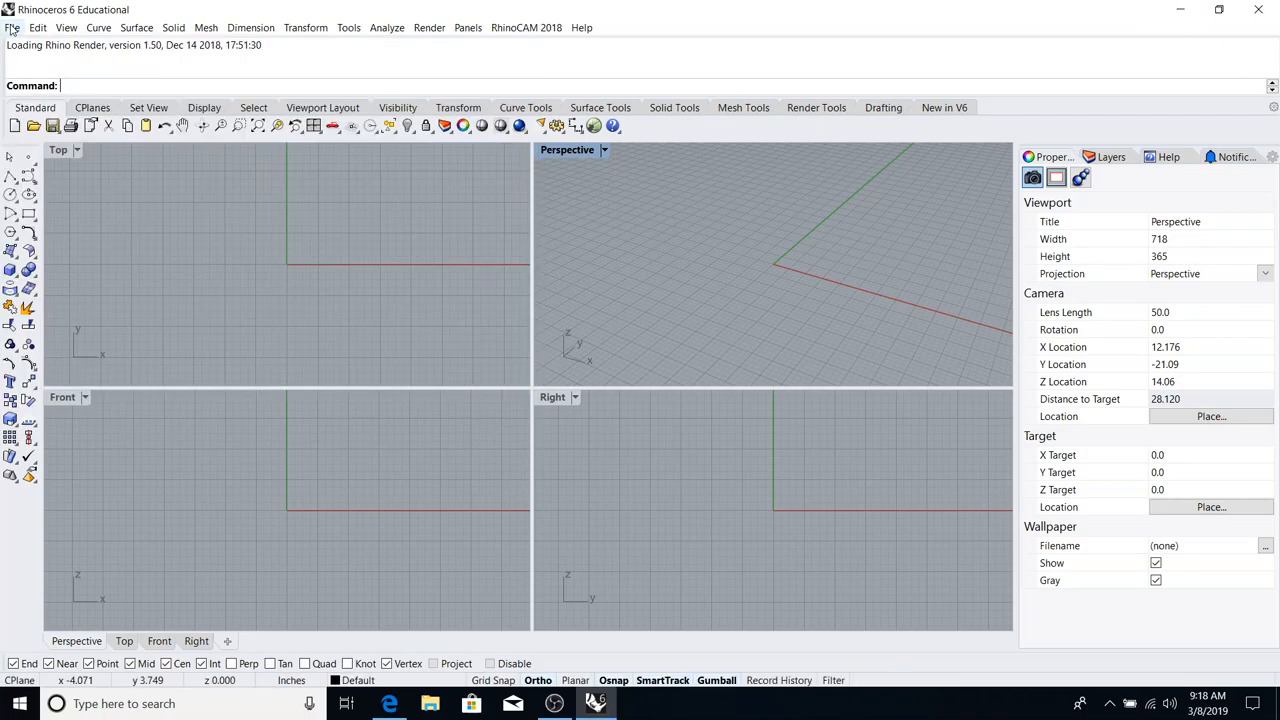
{"action": "mouse_move", "coordinate": [380, 490]}
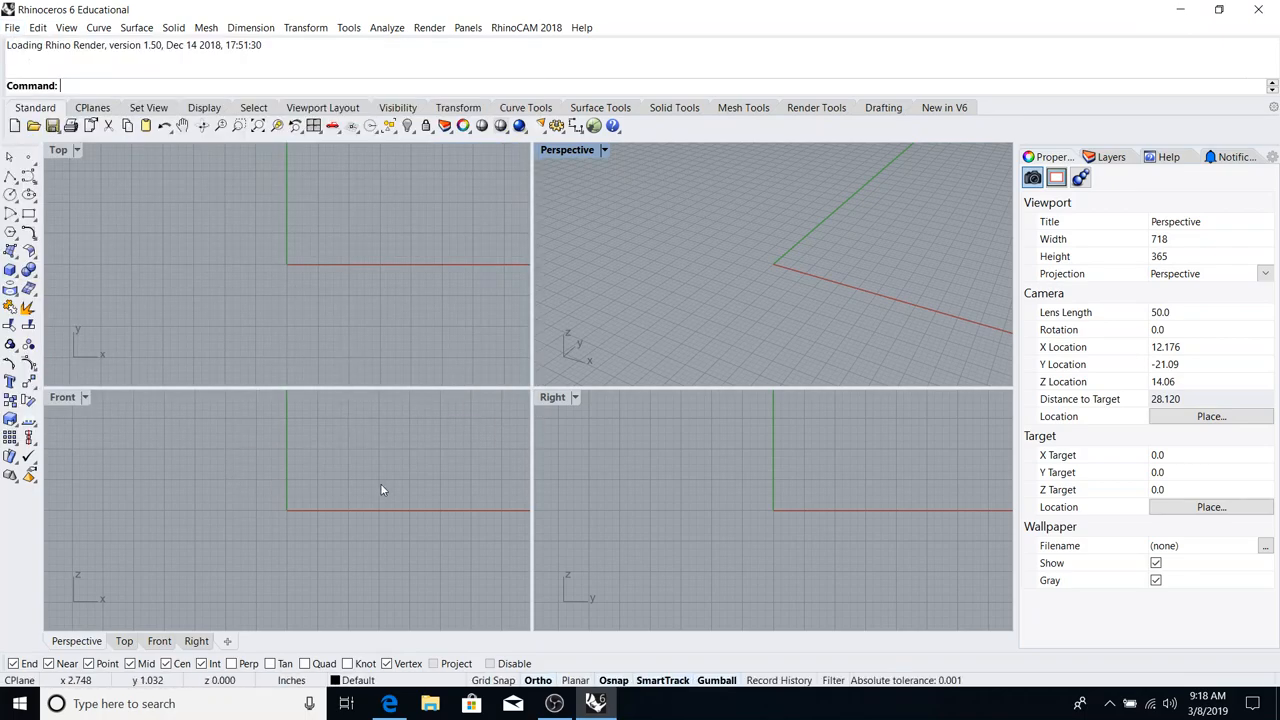
{"action": "mouse_move", "coordinate": [444, 352]}
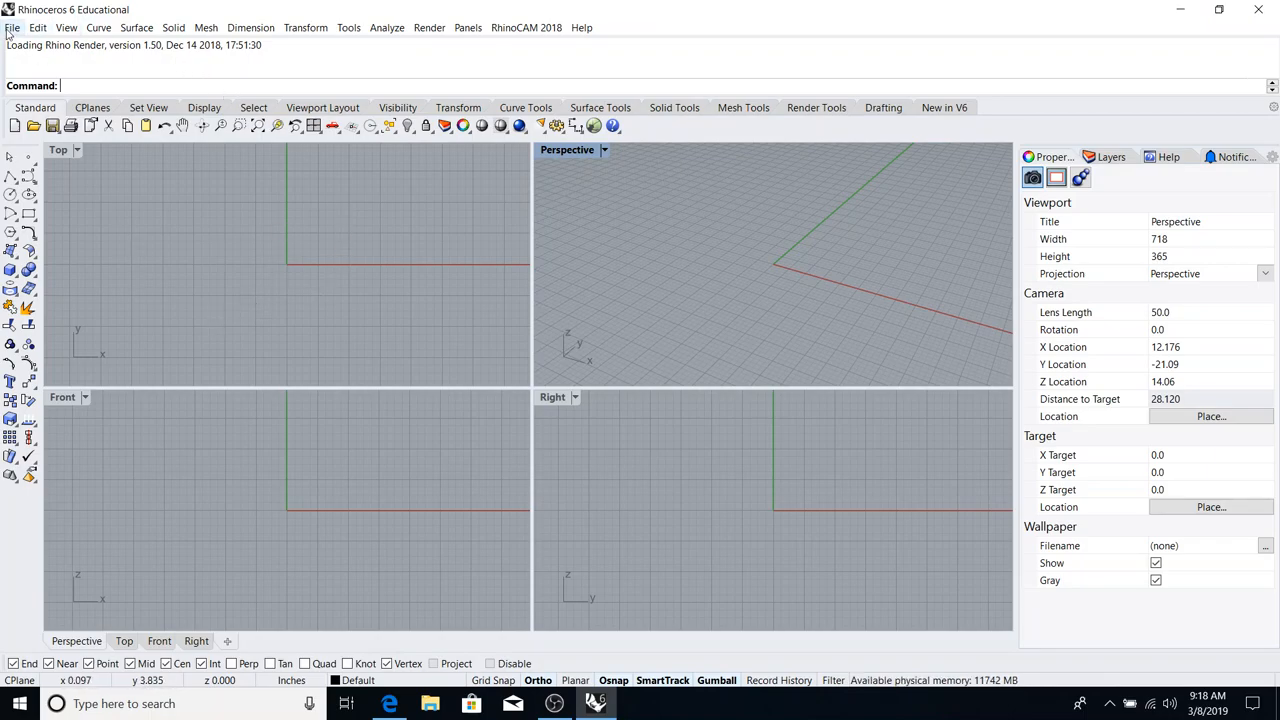
{"action": "left_click", "coordinate": [12, 28]}
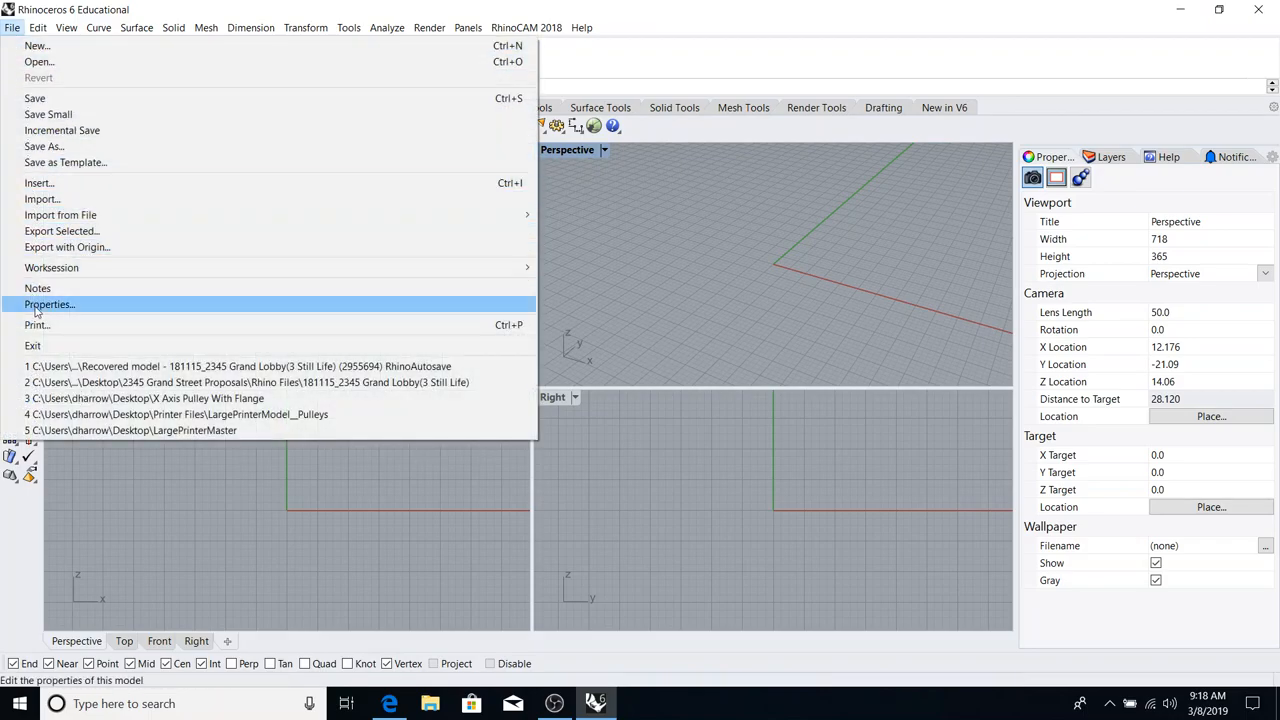
{"action": "mouse_move", "coordinate": [36, 324]}
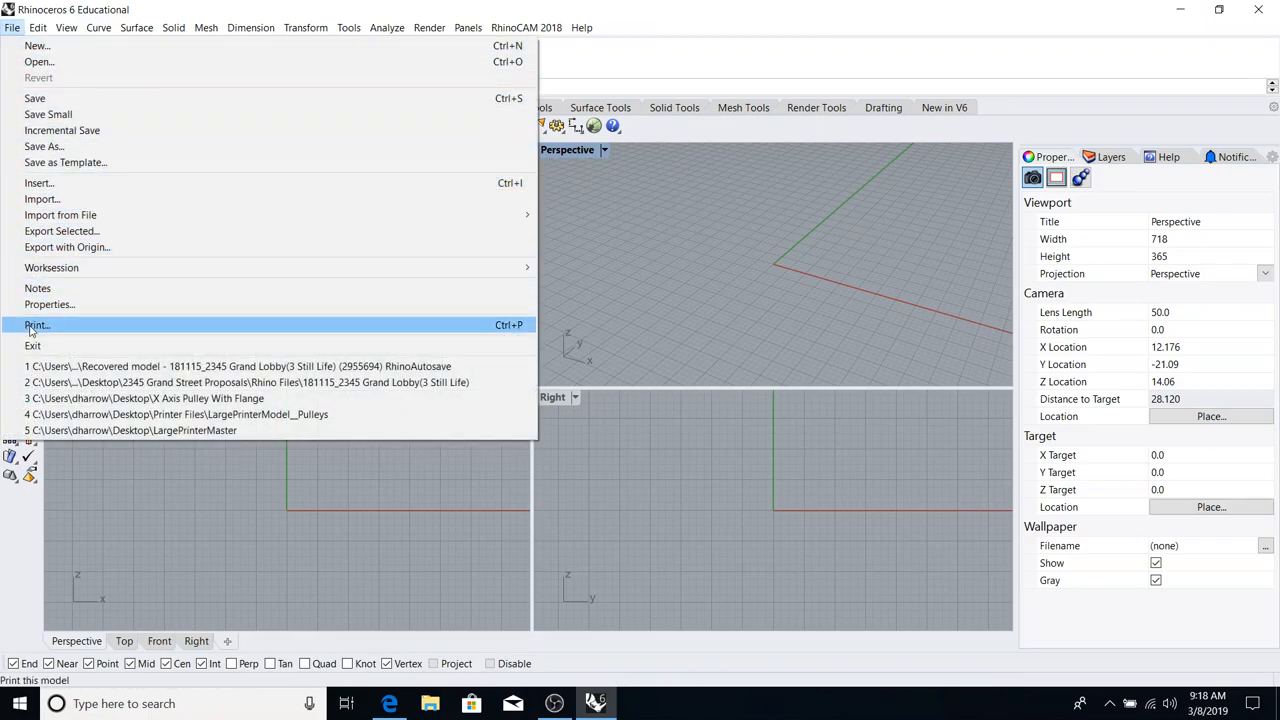
{"action": "mouse_move", "coordinate": [64, 162]}
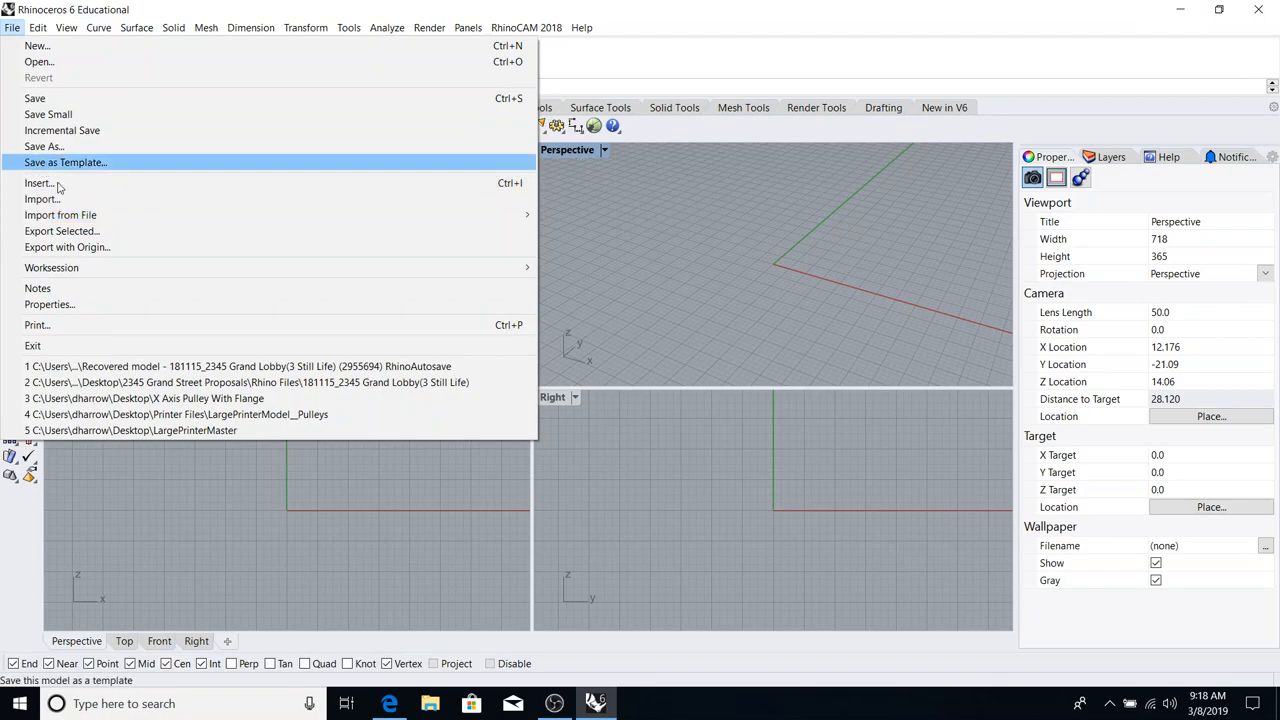
{"action": "mouse_move", "coordinate": [48, 304]}
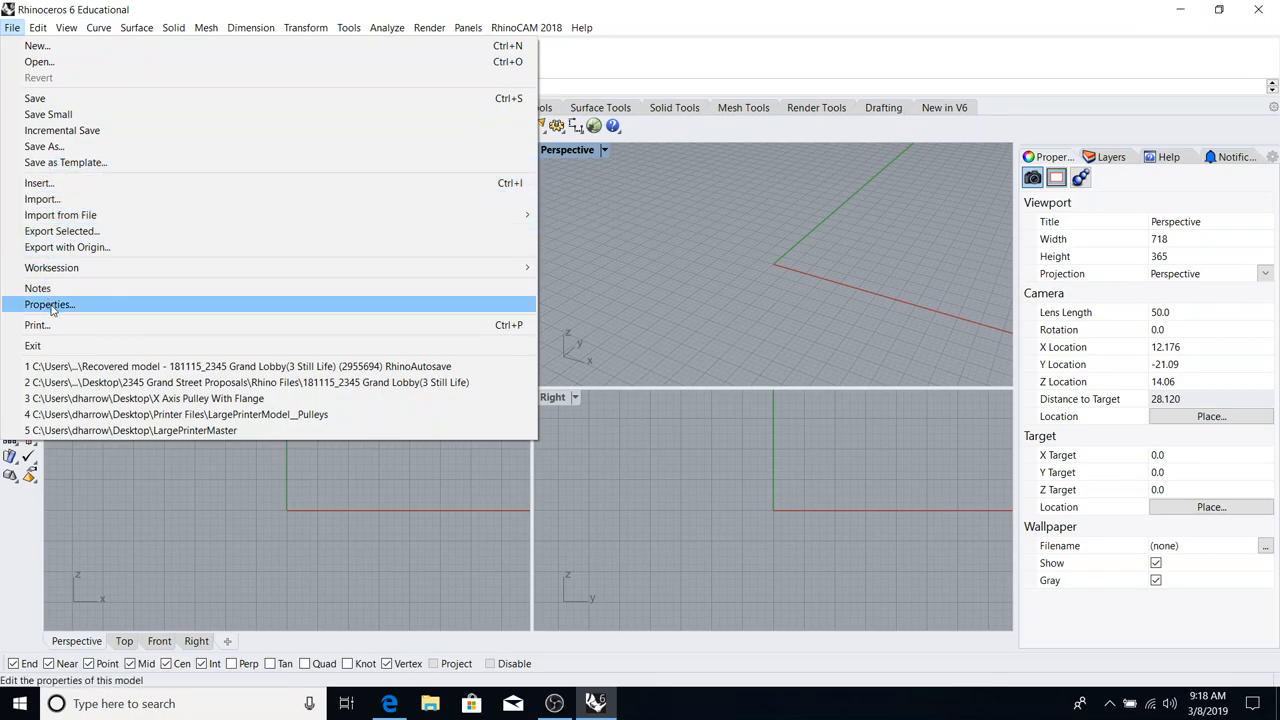
- In Document Properties > Units, keep the model units on Inches and confirm with OK
{"action": "left_click", "coordinate": [48, 304]}
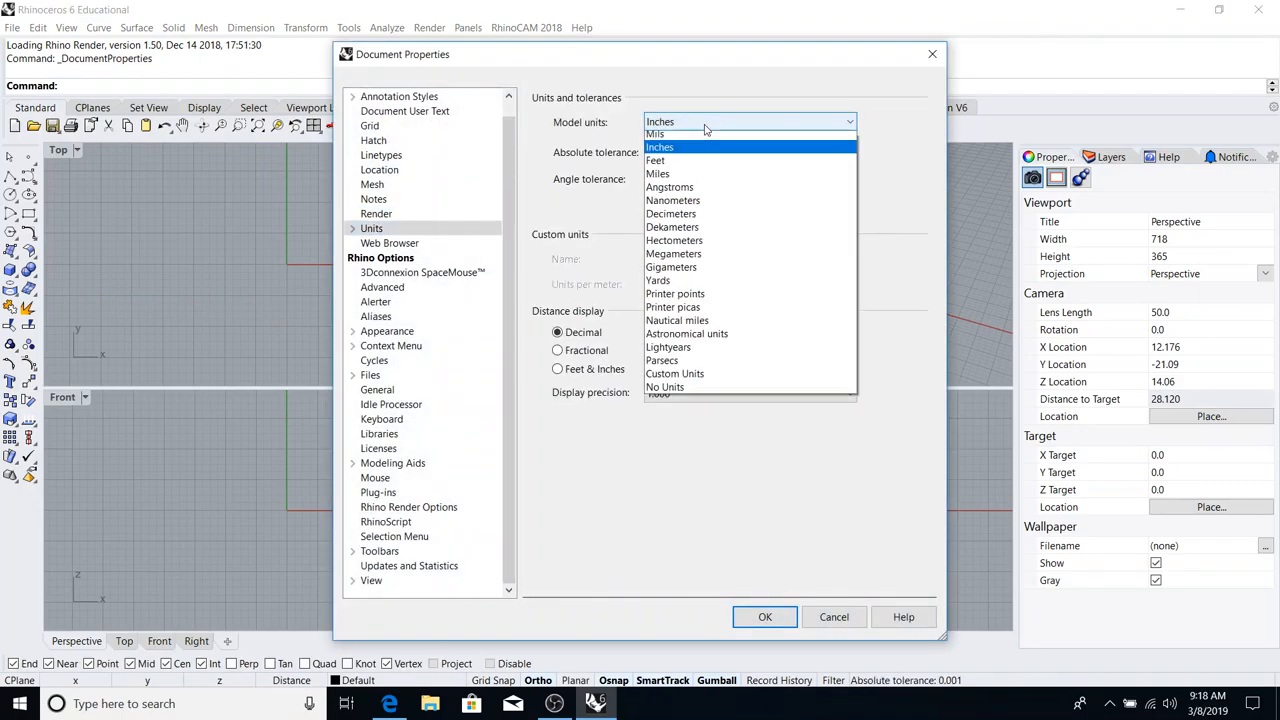
{"action": "left_click", "coordinate": [660, 146]}
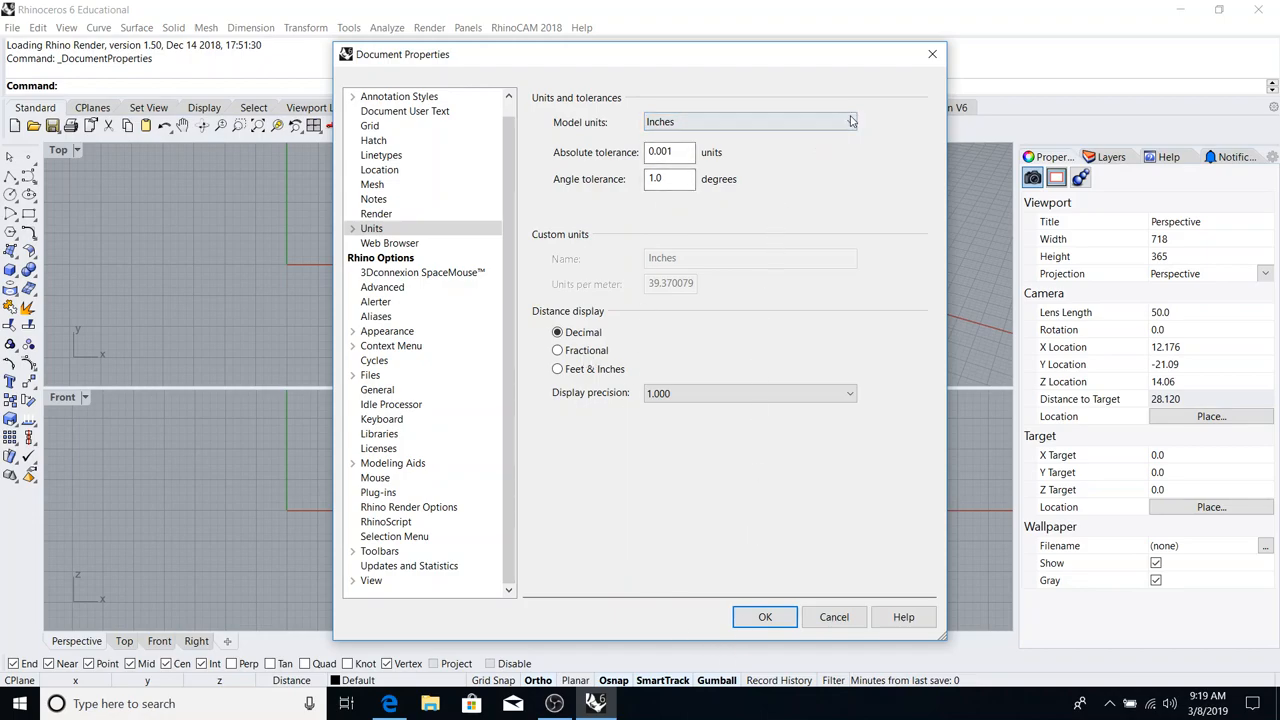
{"action": "left_click", "coordinate": [848, 122]}
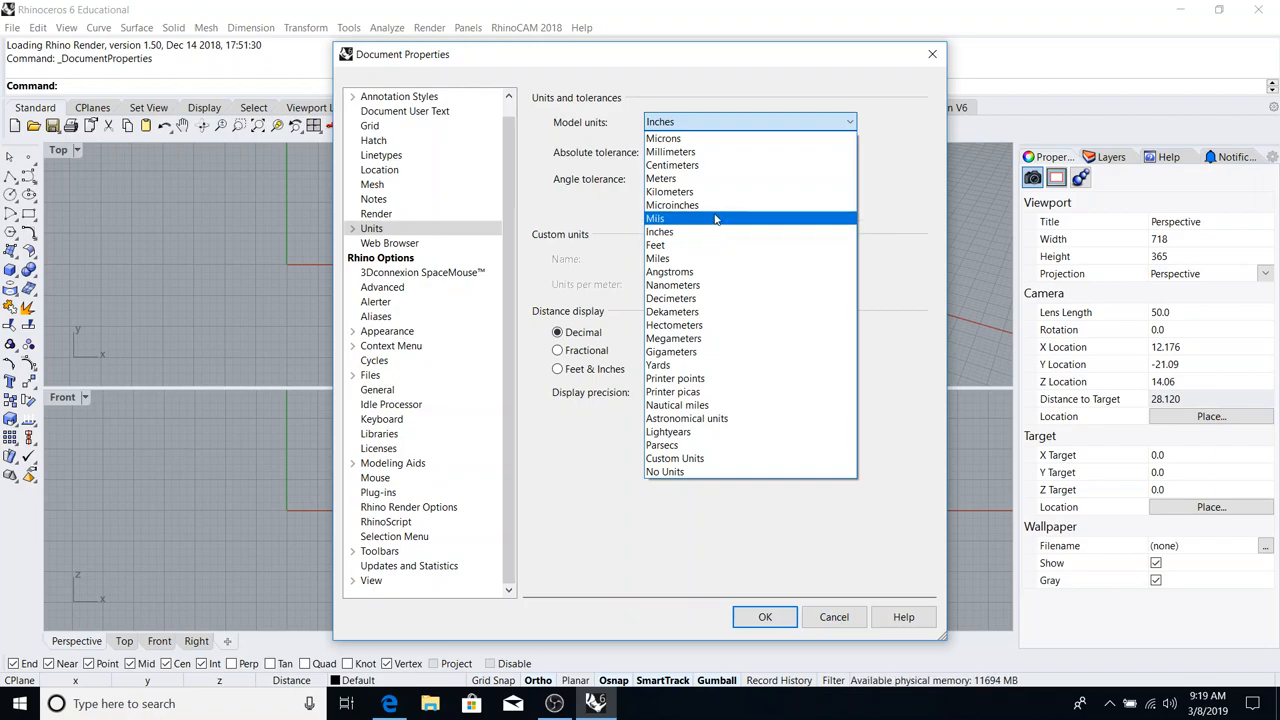
{"action": "mouse_move", "coordinate": [660, 232]}
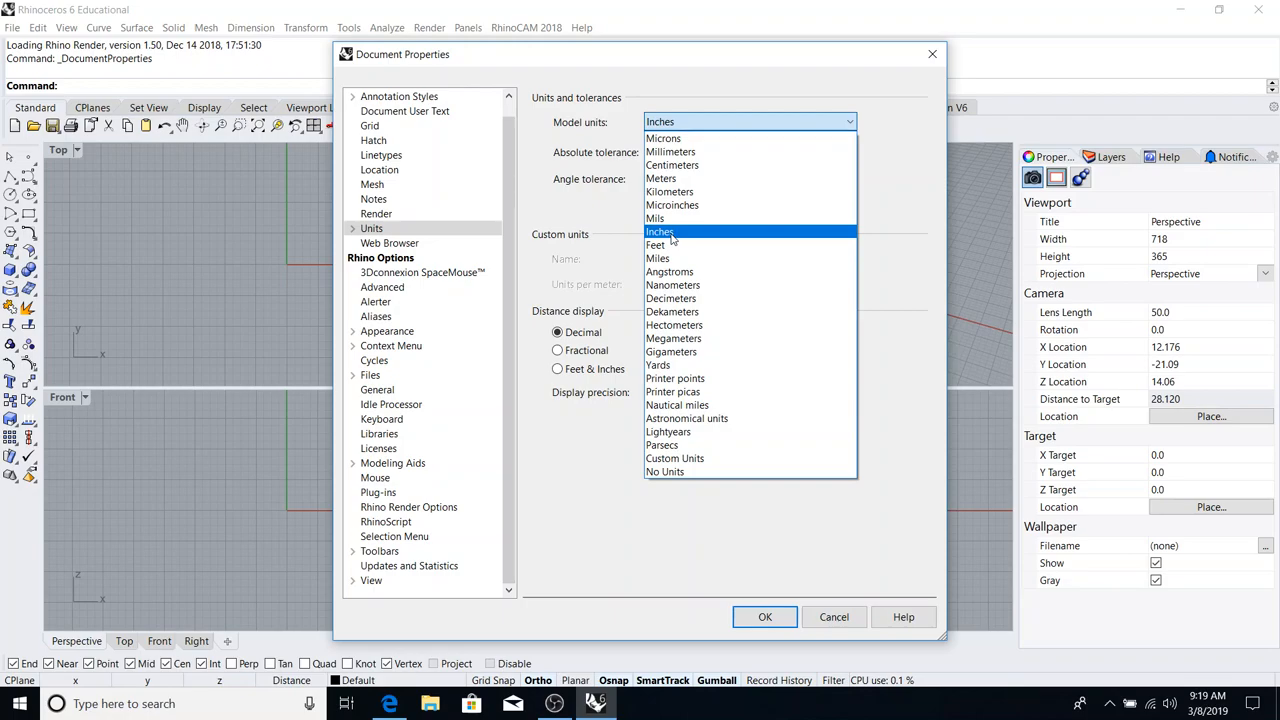
{"action": "mouse_move", "coordinate": [656, 218]}
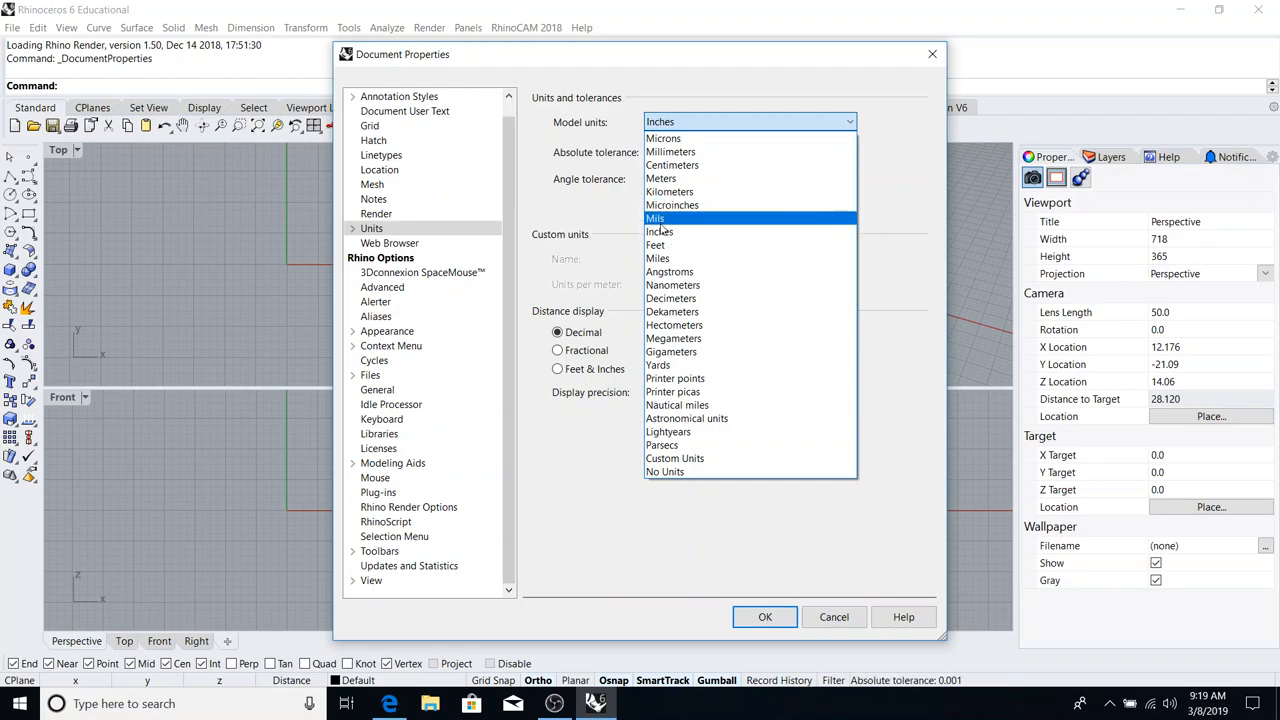
{"action": "mouse_move", "coordinate": [660, 232]}
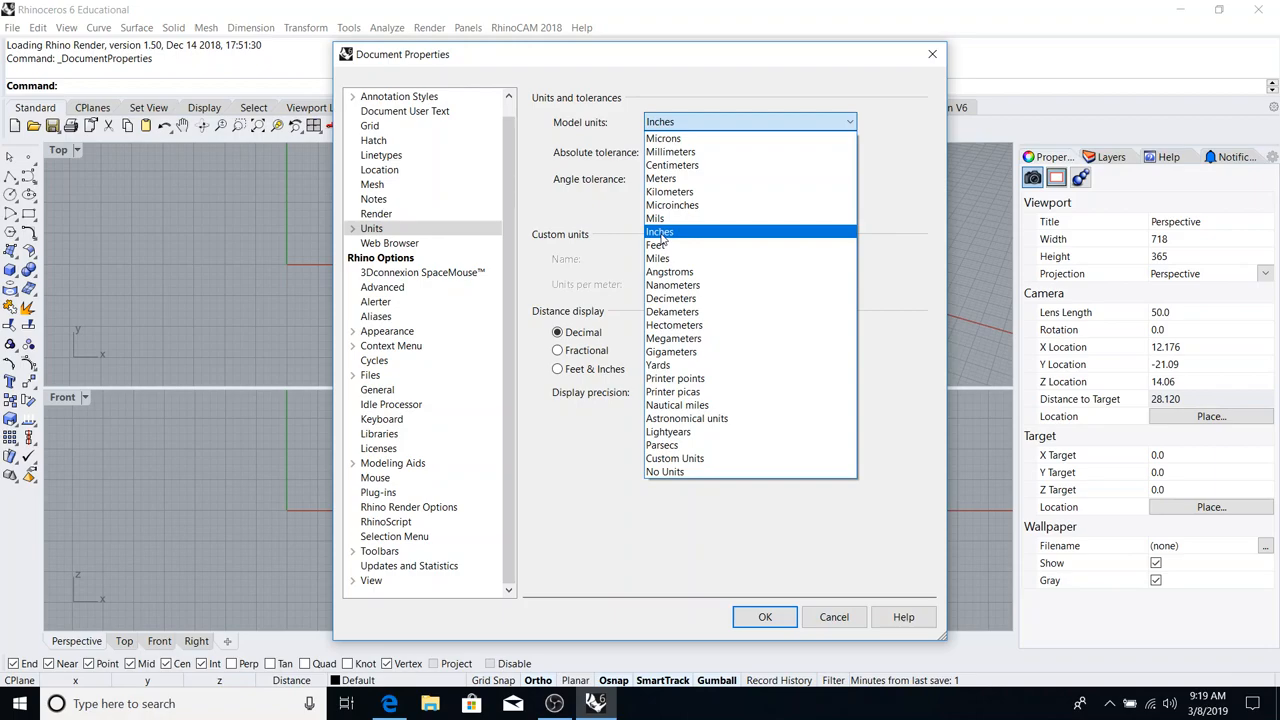
{"action": "mouse_move", "coordinate": [674, 378]}
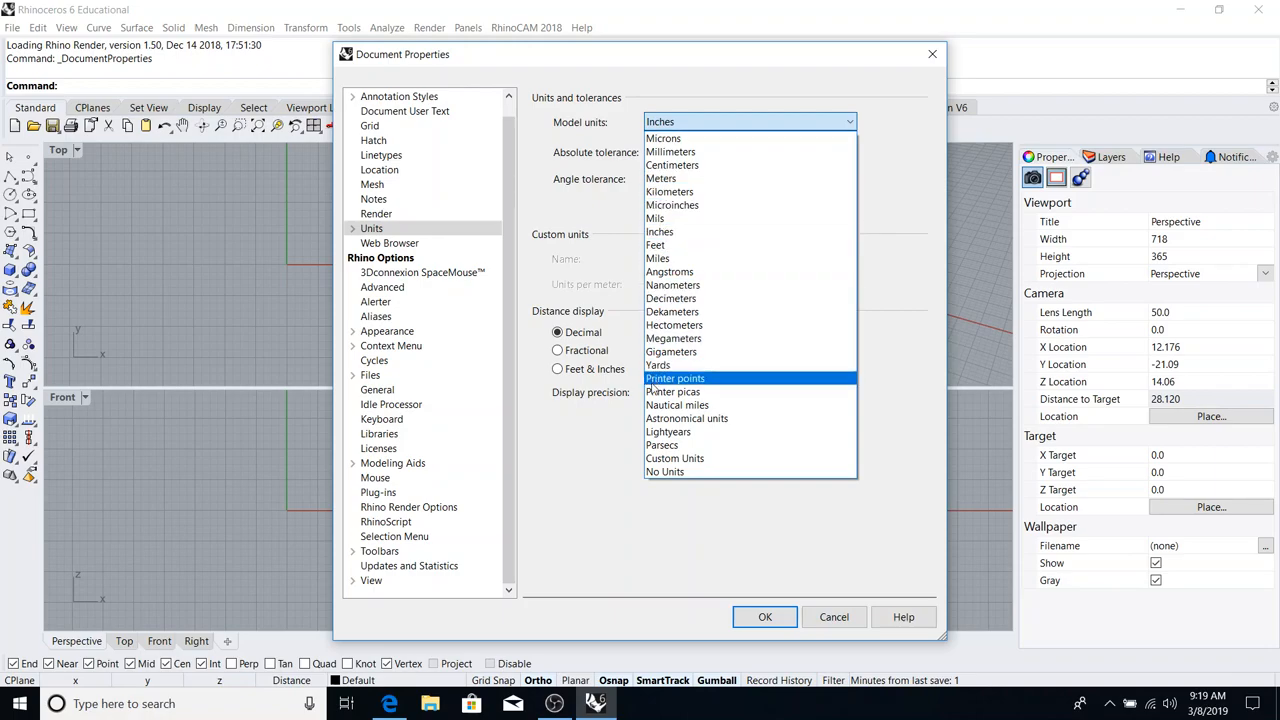
{"action": "mouse_move", "coordinate": [660, 232]}
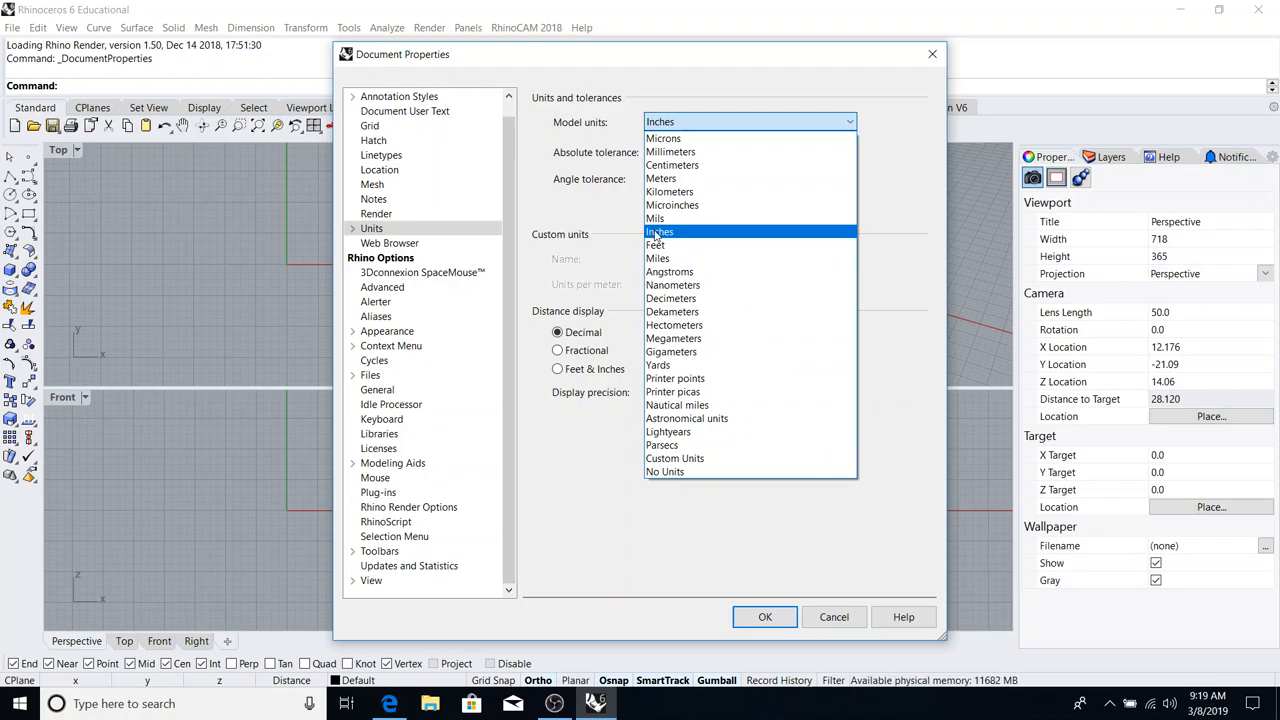
{"action": "left_click", "coordinate": [658, 232]}
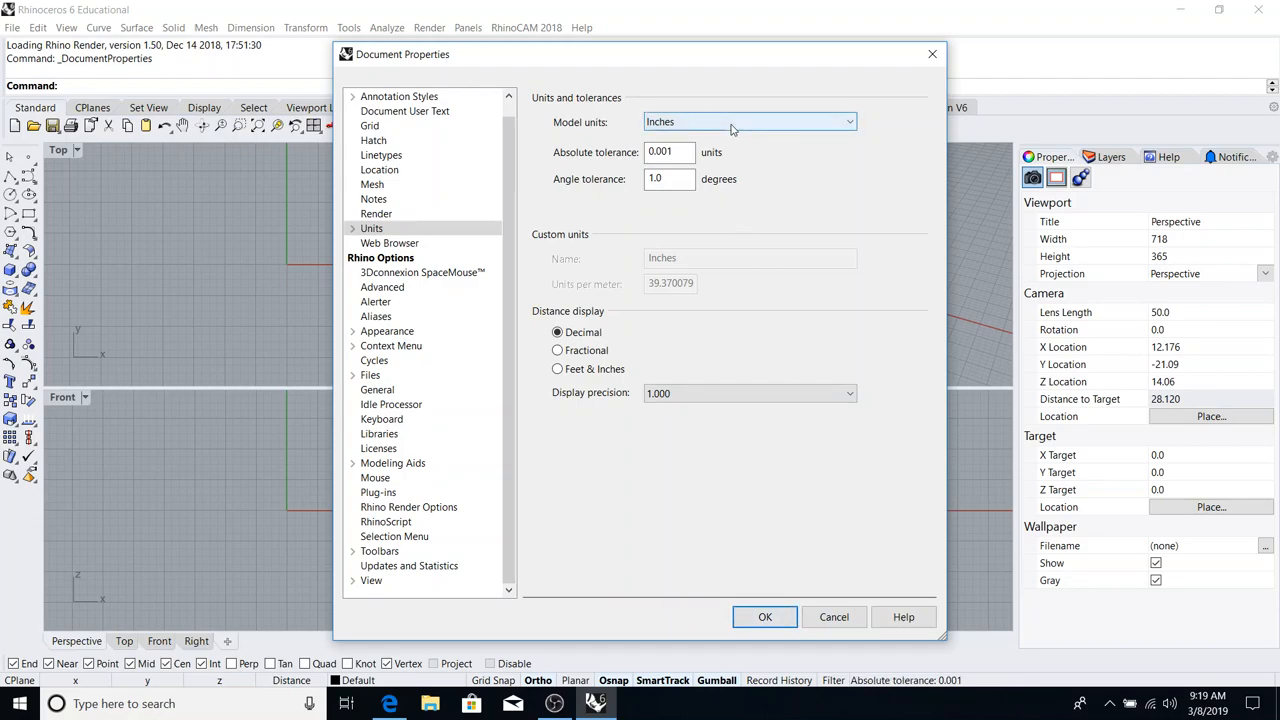
{"action": "left_click", "coordinate": [764, 616]}
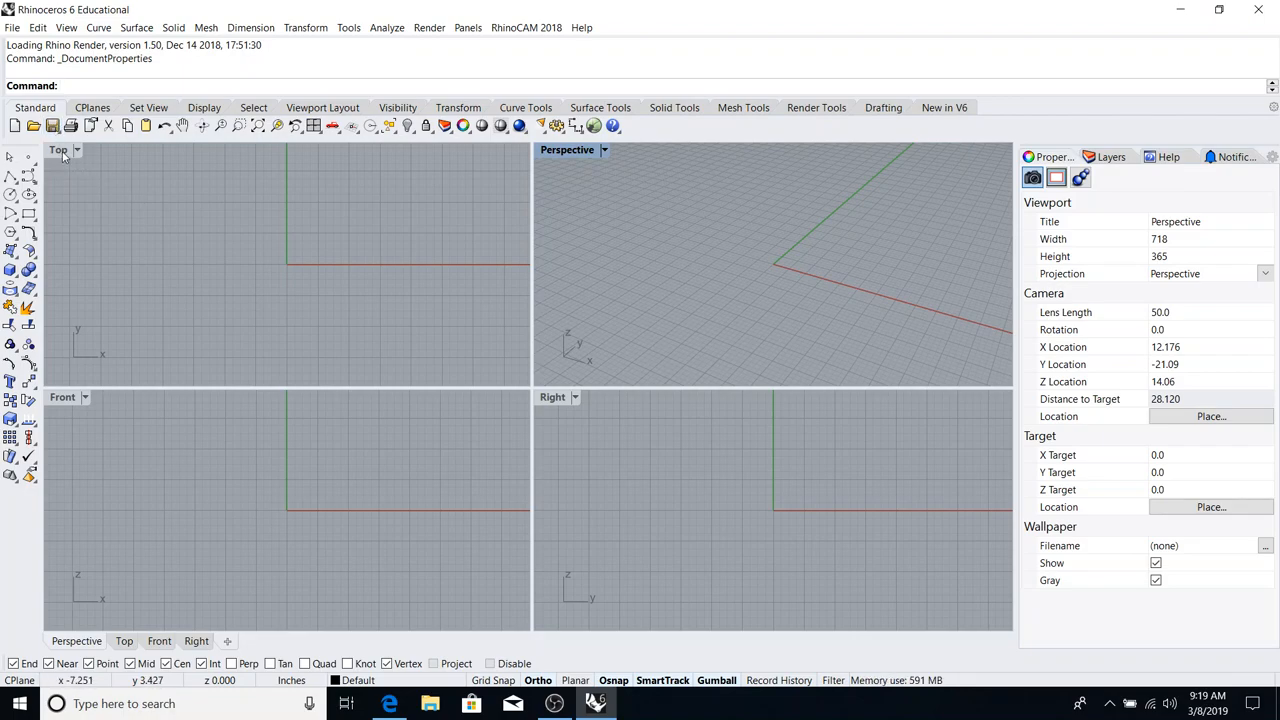
{"action": "mouse_move", "coordinate": [564, 524]}
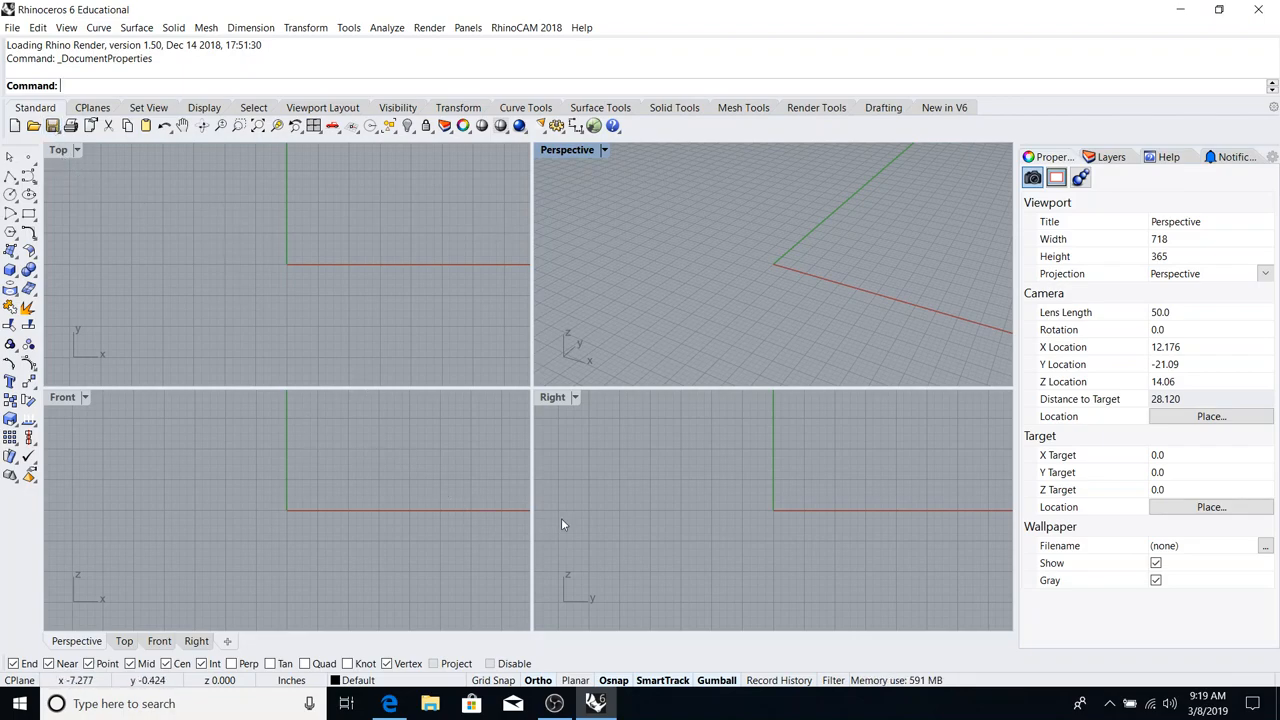
{"action": "mouse_move", "coordinate": [360, 224]}
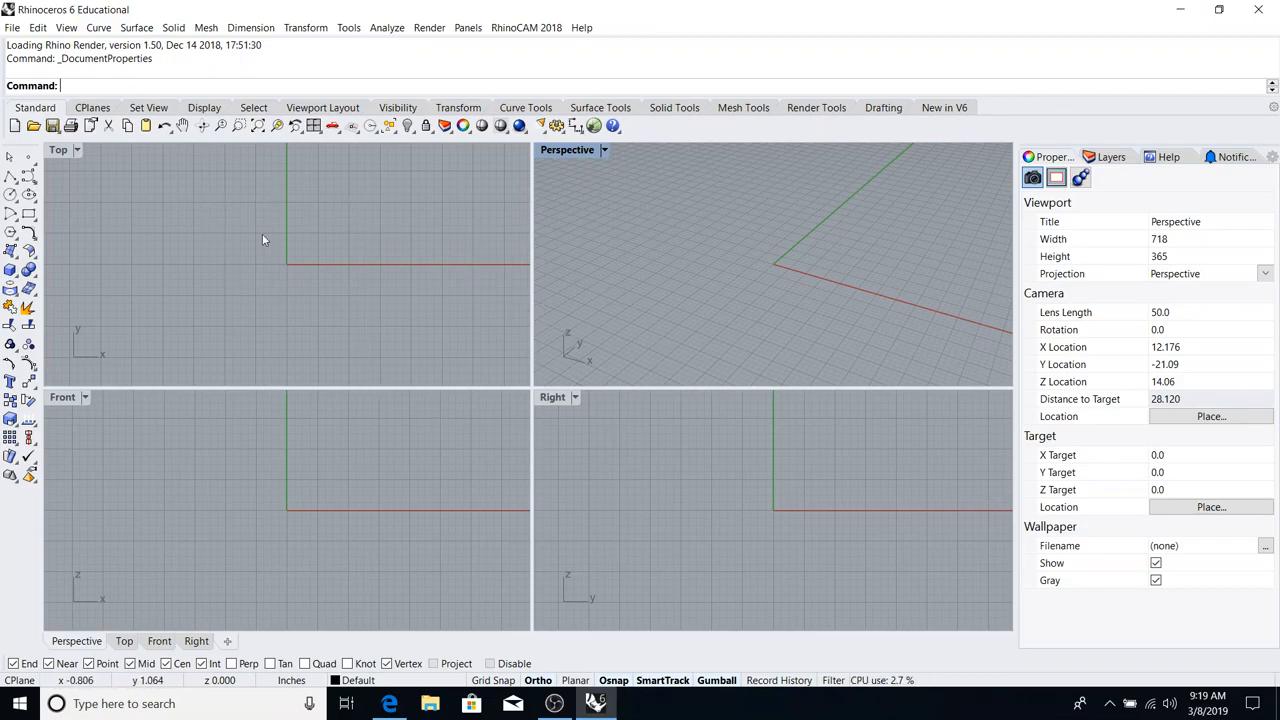
{"action": "mouse_move", "coordinate": [496, 230]}
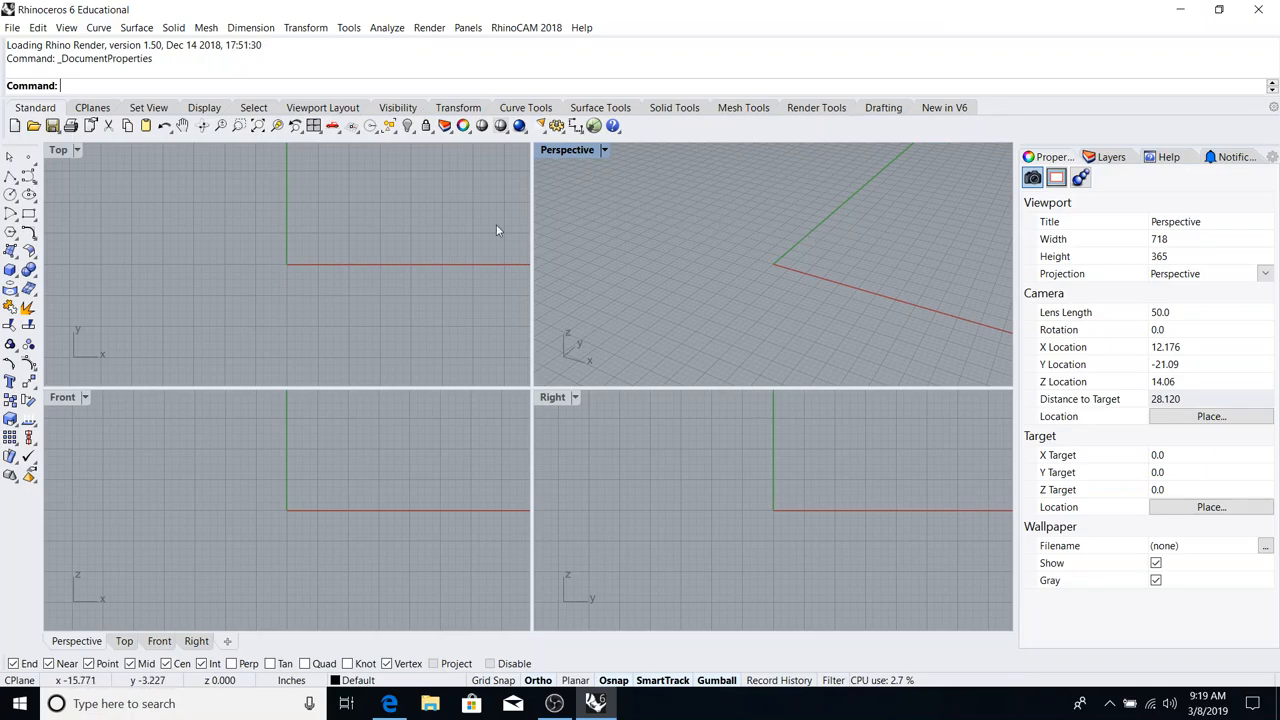
{"action": "mouse_move", "coordinate": [388, 450]}
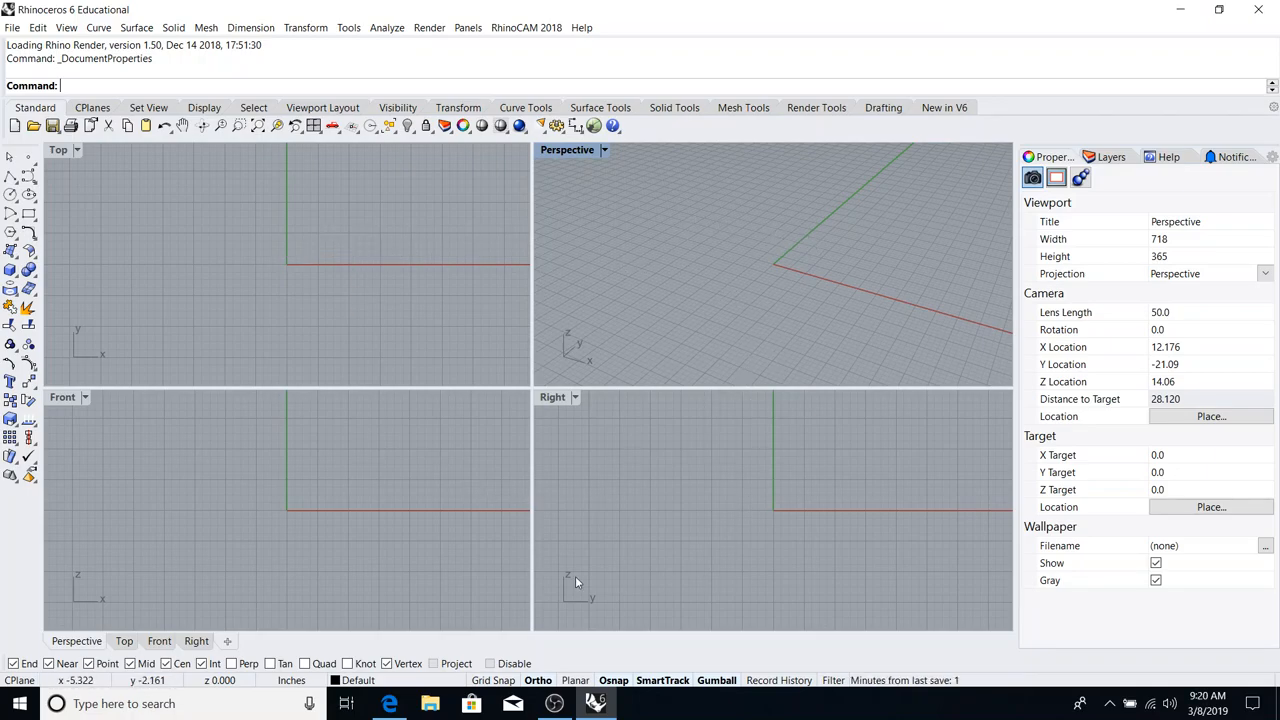
{"action": "mouse_move", "coordinate": [272, 270]}
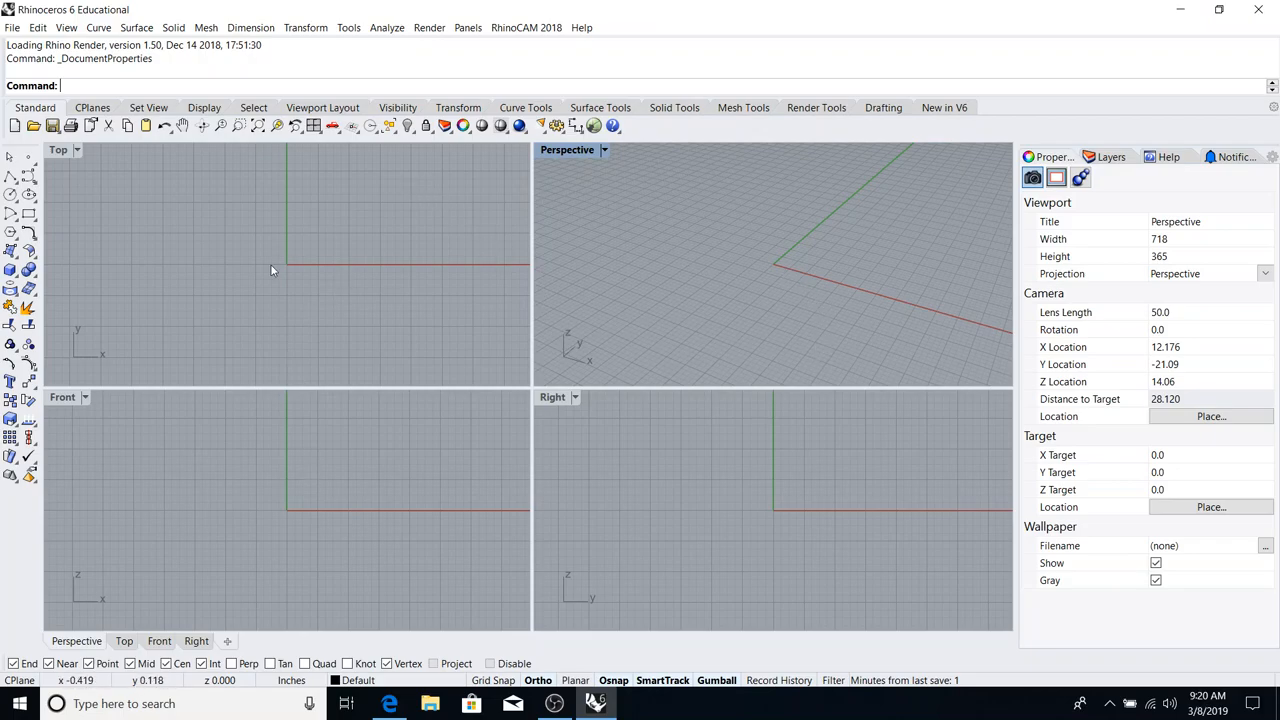
{"action": "mouse_move", "coordinate": [816, 504]}
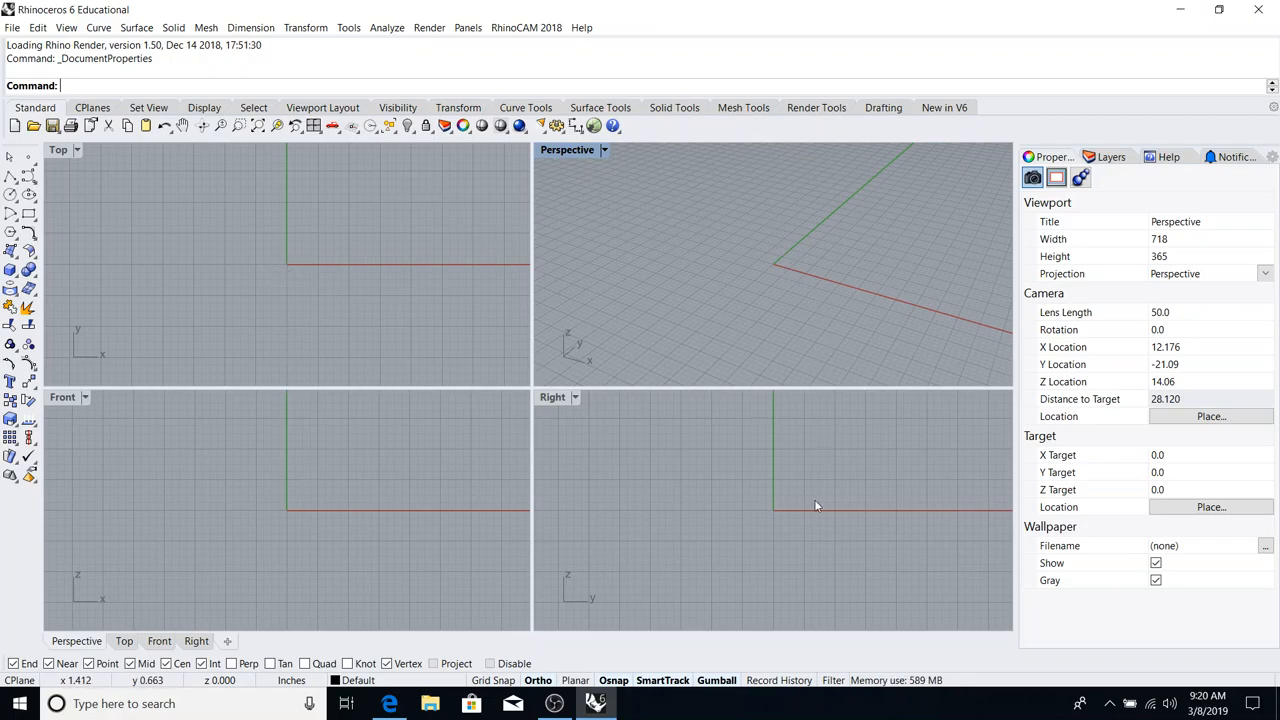
{"action": "mouse_move", "coordinate": [772, 378]}
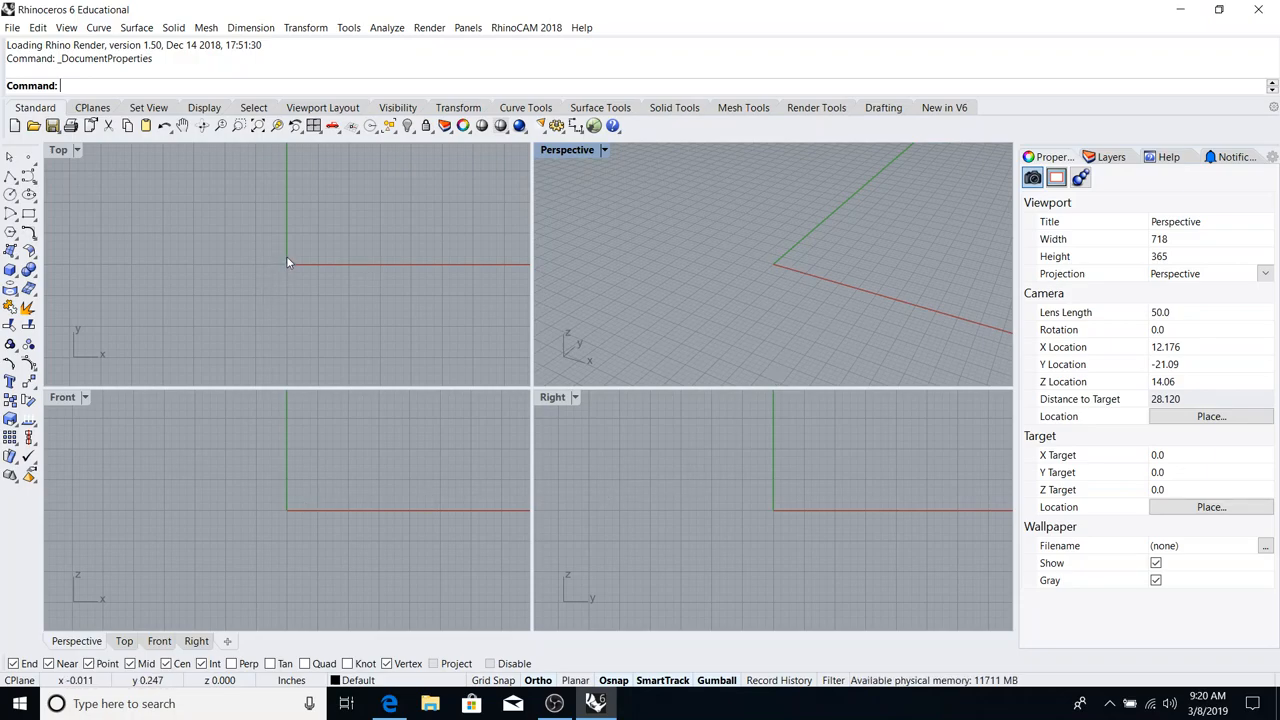
{"action": "mouse_move", "coordinate": [236, 174]}
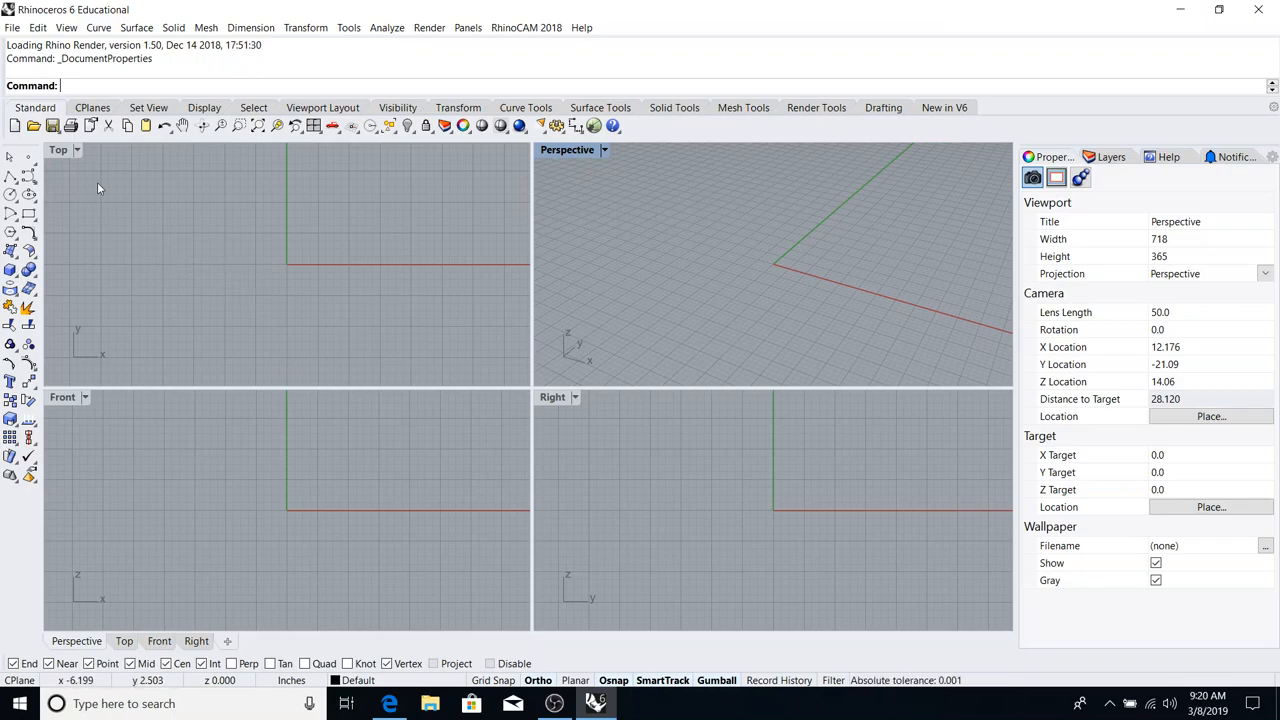
{"action": "mouse_move", "coordinate": [530, 260]}
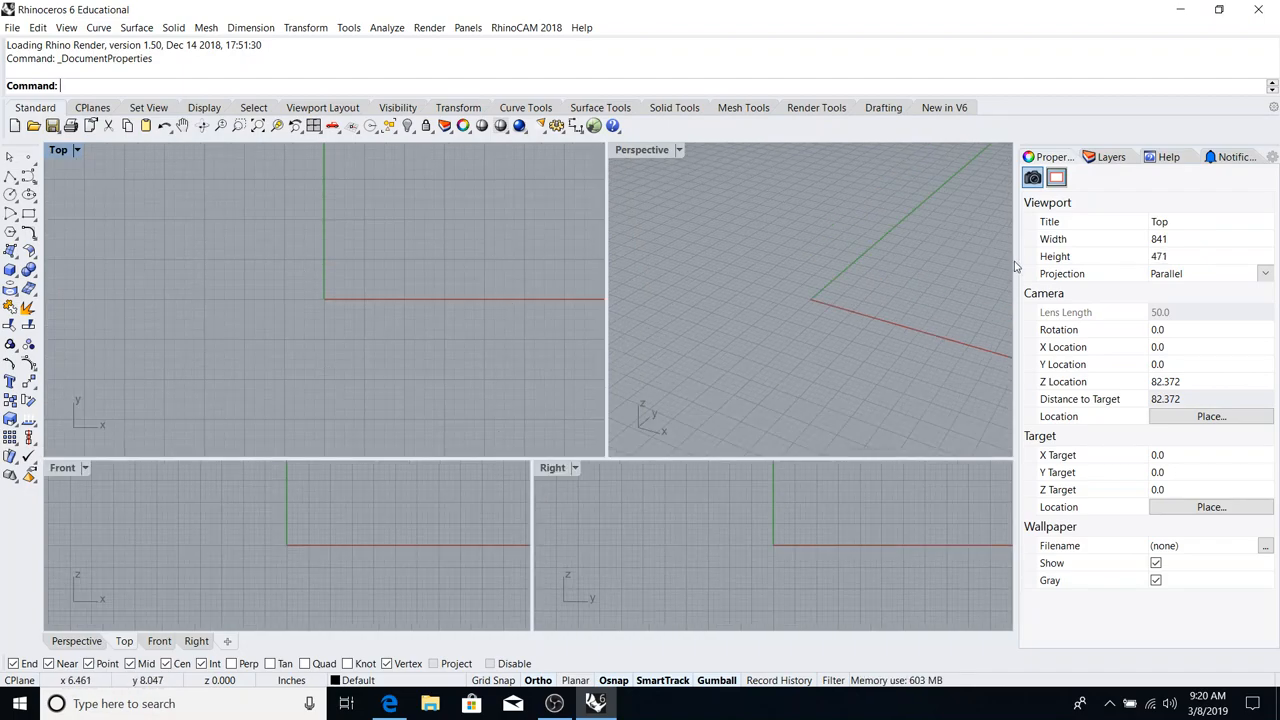
{"action": "mouse_move", "coordinate": [604, 228]}
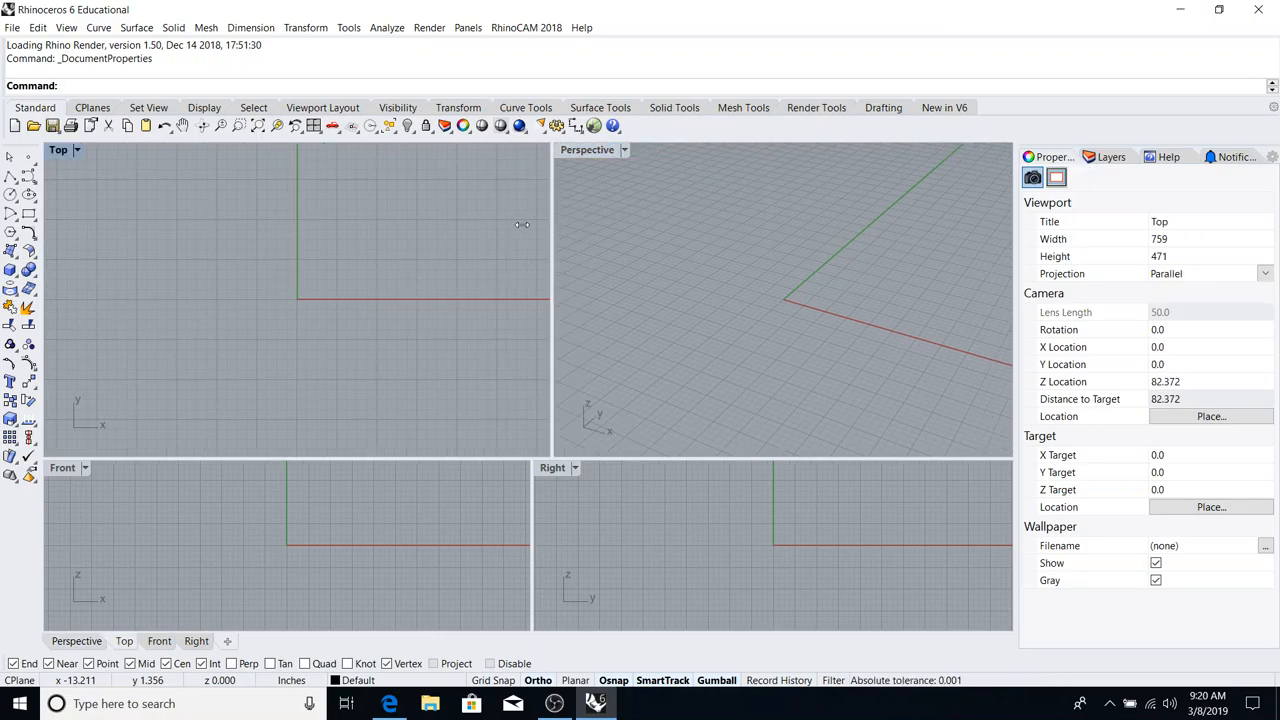
{"action": "mouse_move", "coordinate": [70, 150]}
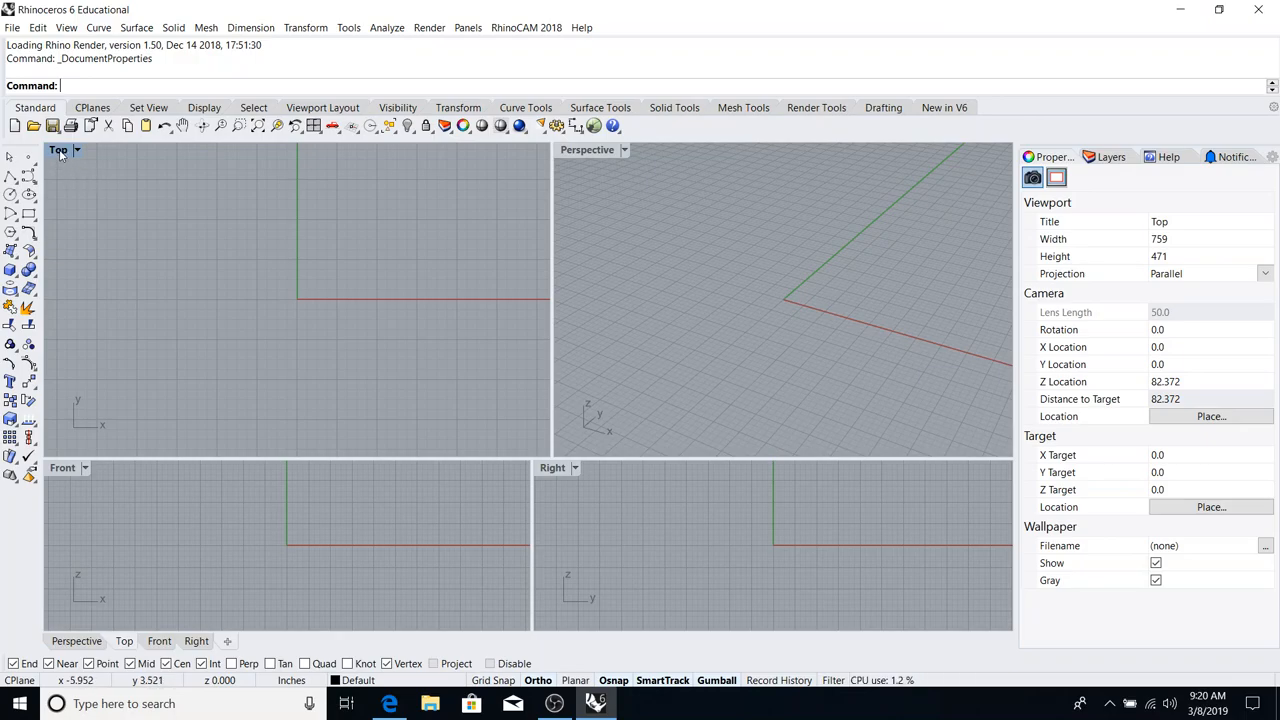
- Maximize the Top viewport and pan it to centre the grid origin
{"action": "left_click", "coordinate": [58, 150]}
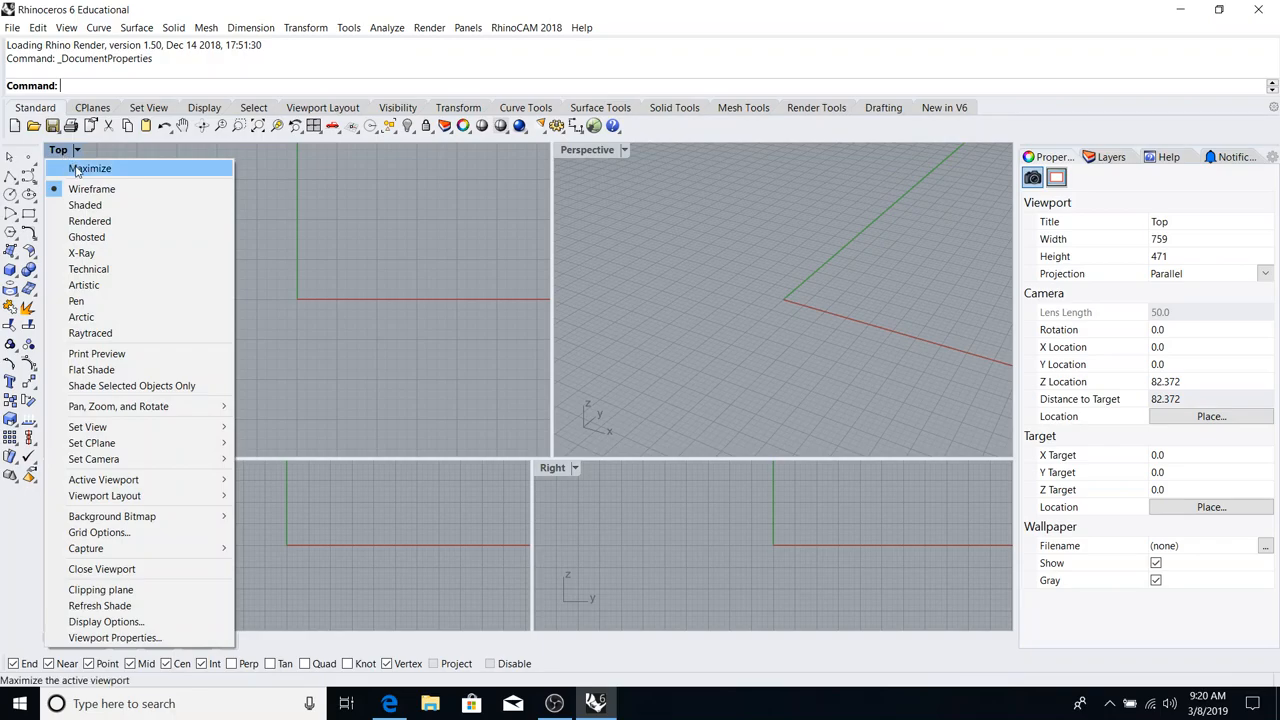
{"action": "left_click", "coordinate": [88, 168]}
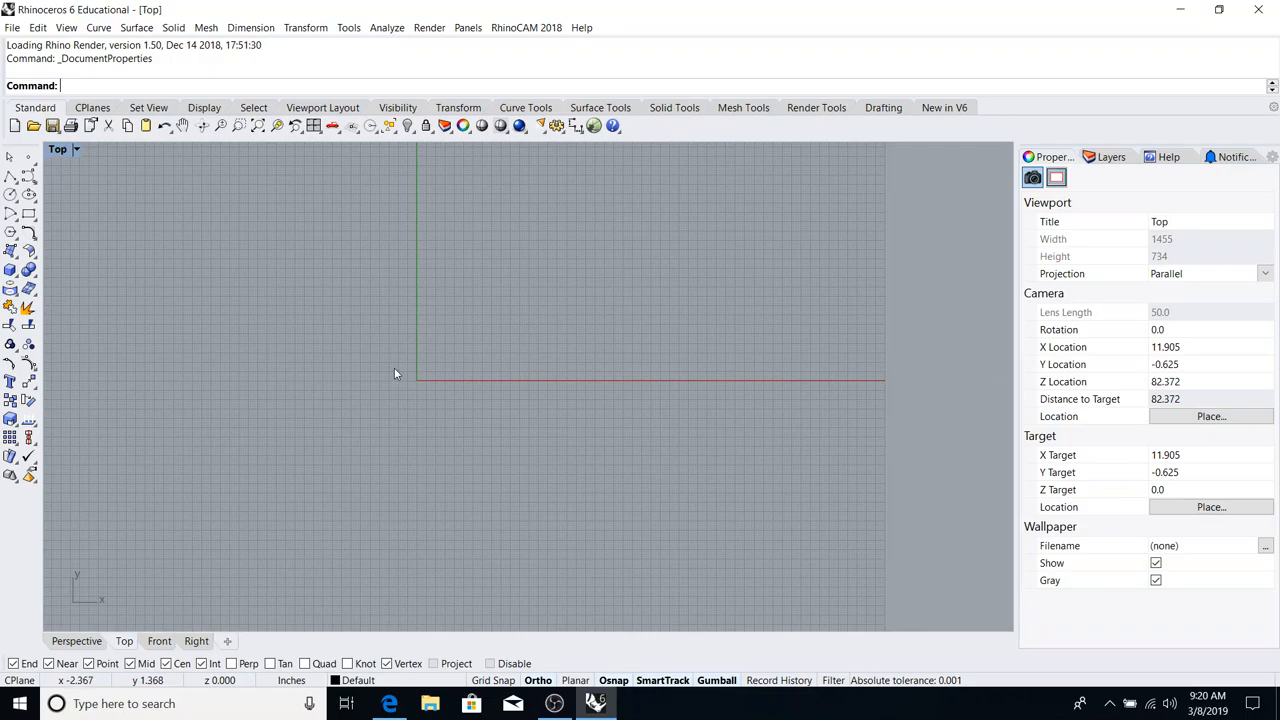
{"action": "left_click_drag", "start_coordinate": [396, 374], "coordinate": [478, 390]}
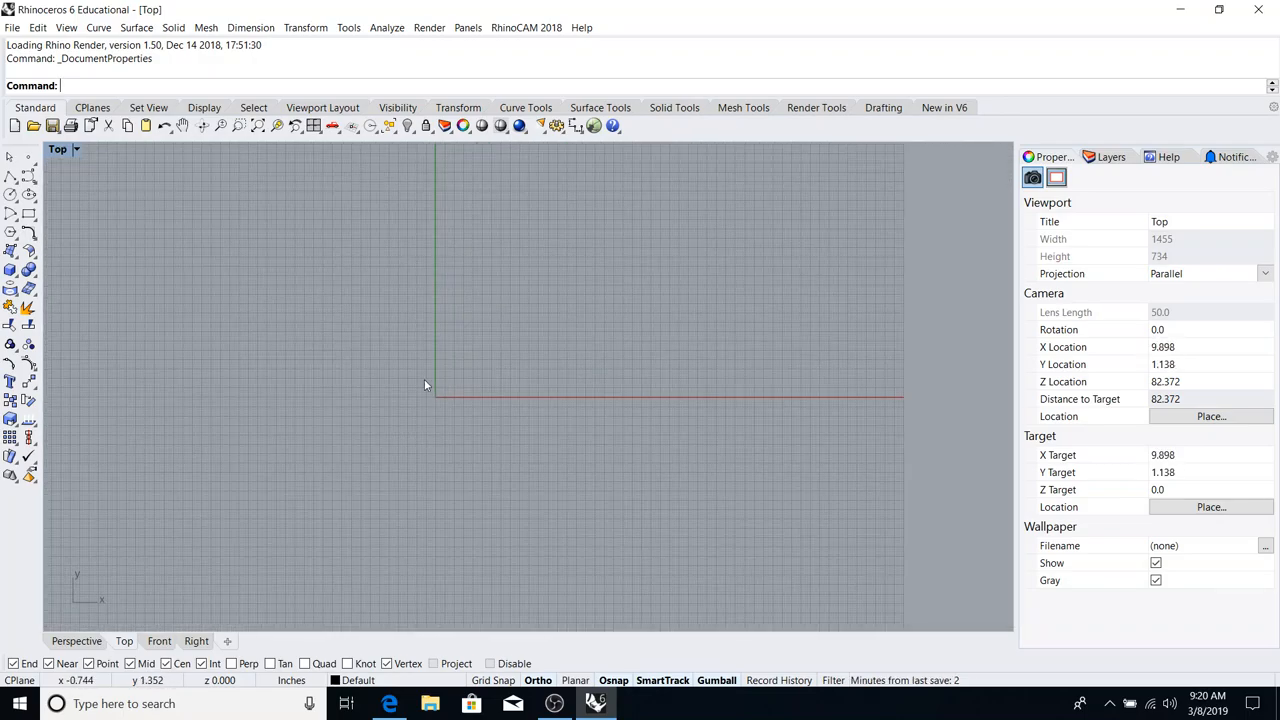
{"action": "left_click_drag", "start_coordinate": [424, 384], "coordinate": [412, 386]}
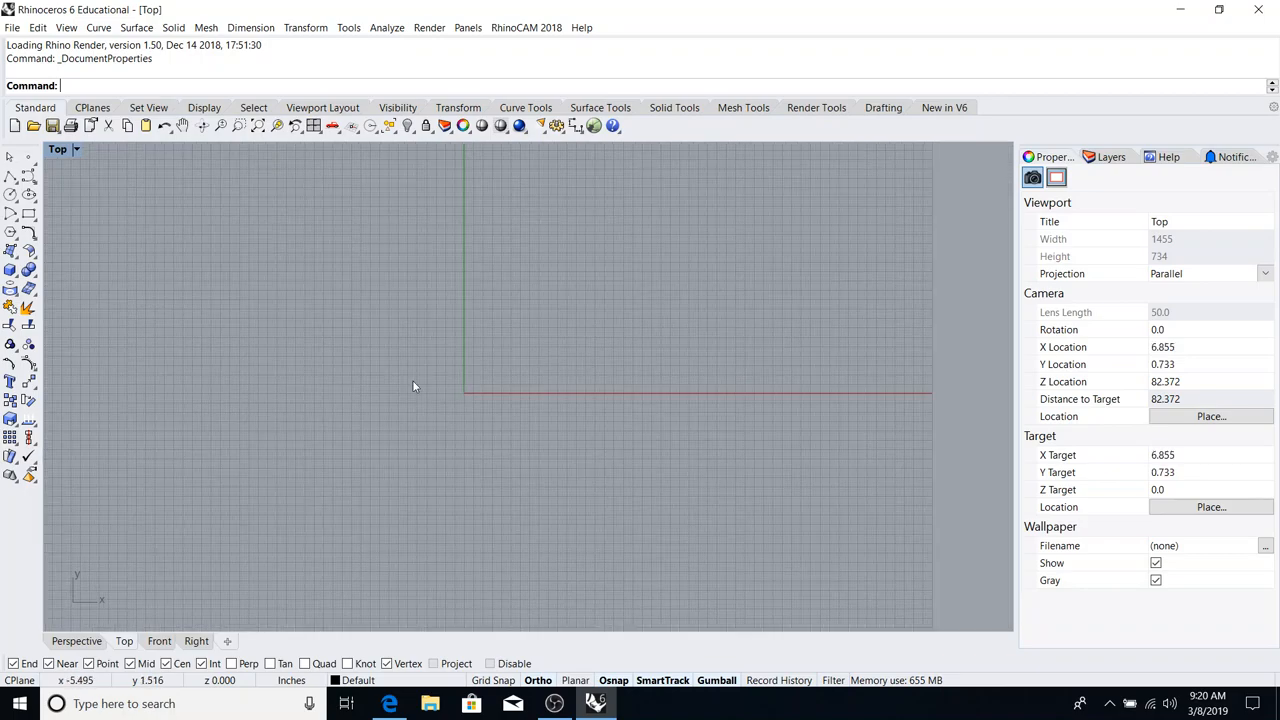
{"action": "mouse_move", "coordinate": [390, 316]}
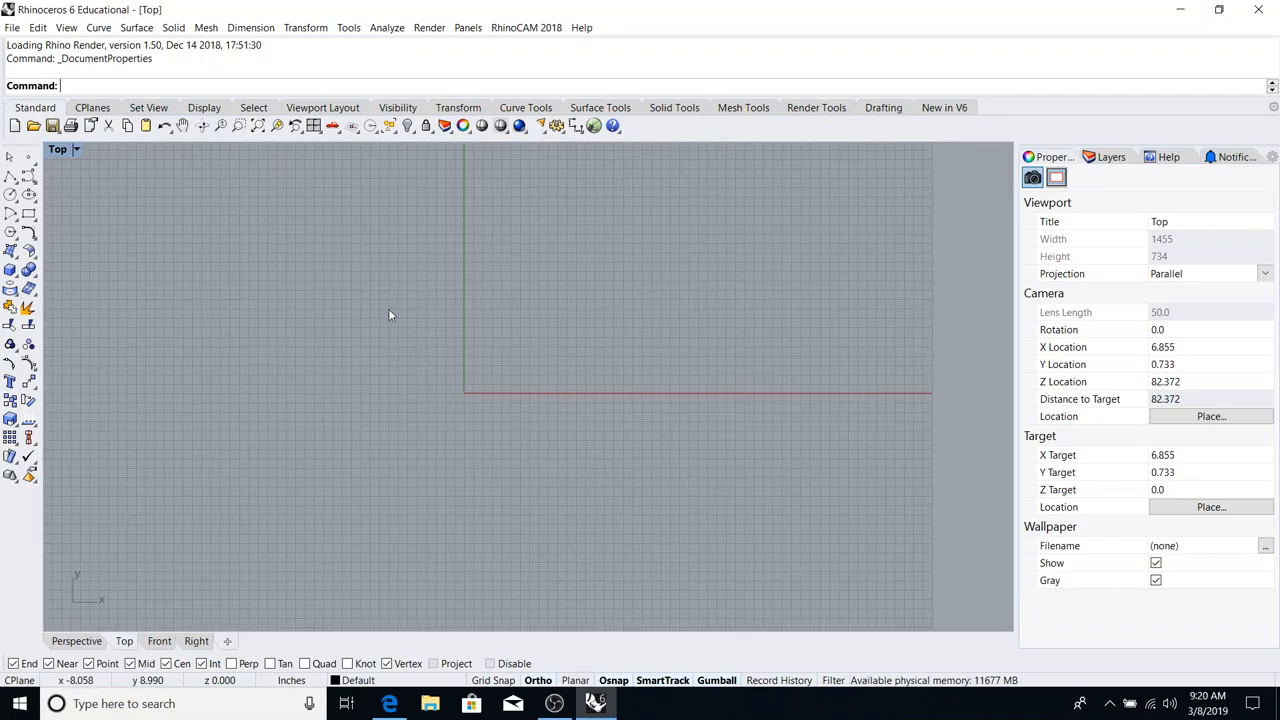
{"action": "mouse_move", "coordinate": [440, 320]}
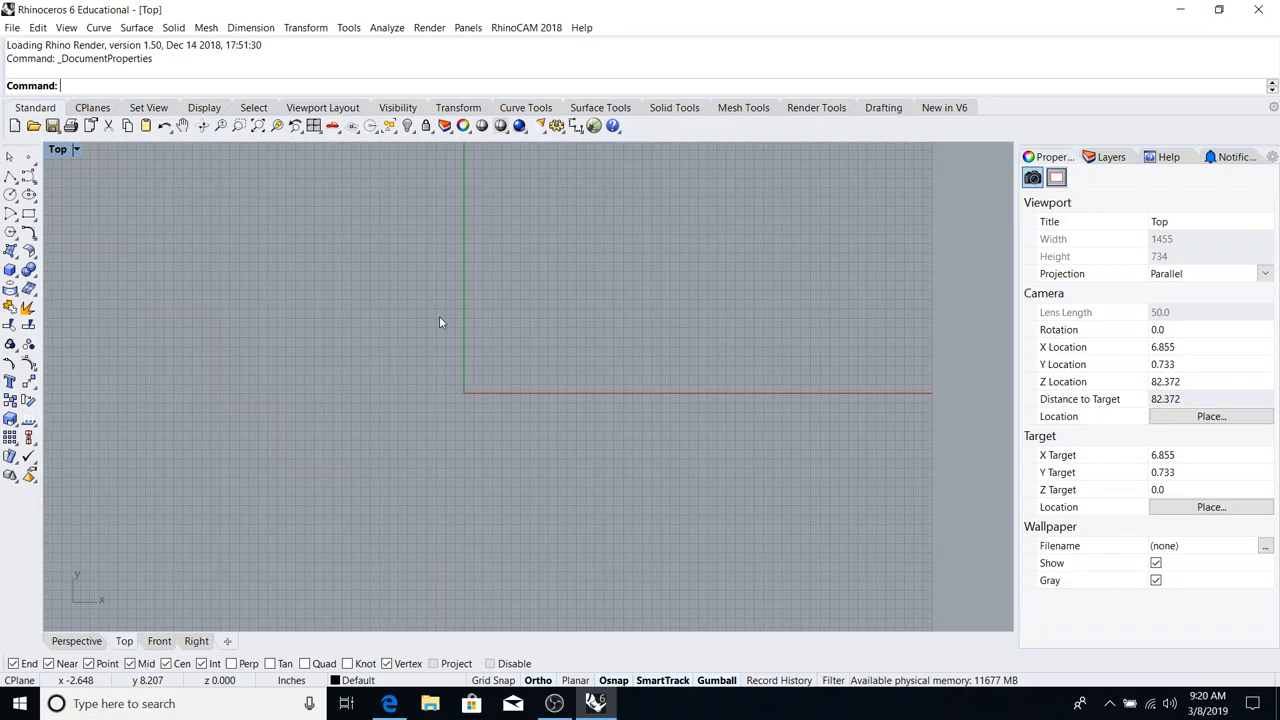
{"action": "mouse_move", "coordinate": [400, 338]}
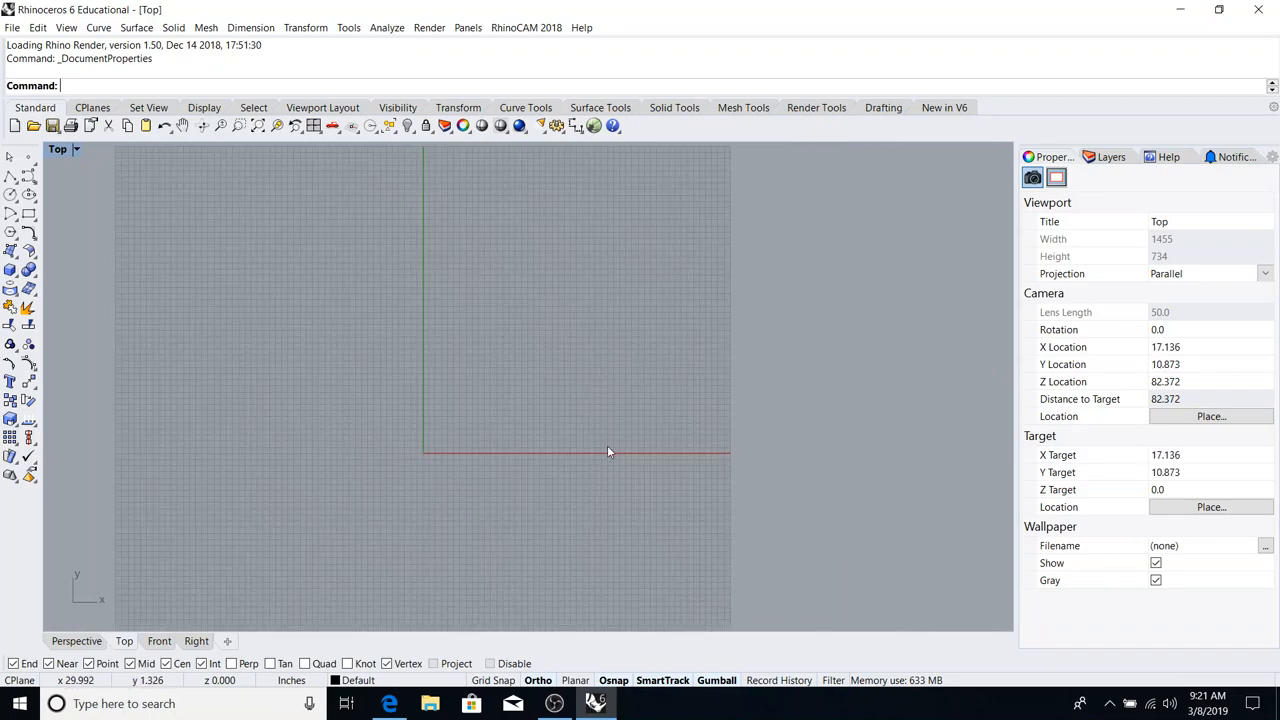
{"action": "mouse_move", "coordinate": [712, 320]}
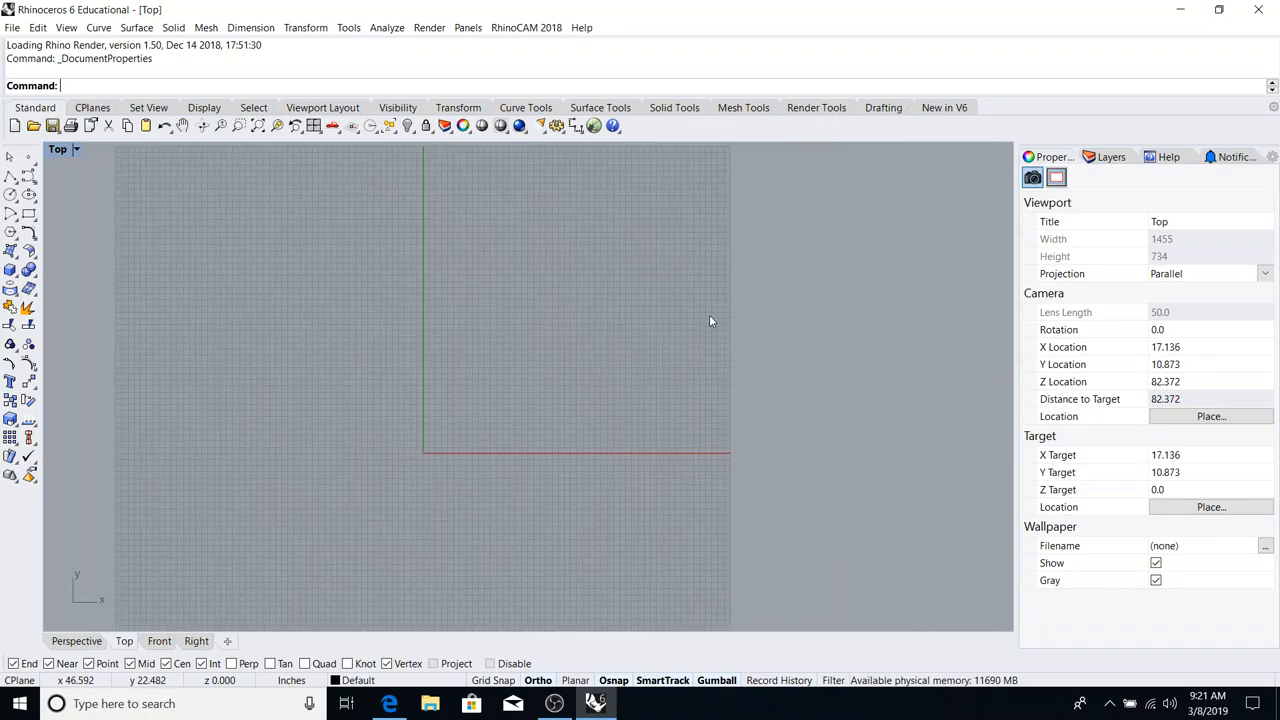
{"action": "mouse_move", "coordinate": [670, 224]}
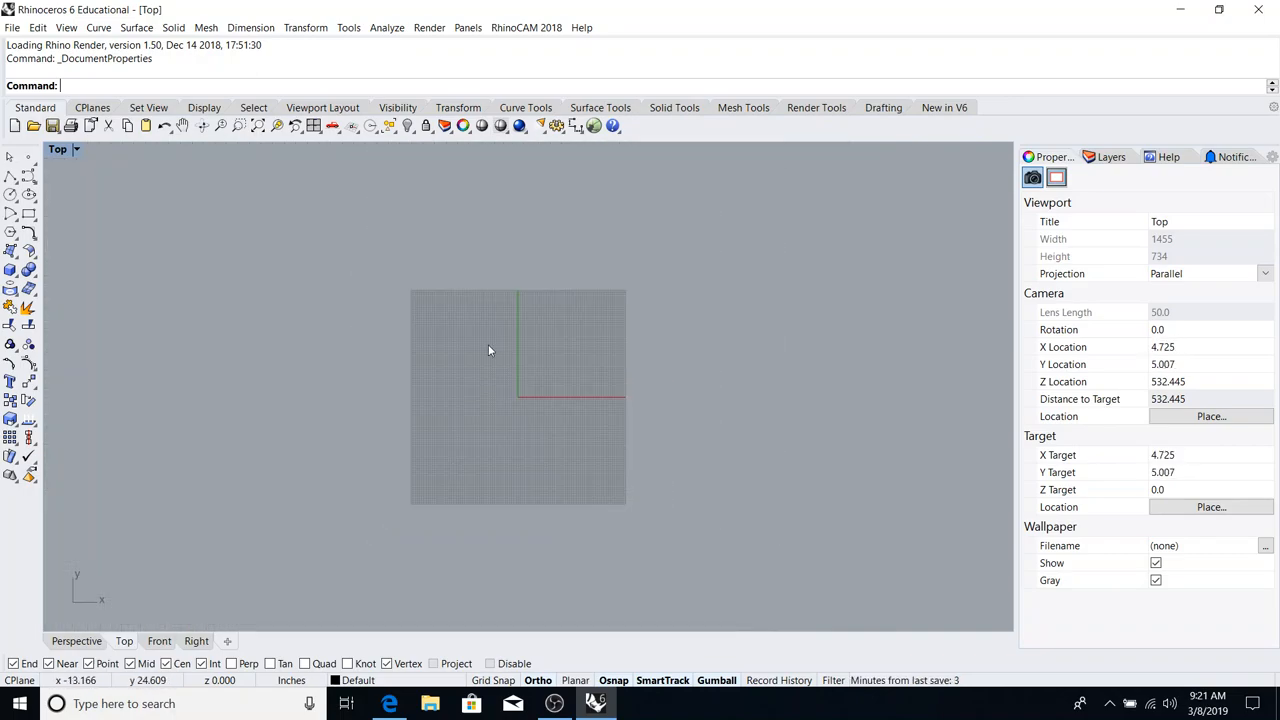
{"action": "left_click_drag", "start_coordinate": [490, 350], "coordinate": [568, 436]}
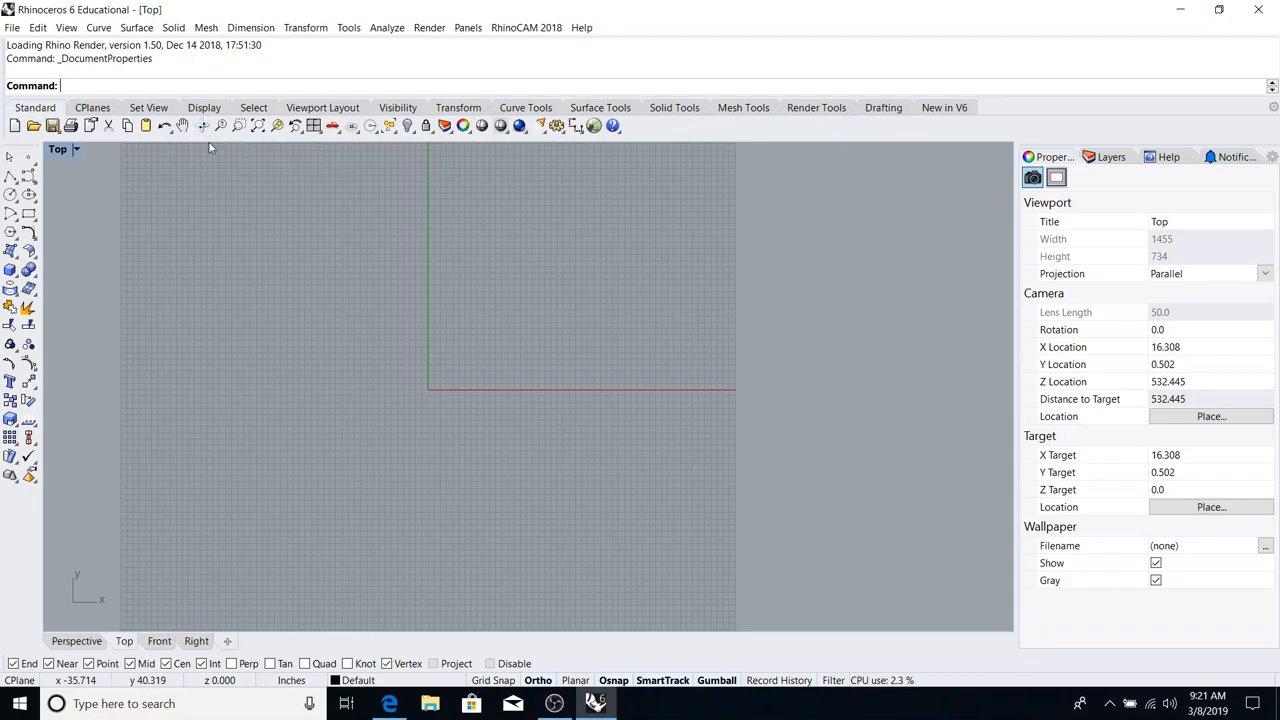
{"action": "mouse_move", "coordinate": [202, 124]}
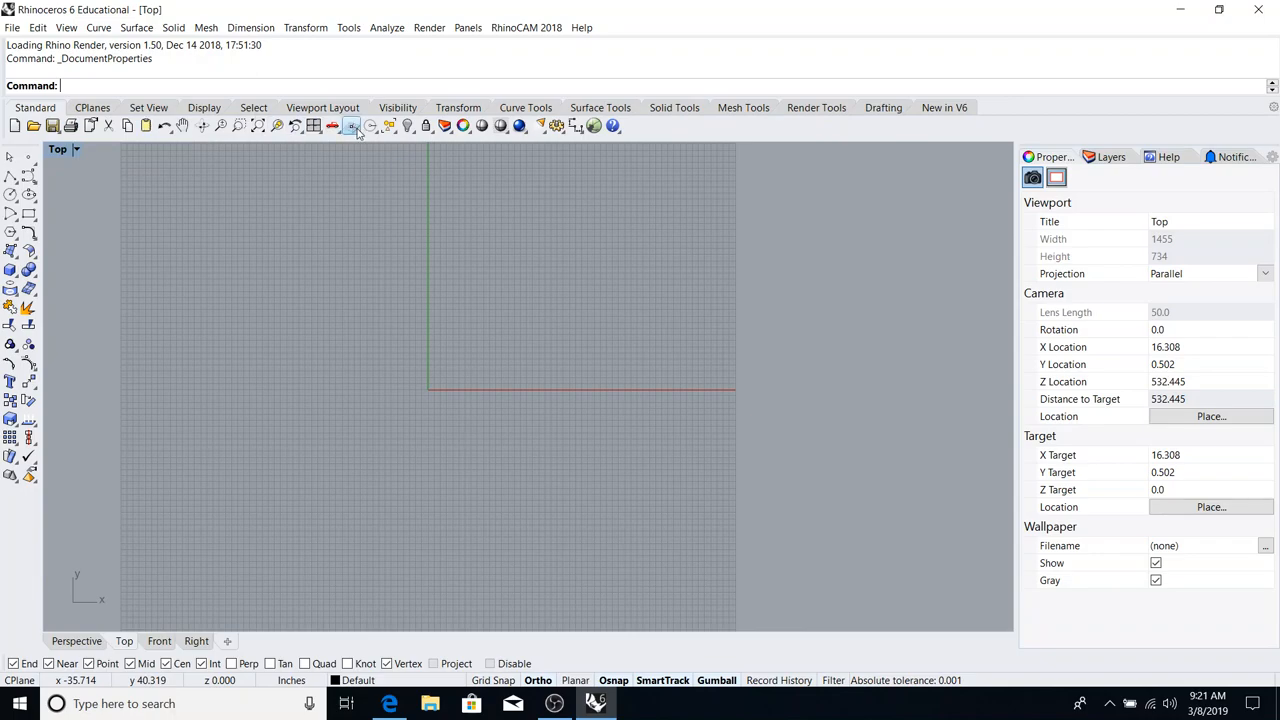
{"action": "mouse_move", "coordinate": [204, 124]}
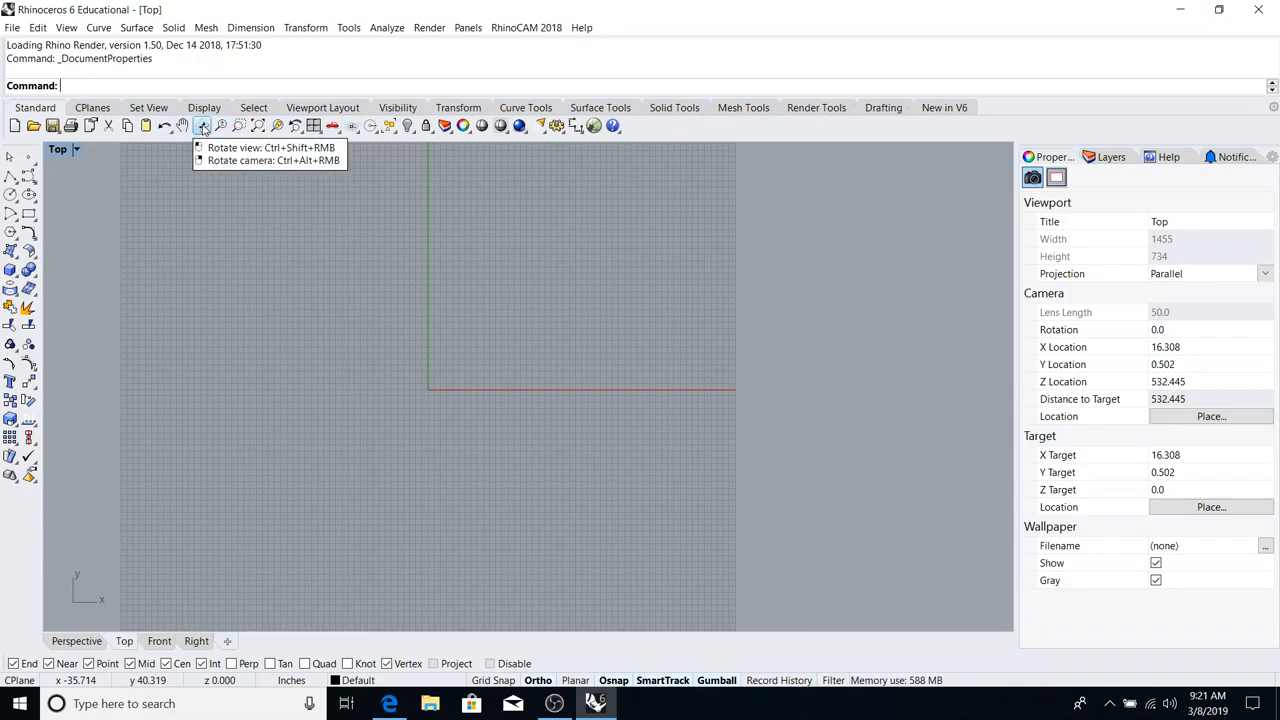
- Rotate the maximized Top view so the empty grid and axes are seen at a tilted angle
{"action": "left_click", "coordinate": [204, 124]}
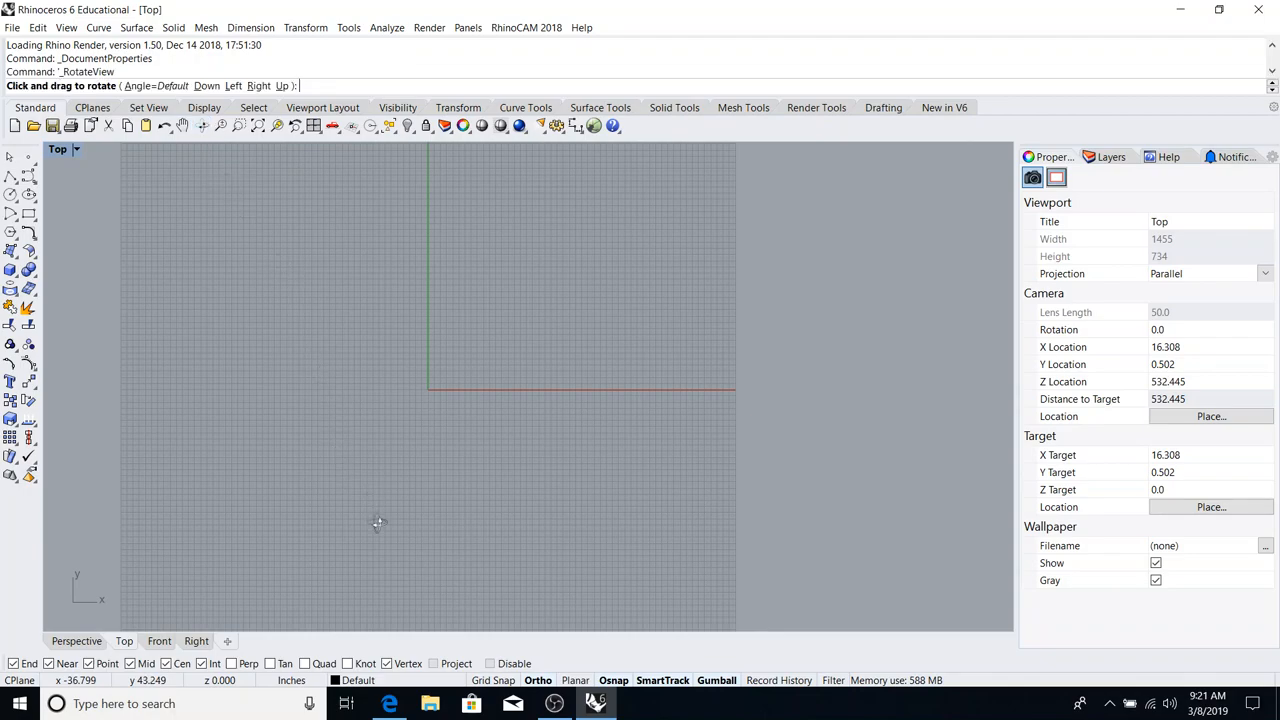
{"action": "mouse_move", "coordinate": [360, 536]}
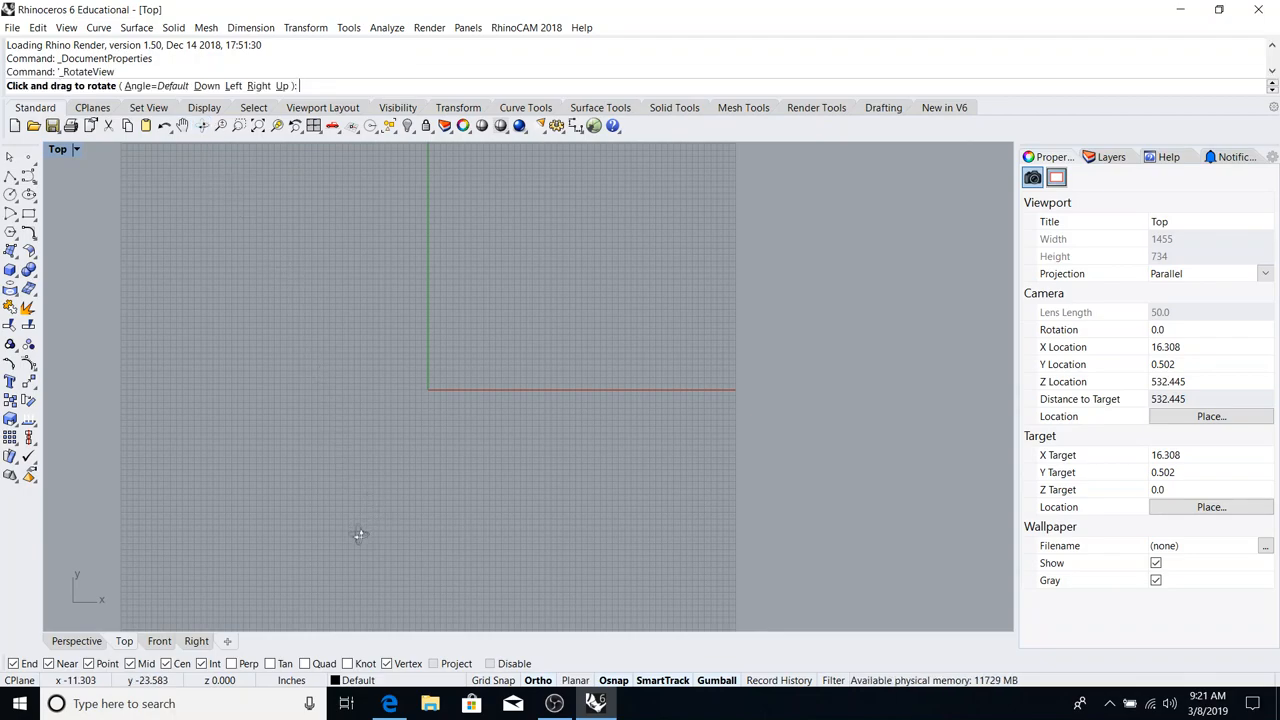
{"action": "left_click_drag", "start_coordinate": [360, 536], "coordinate": [428, 400]}
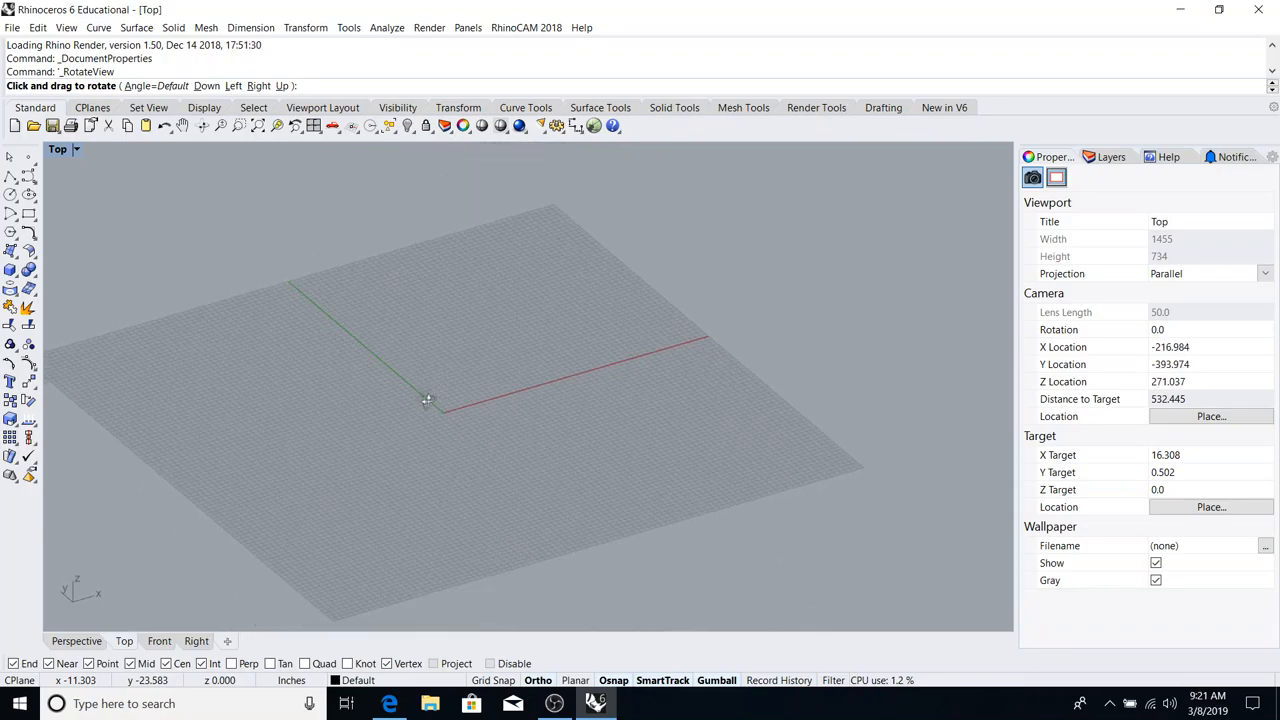
{"action": "left_click_drag", "start_coordinate": [428, 400], "coordinate": [228, 424]}
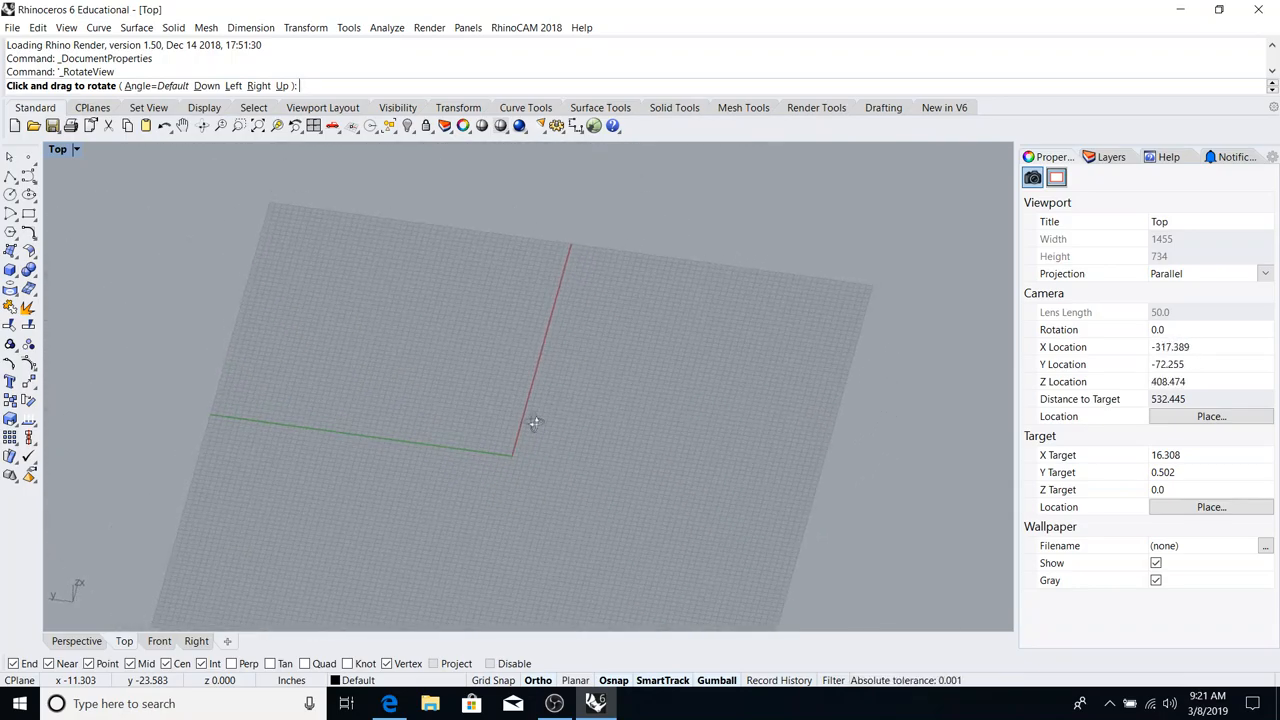
{"action": "left_click_drag", "start_coordinate": [532, 424], "coordinate": [424, 356]}
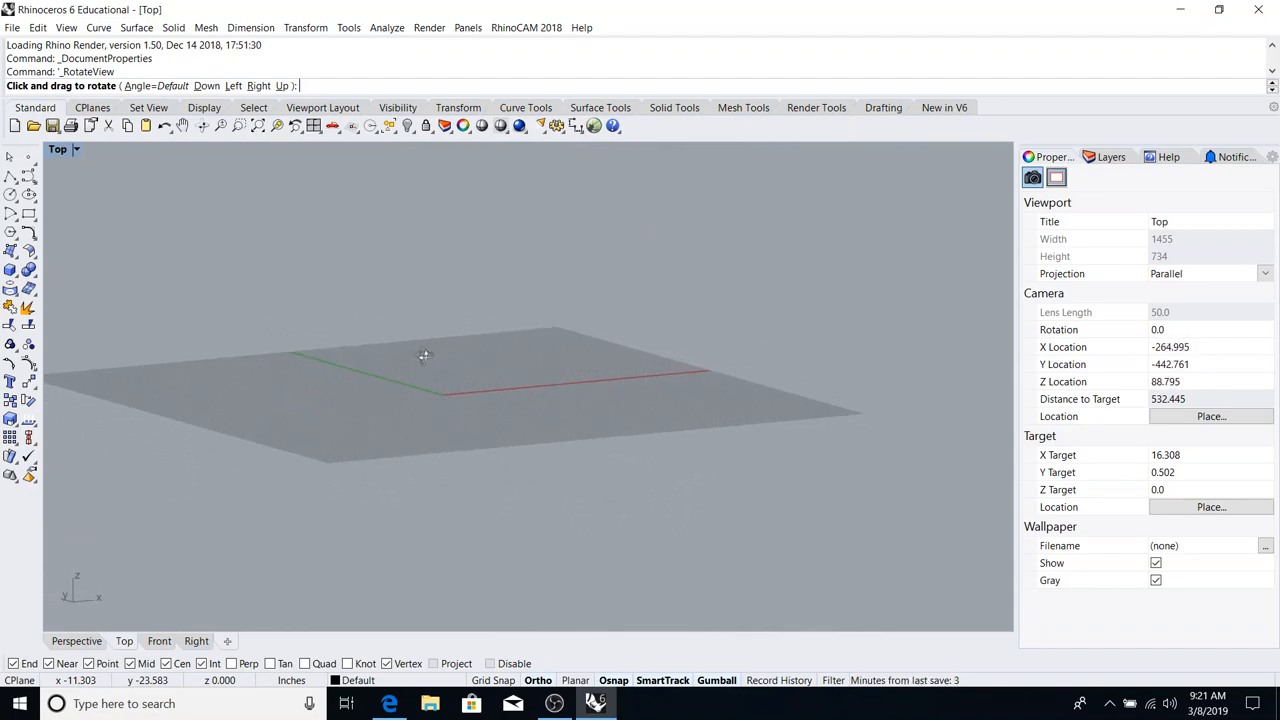
{"action": "left_click_drag", "start_coordinate": [424, 356], "coordinate": [260, 384]}
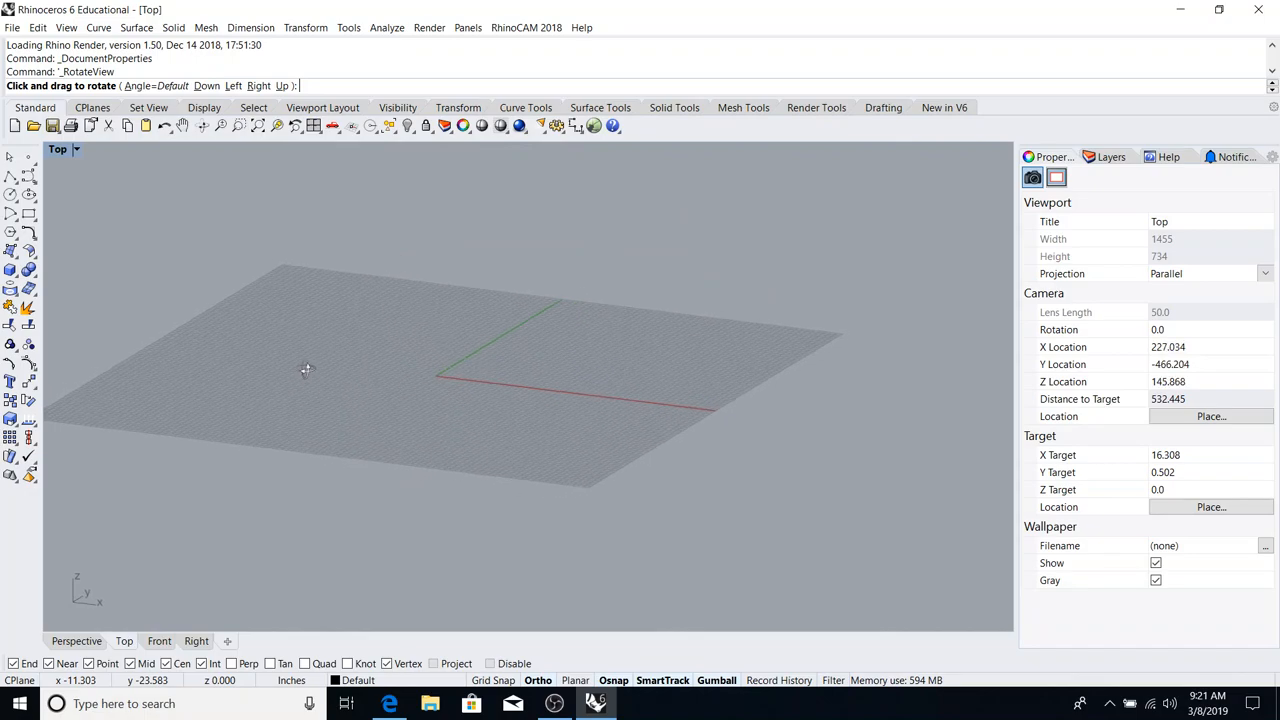
{"action": "left_click_drag", "start_coordinate": [304, 370], "coordinate": [256, 376]}
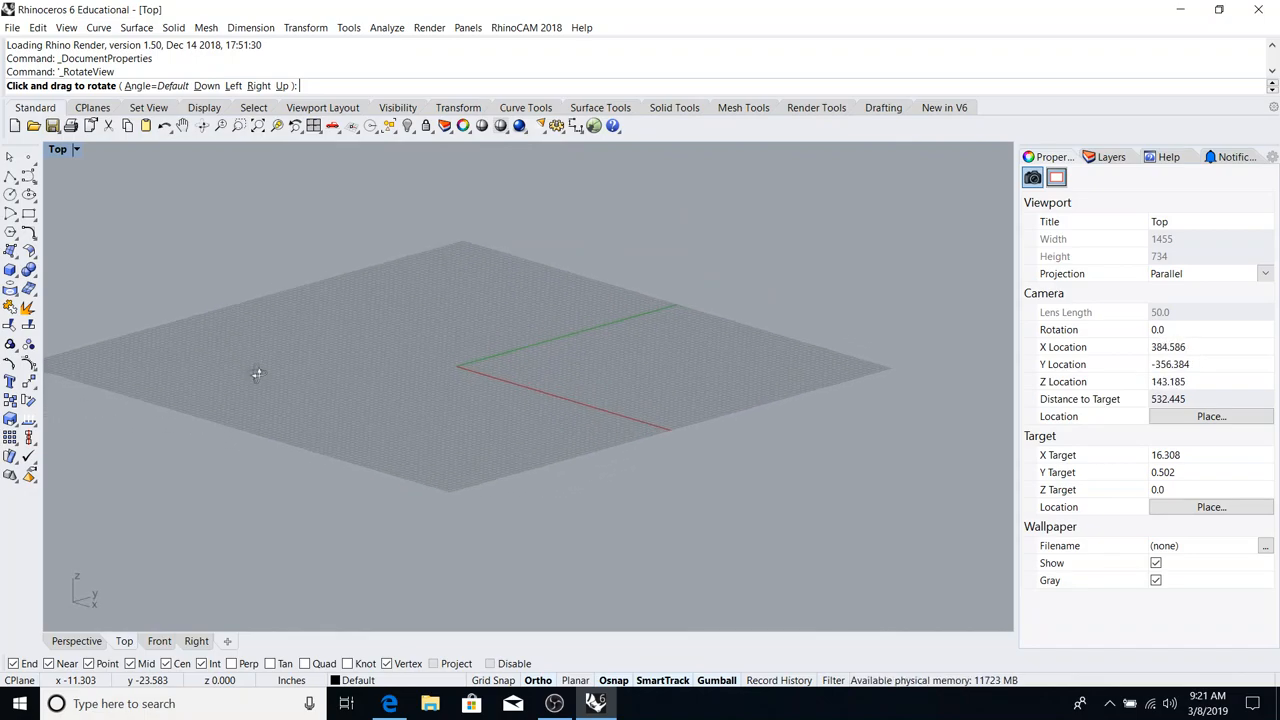
{"action": "left_click_drag", "start_coordinate": [256, 376], "coordinate": [476, 390]}
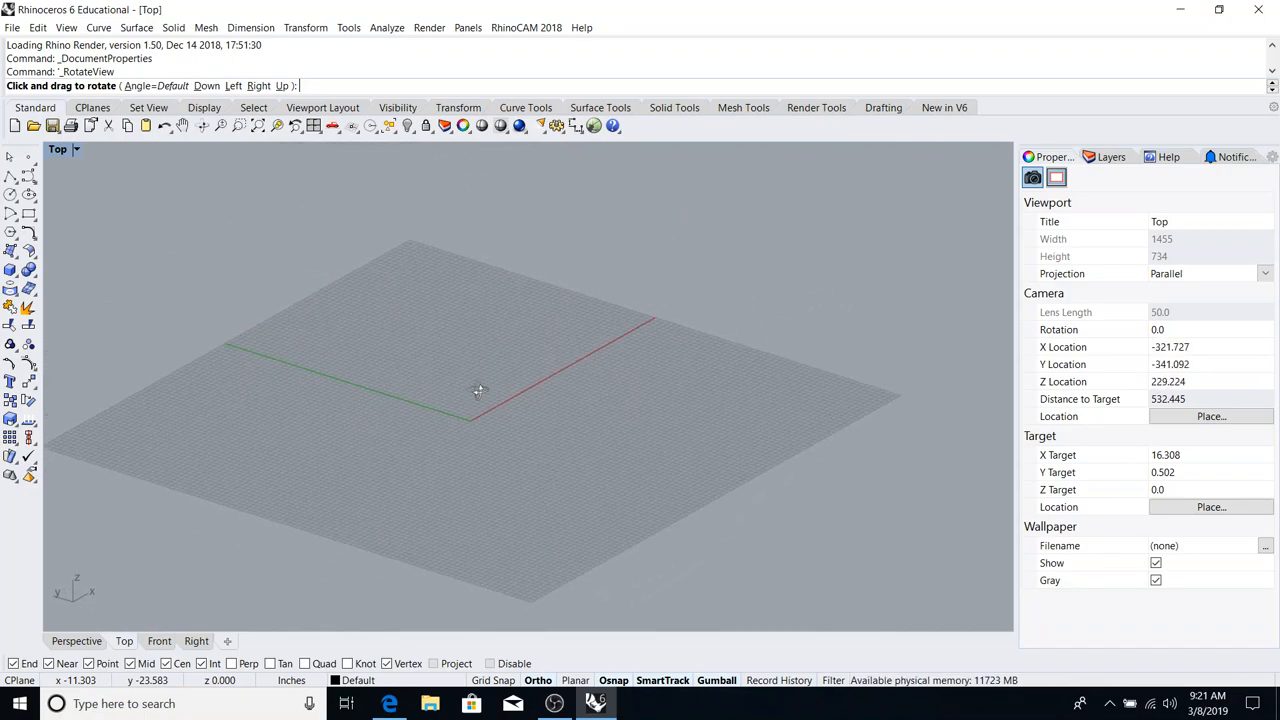
{"action": "left_click_drag", "start_coordinate": [476, 390], "coordinate": [724, 432]}
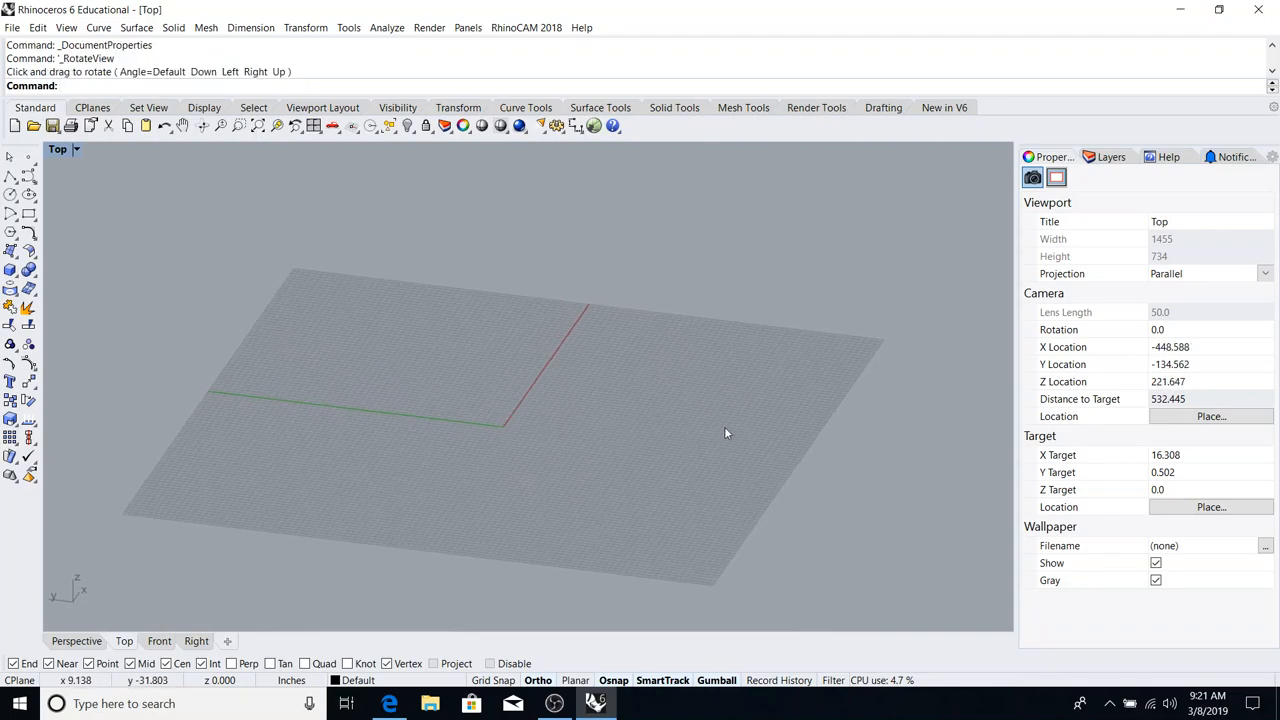
{"action": "left_click_drag", "start_coordinate": [726, 432], "coordinate": [780, 390]}
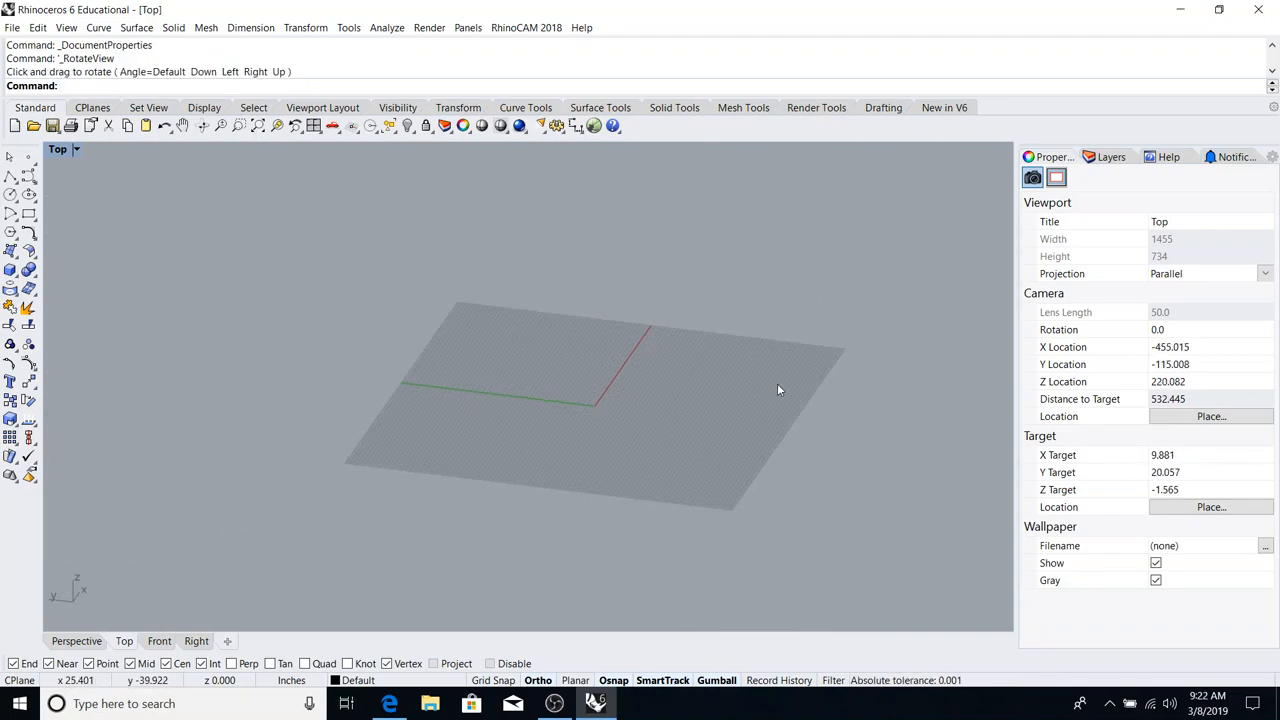
{"action": "left_click_drag", "start_coordinate": [780, 390], "coordinate": [452, 344]}
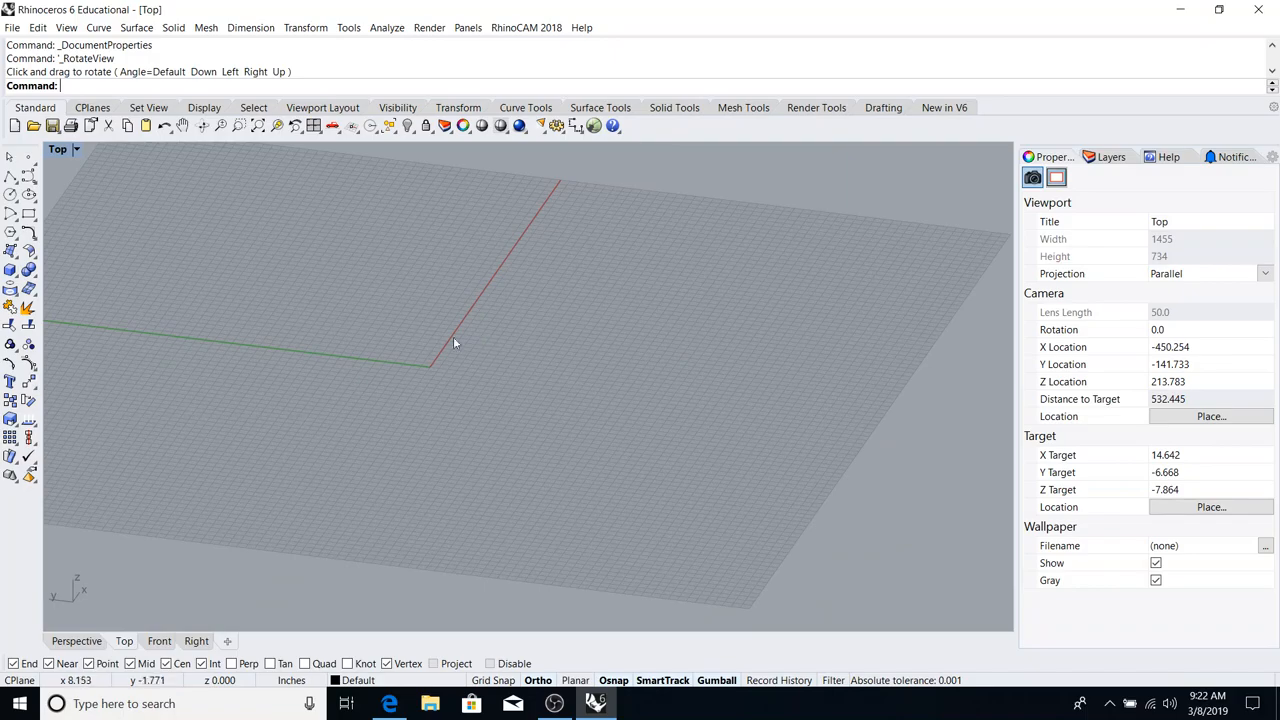
{"action": "left_click_drag", "start_coordinate": [452, 344], "coordinate": [490, 414]}
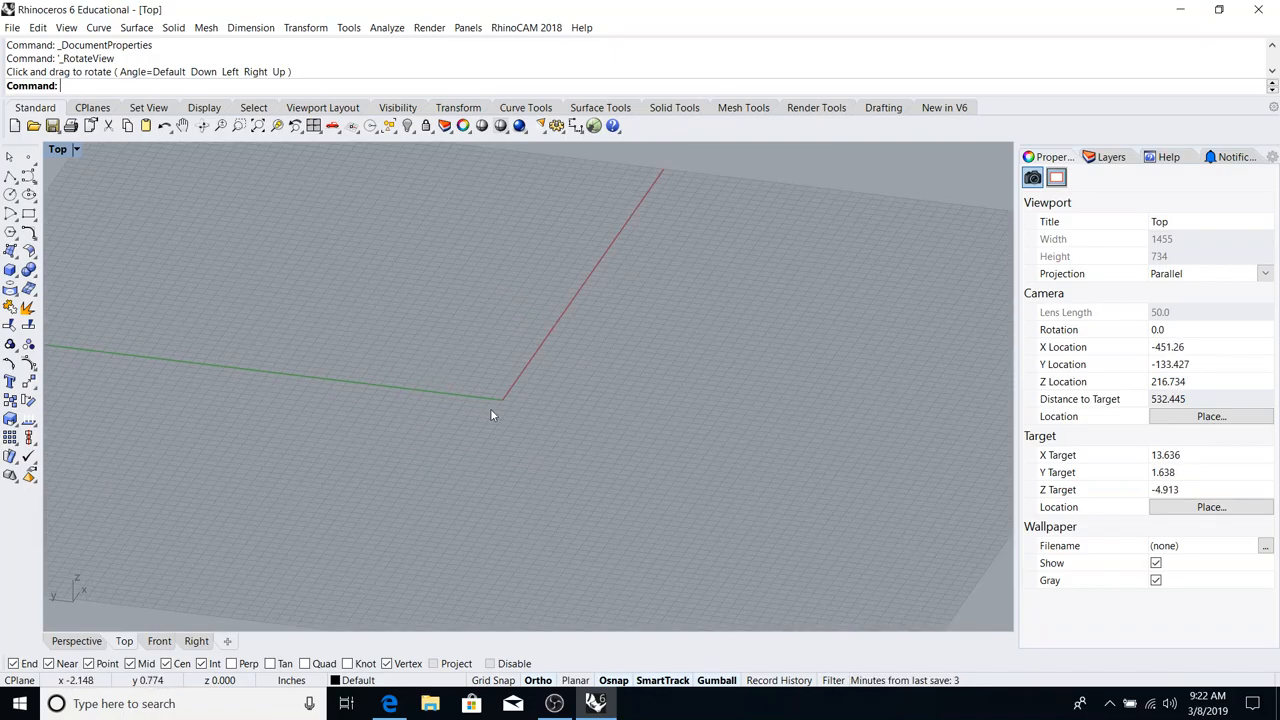
{"action": "mouse_move", "coordinate": [500, 410]}
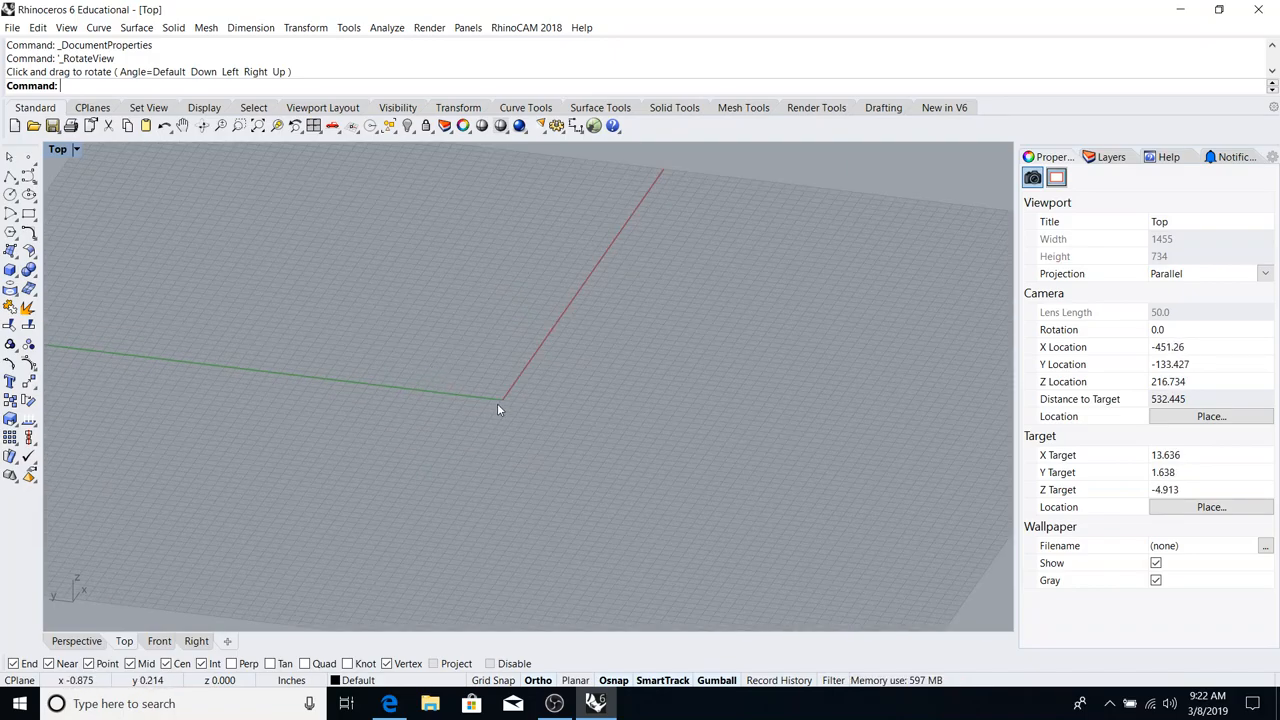
{"action": "left_click_drag", "start_coordinate": [500, 410], "coordinate": [512, 404]}
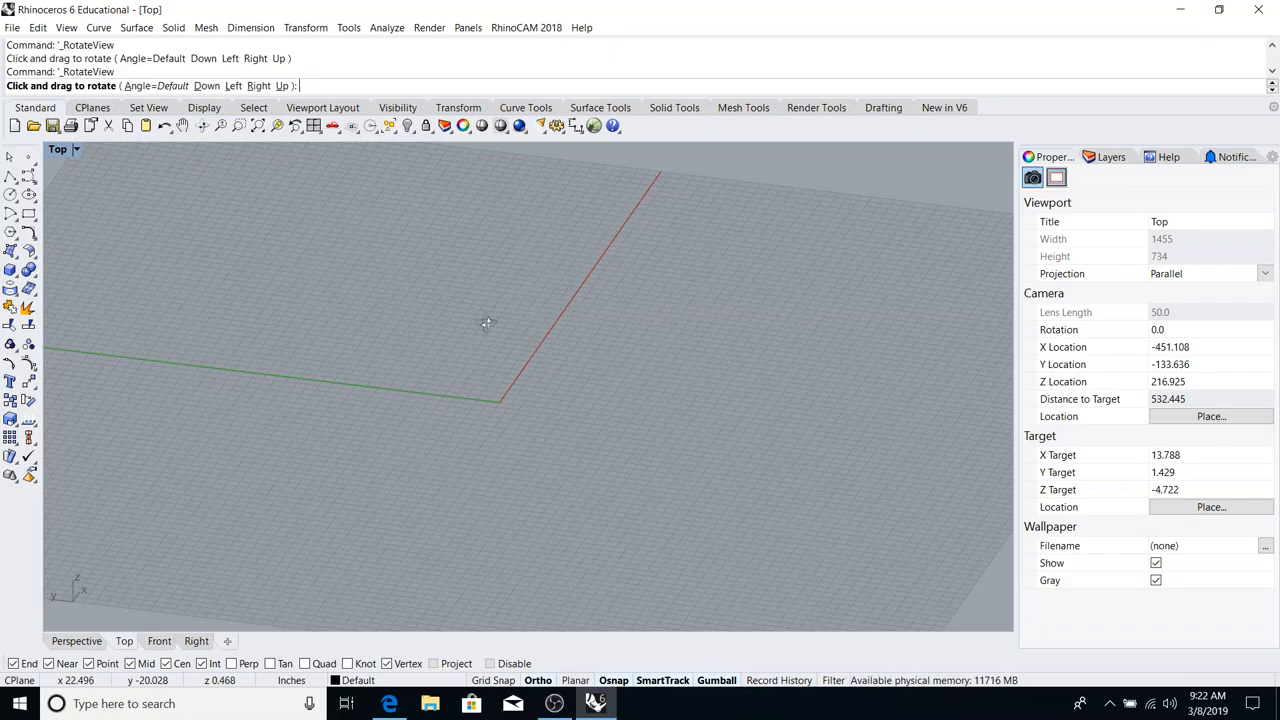
{"action": "mouse_move", "coordinate": [582, 504]}
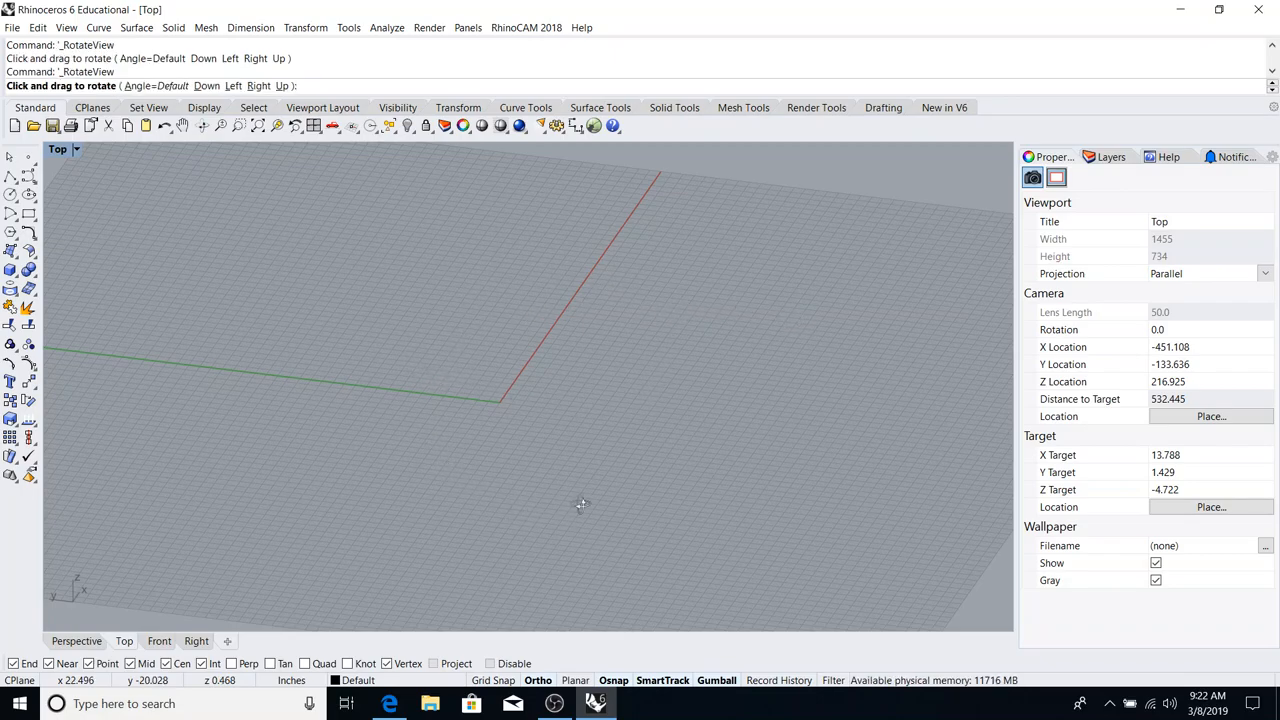
{"action": "mouse_move", "coordinate": [756, 352]}
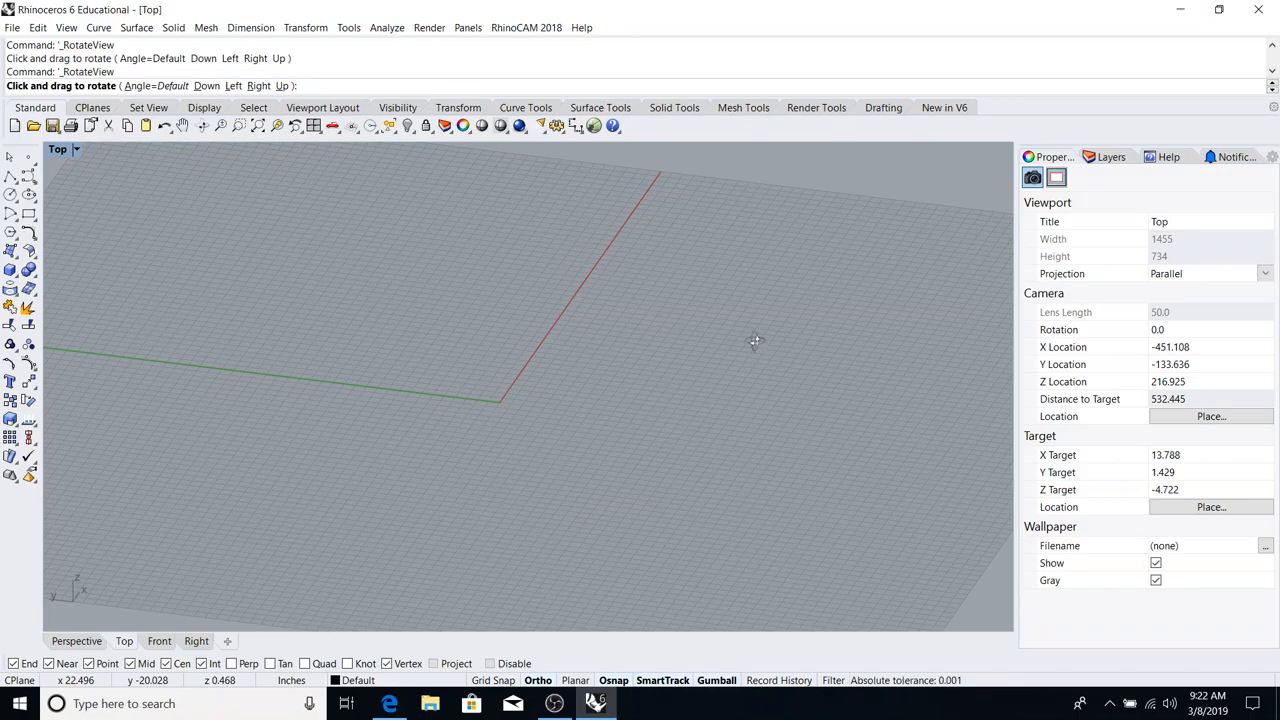
{"action": "mouse_move", "coordinate": [818, 292]}
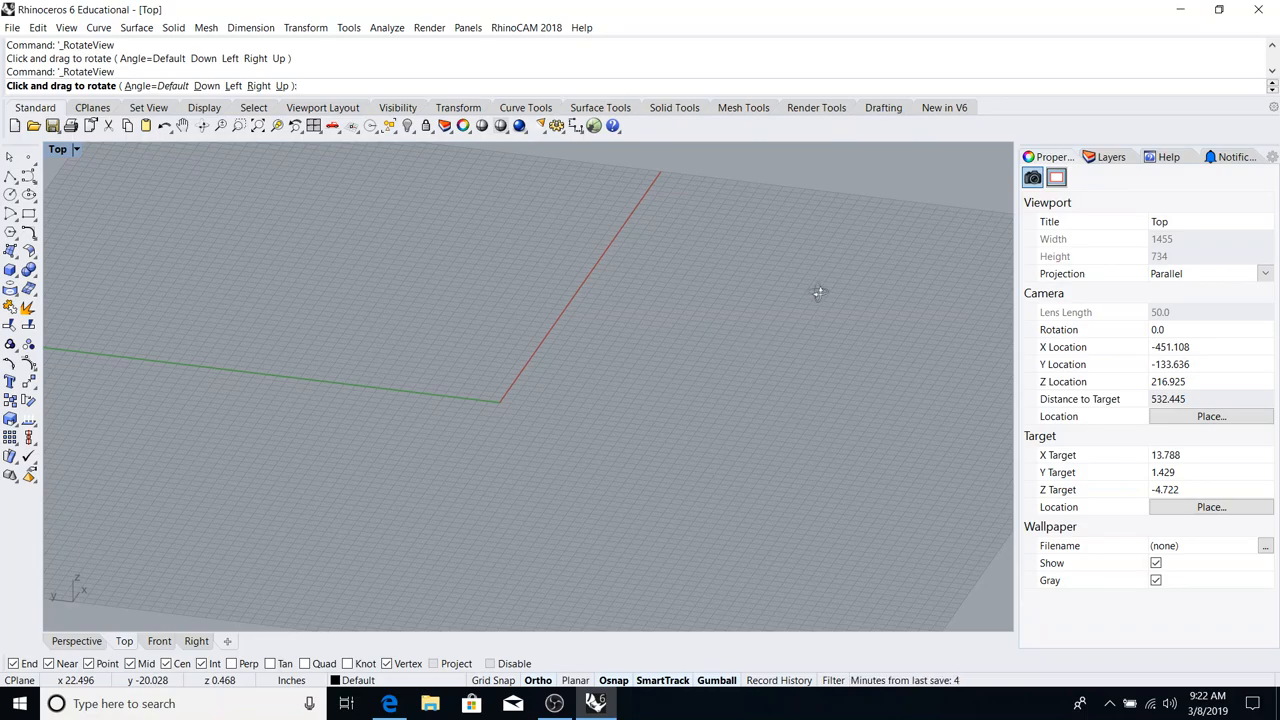
- Orbit the tilted view around the grid origin to view it from several more sides
{"action": "left_click_drag", "start_coordinate": [818, 292], "coordinate": [528, 472]}
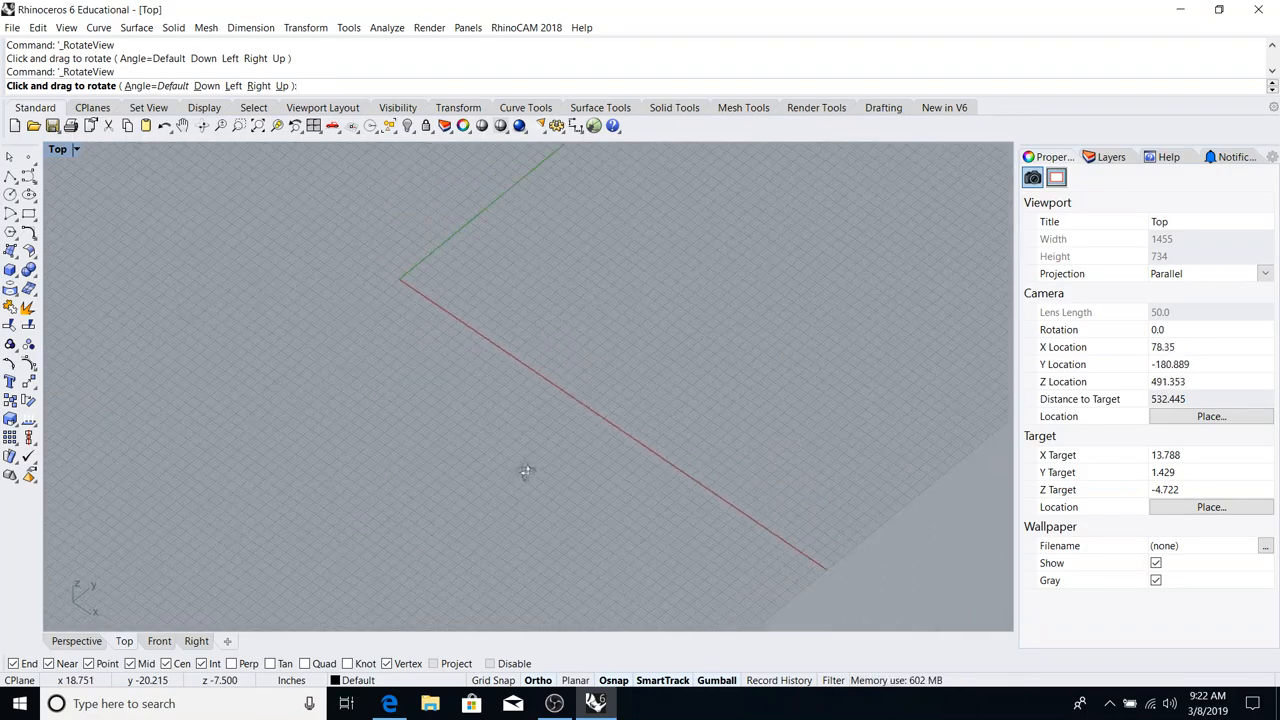
{"action": "left_click_drag", "start_coordinate": [528, 472], "coordinate": [600, 424]}
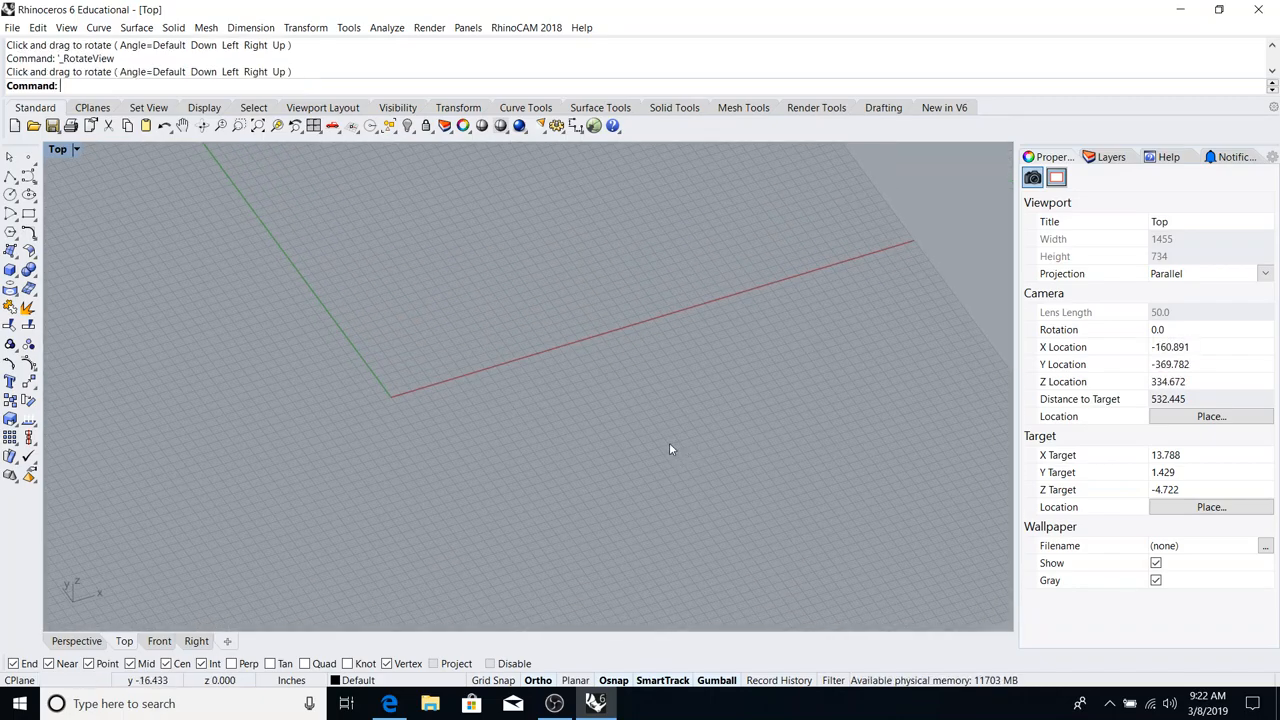
{"action": "left_click_drag", "start_coordinate": [670, 448], "coordinate": [736, 426]}
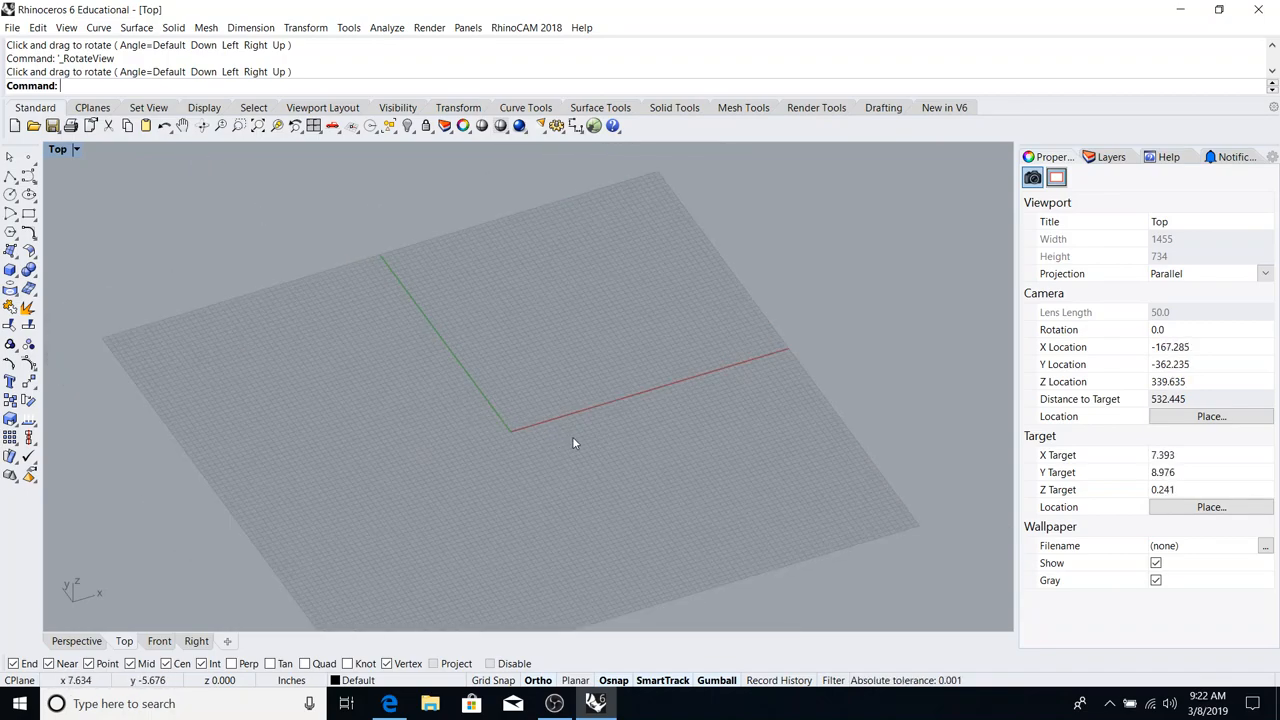
{"action": "left_click_drag", "start_coordinate": [574, 444], "coordinate": [420, 238]}
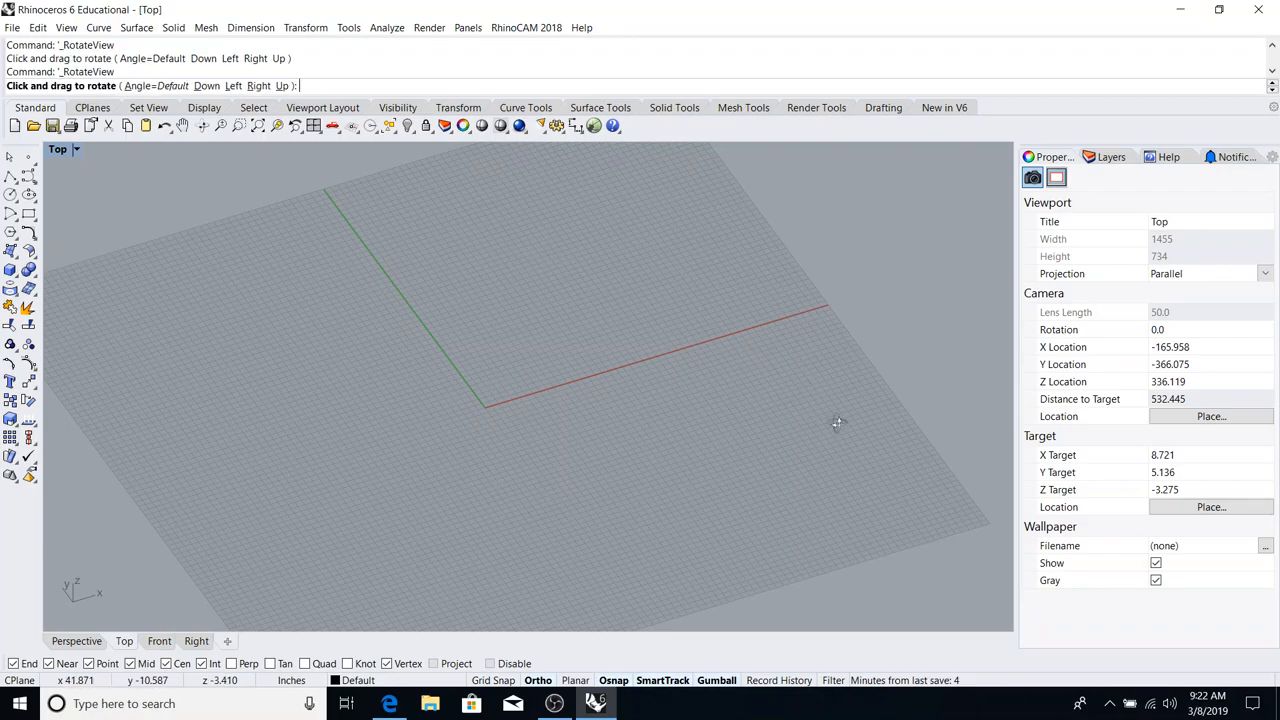
{"action": "left_click_drag", "start_coordinate": [836, 420], "coordinate": [686, 412]}
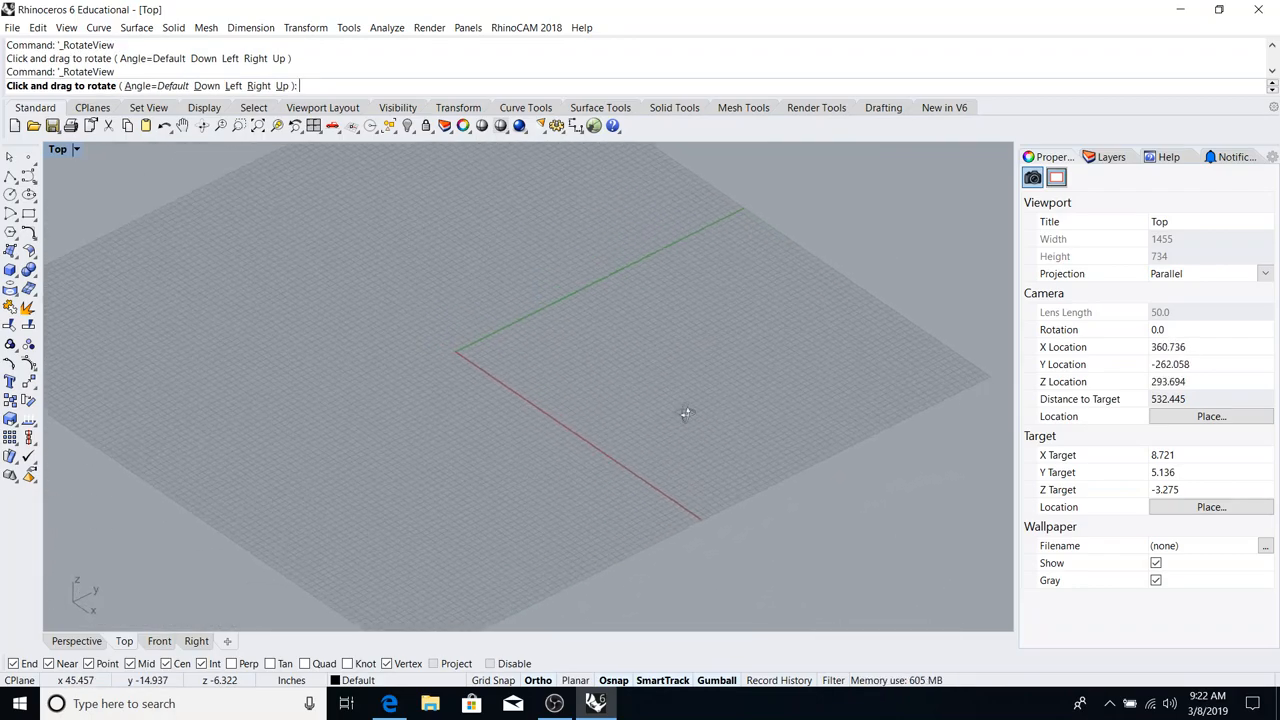
{"action": "left_click_drag", "start_coordinate": [684, 412], "coordinate": [630, 380]}
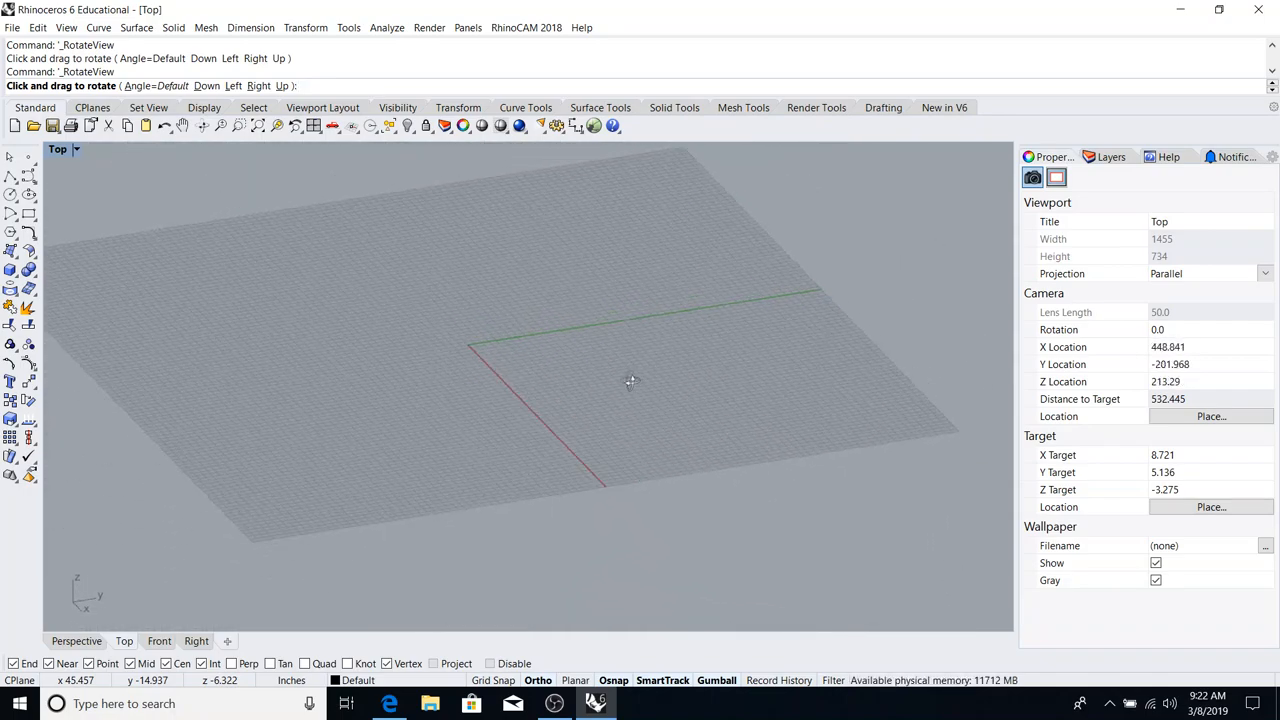
{"action": "left_click_drag", "start_coordinate": [630, 382], "coordinate": [740, 418]}
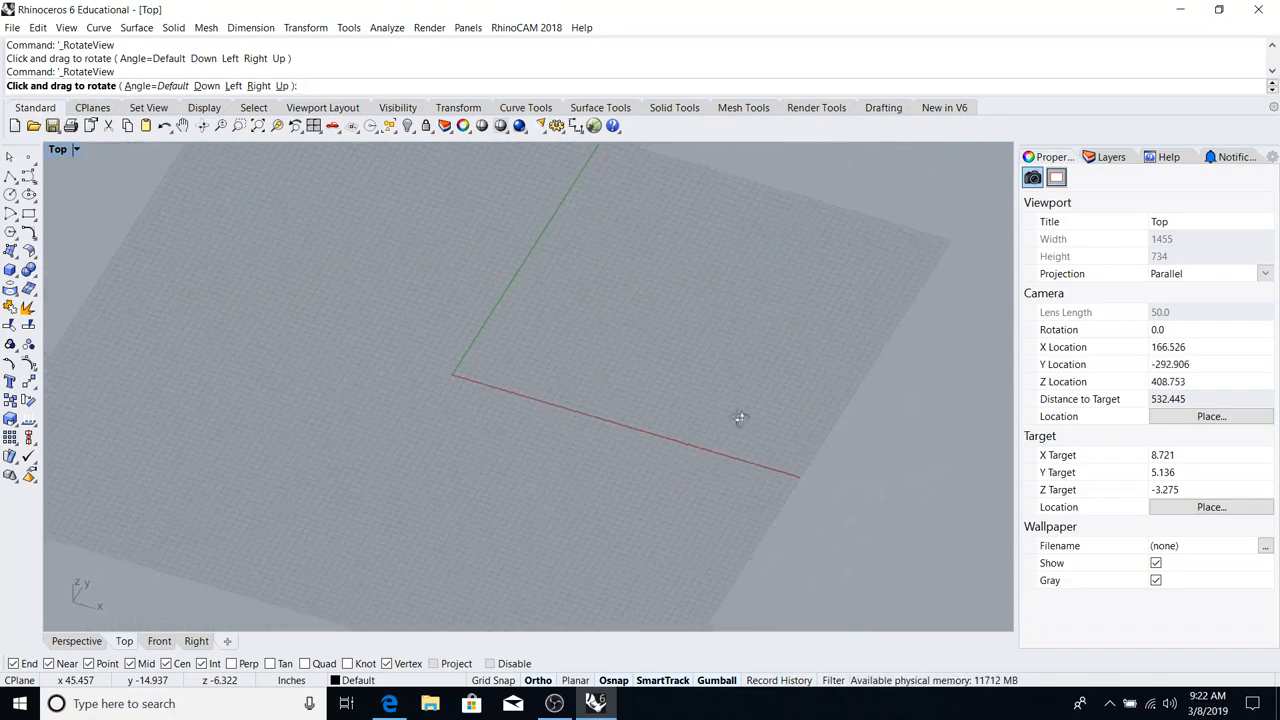
{"action": "left_click_drag", "start_coordinate": [740, 418], "coordinate": [636, 458]}
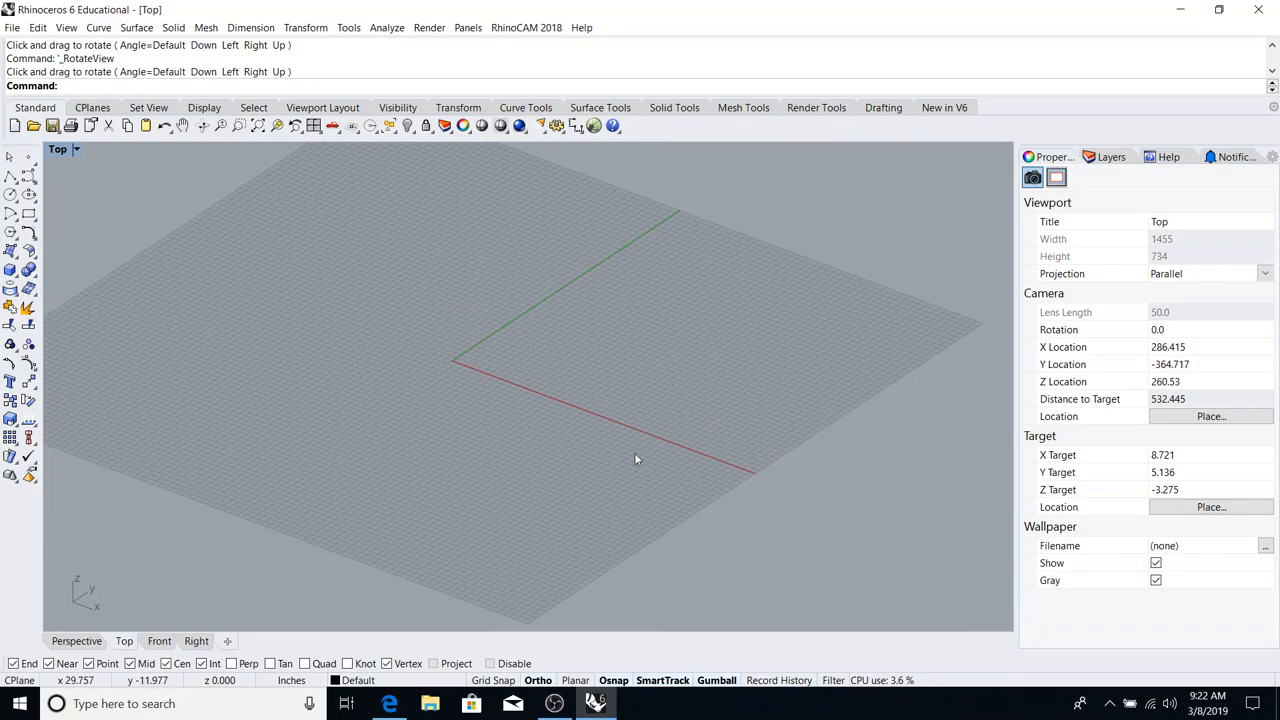
{"action": "left_click_drag", "start_coordinate": [636, 458], "coordinate": [380, 384]}
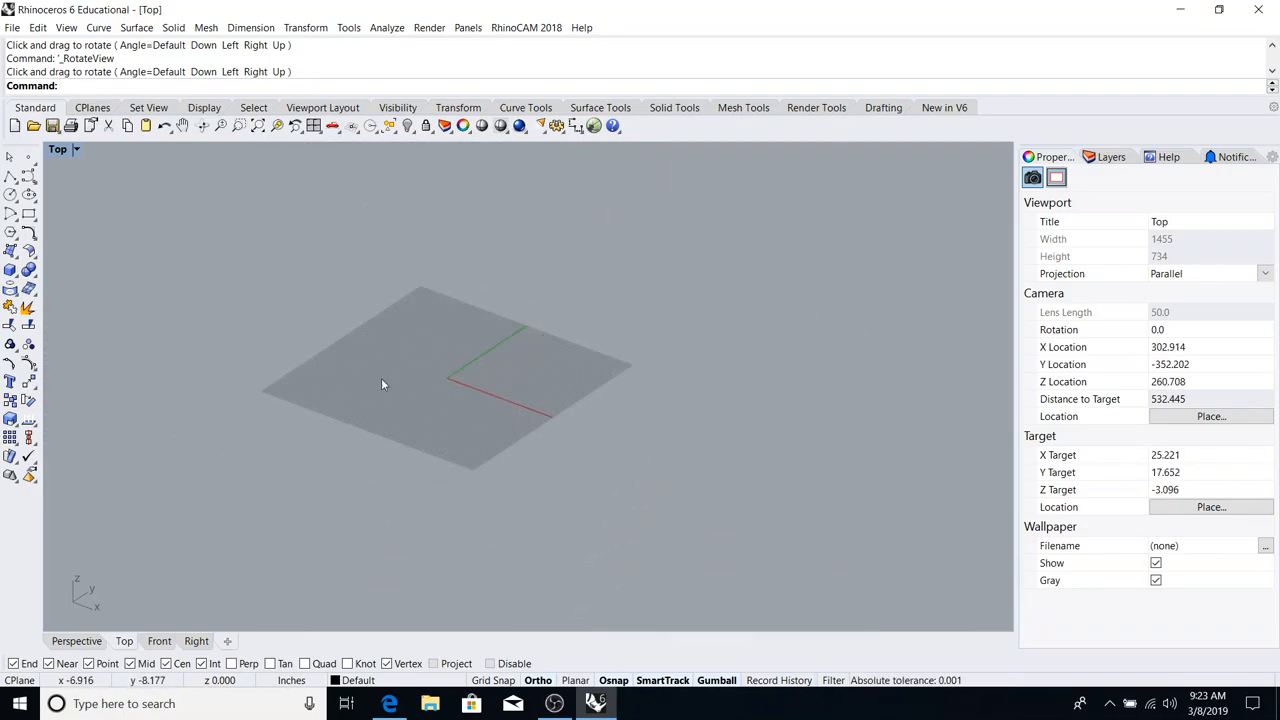
{"action": "left_click_drag", "start_coordinate": [380, 384], "coordinate": [424, 398]}
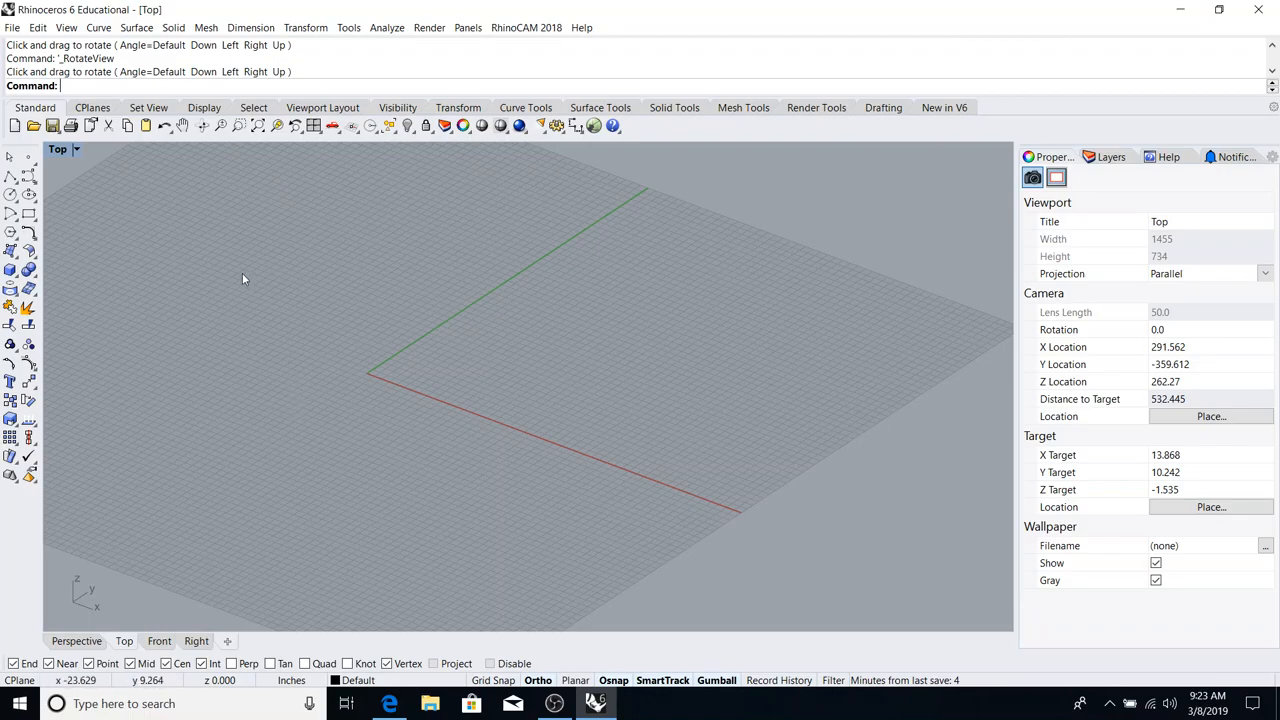
{"action": "mouse_move", "coordinate": [276, 276]}
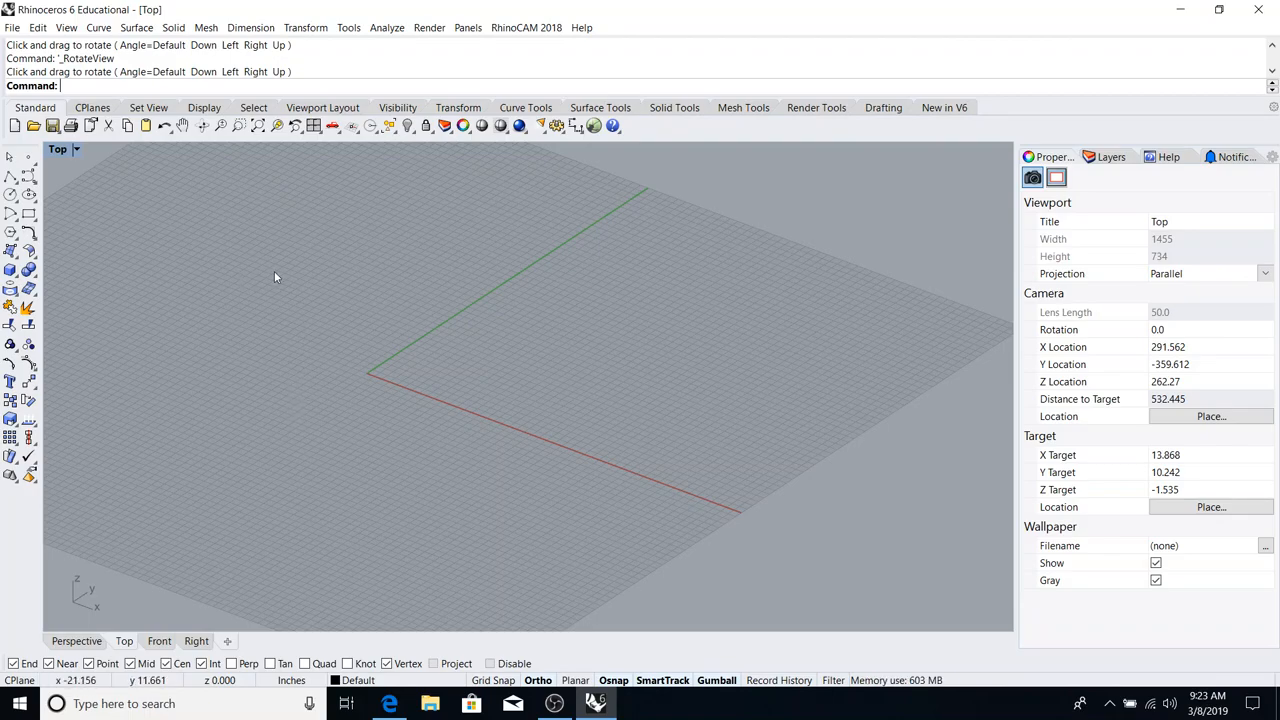
{"action": "mouse_move", "coordinate": [216, 278]}
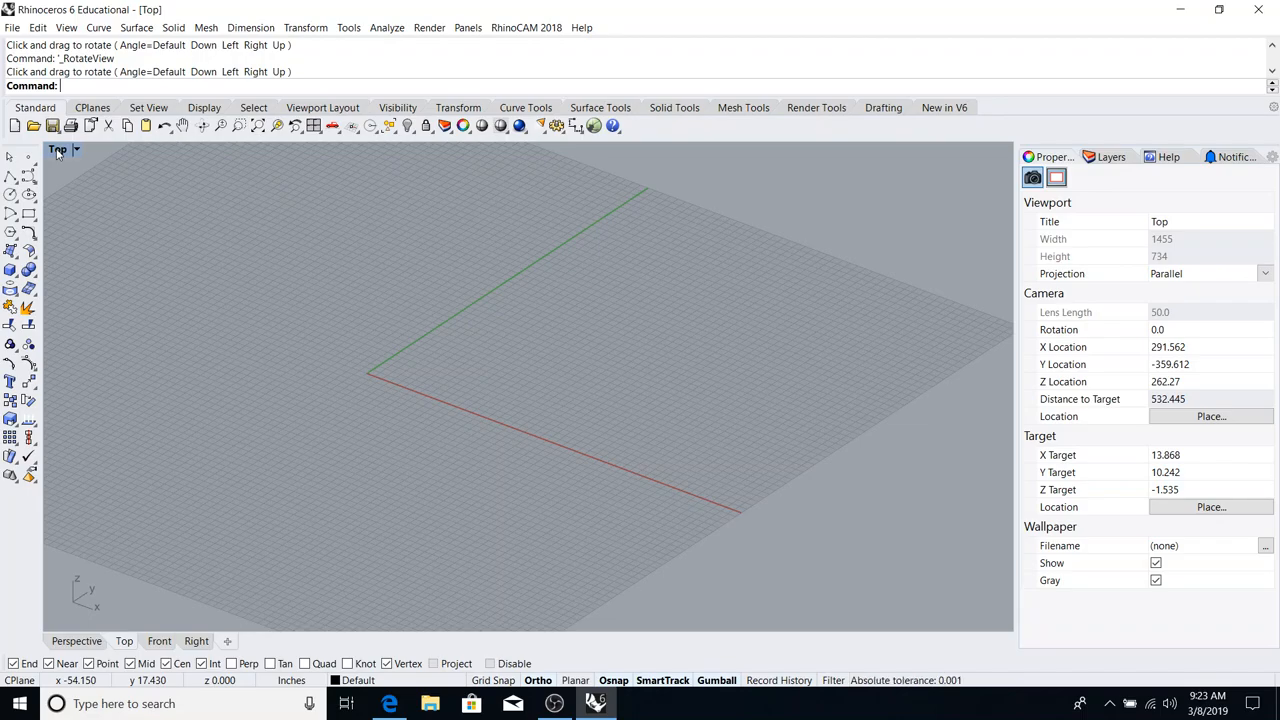
- Reset the viewport to the world Top view via Set View and zoom out slightly
{"action": "left_click", "coordinate": [64, 148]}
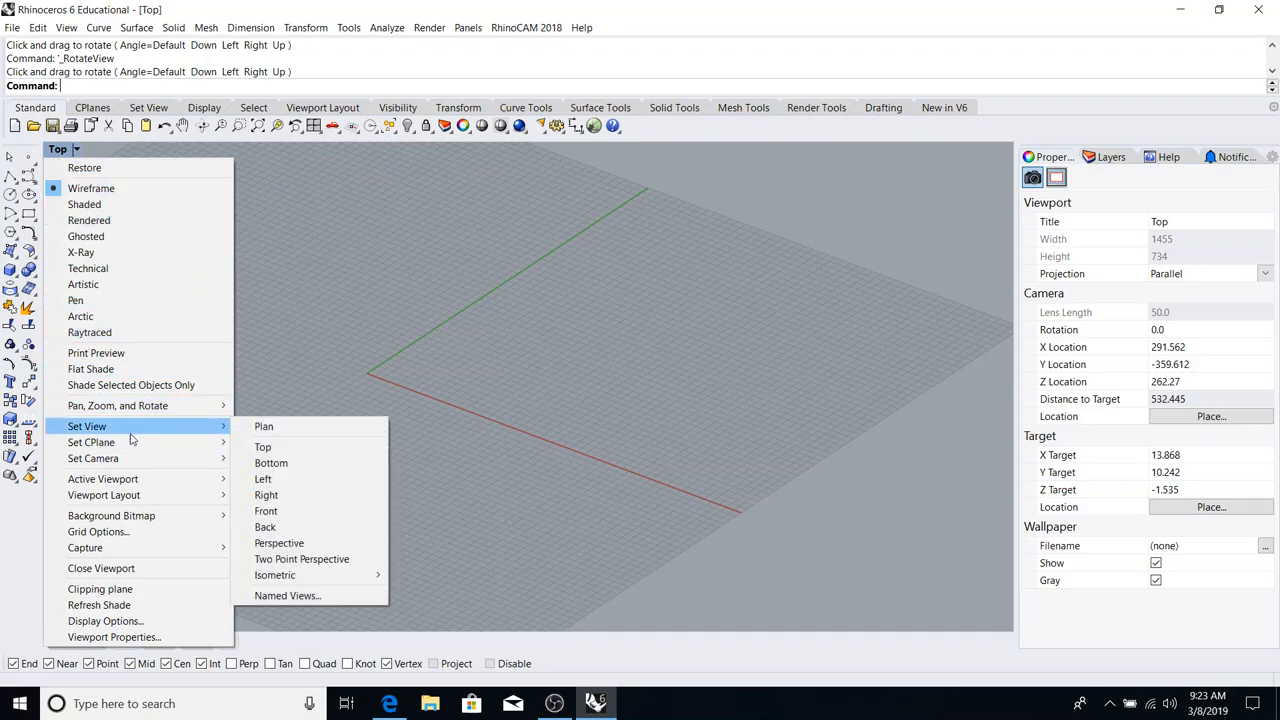
{"action": "mouse_move", "coordinate": [264, 448]}
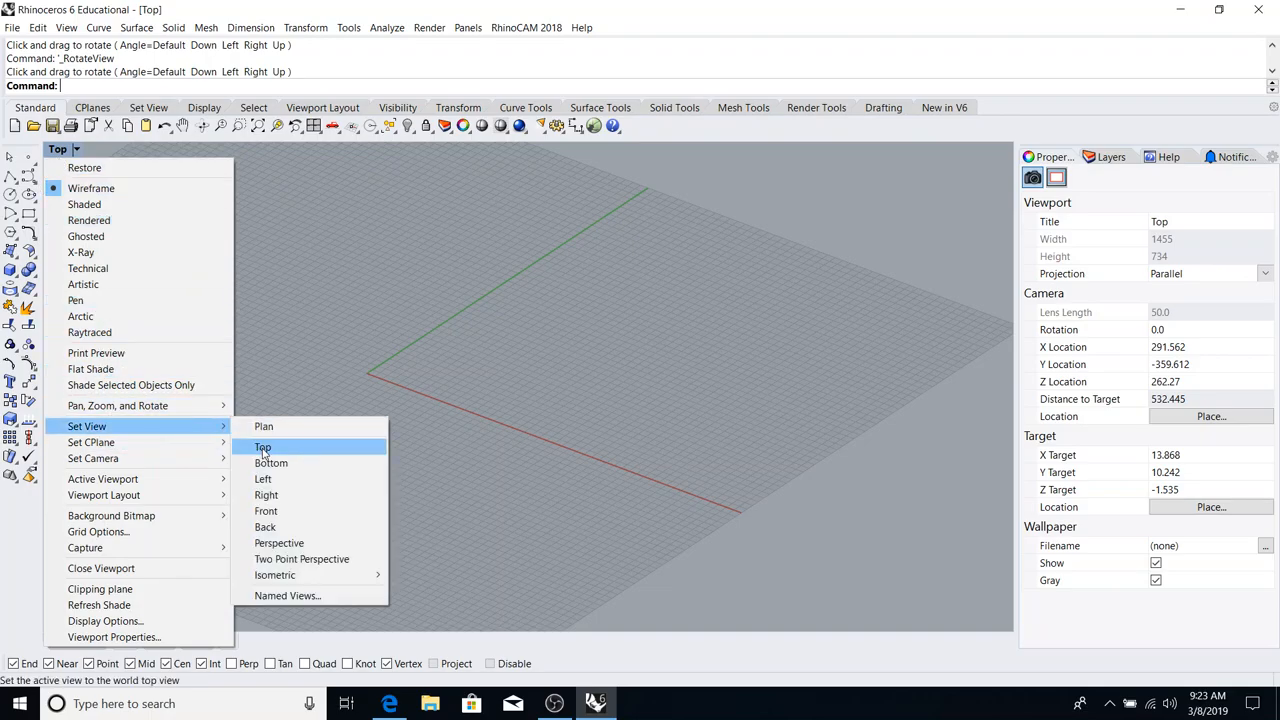
{"action": "left_click", "coordinate": [262, 448]}
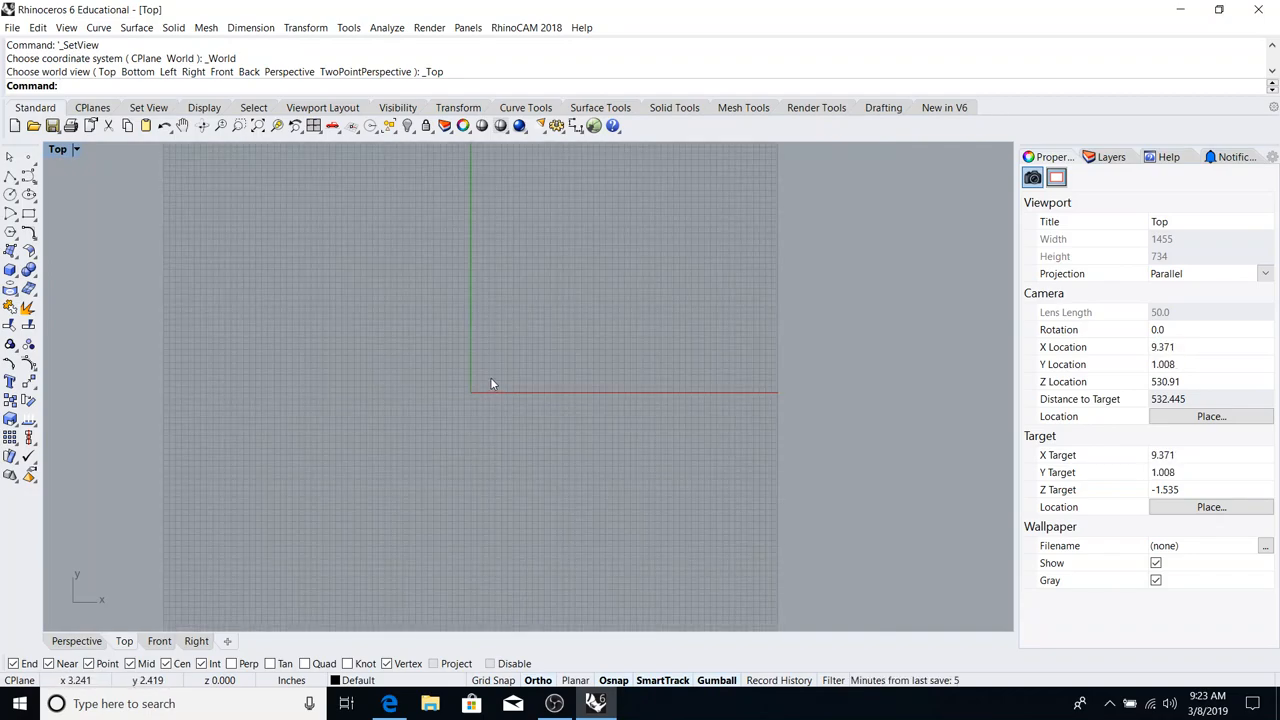
{"action": "scroll", "scroll_direction": "down", "scroll_amount": 3}
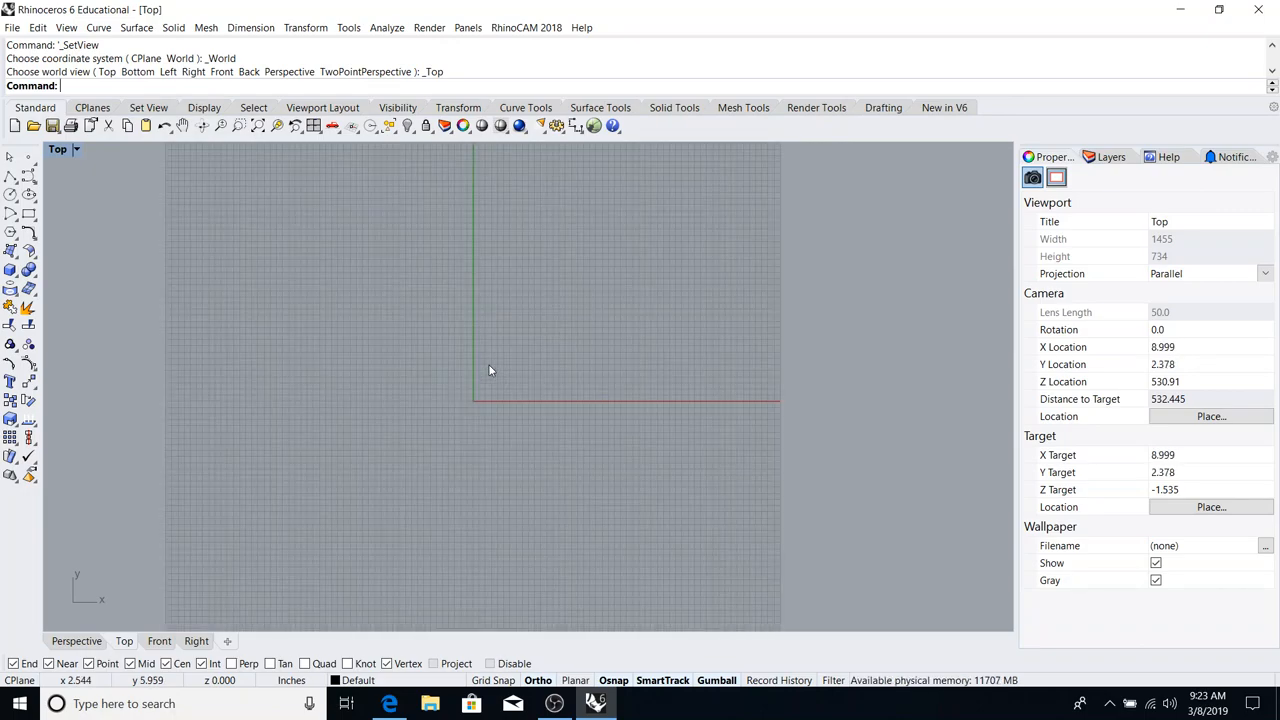
{"action": "mouse_move", "coordinate": [142, 204]}
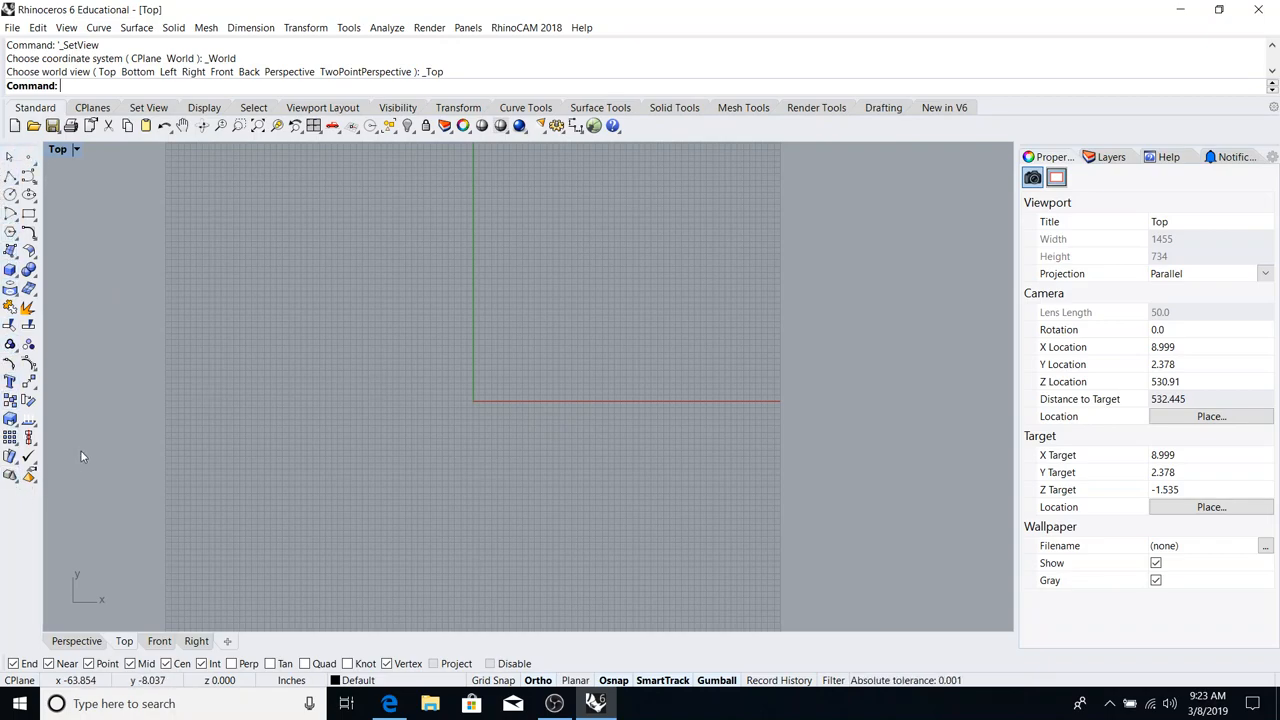
{"action": "mouse_move", "coordinate": [204, 192]}
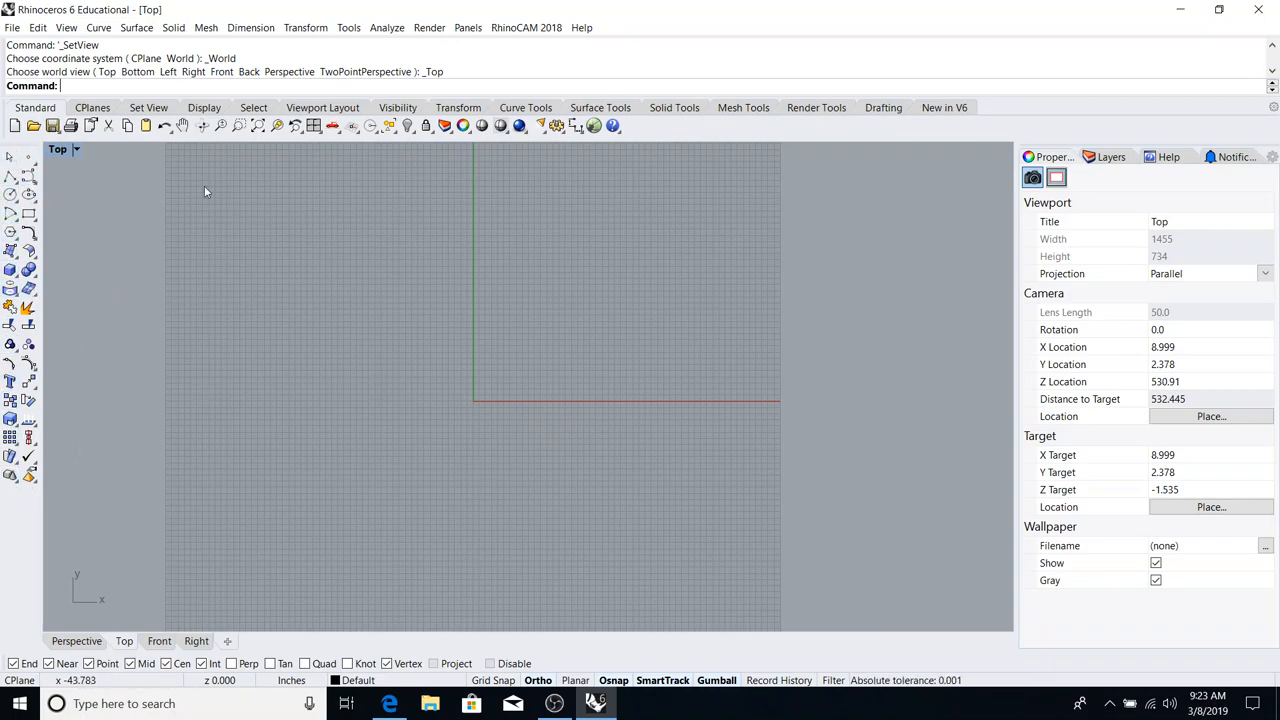
{"action": "mouse_move", "coordinate": [668, 332]}
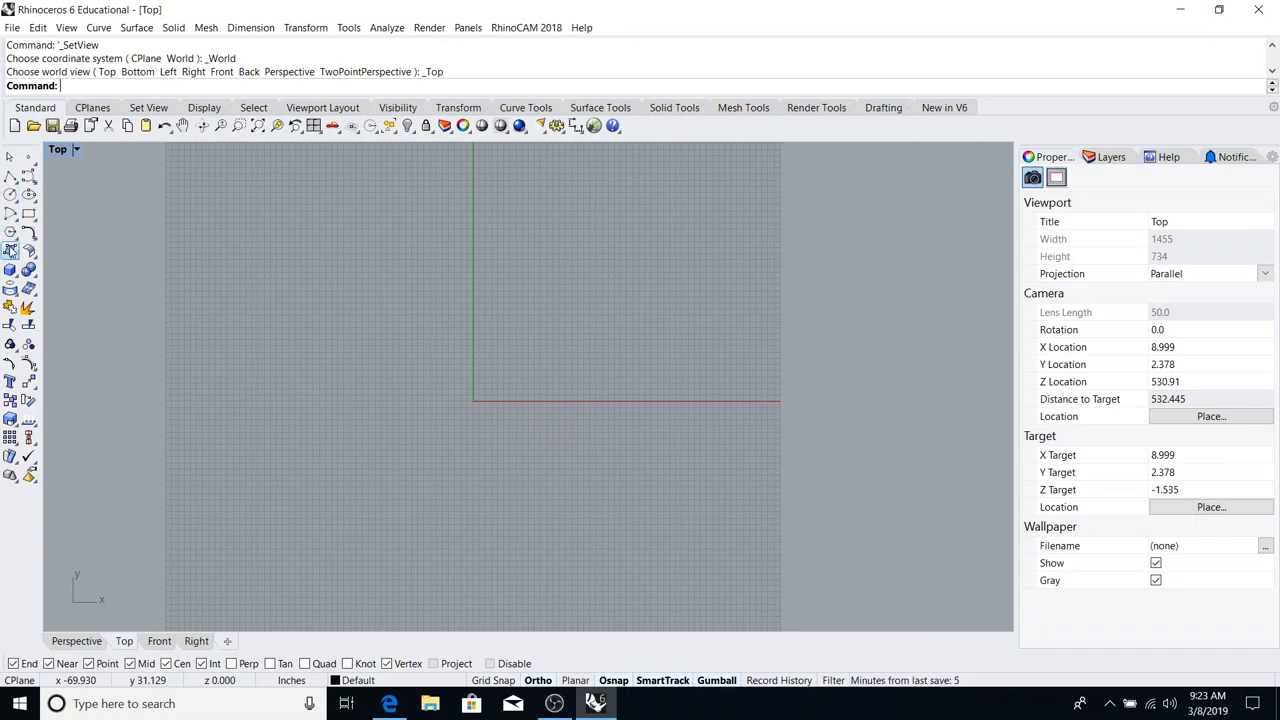
{"action": "mouse_move", "coordinate": [16, 216]}
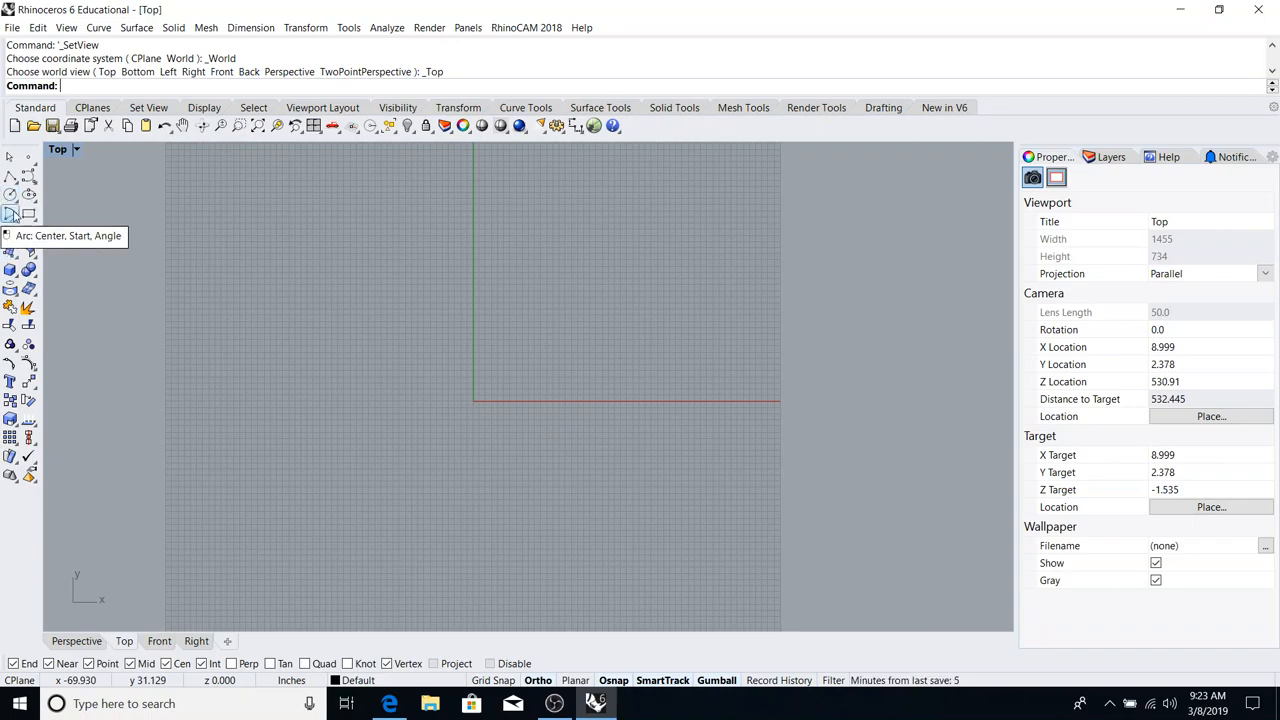
{"action": "mouse_move", "coordinate": [14, 232]}
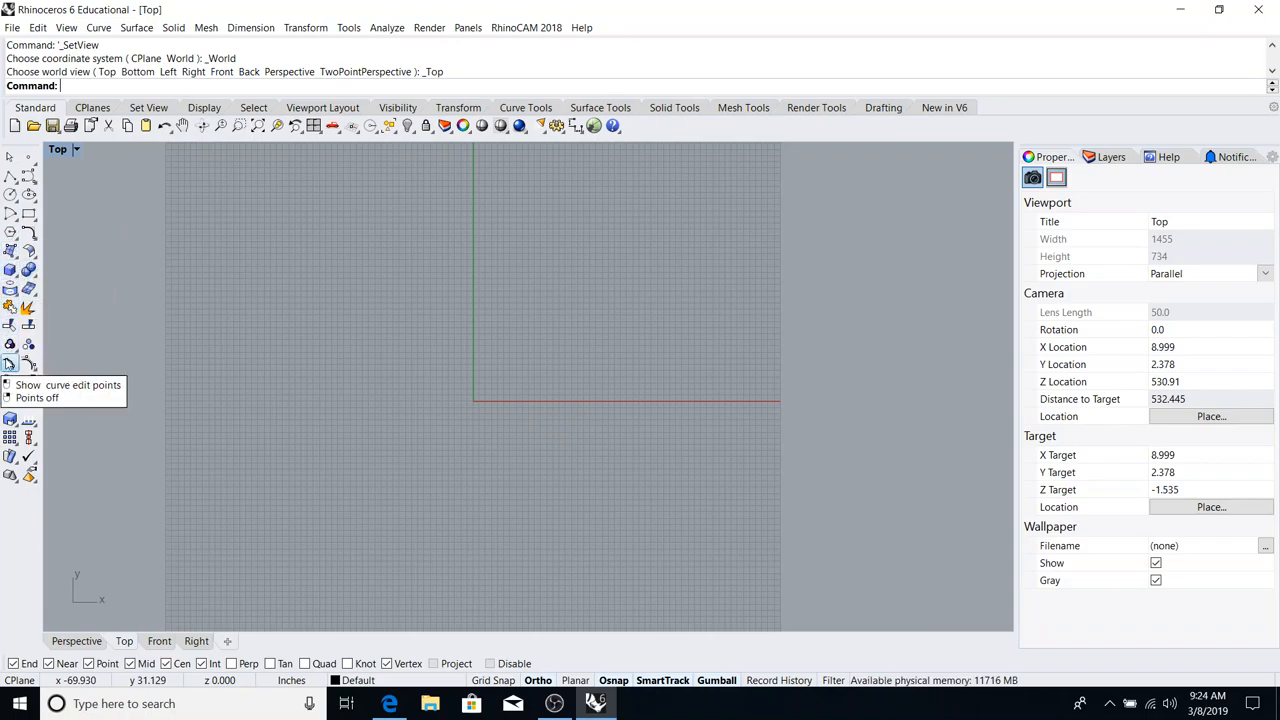
{"action": "mouse_move", "coordinate": [16, 220]}
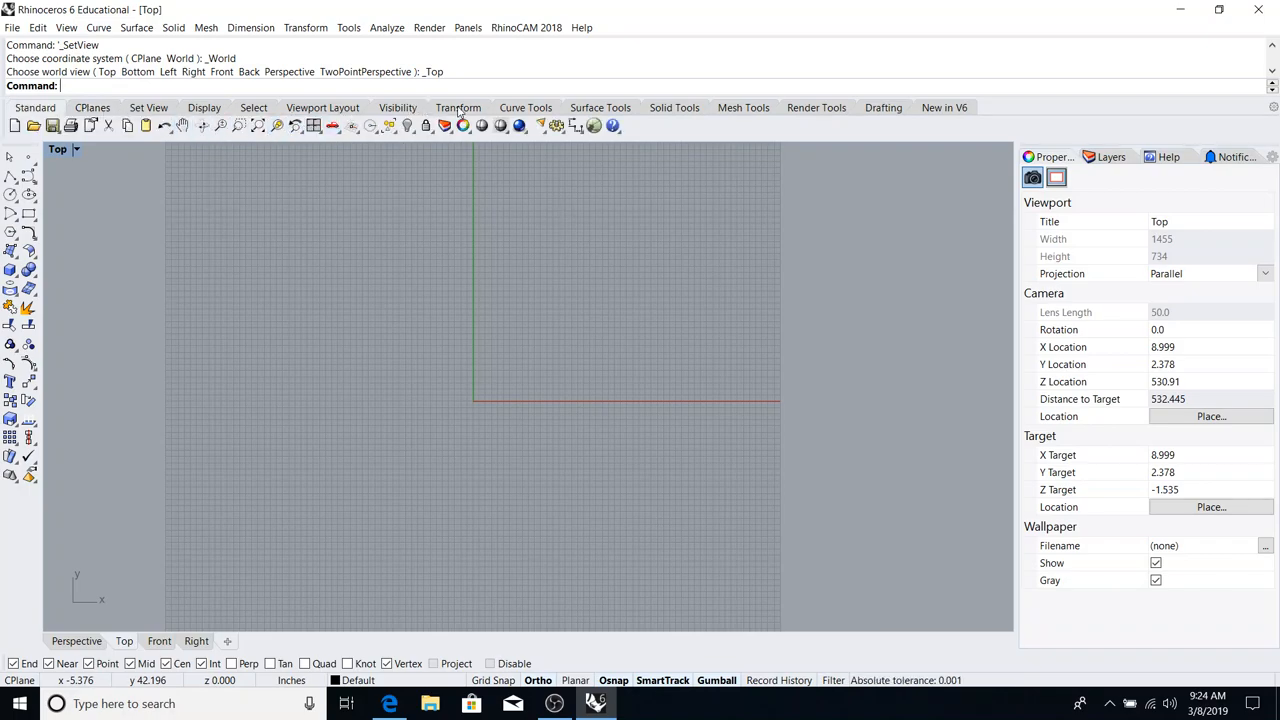
{"action": "mouse_move", "coordinate": [576, 90]}
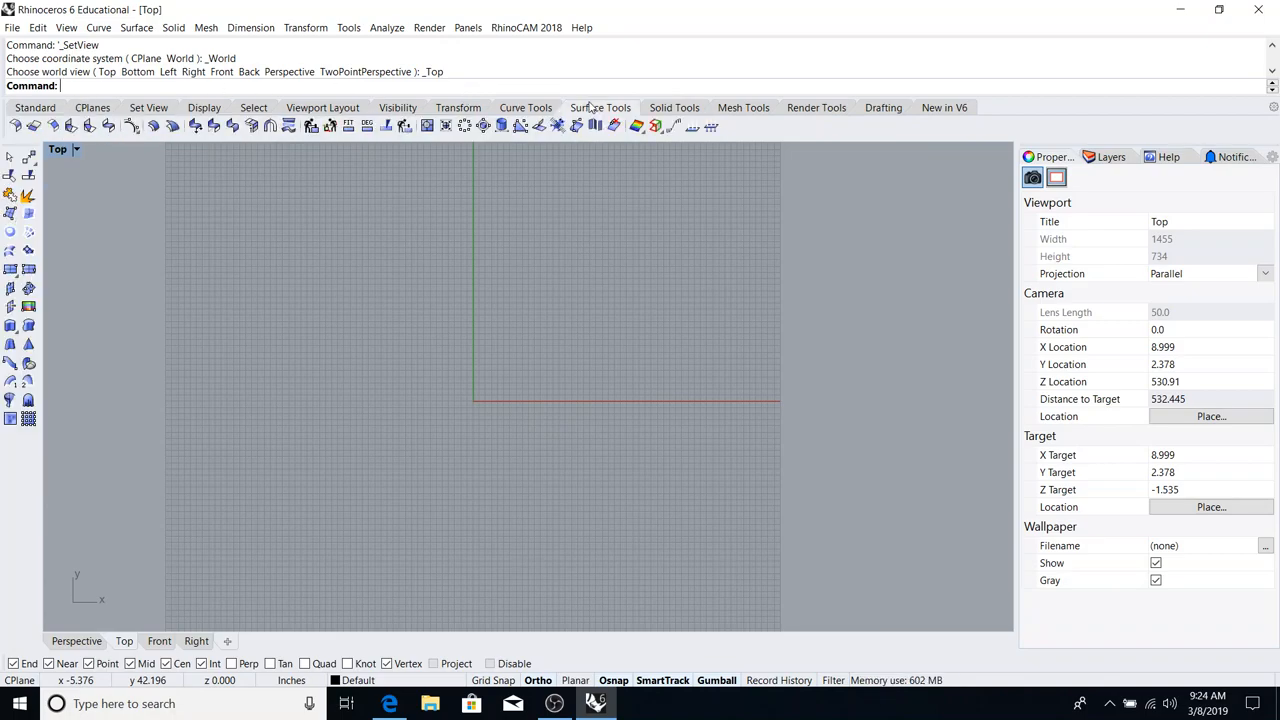
- Switch the toolbar to the Solid Tools set
{"action": "left_click", "coordinate": [674, 108]}
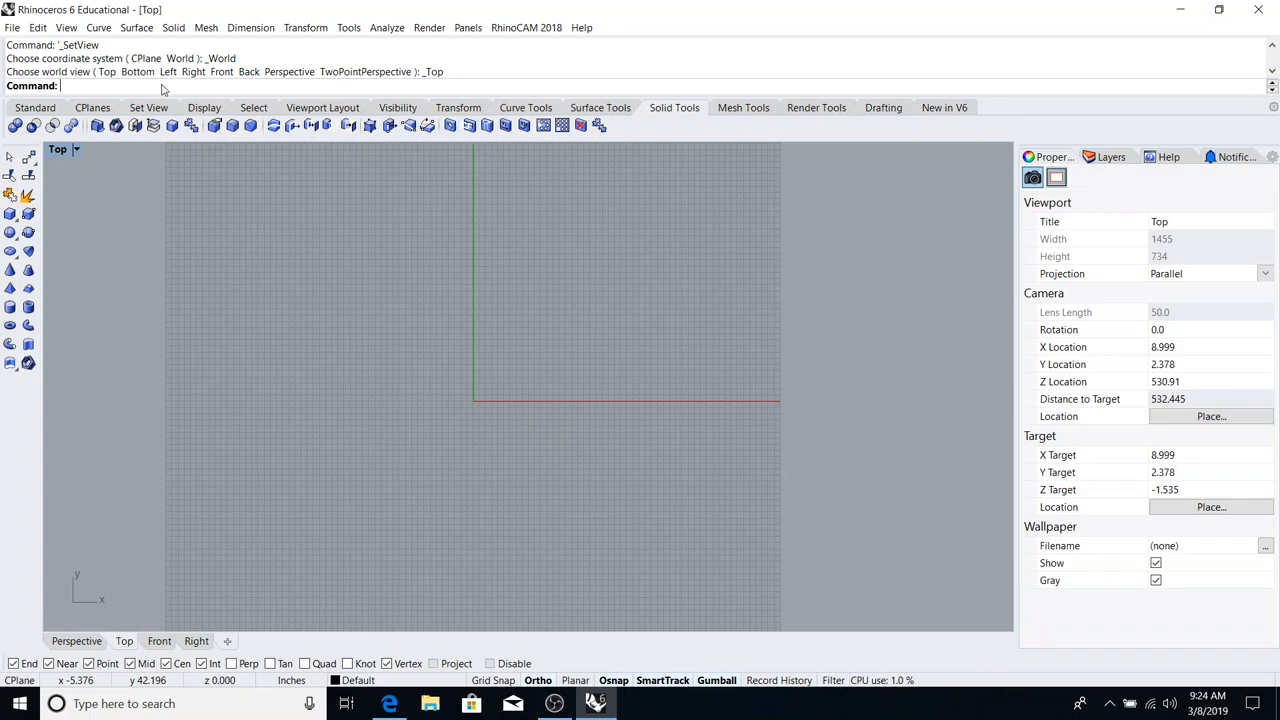
- Switch the toolbar back to the Standard tool set
{"action": "left_click", "coordinate": [36, 108]}
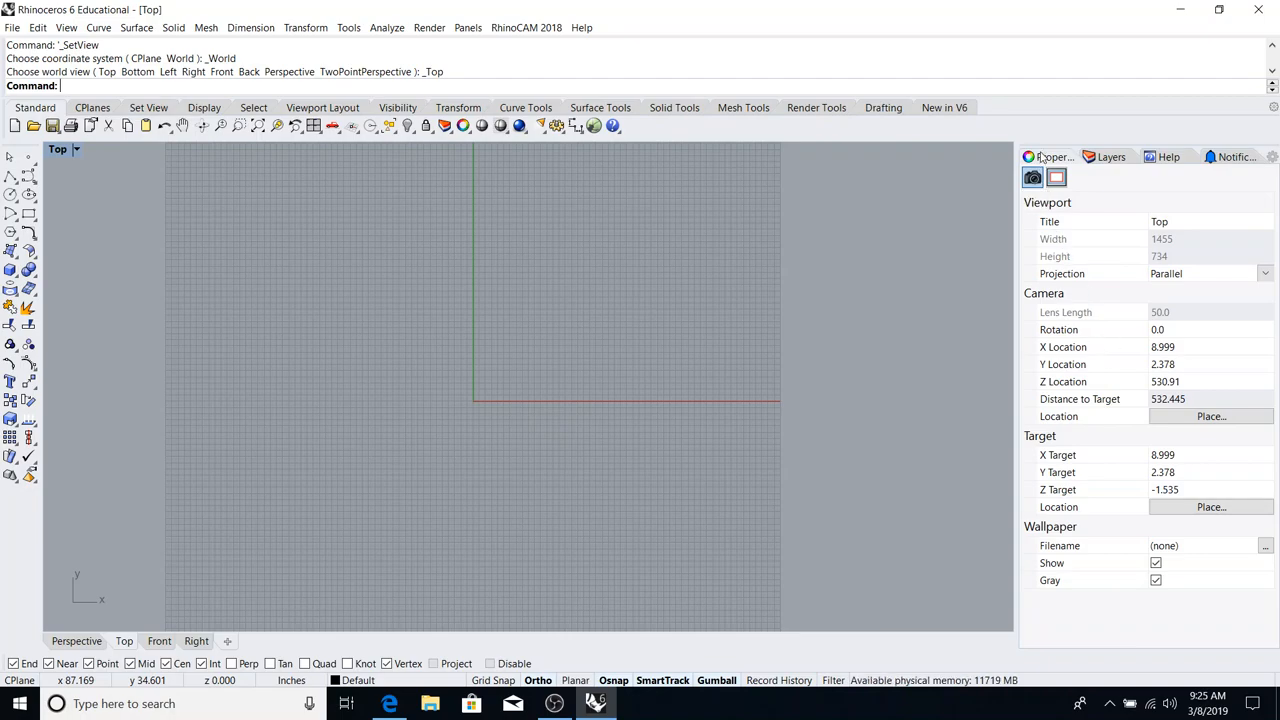
{"action": "mouse_move", "coordinate": [1048, 158]}
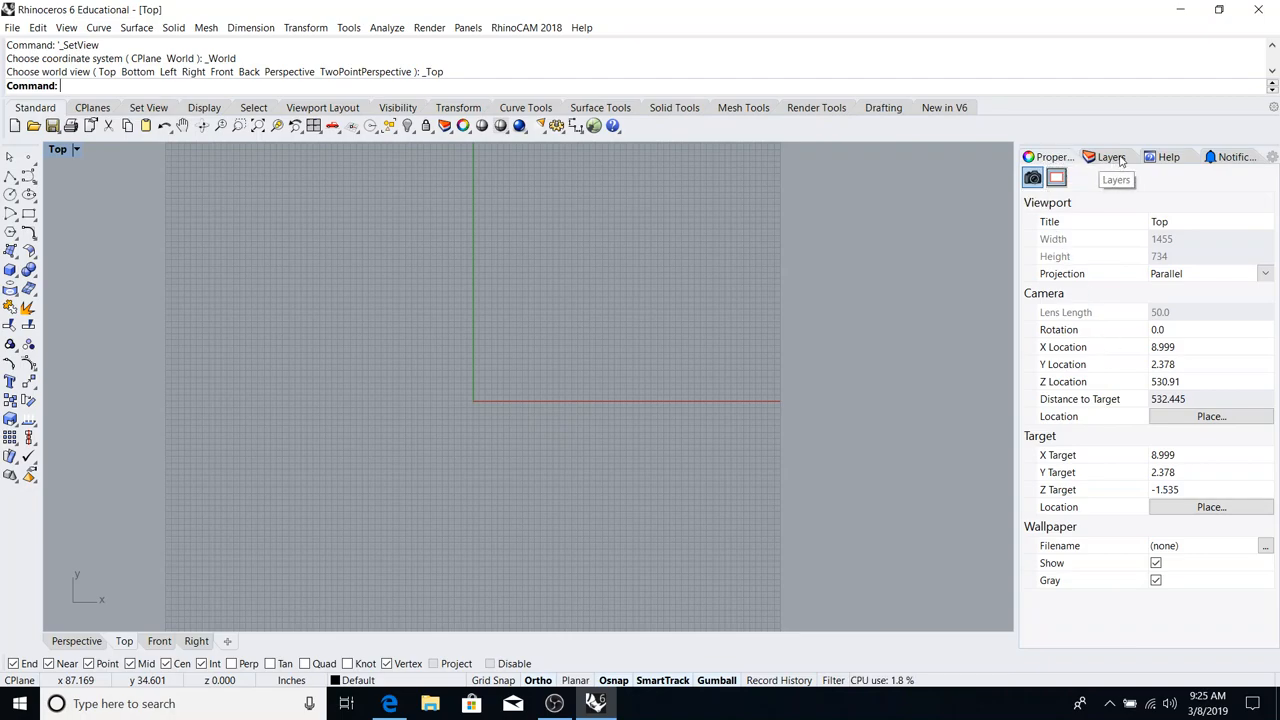
{"action": "left_click", "coordinate": [1110, 156]}
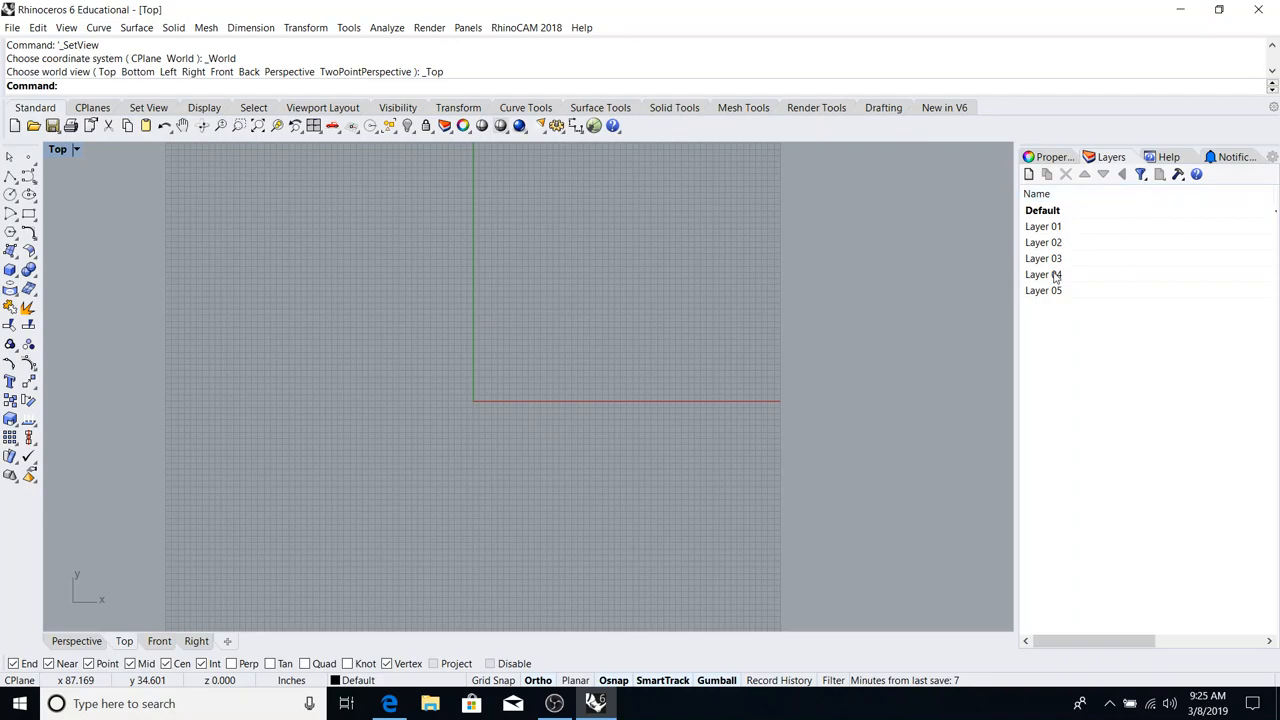
{"action": "left_click", "coordinate": [1168, 156]}
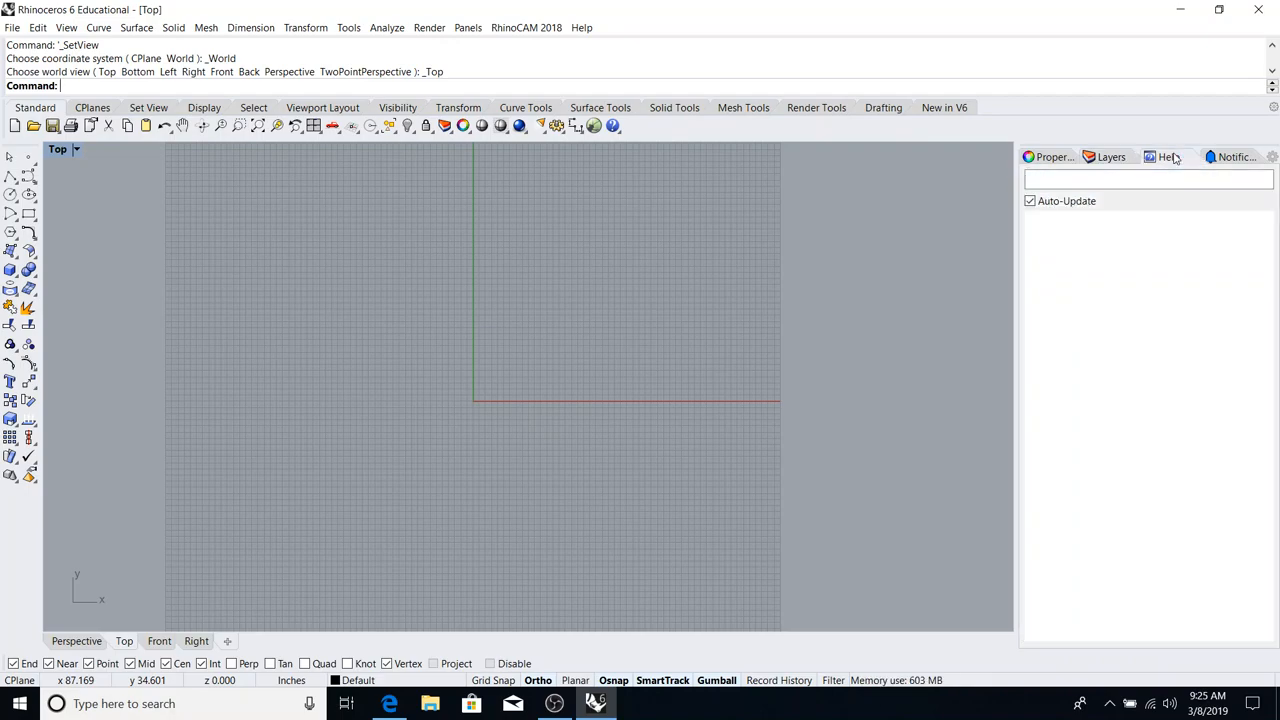
{"action": "mouse_move", "coordinate": [1168, 156]}
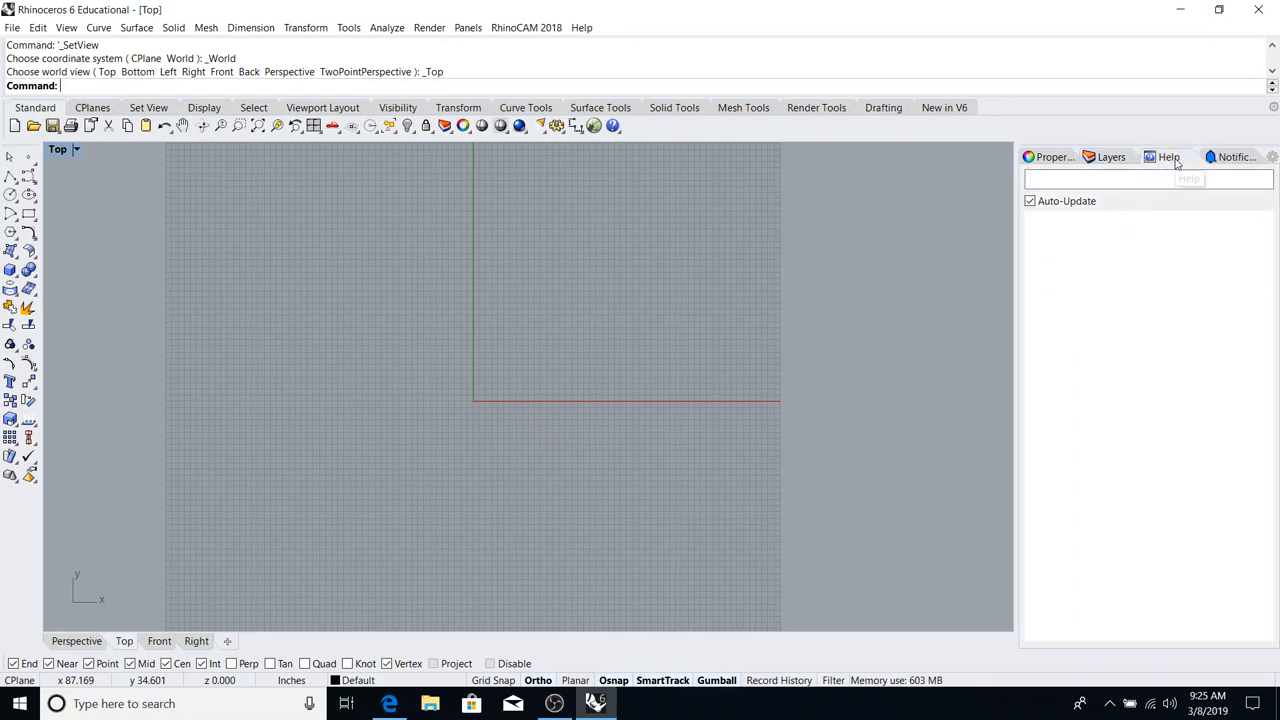
{"action": "left_click", "coordinate": [1168, 156]}
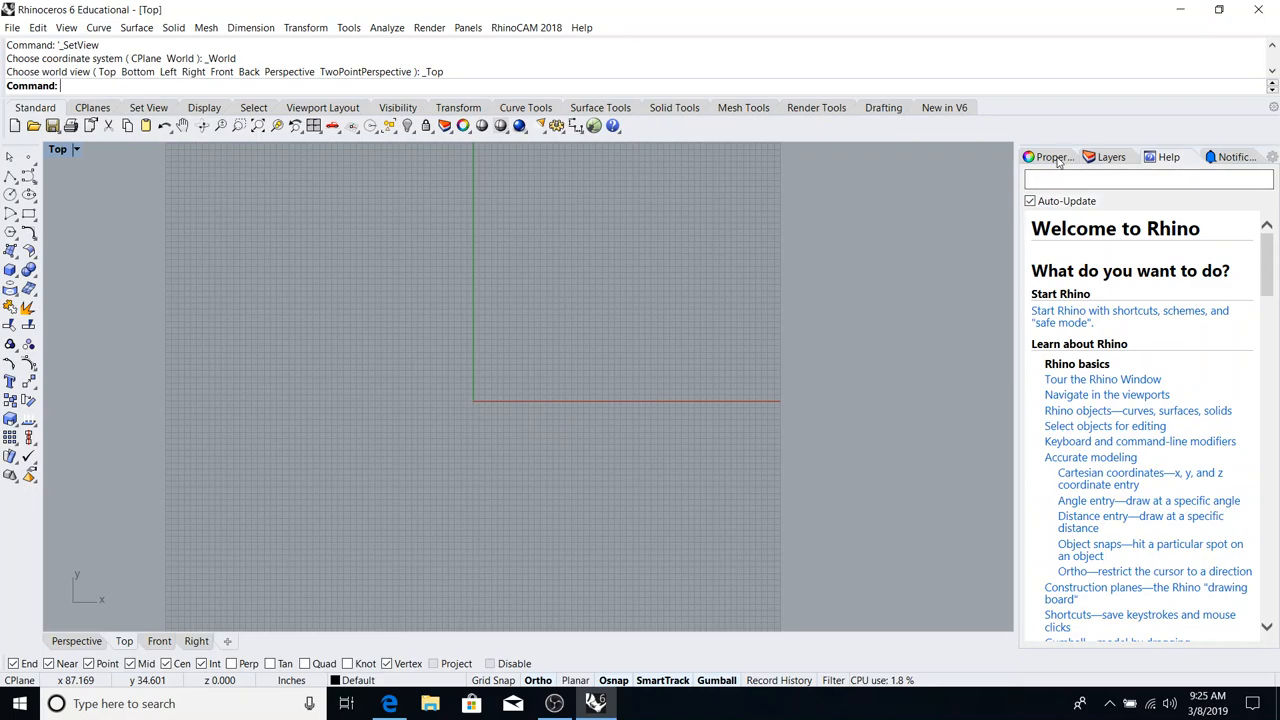
{"action": "left_click", "coordinate": [1032, 176]}
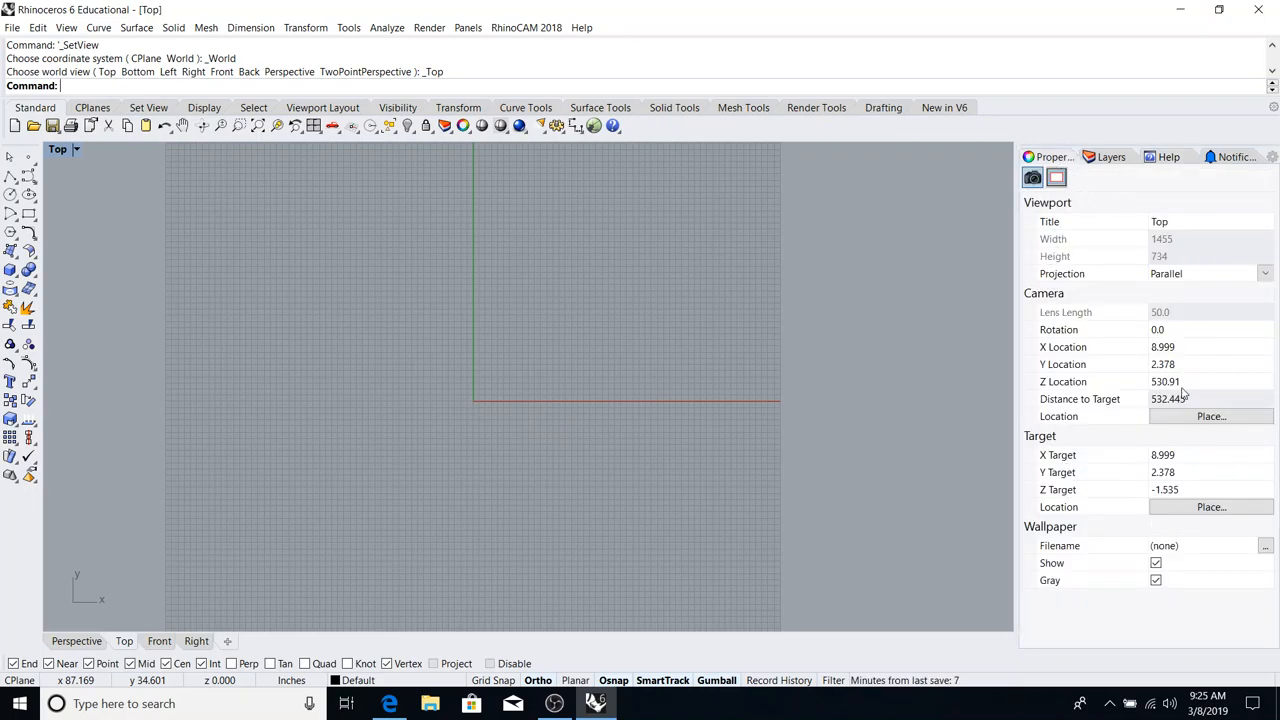
{"action": "mouse_move", "coordinate": [1140, 316]}
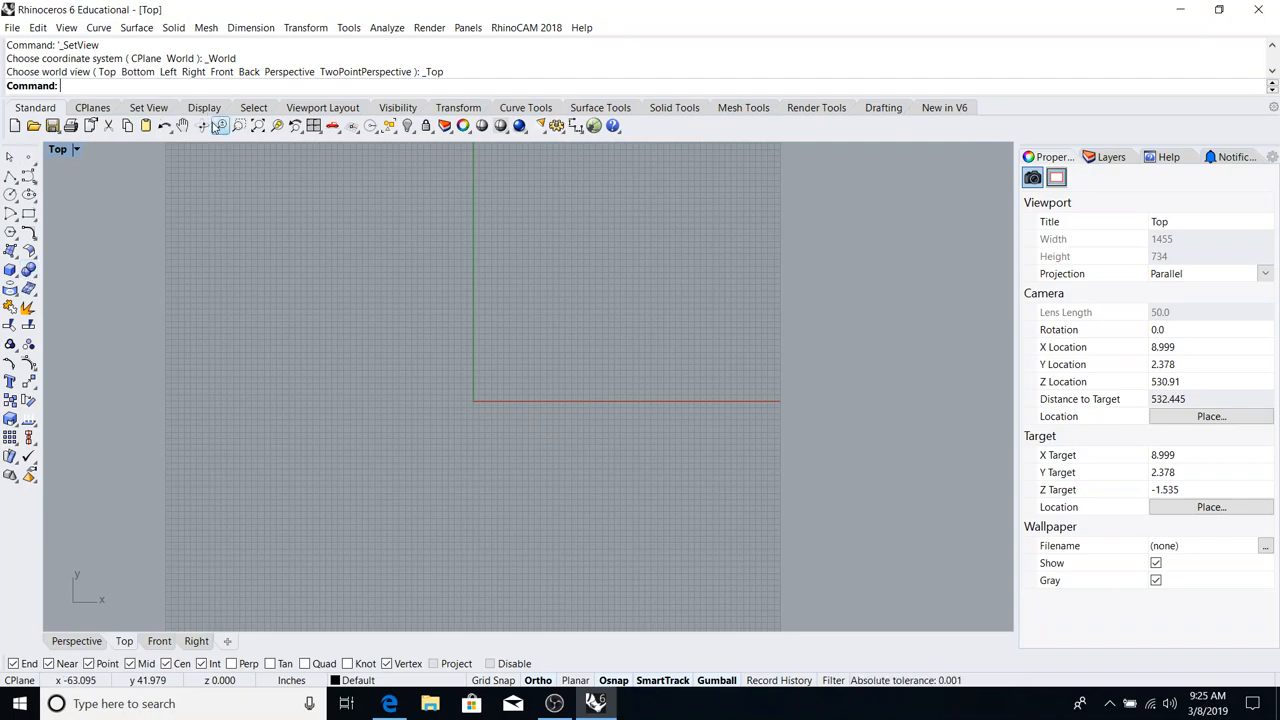
{"action": "left_click", "coordinate": [52, 124]}
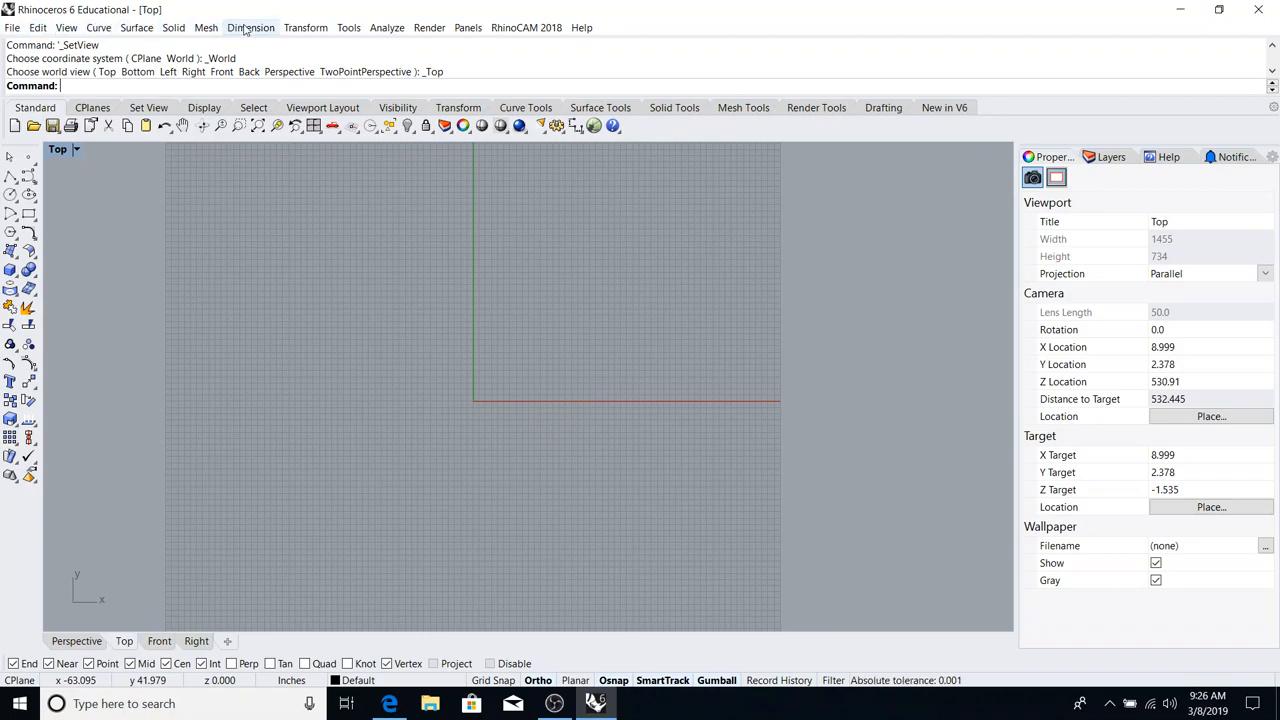
{"action": "mouse_move", "coordinate": [136, 28]}
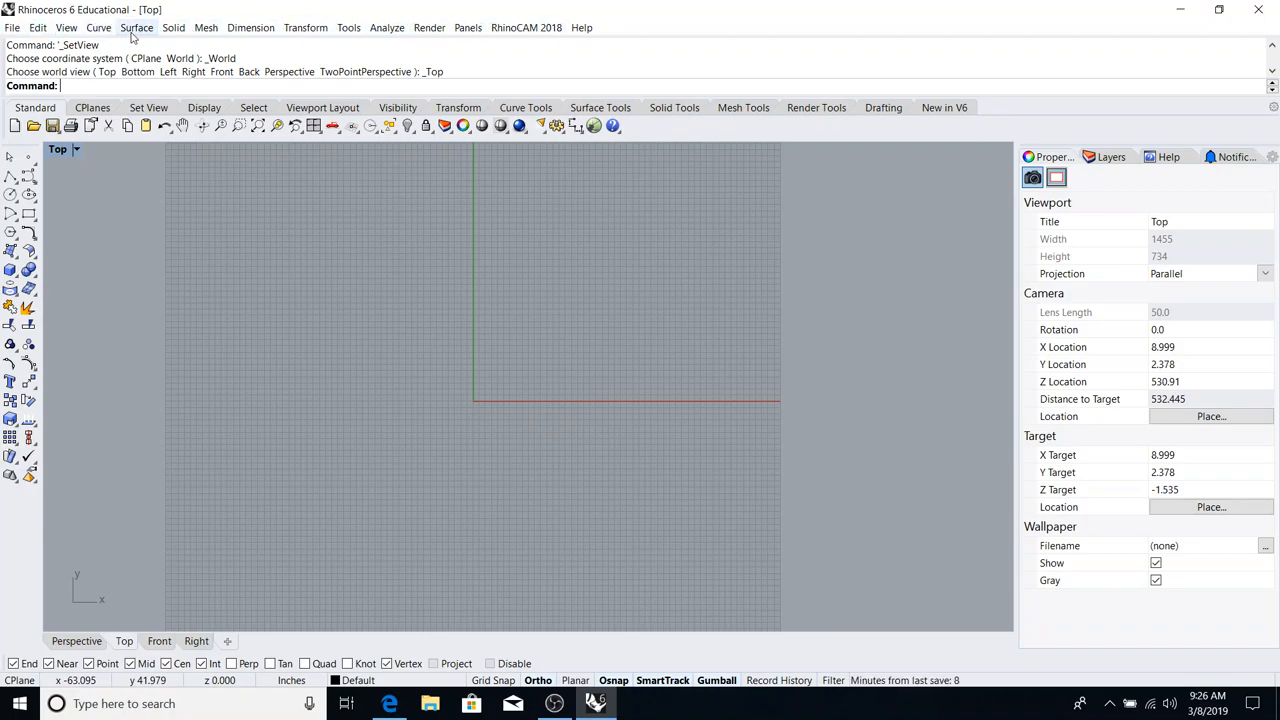
{"action": "left_click", "coordinate": [252, 28]}
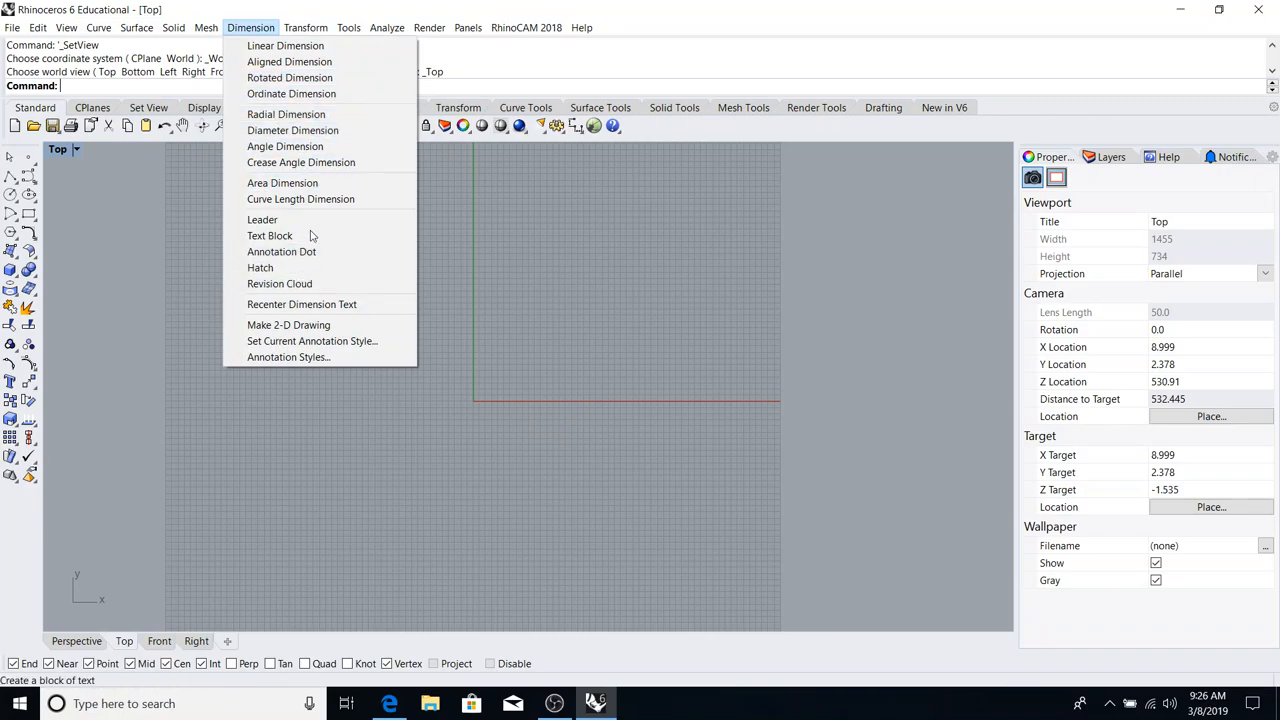
{"action": "left_click", "coordinate": [50, 242]}
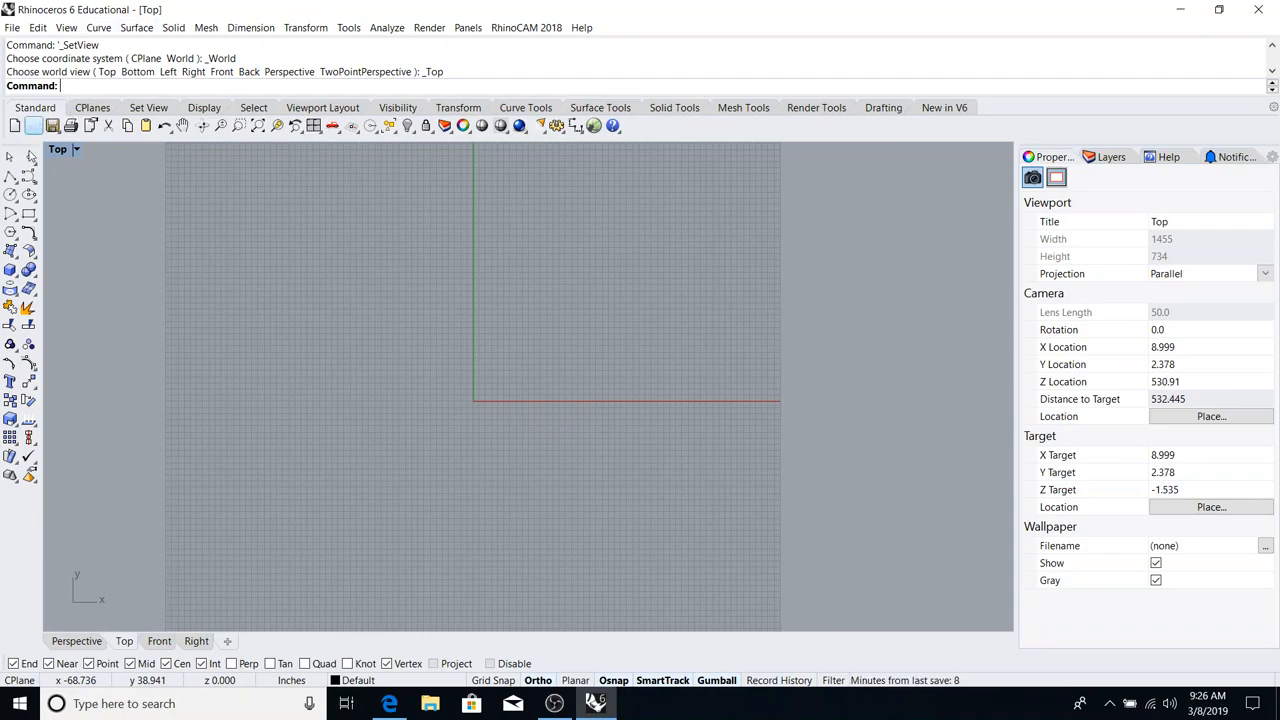
{"action": "mouse_move", "coordinate": [262, 148]}
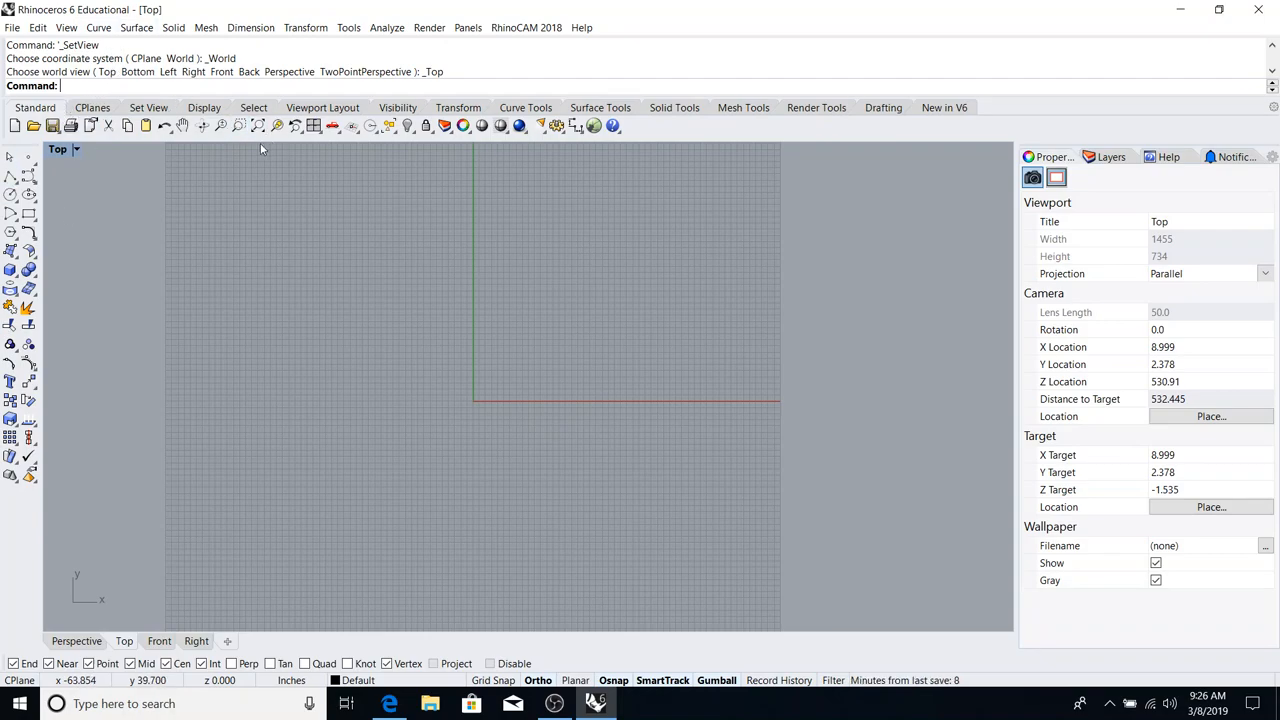
{"action": "mouse_move", "coordinate": [28, 270]}
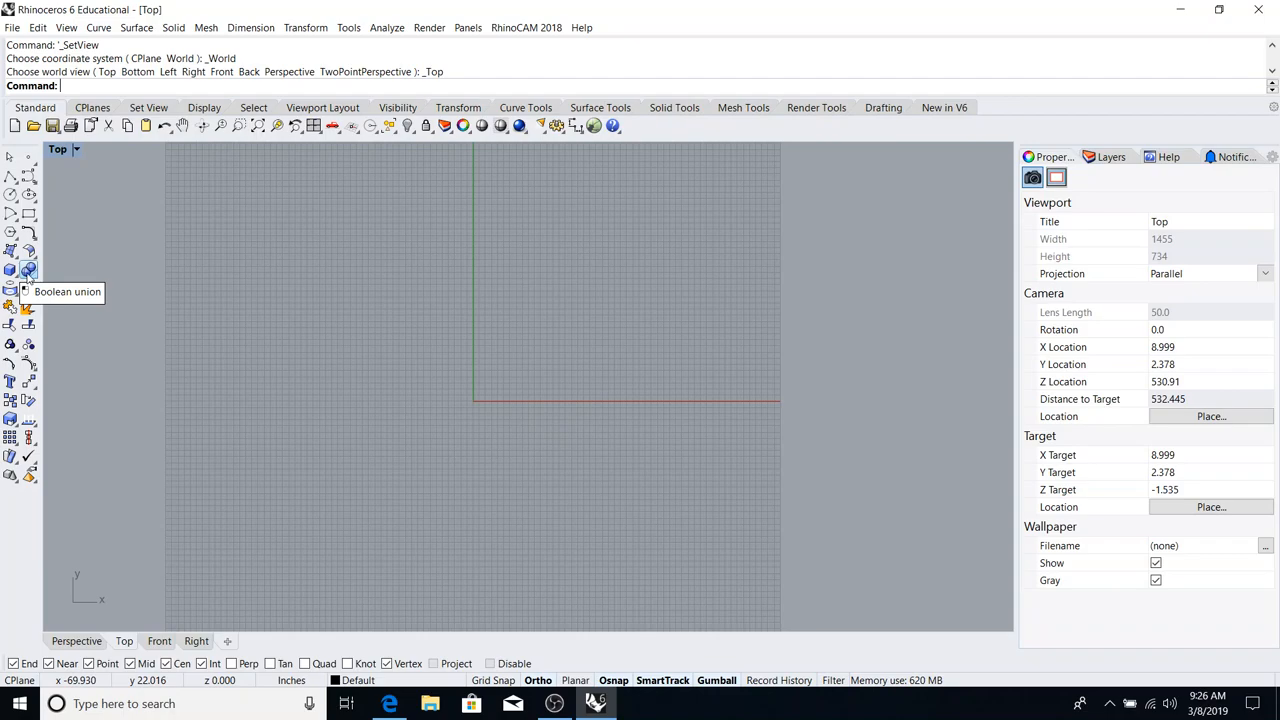
{"action": "mouse_move", "coordinate": [76, 92]}
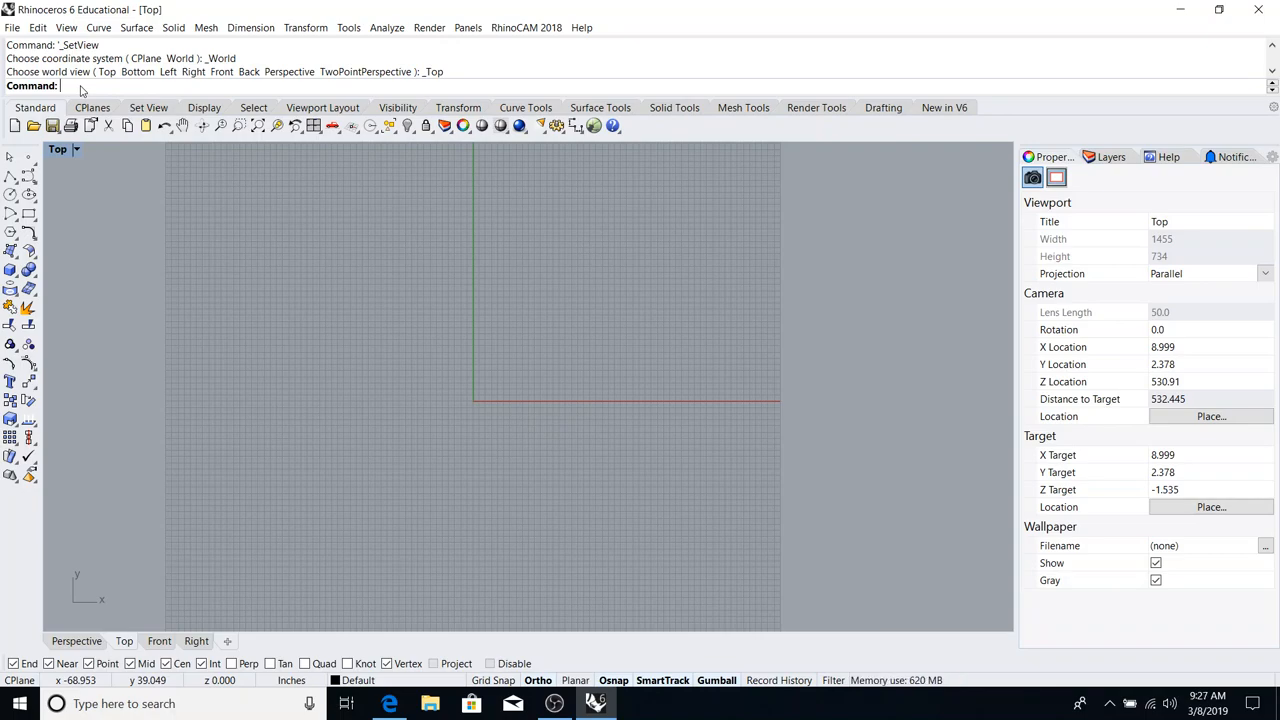
{"action": "mouse_move", "coordinate": [206, 28]}
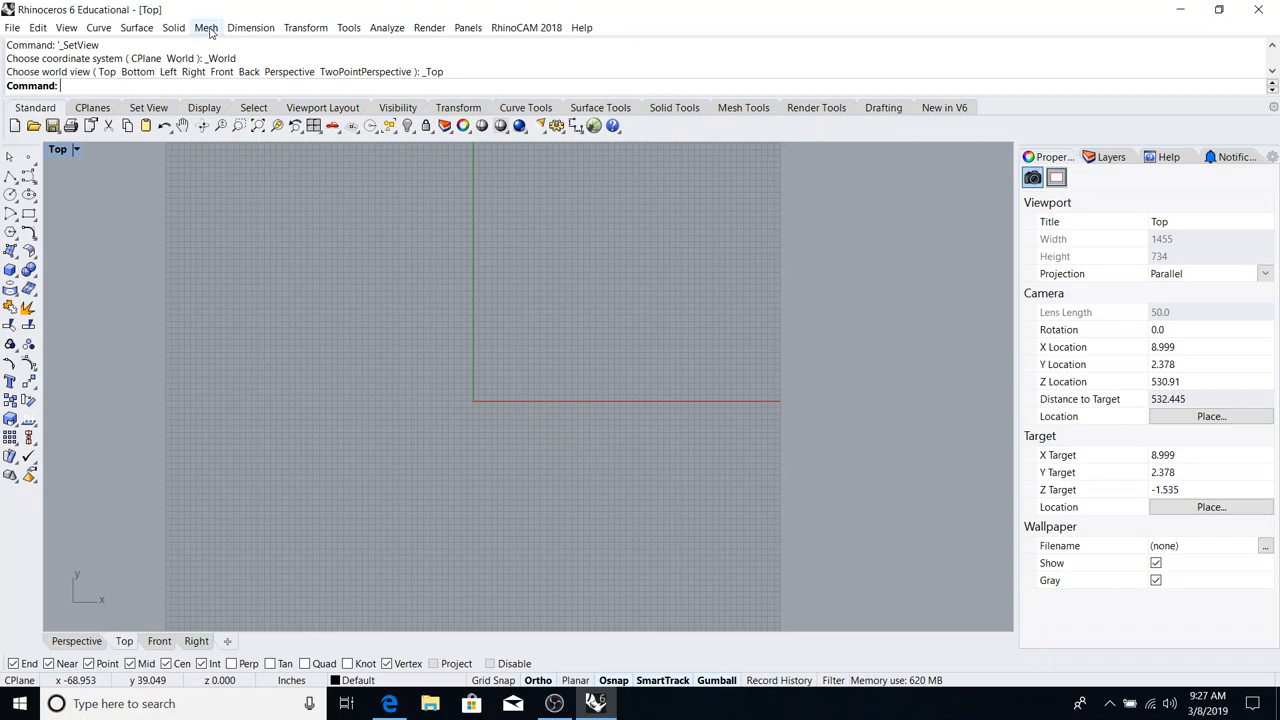
{"action": "mouse_move", "coordinate": [388, 28]}
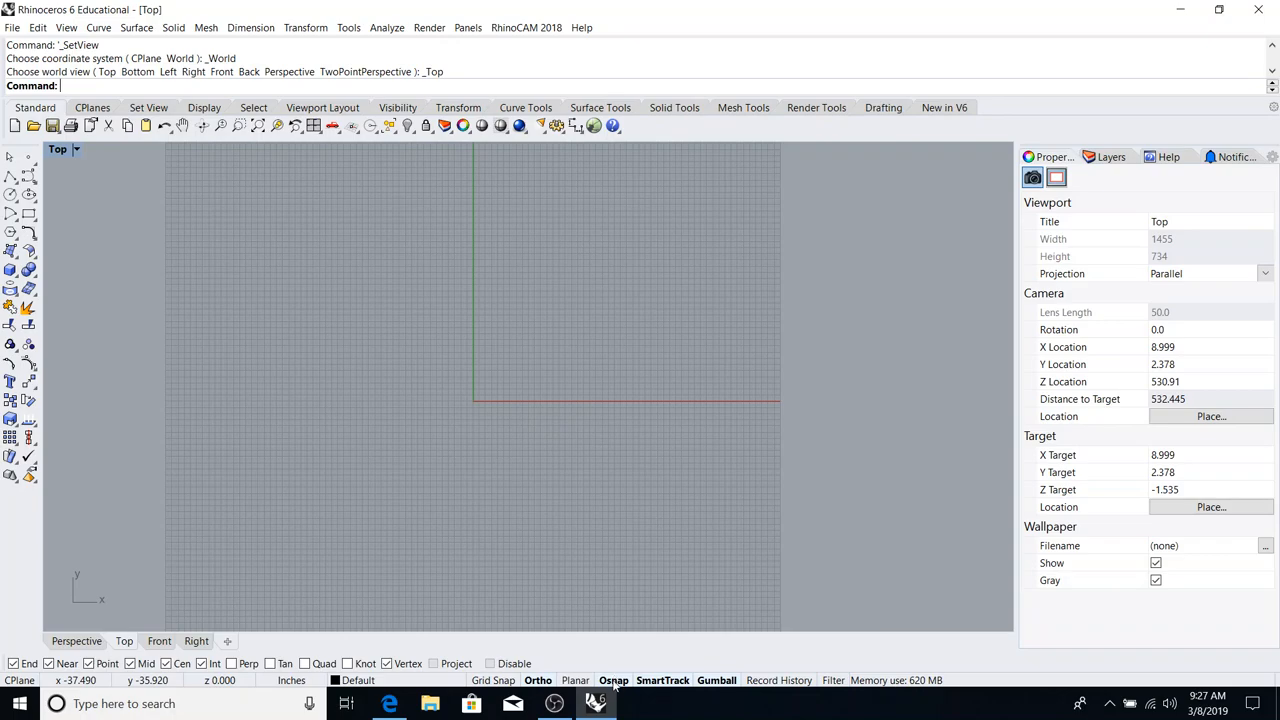
{"action": "mouse_move", "coordinate": [200, 118]}
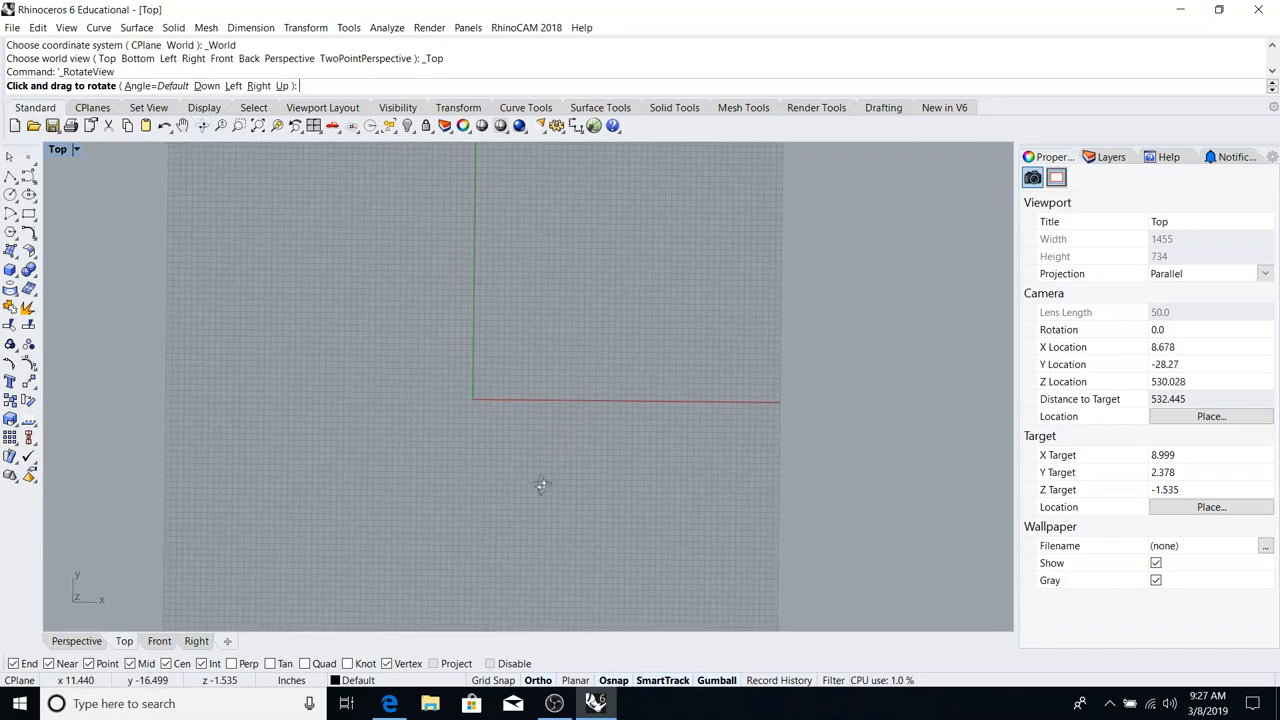
{"action": "left_click_drag", "start_coordinate": [540, 480], "coordinate": [516, 390]}
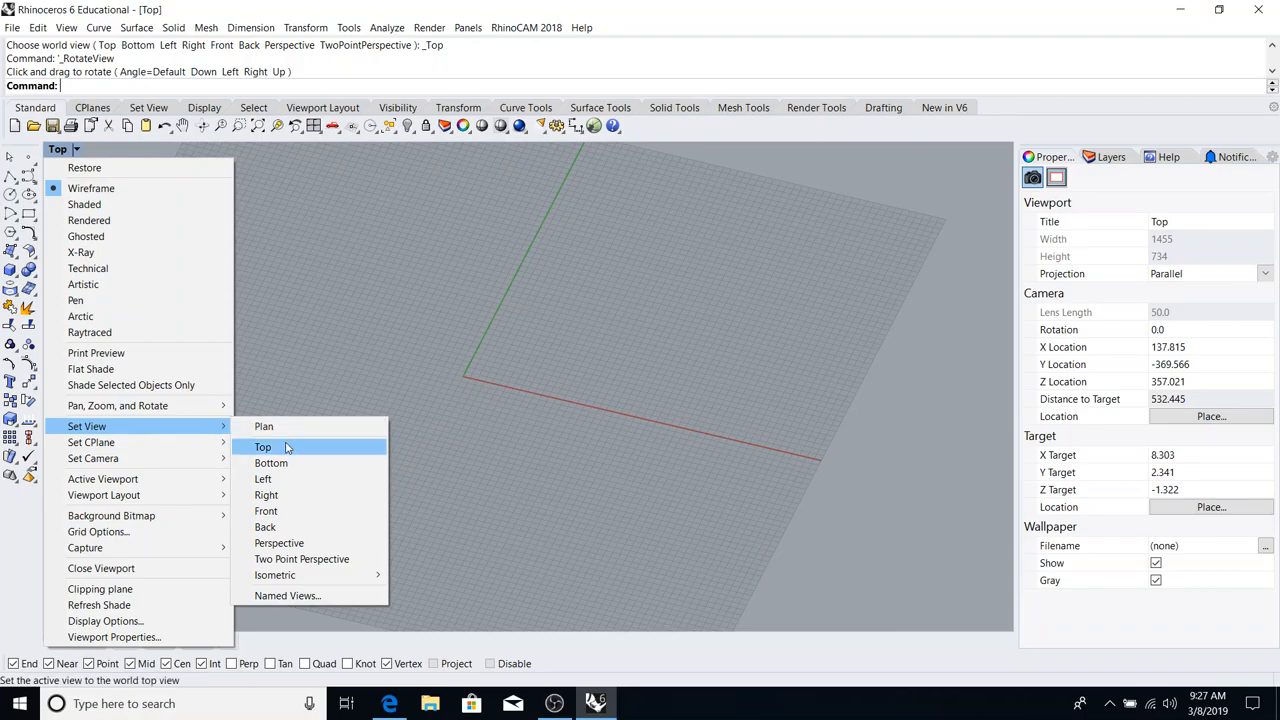
{"action": "left_click", "coordinate": [264, 448]}
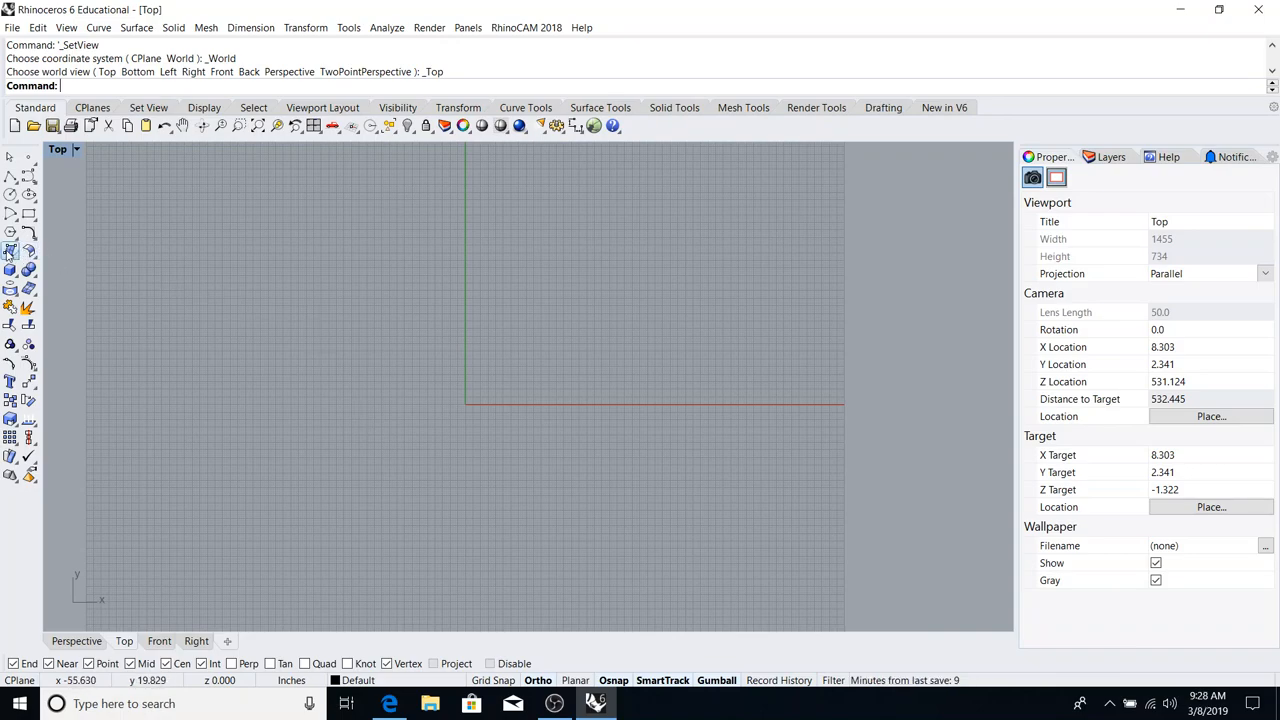
{"action": "mouse_move", "coordinate": [14, 252]}
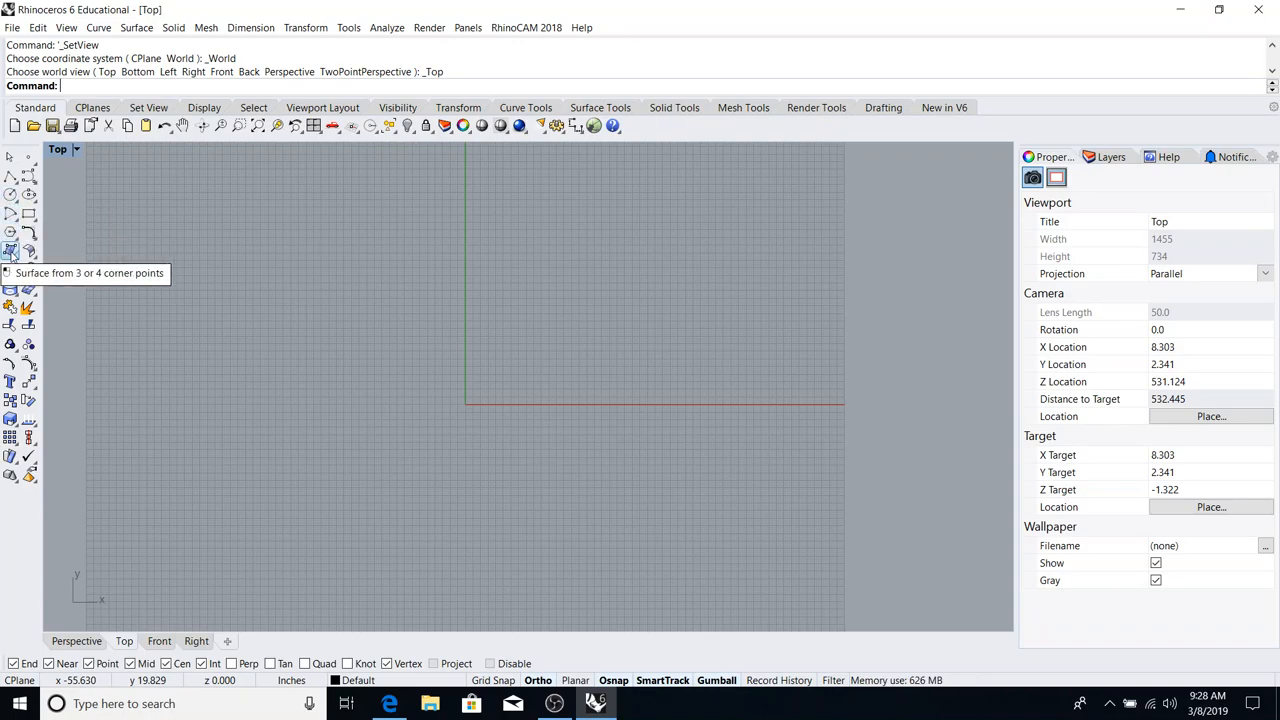
{"action": "mouse_move", "coordinate": [10, 232]}
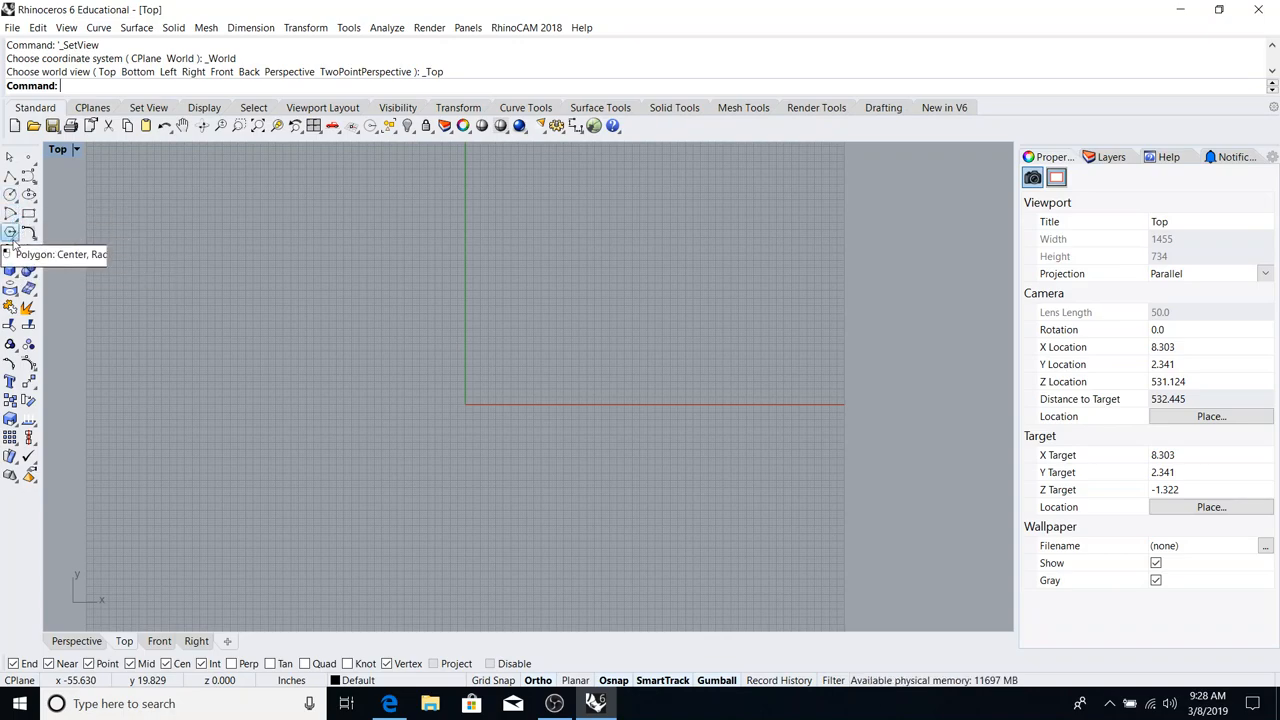
{"action": "mouse_move", "coordinate": [14, 252]}
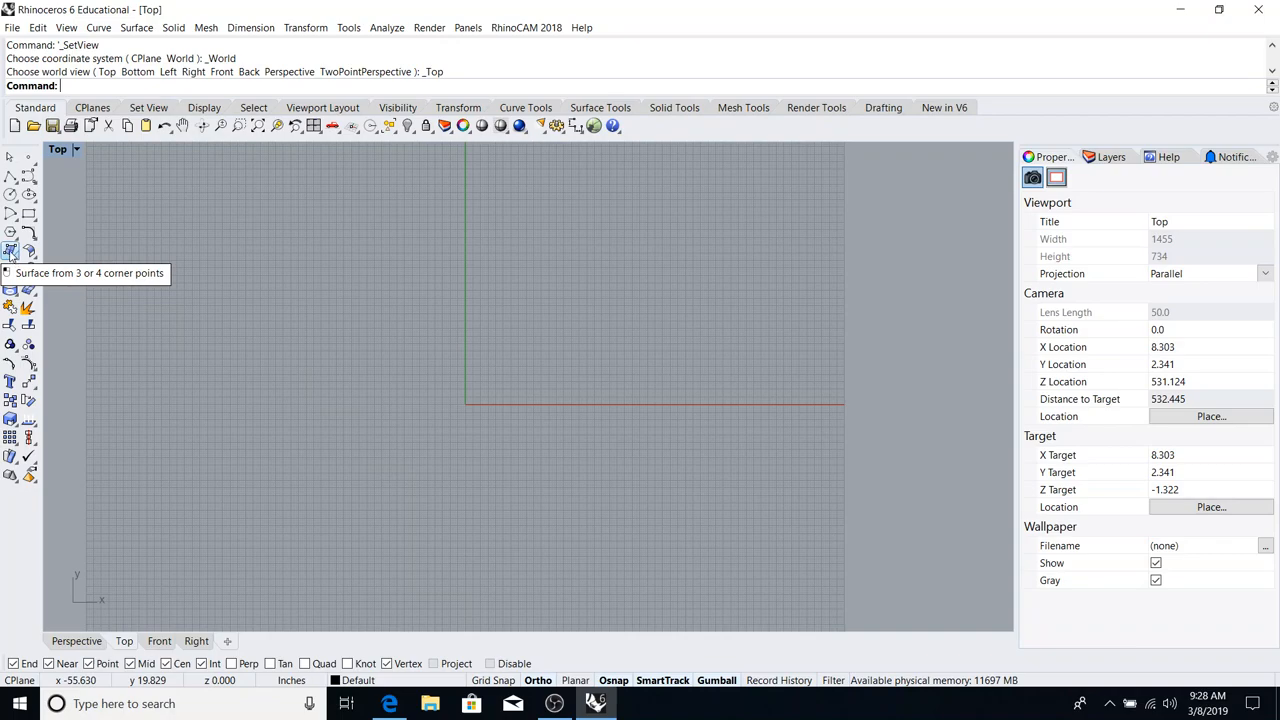
- Switch from SrfPt to the Rectangular Plane: Corner to Corner surface tool
{"action": "left_click", "coordinate": [28, 252]}
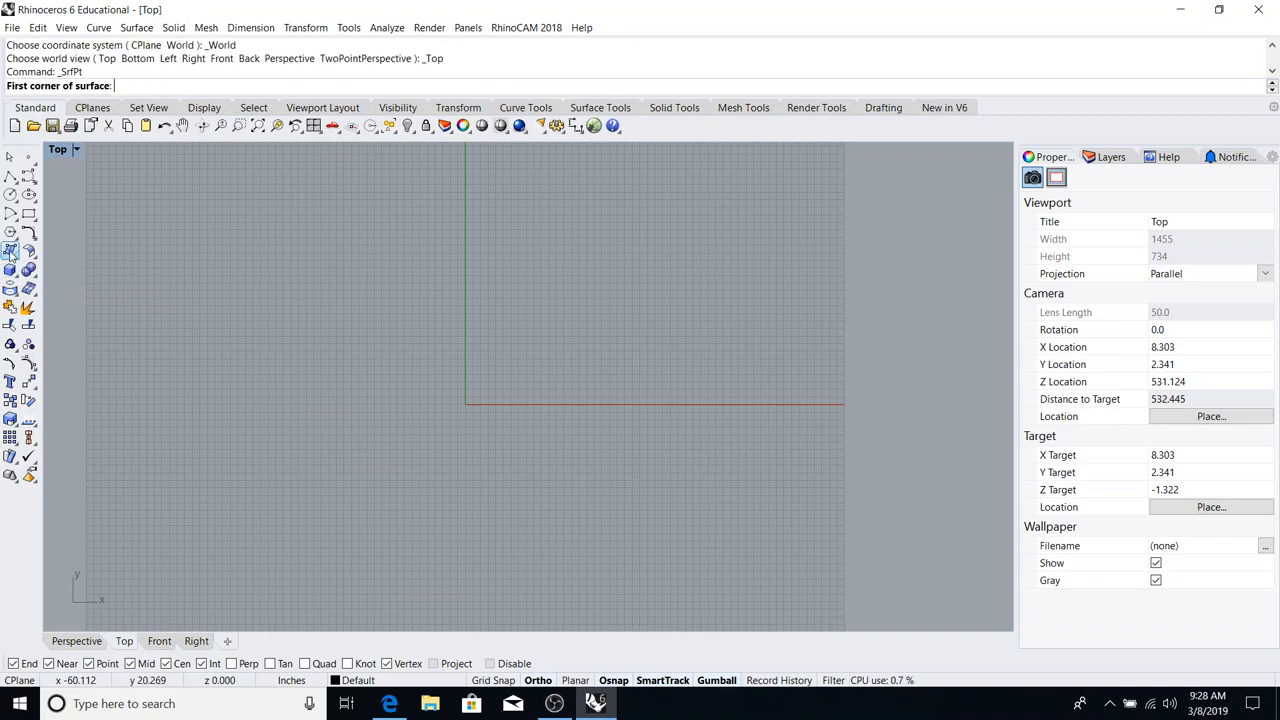
{"action": "mouse_move", "coordinate": [16, 252]}
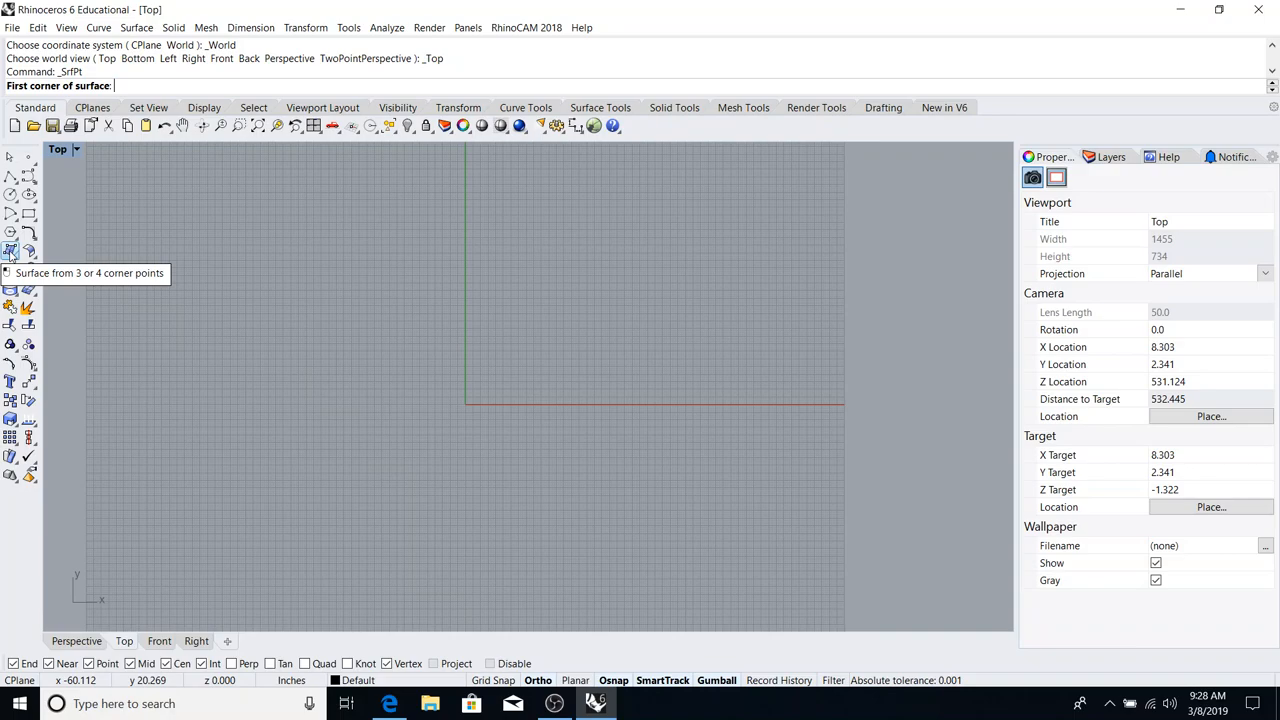
{"action": "left_click", "coordinate": [16, 250]}
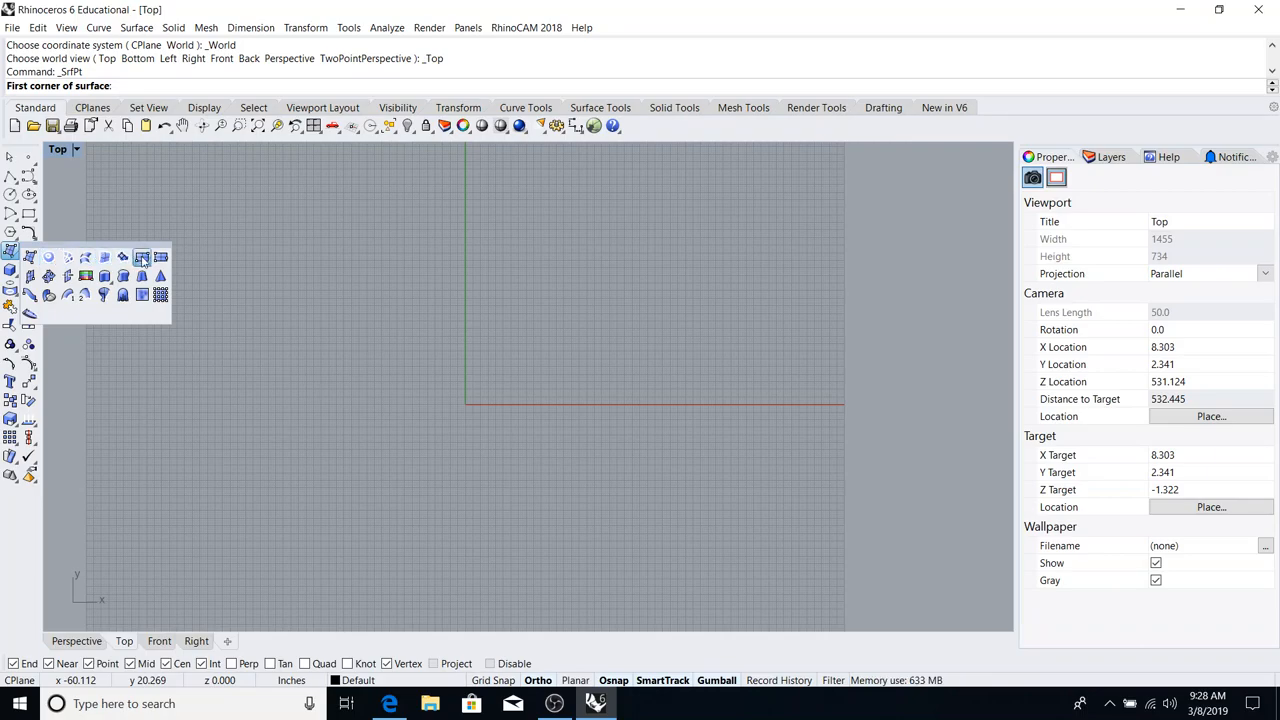
{"action": "mouse_move", "coordinate": [142, 258]}
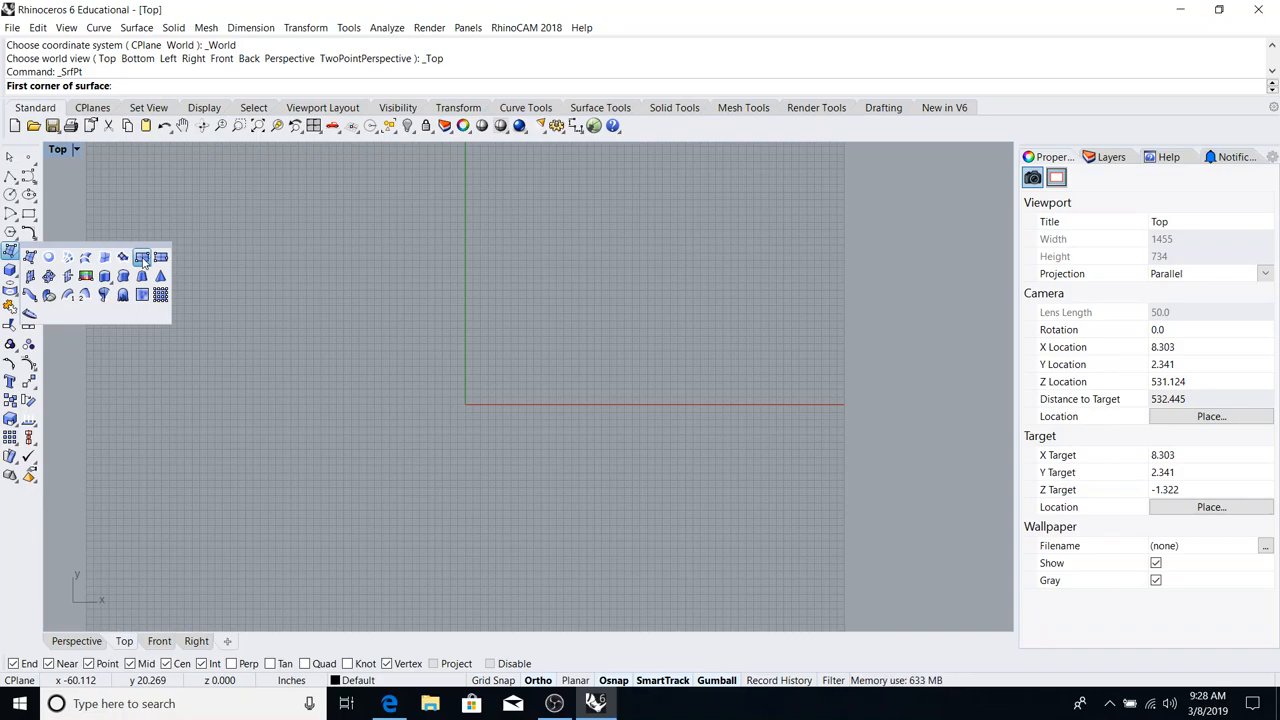
{"action": "mouse_move", "coordinate": [144, 262]}
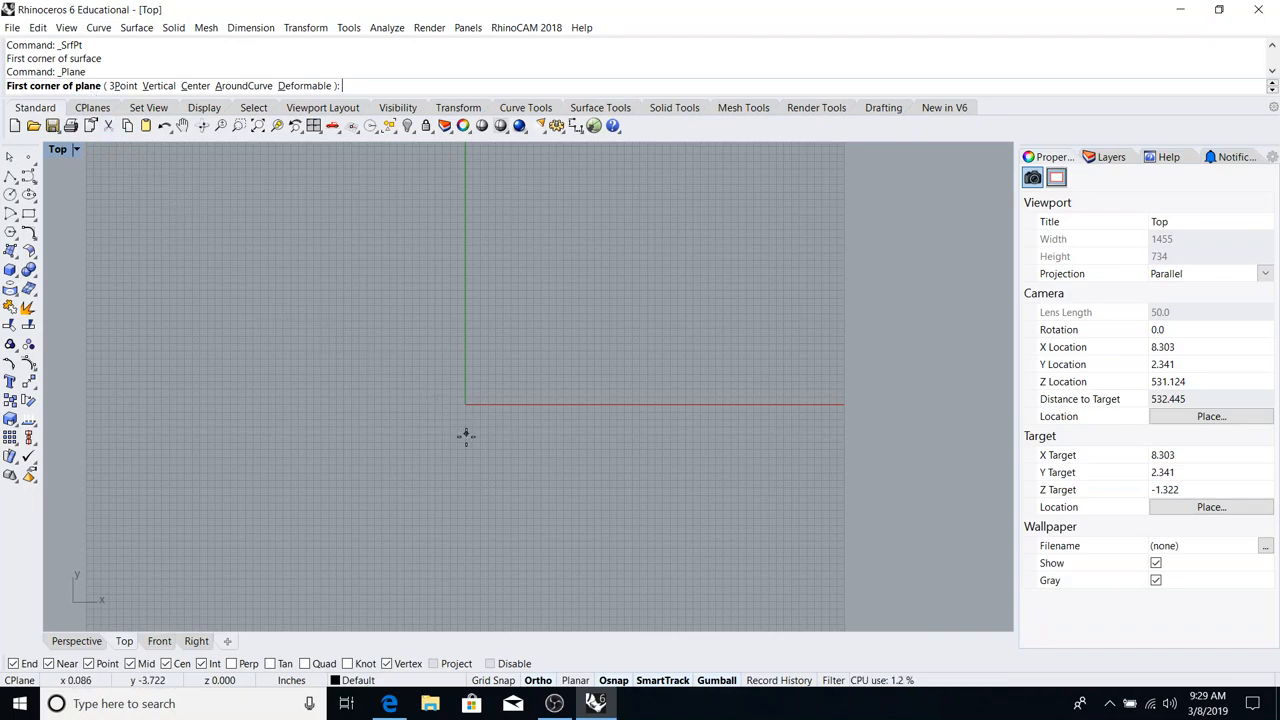
{"action": "mouse_move", "coordinate": [248, 224]}
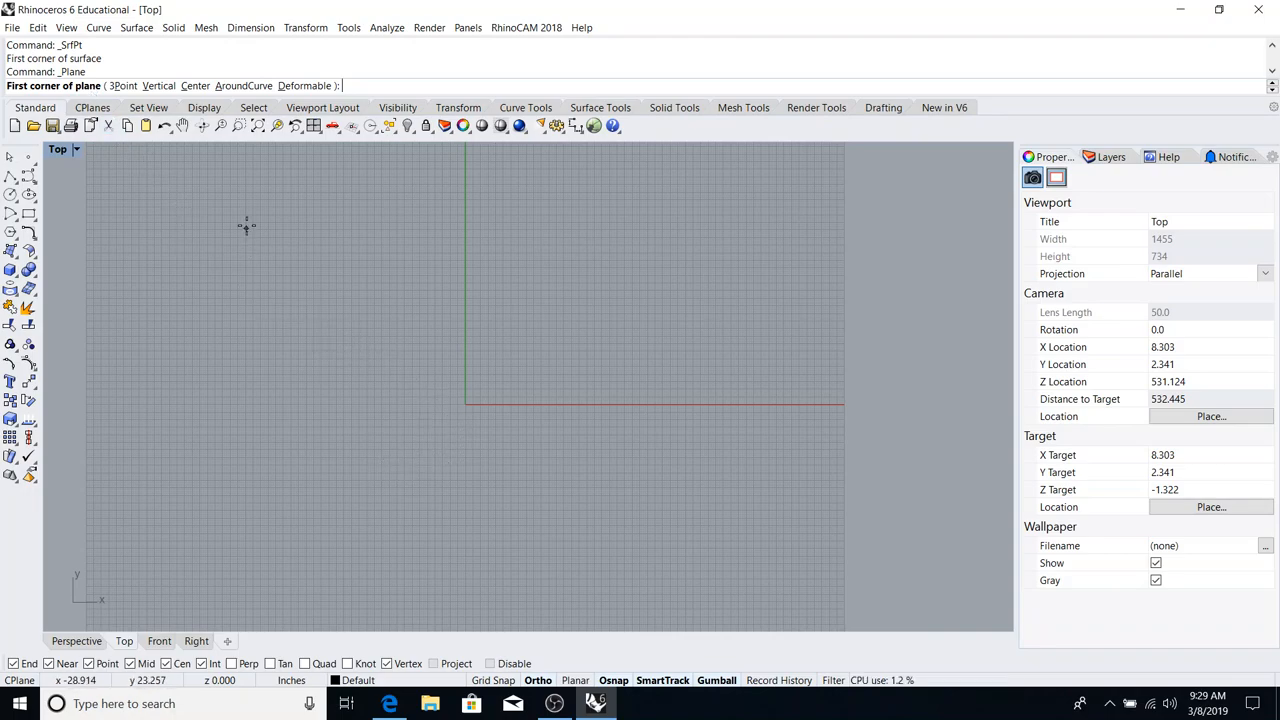
{"action": "mouse_move", "coordinate": [330, 292]}
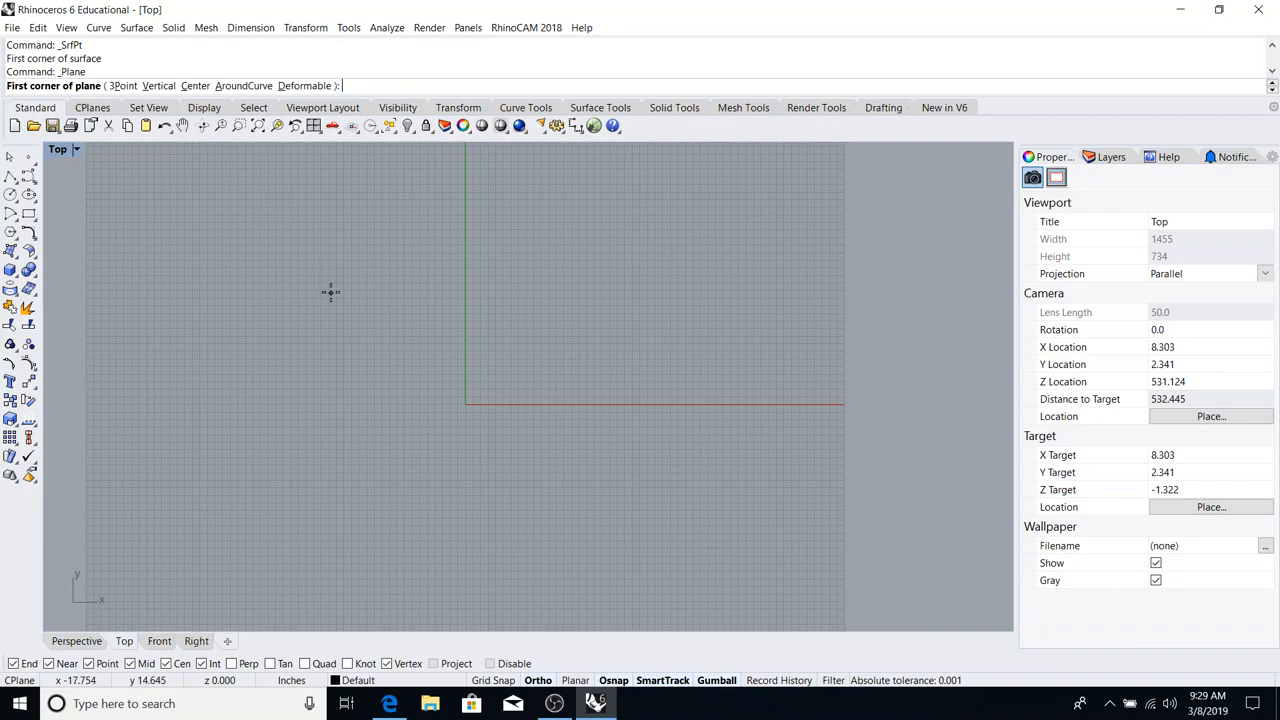
{"action": "mouse_move", "coordinate": [404, 292]}
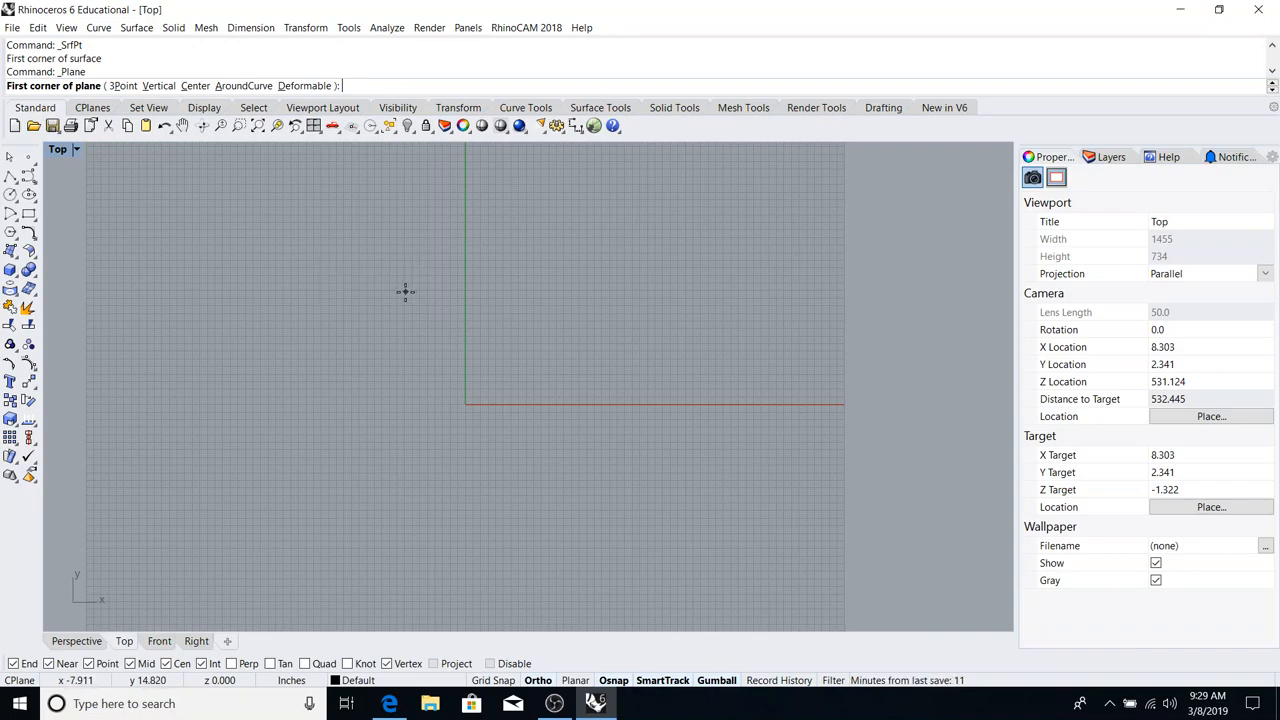
{"action": "mouse_move", "coordinate": [362, 280]}
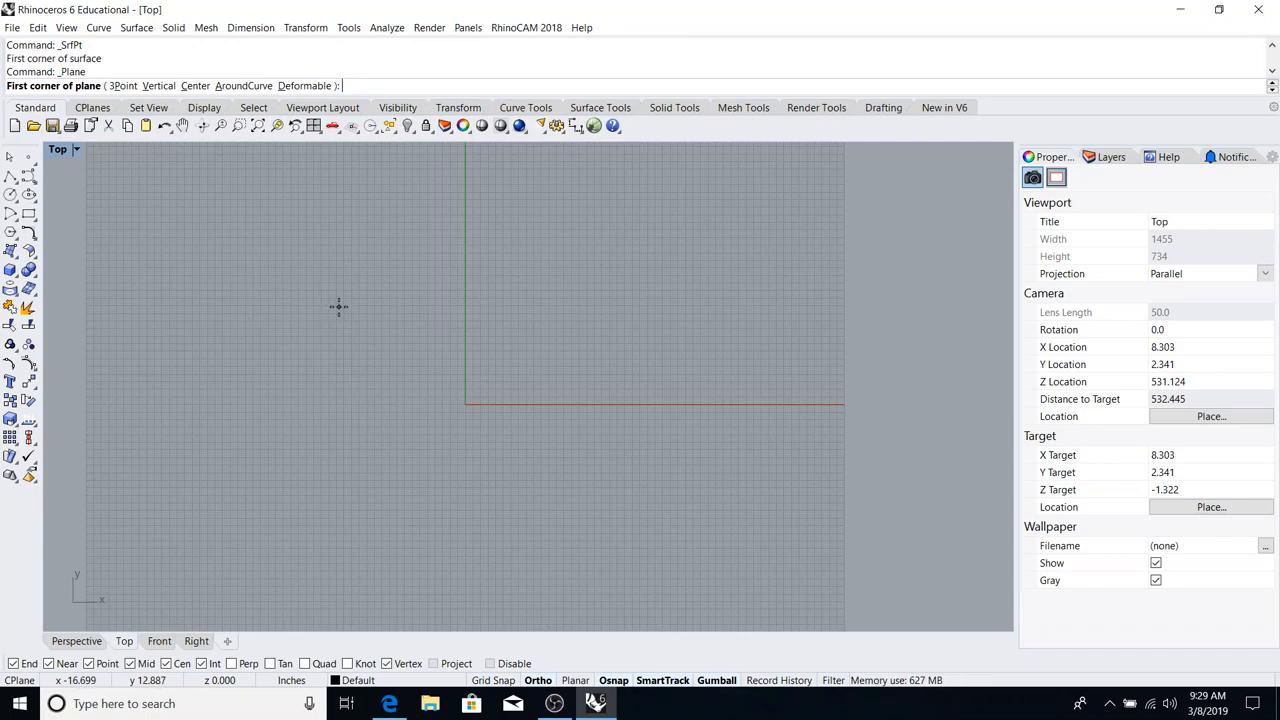
{"action": "mouse_move", "coordinate": [408, 332]}
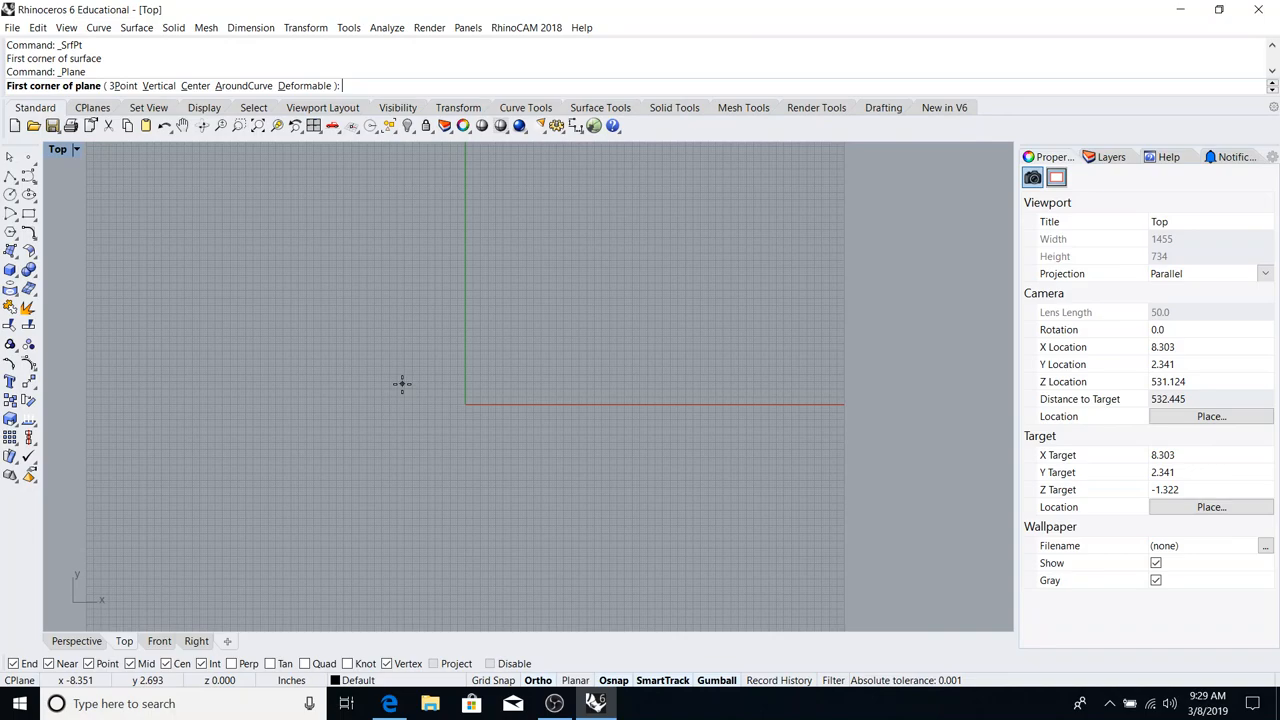
{"action": "mouse_move", "coordinate": [508, 344]}
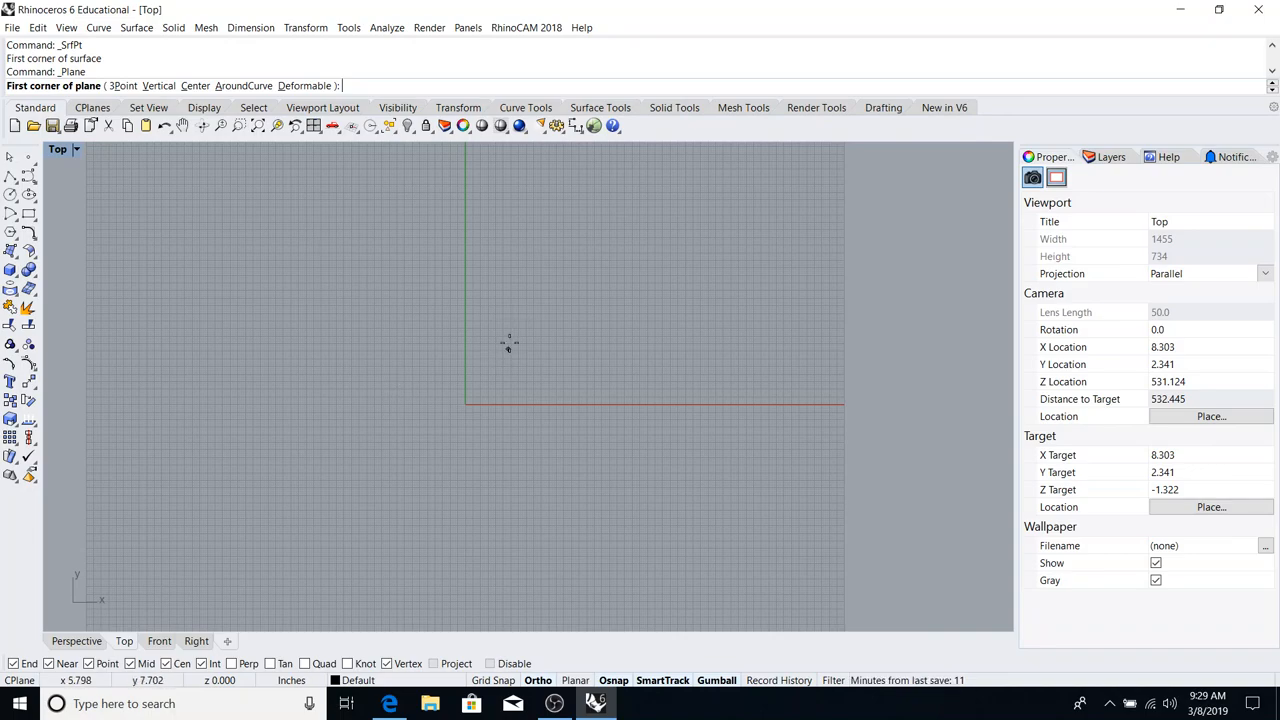
{"action": "mouse_move", "coordinate": [492, 418]}
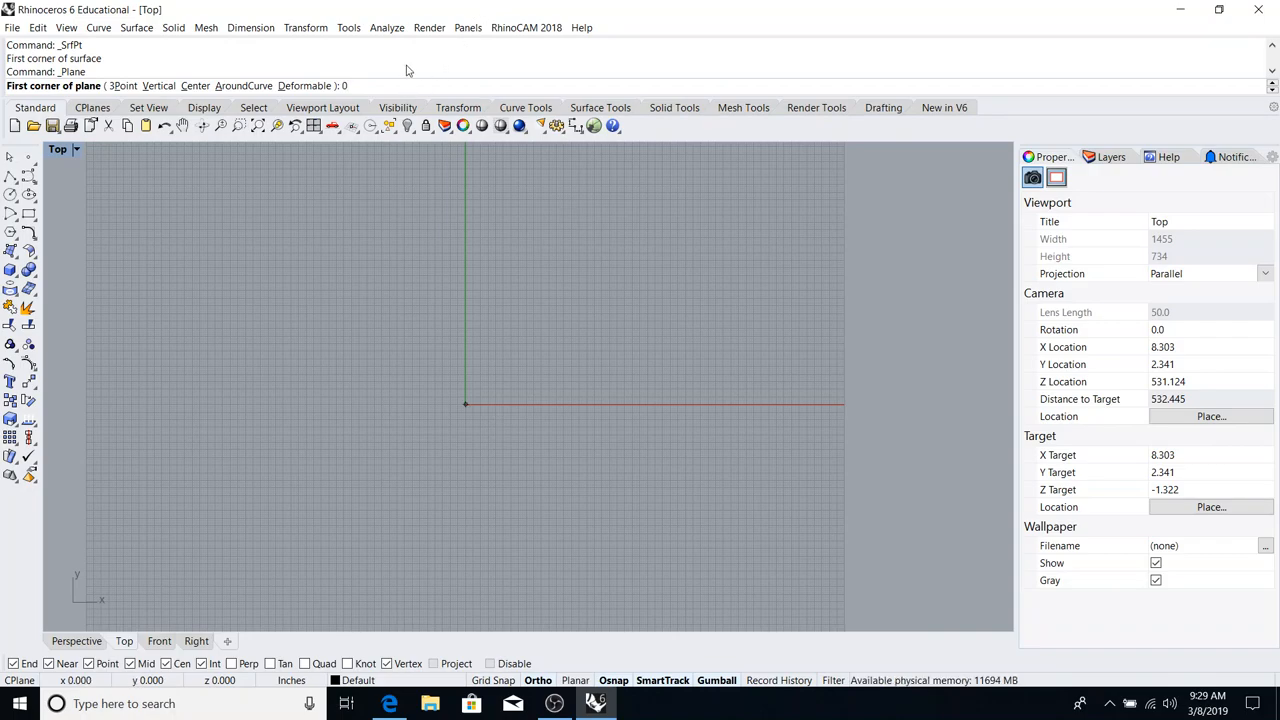
- Create a 216 by 168 plane surface from corner 0,0 as the floor
{"action": "type", "text": "0.0"}
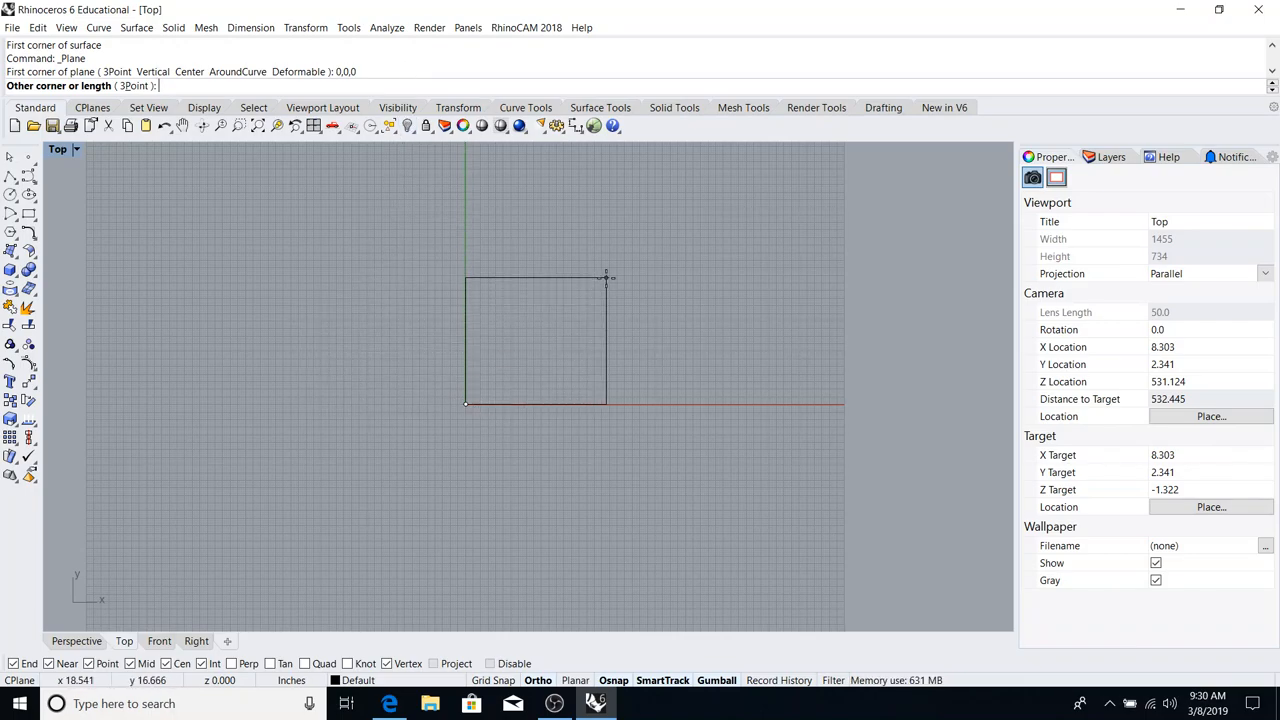
{"action": "mouse_move", "coordinate": [604, 310]}
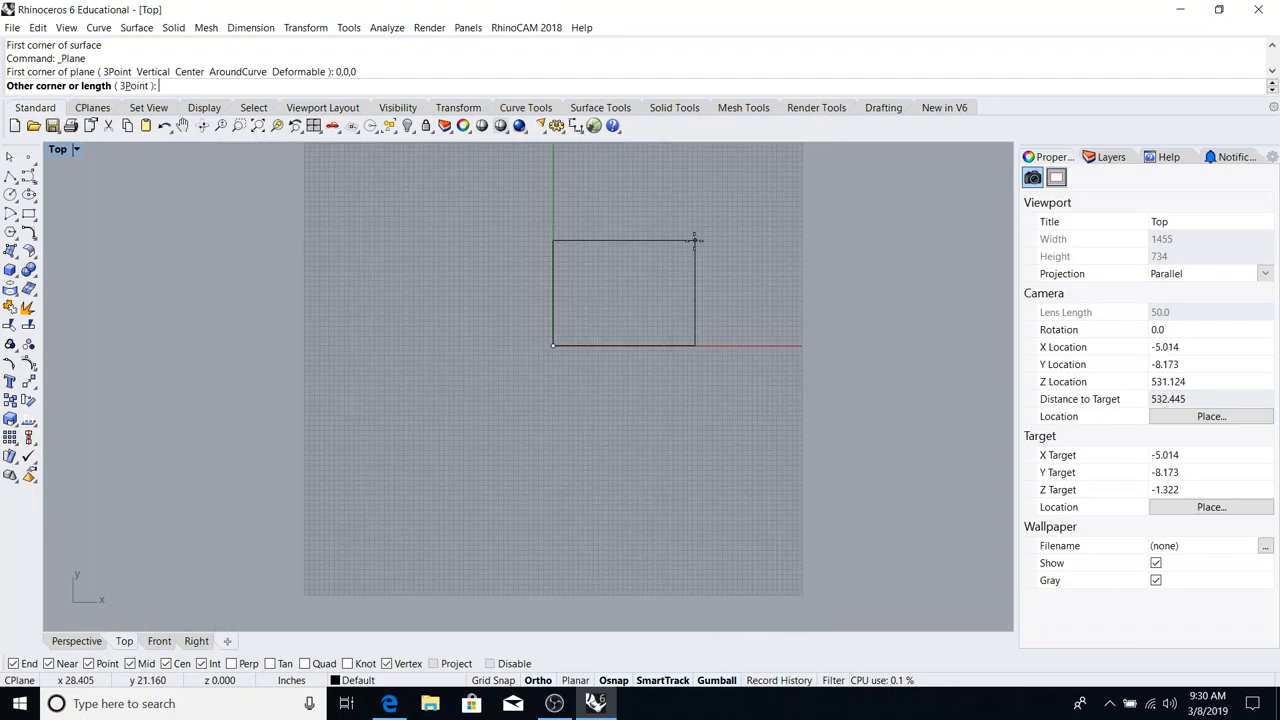
{"action": "type", "text": "2"}
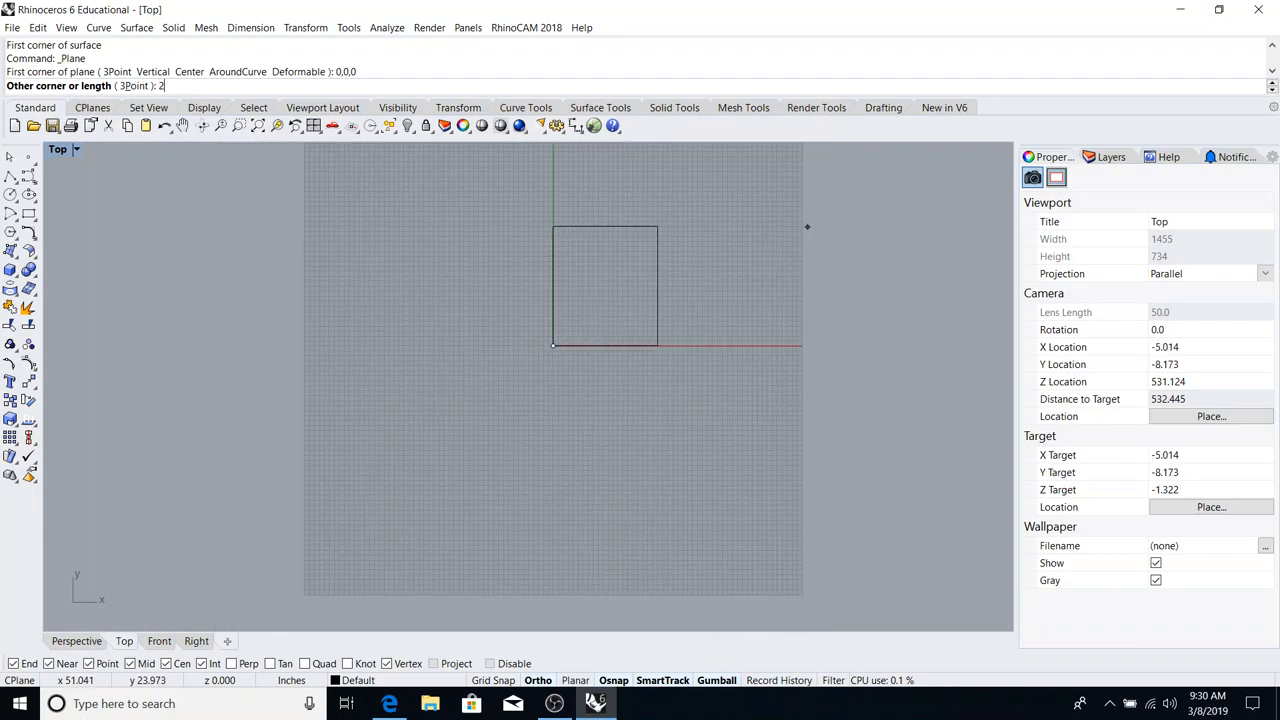
{"action": "type", "text": "16"}
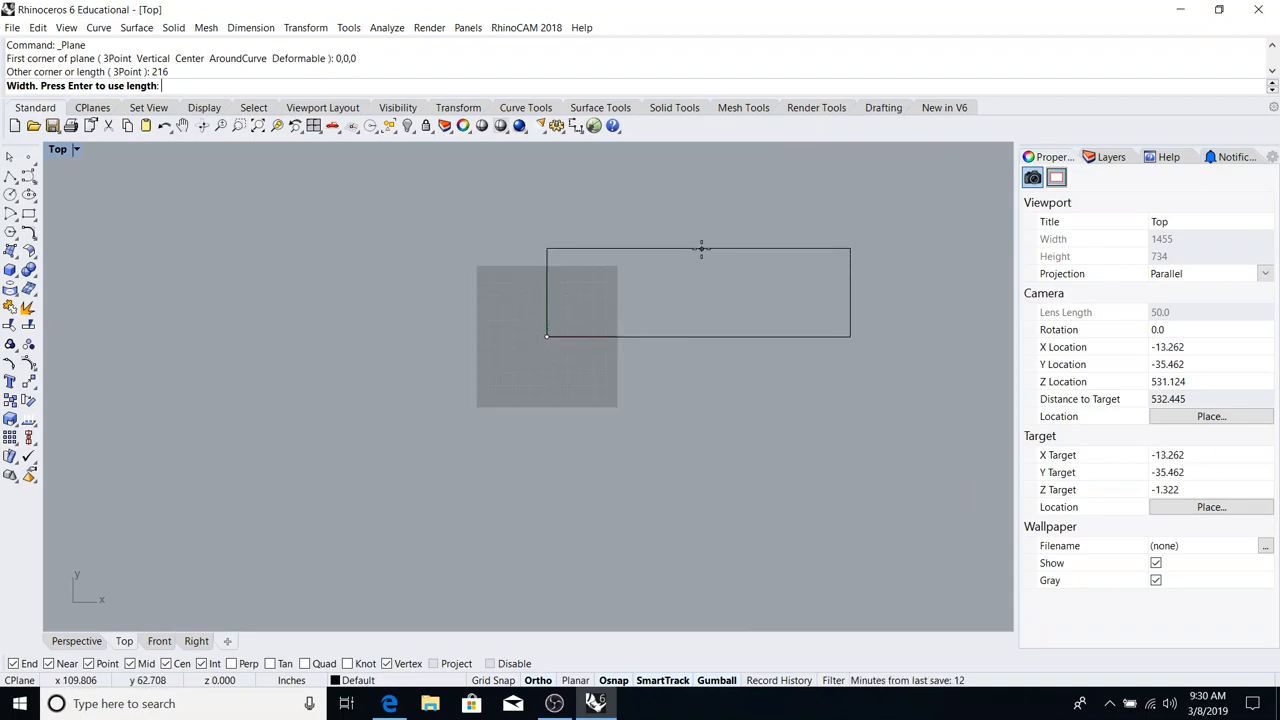
{"action": "mouse_move", "coordinate": [768, 218]}
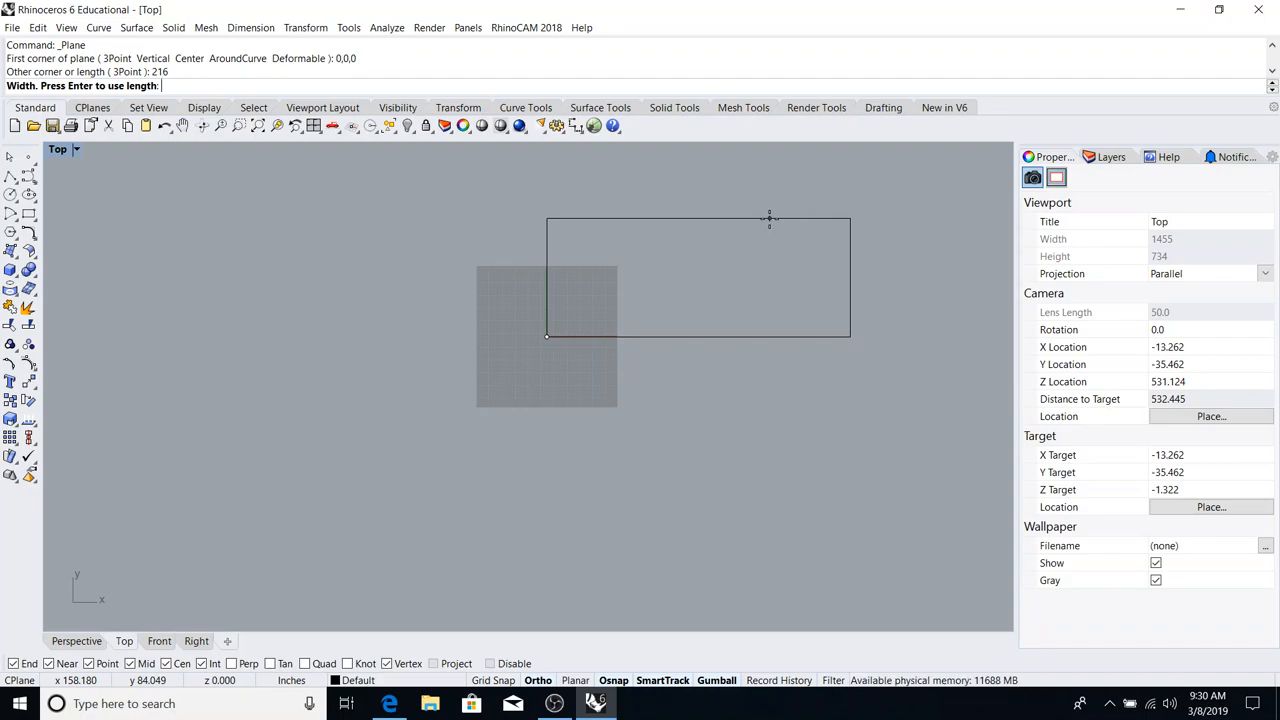
{"action": "type", "text": "1"}
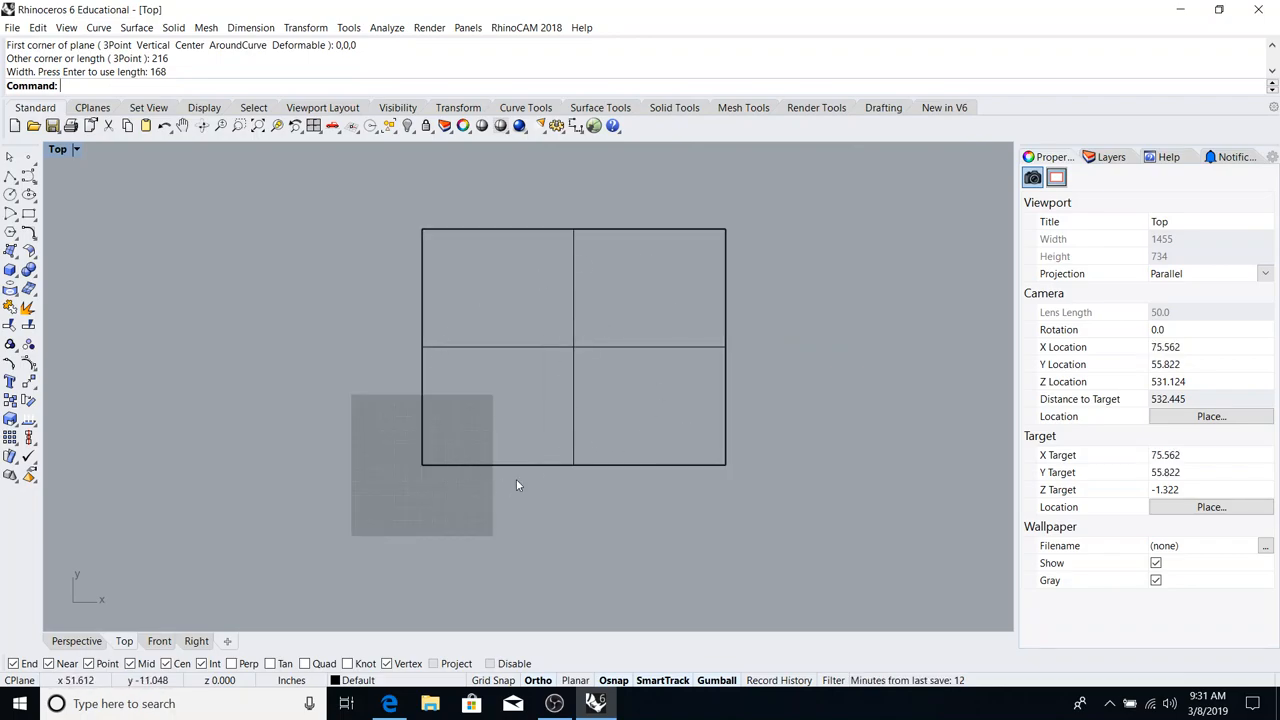
{"action": "mouse_move", "coordinate": [576, 340]}
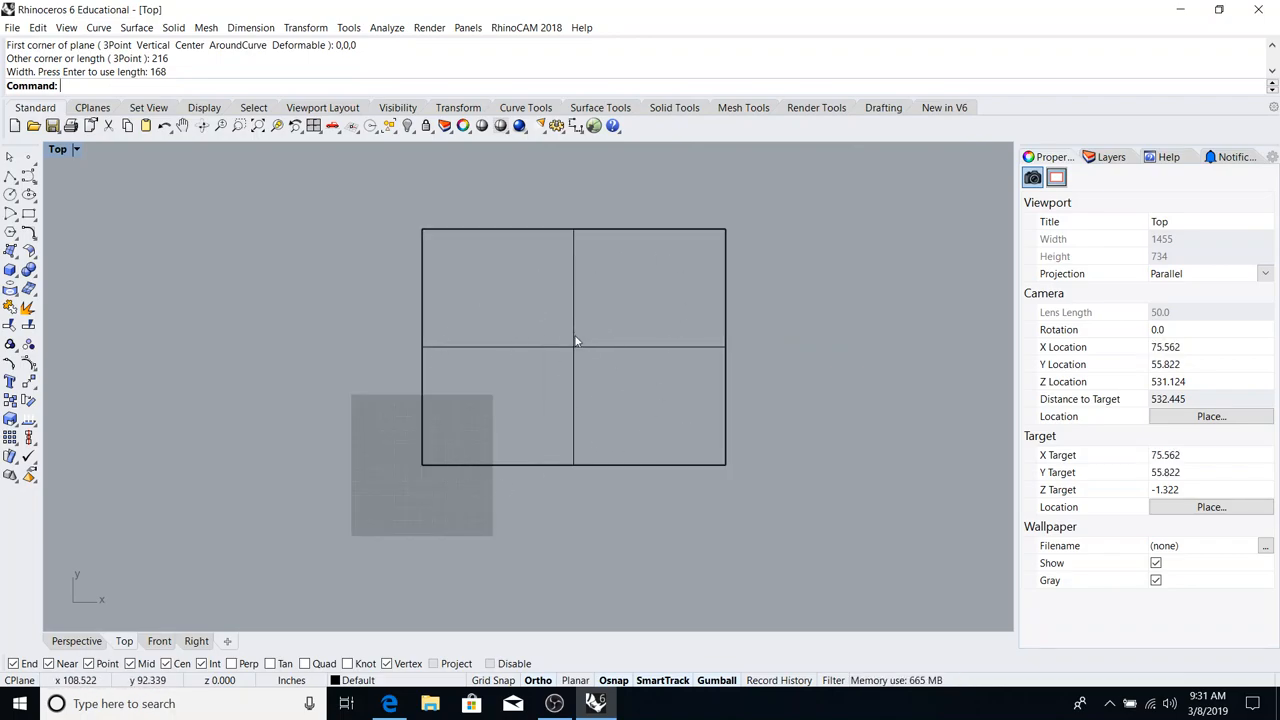
{"action": "mouse_move", "coordinate": [464, 236]}
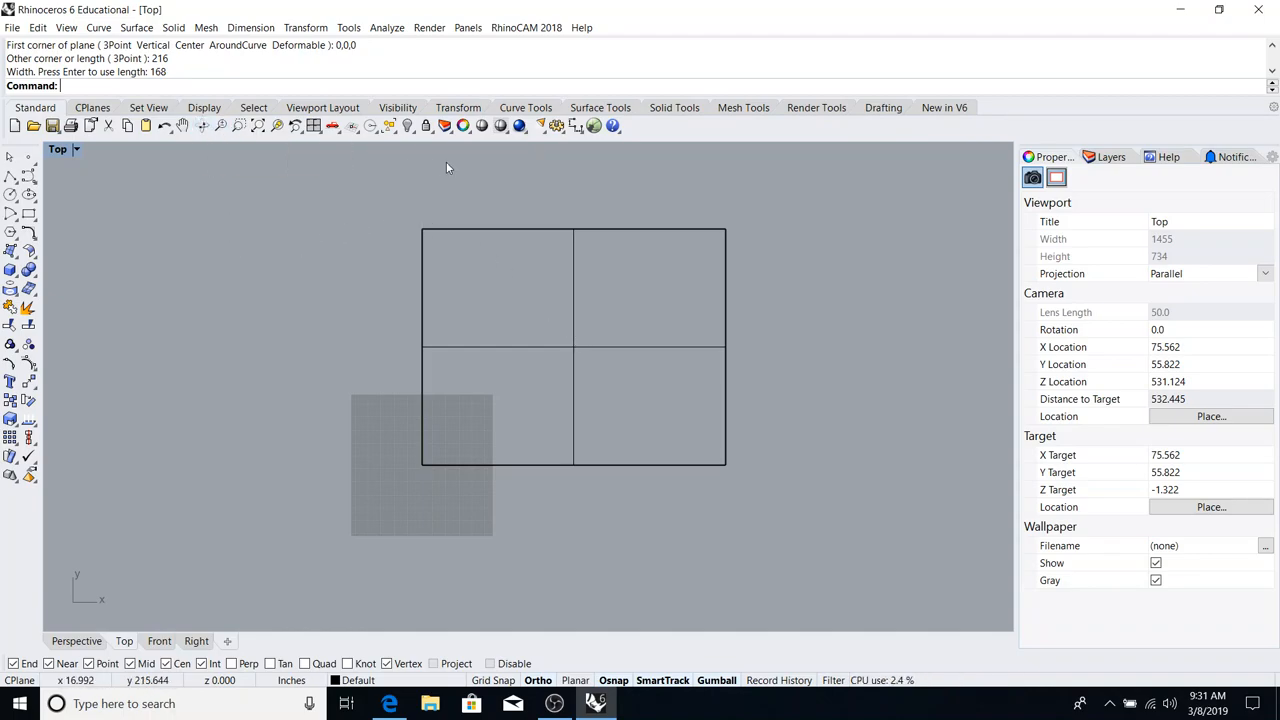
{"action": "mouse_move", "coordinate": [504, 380]}
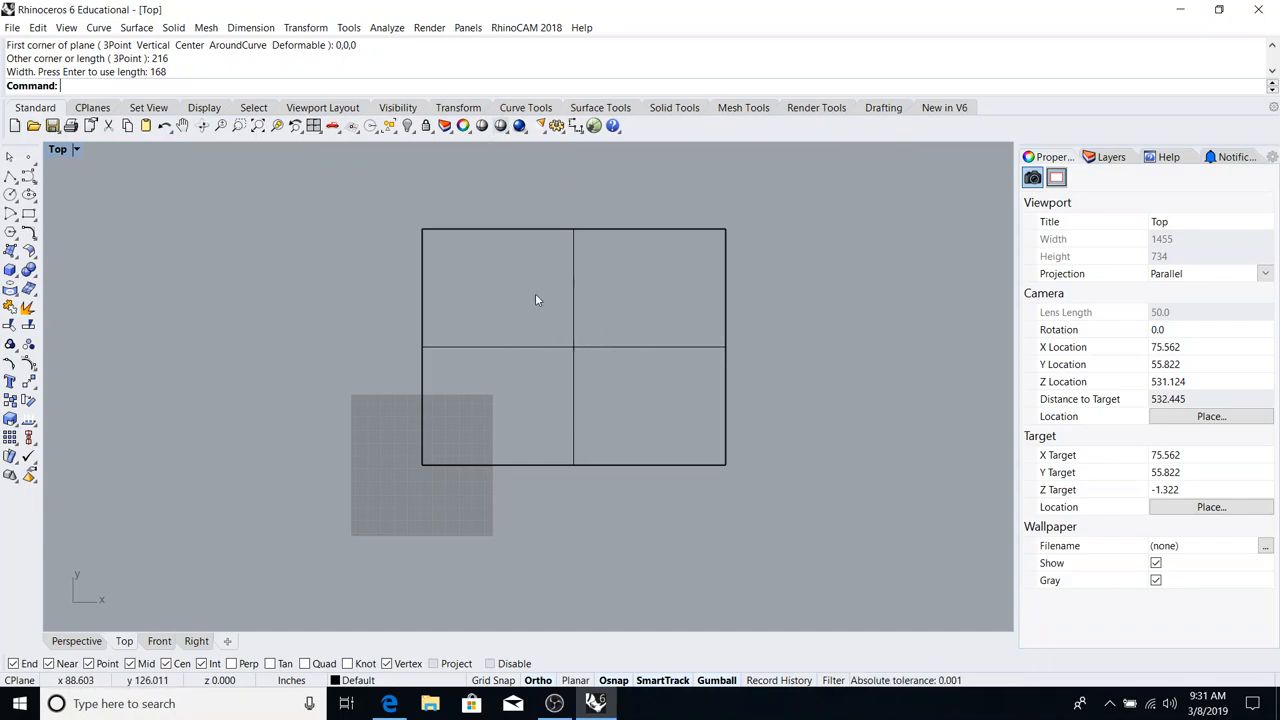
{"action": "mouse_move", "coordinate": [600, 276]}
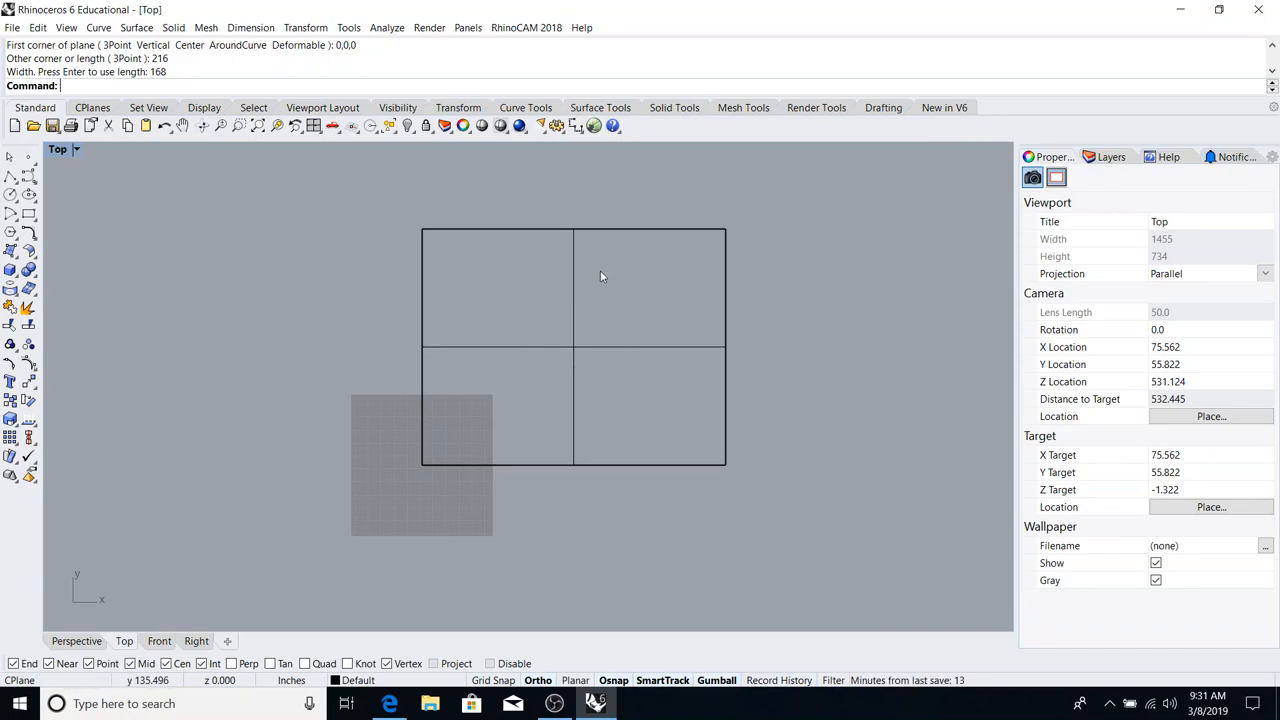
{"action": "mouse_move", "coordinate": [516, 228]}
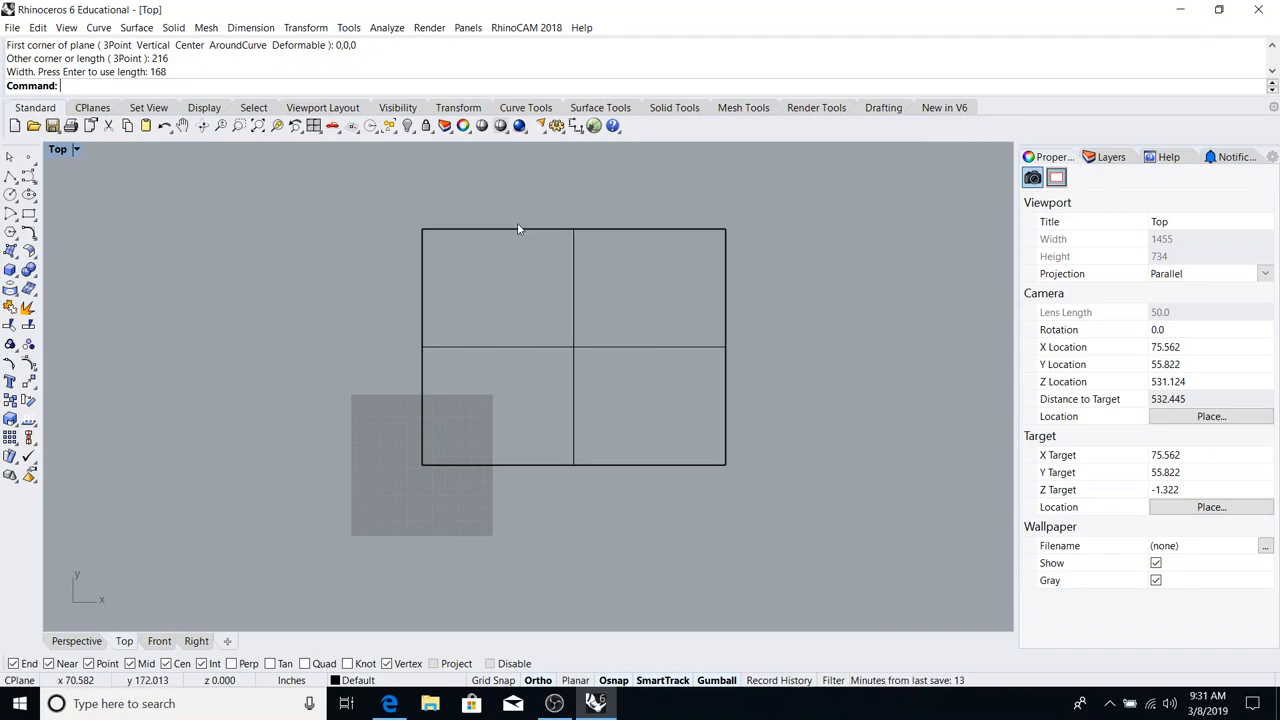
{"action": "mouse_move", "coordinate": [684, 408]}
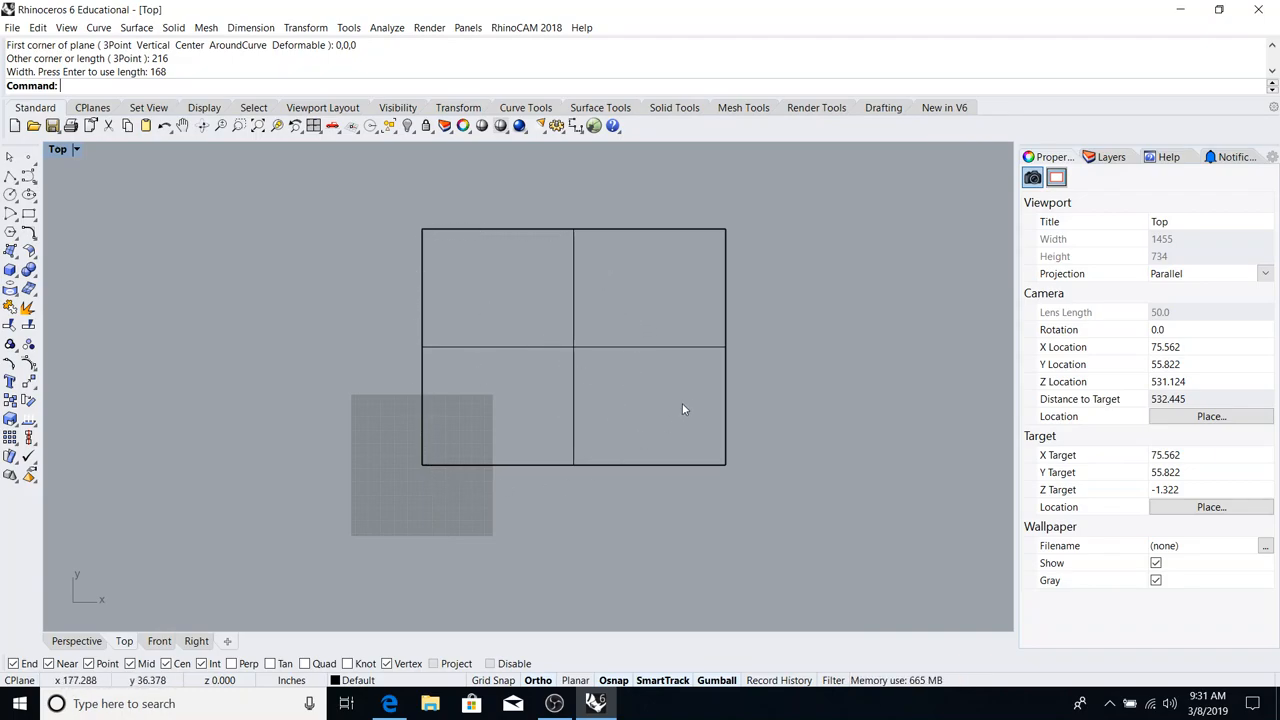
{"action": "mouse_move", "coordinate": [696, 348]}
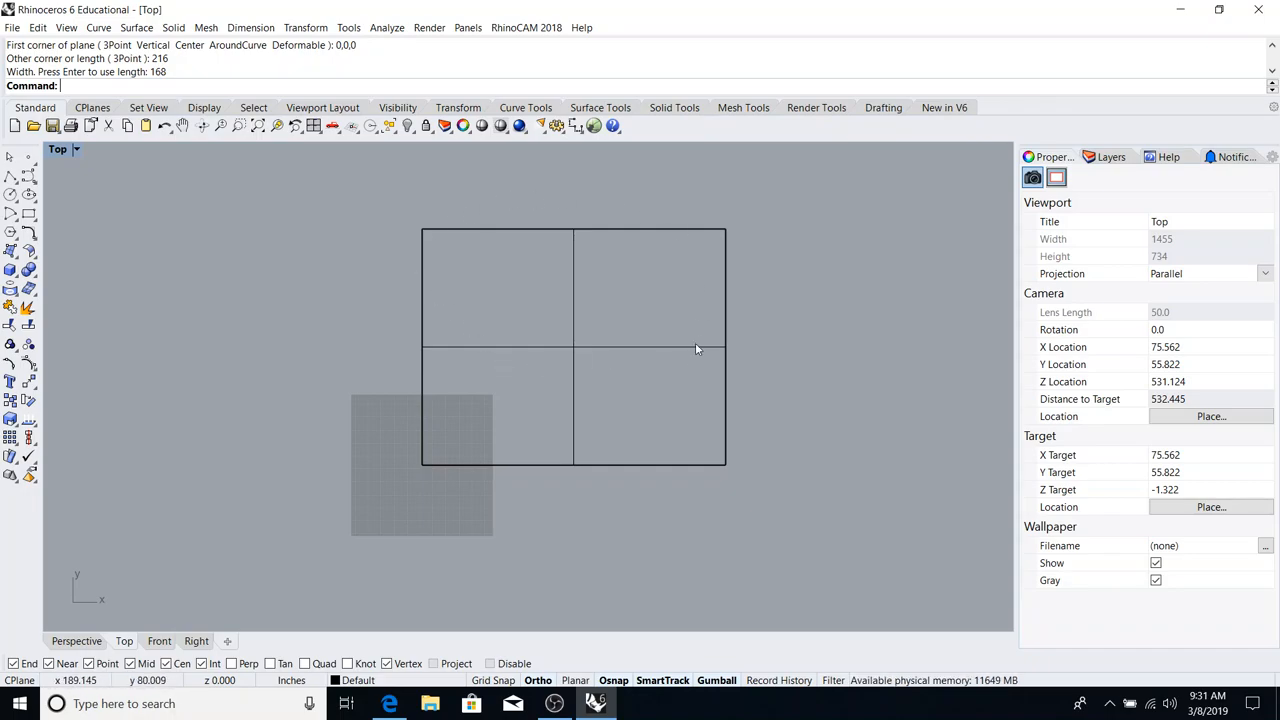
{"action": "mouse_move", "coordinate": [506, 164]}
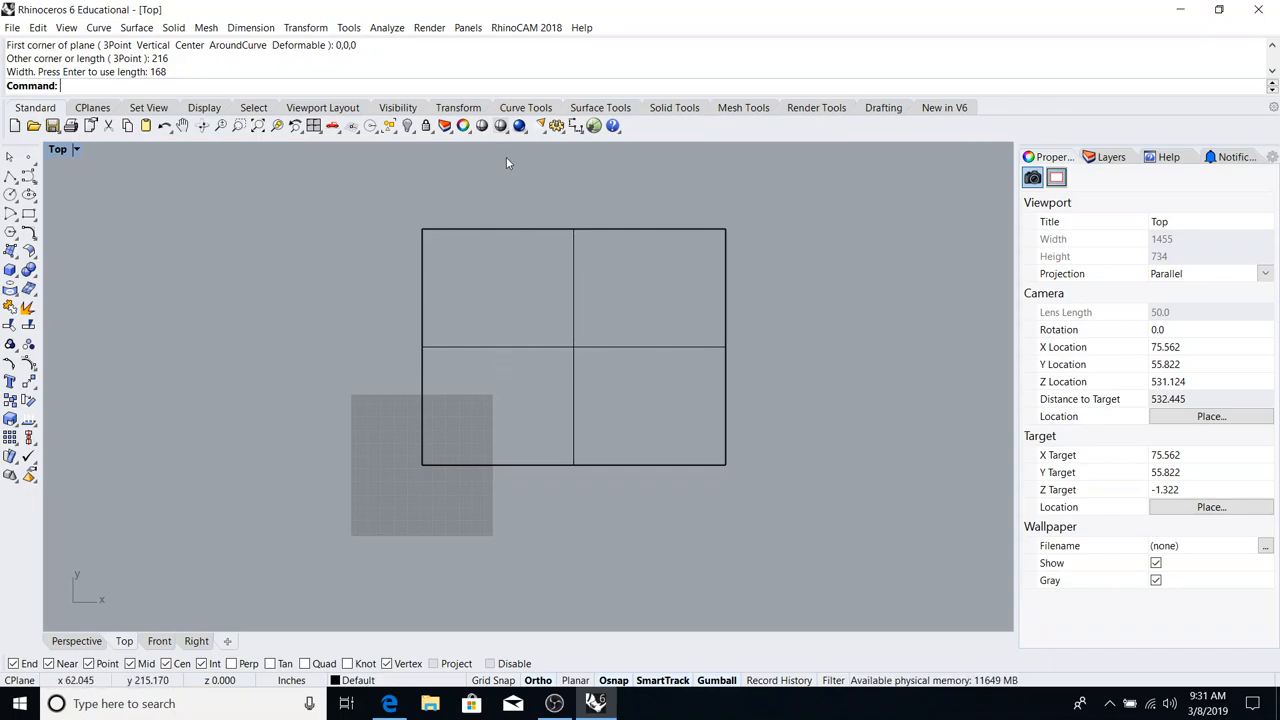
{"action": "left_click", "coordinate": [500, 124]}
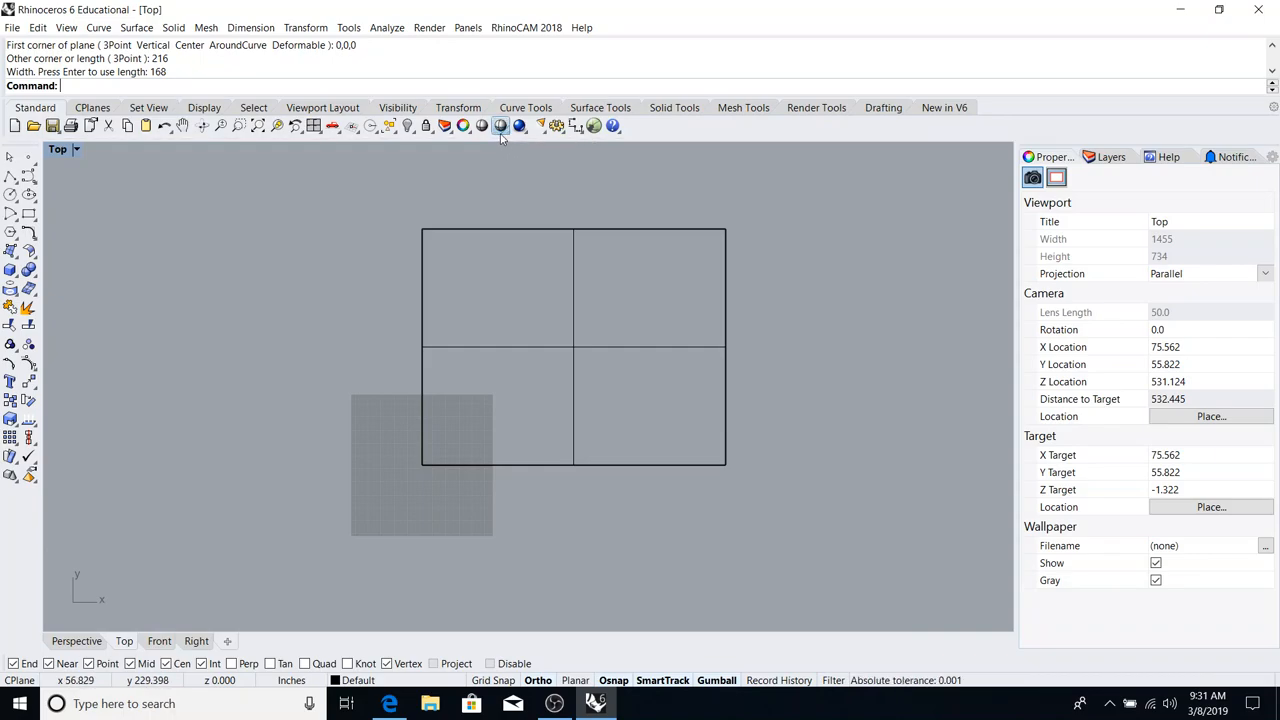
{"action": "left_click", "coordinate": [480, 124]}
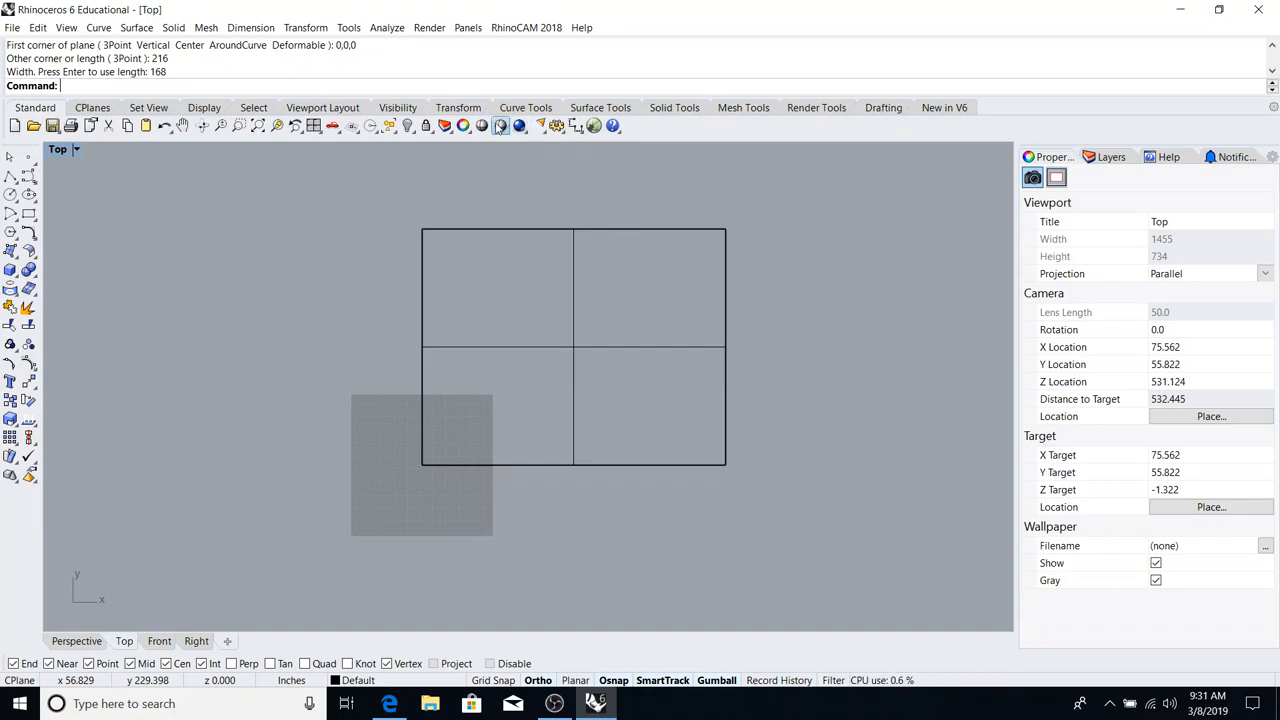
- Set the Top viewport to Shaded display so the floor shows as a solid rectangle
{"action": "left_click", "coordinate": [500, 124]}
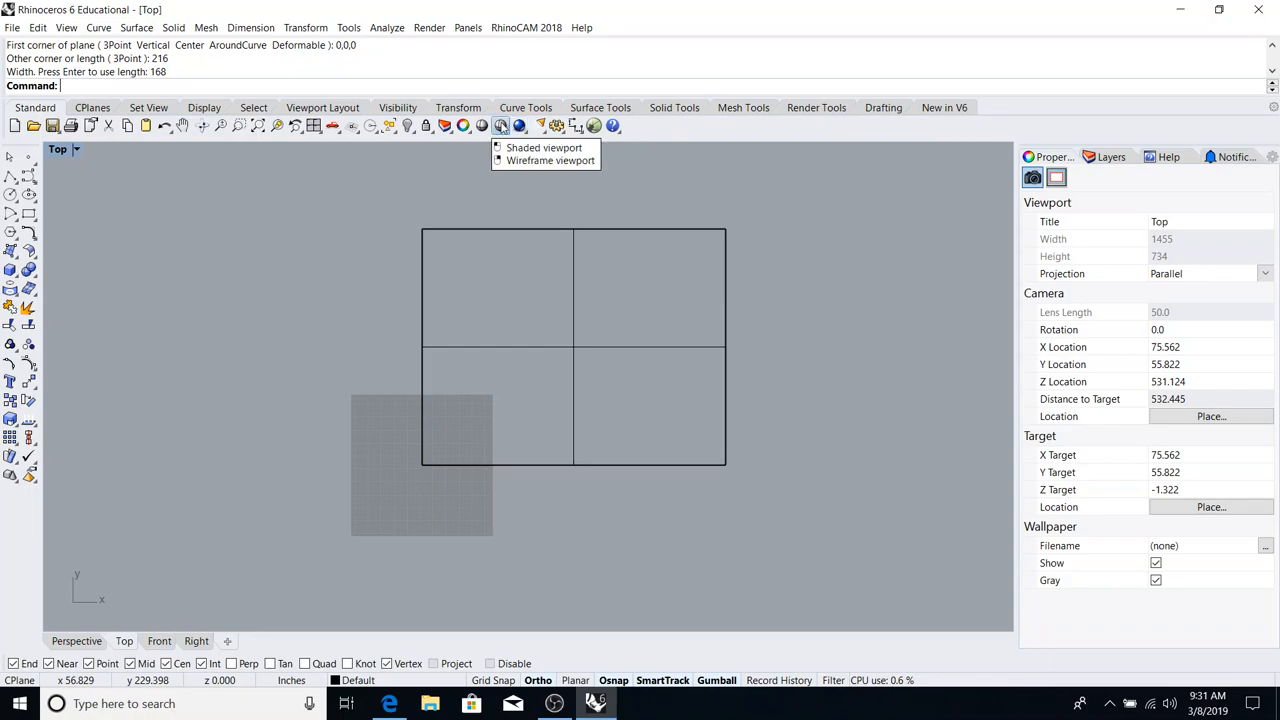
{"action": "left_click", "coordinate": [544, 148]}
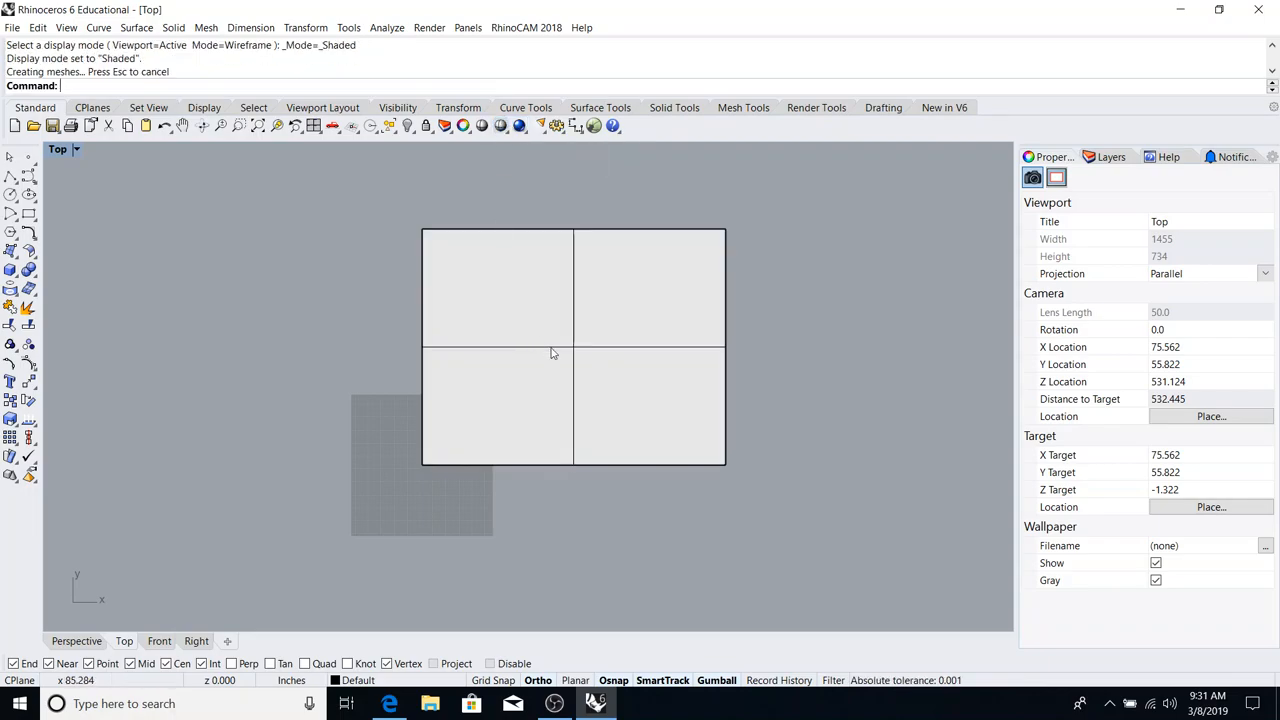
{"action": "mouse_move", "coordinate": [600, 310]}
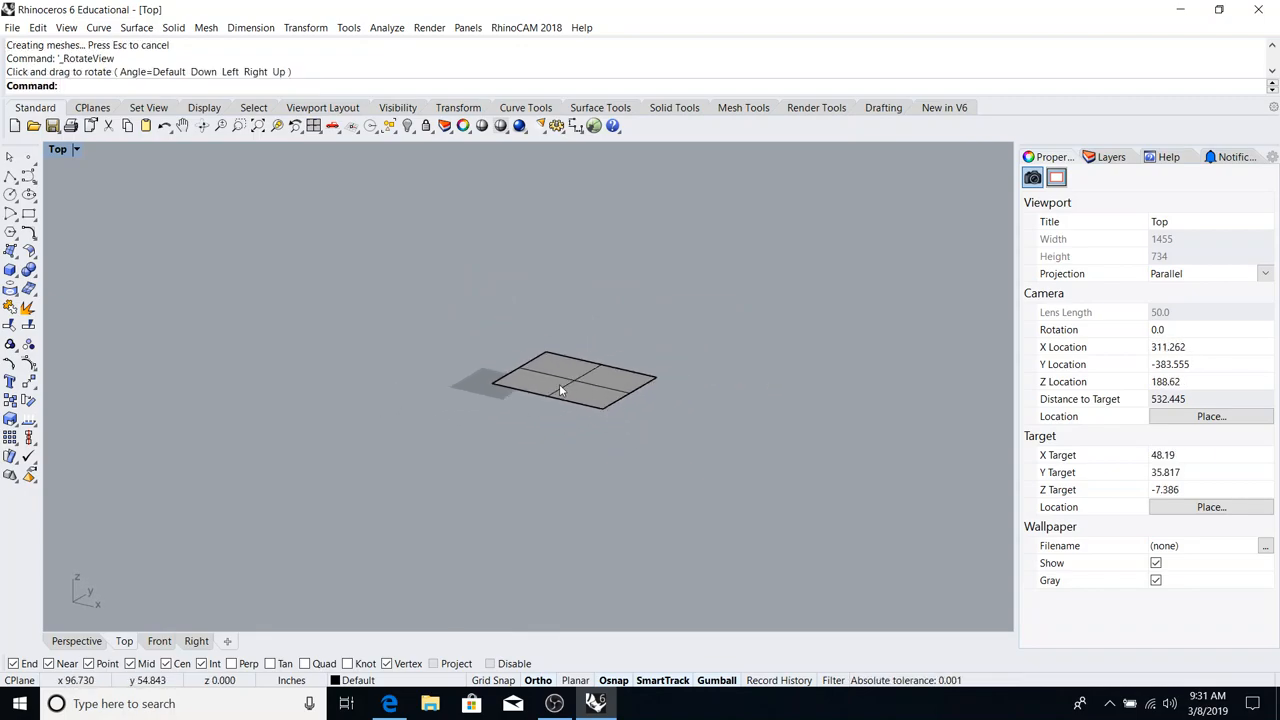
{"action": "left_click_drag", "start_coordinate": [560, 390], "coordinate": [516, 354]}
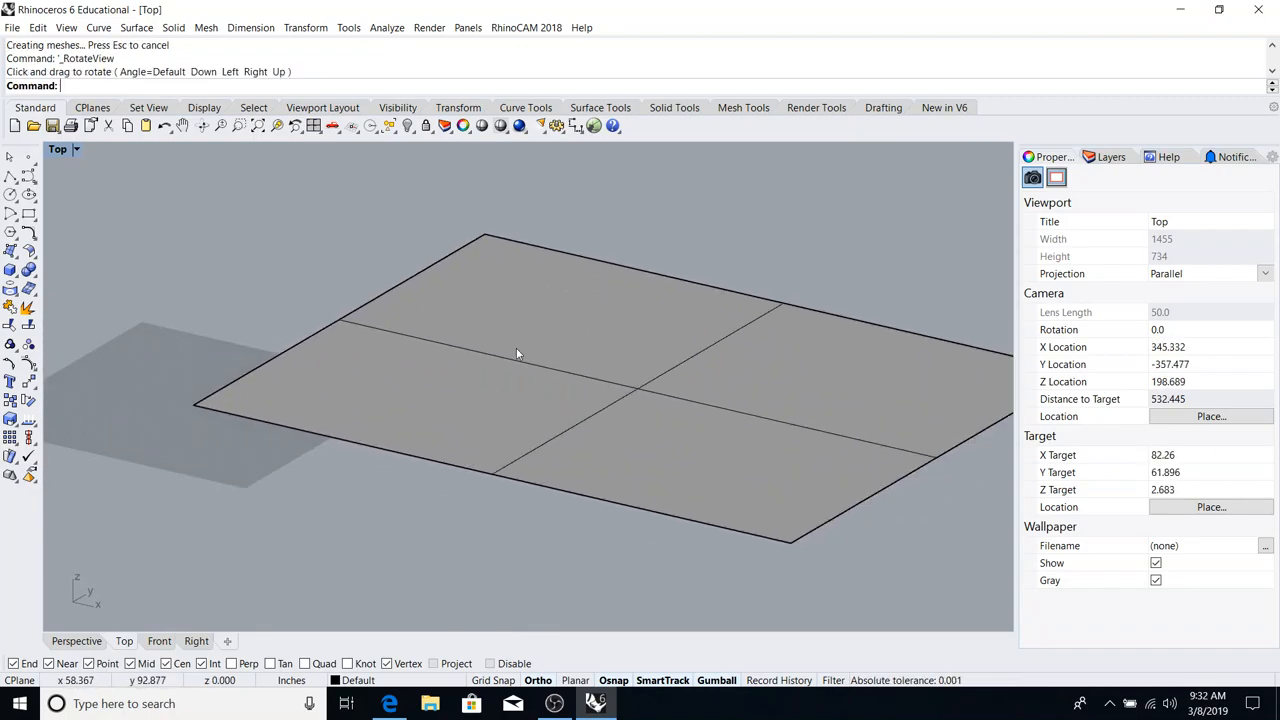
{"action": "left_click_drag", "start_coordinate": [516, 352], "coordinate": [484, 318]}
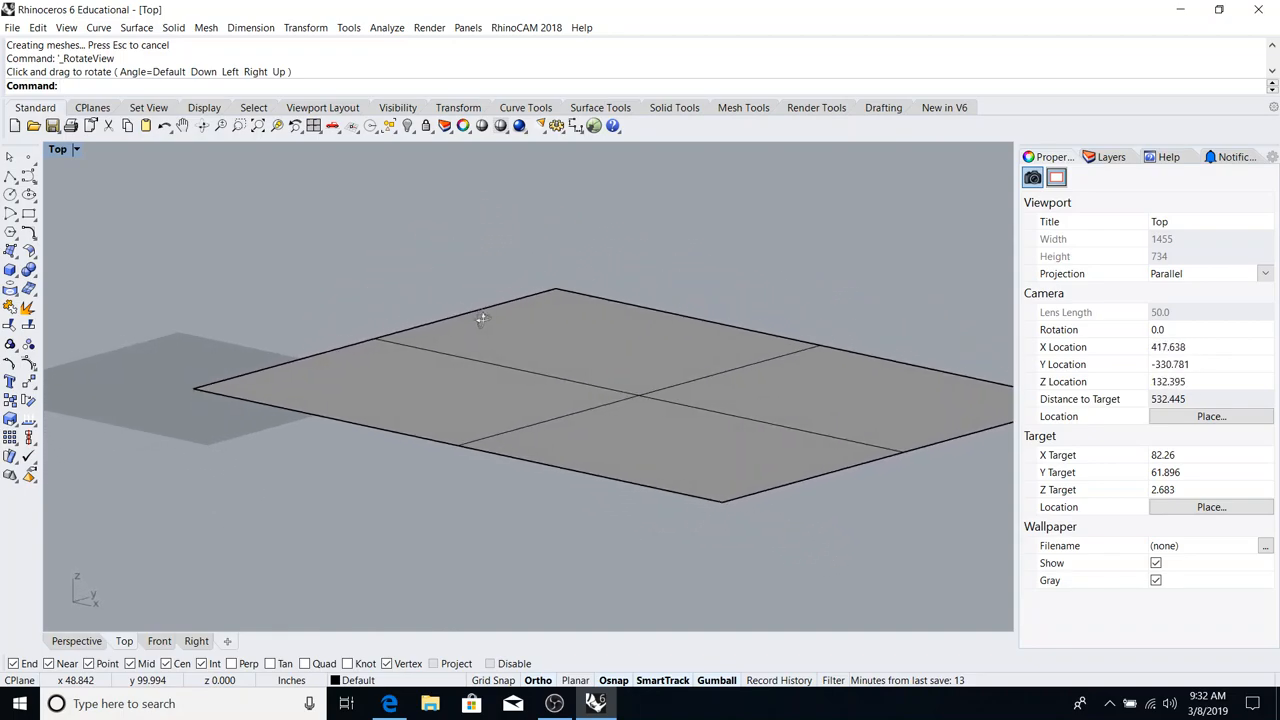
{"action": "left_click_drag", "start_coordinate": [480, 320], "coordinate": [210, 324]}
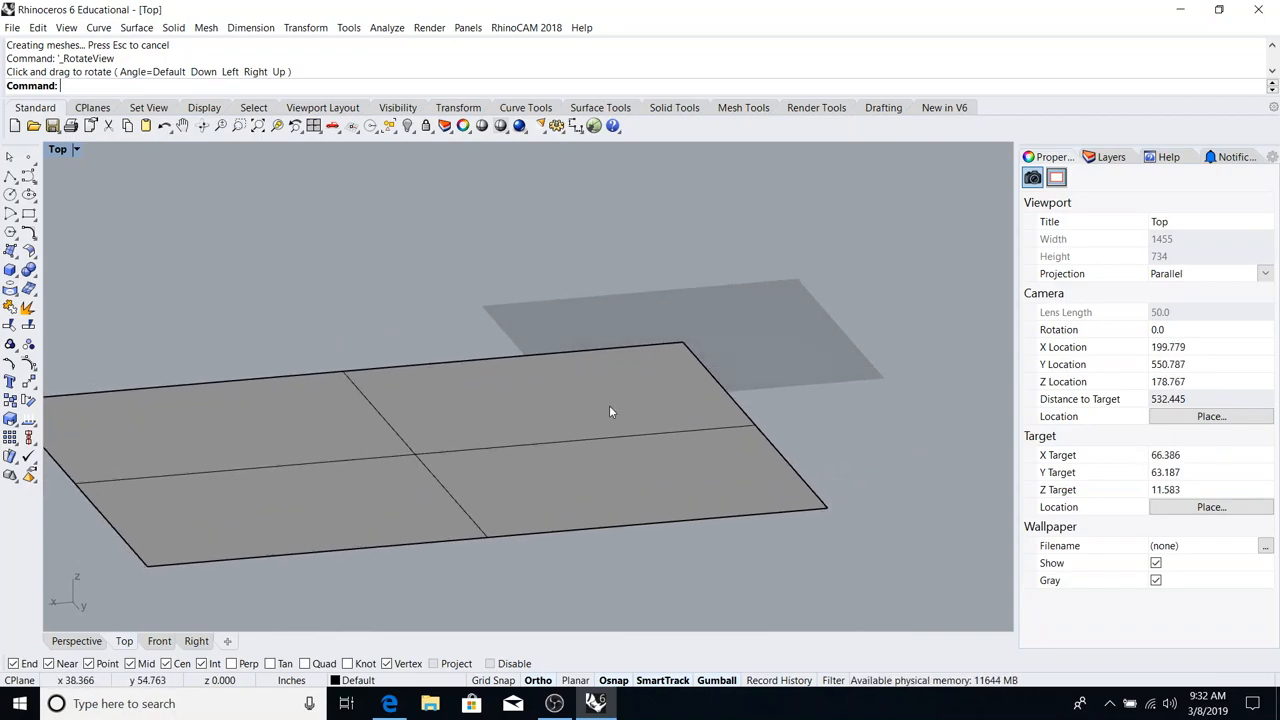
{"action": "mouse_move", "coordinate": [732, 404]}
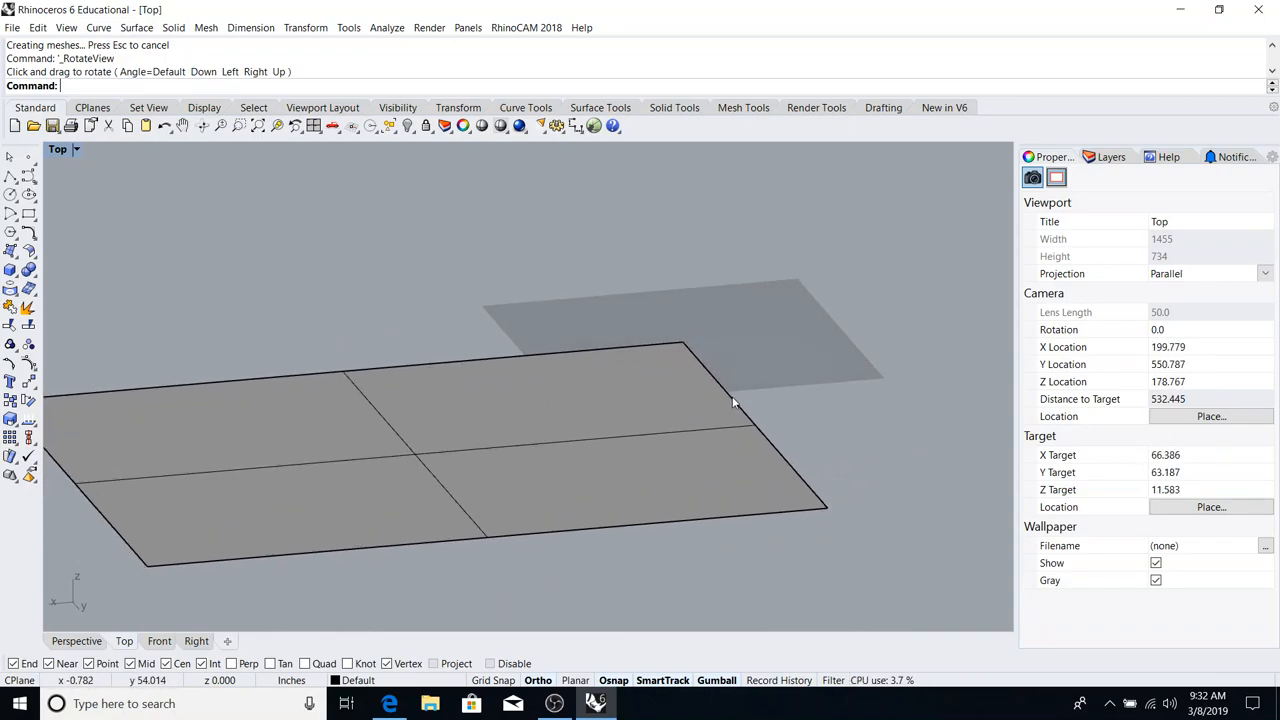
{"action": "mouse_move", "coordinate": [772, 436]}
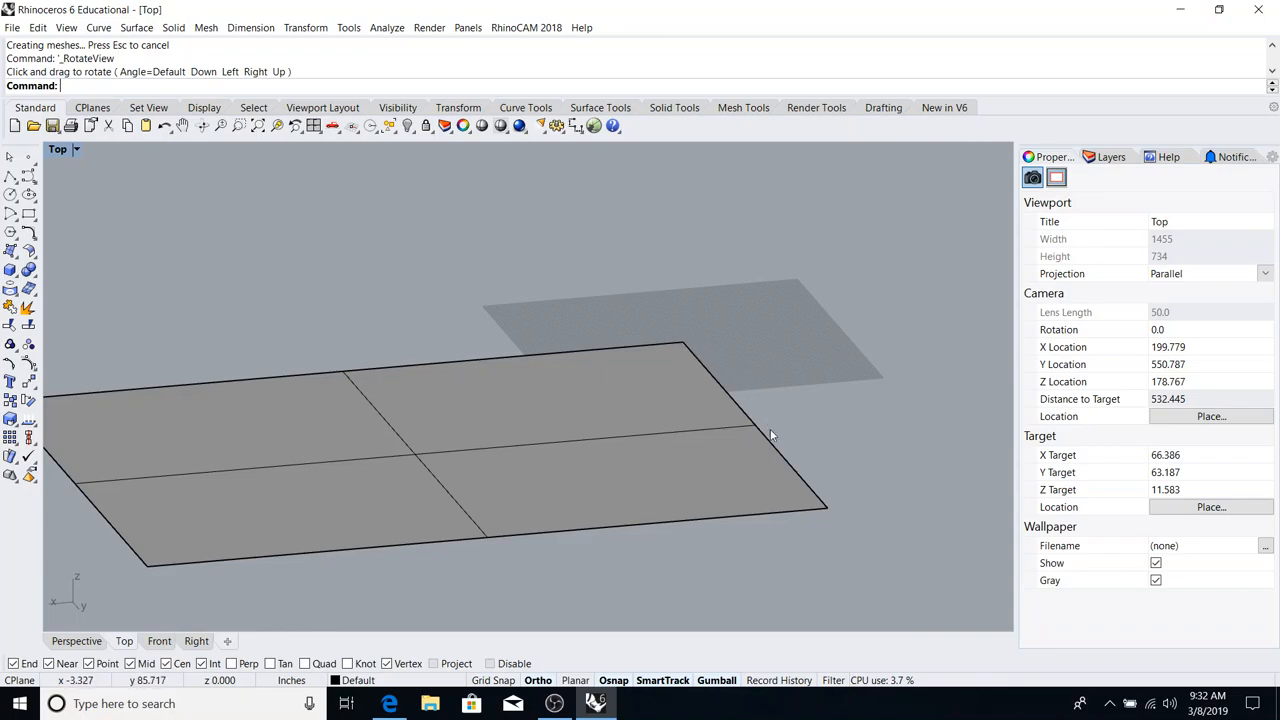
{"action": "mouse_move", "coordinate": [296, 564]}
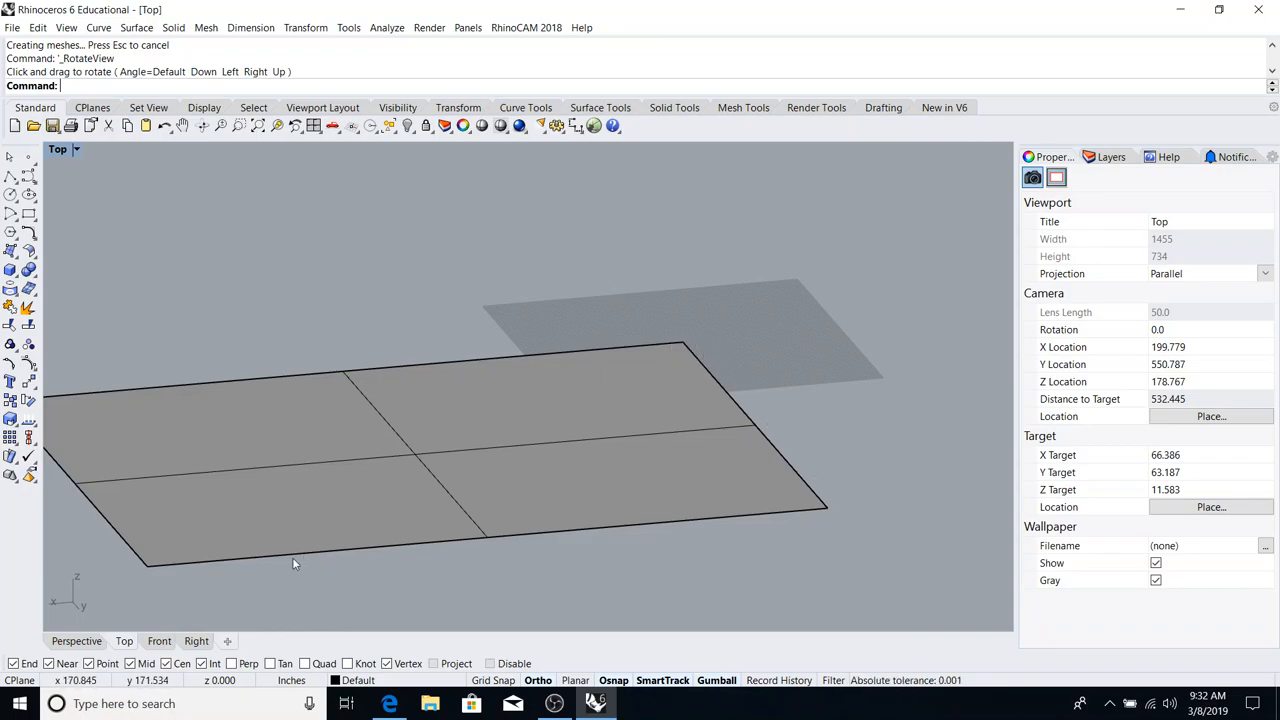
{"action": "mouse_move", "coordinate": [798, 376]}
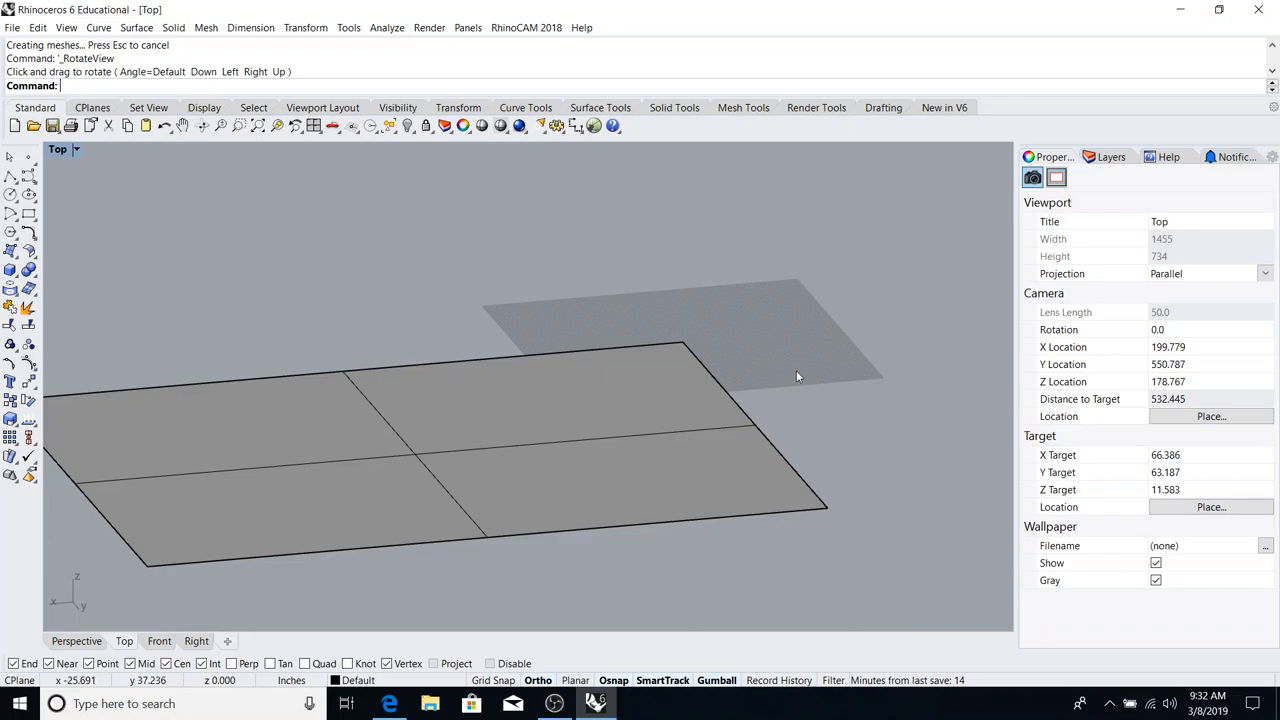
{"action": "mouse_move", "coordinate": [704, 410]}
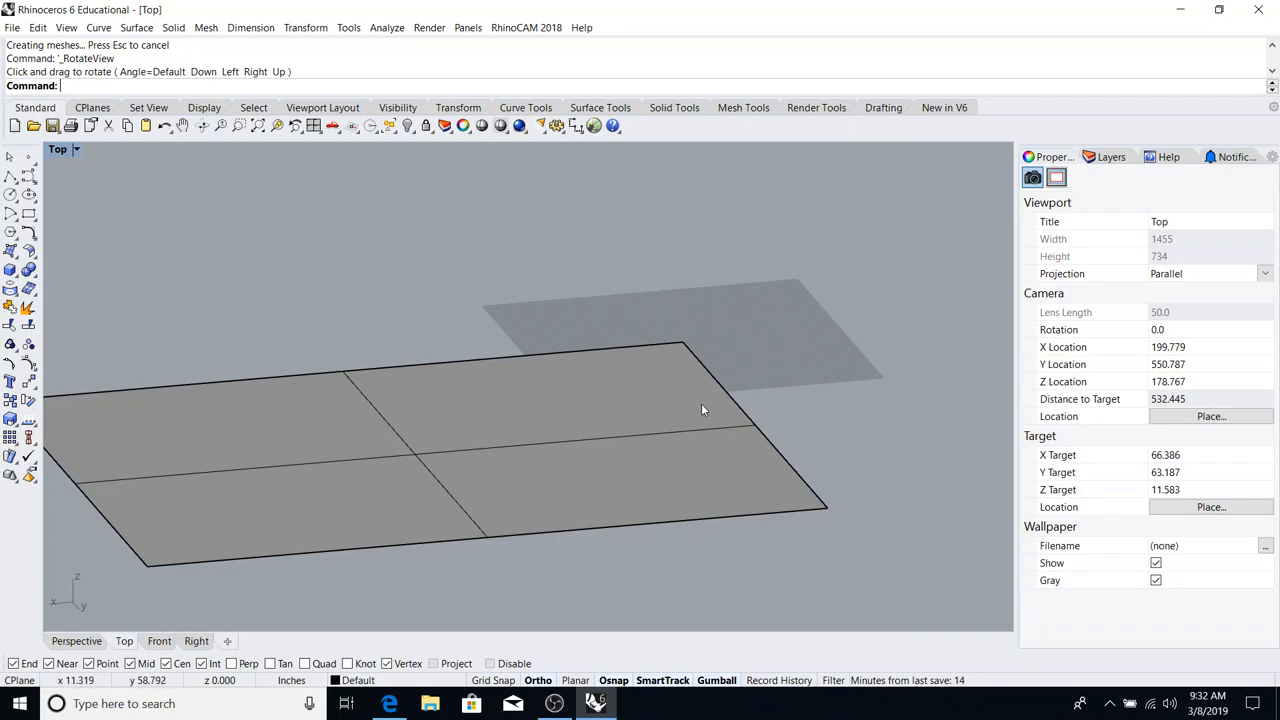
{"action": "mouse_move", "coordinate": [644, 294]}
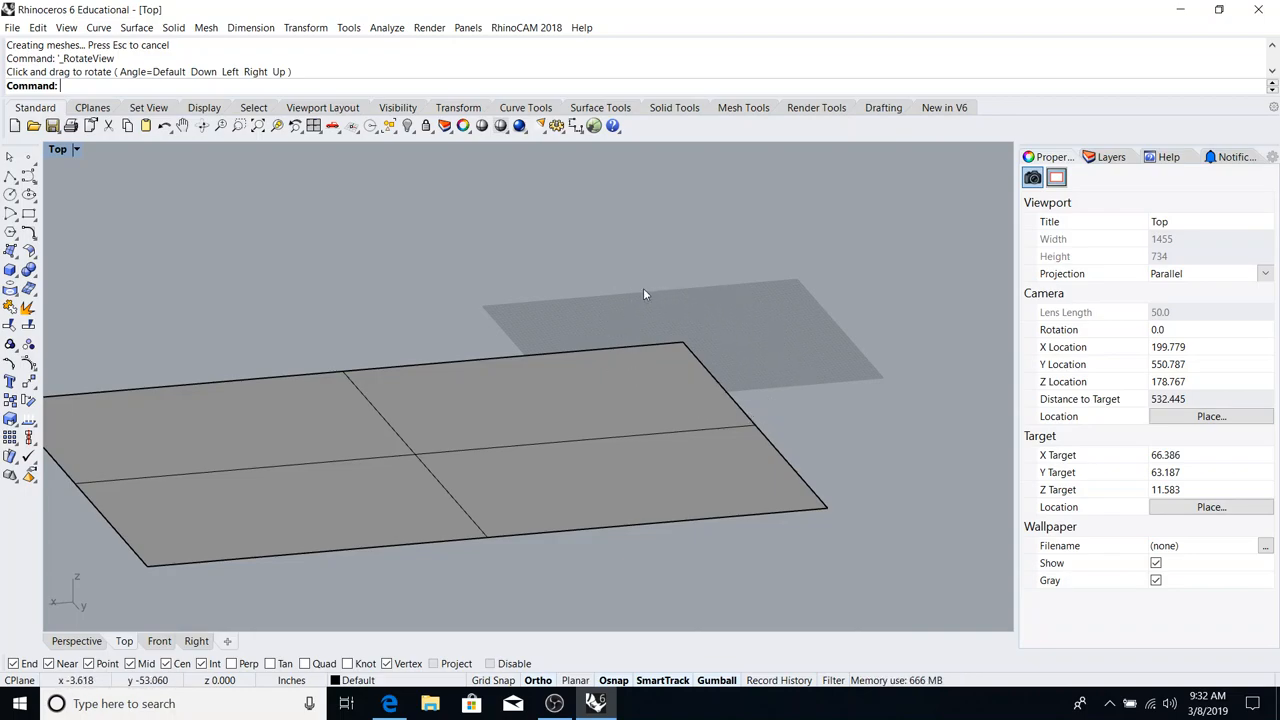
{"action": "mouse_move", "coordinate": [740, 332]}
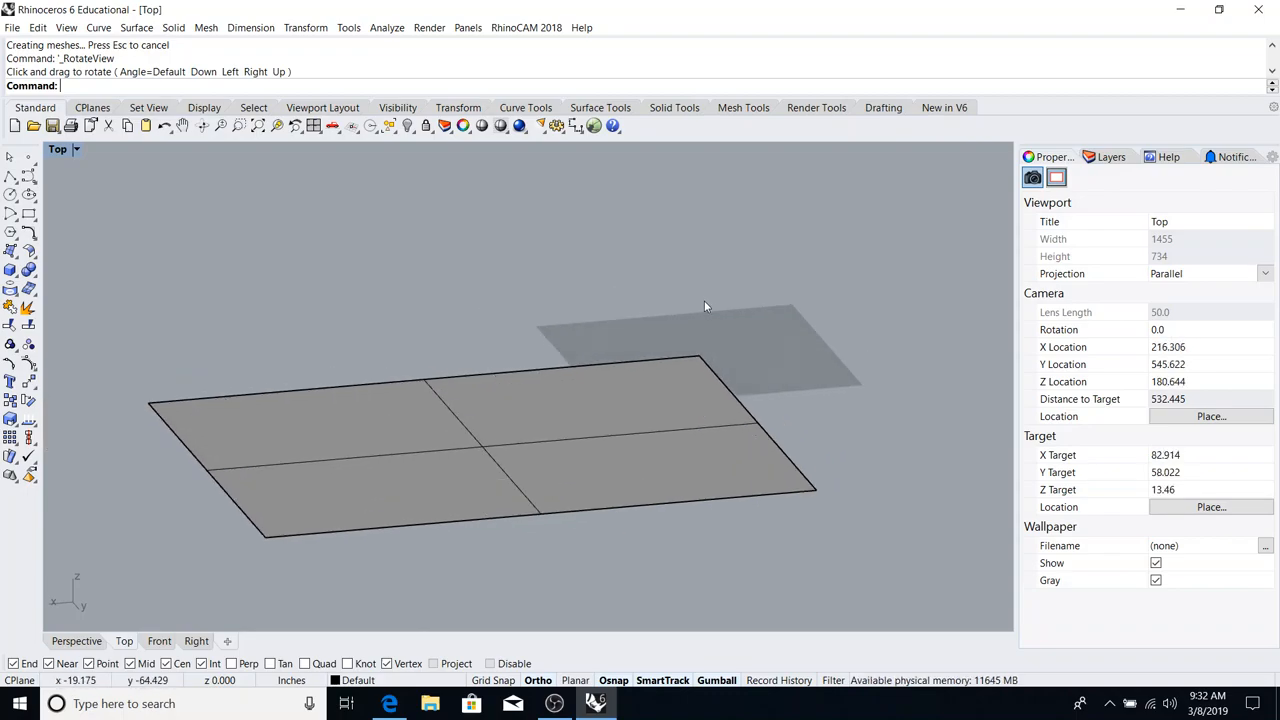
{"action": "left_click_drag", "start_coordinate": [704, 304], "coordinate": [688, 390]}
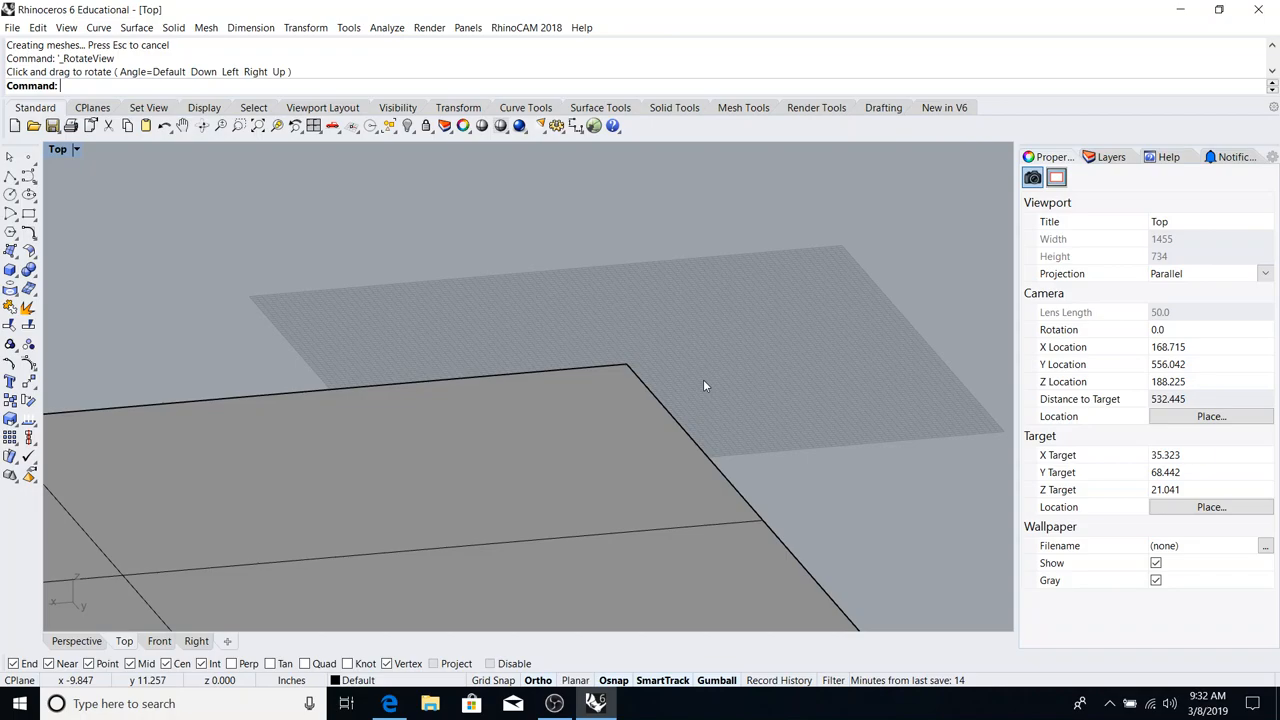
{"action": "mouse_move", "coordinate": [424, 248]}
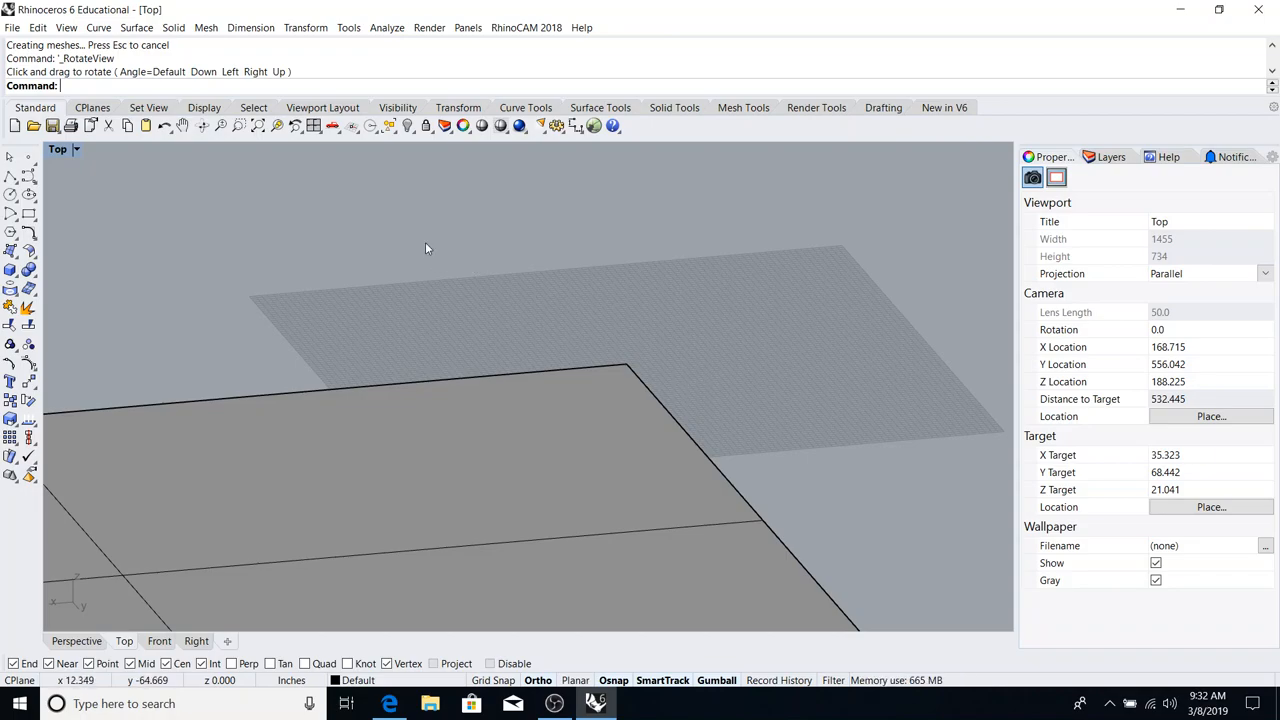
{"action": "mouse_move", "coordinate": [60, 156]}
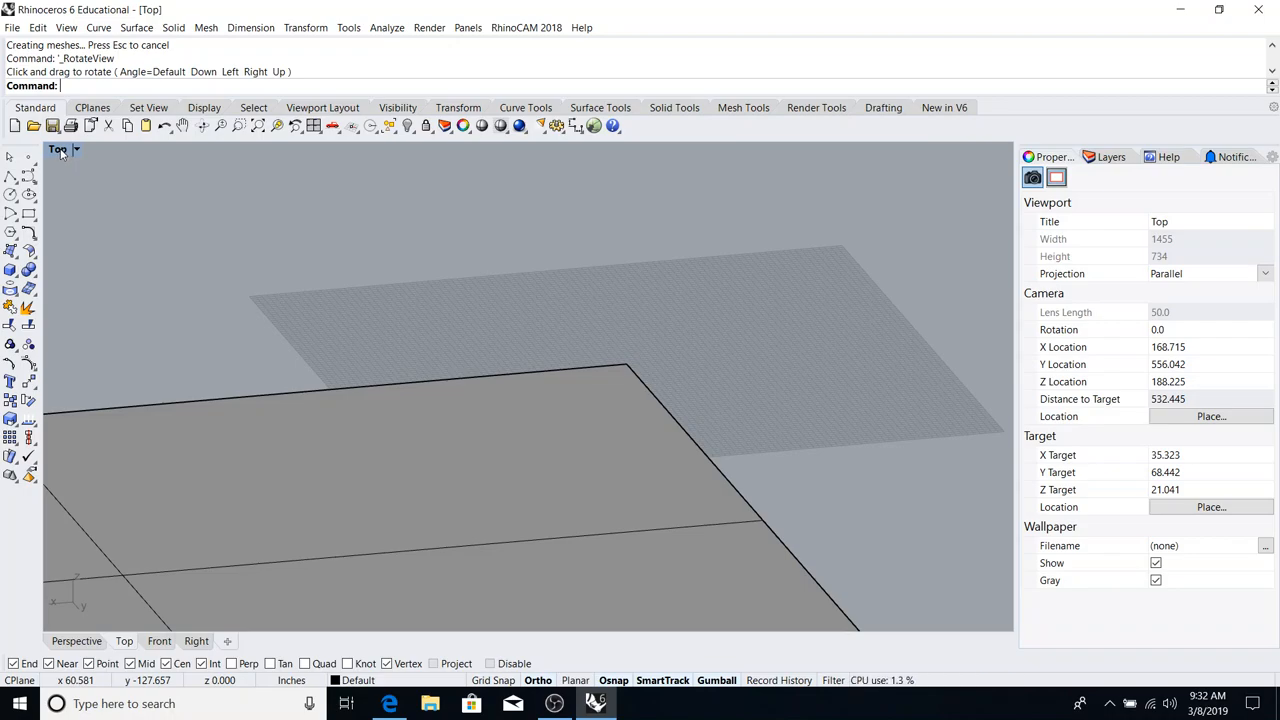
{"action": "mouse_move", "coordinate": [688, 326]}
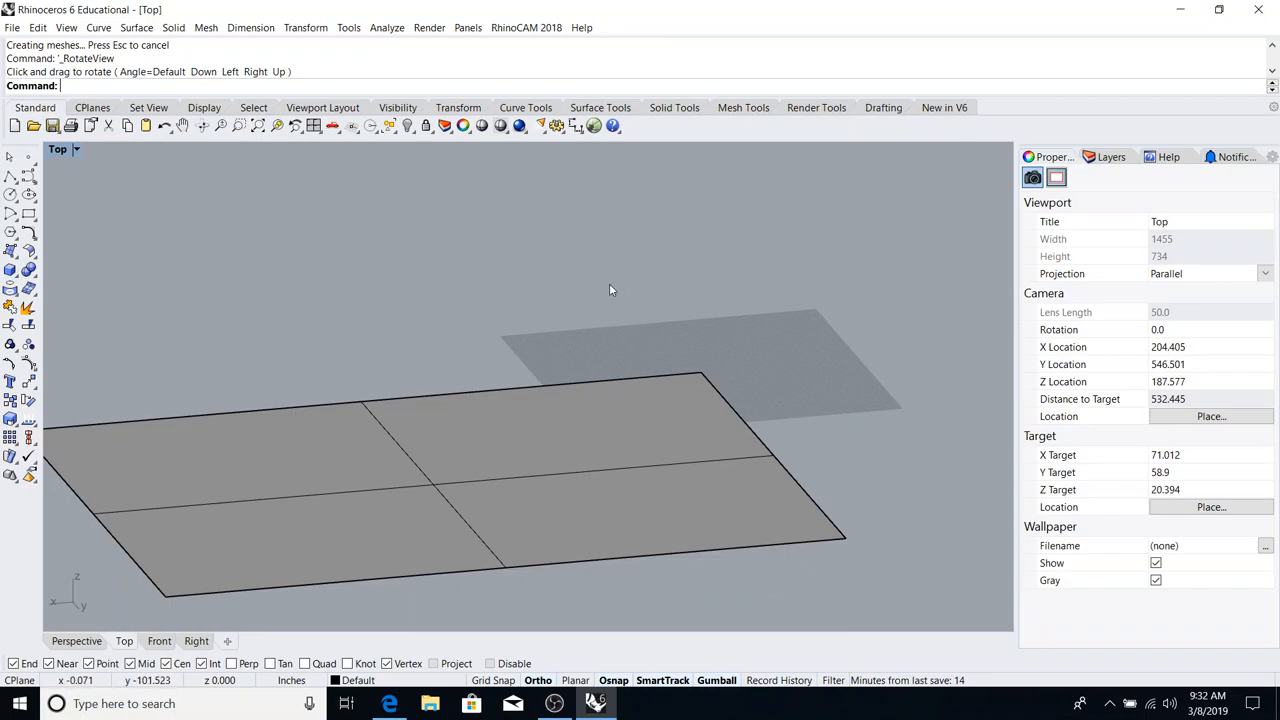
{"action": "mouse_move", "coordinate": [640, 336]}
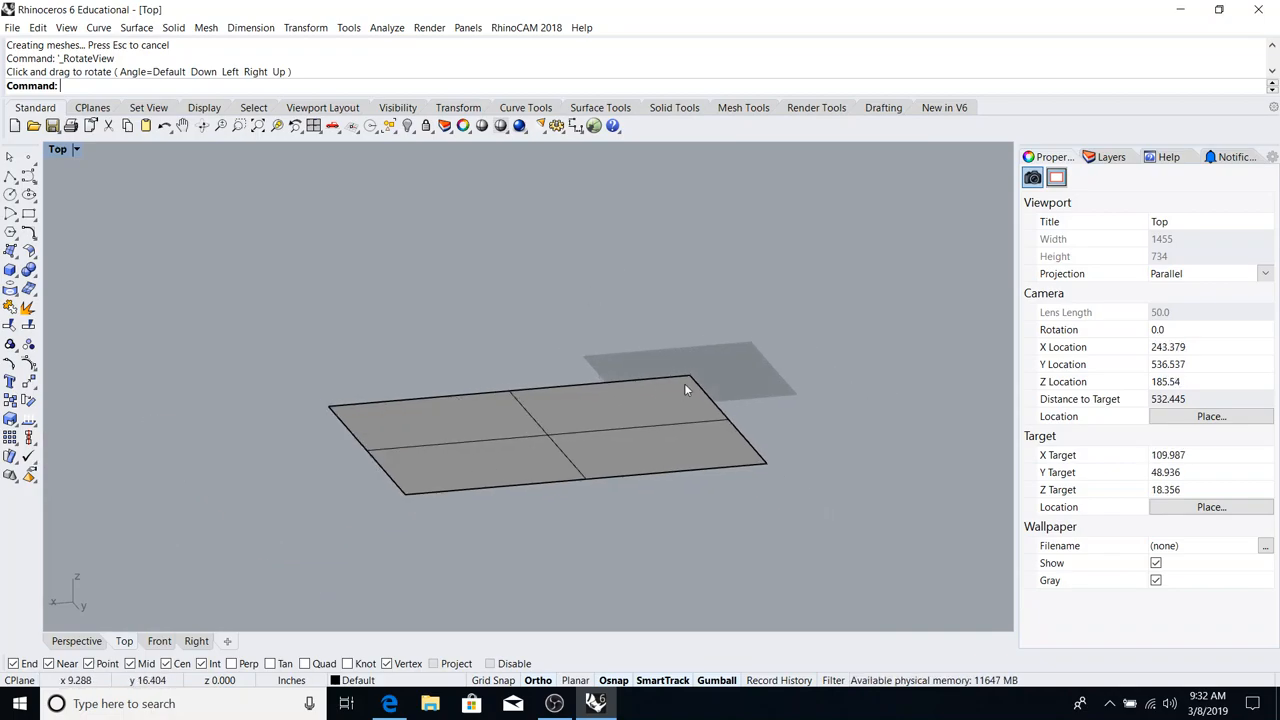
{"action": "left_click_drag", "start_coordinate": [688, 388], "coordinate": [770, 404]}
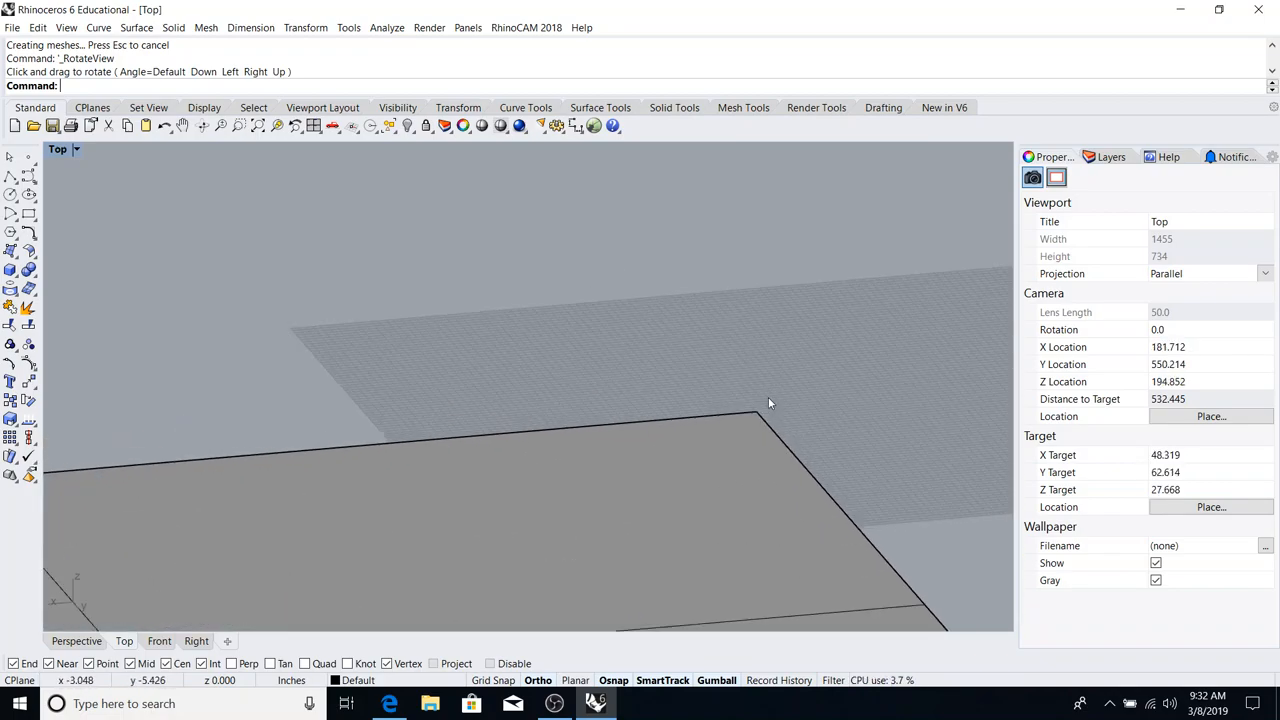
{"action": "left_click_drag", "start_coordinate": [770, 404], "coordinate": [740, 420]}
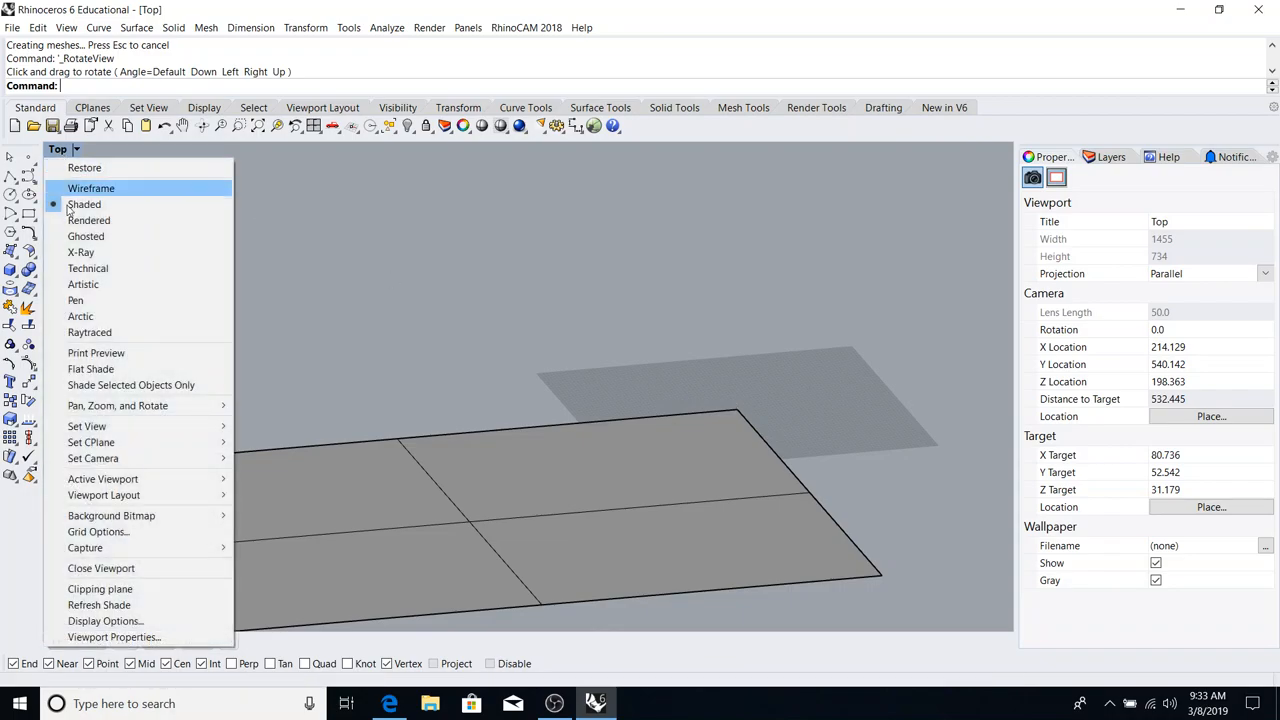
{"action": "mouse_move", "coordinate": [84, 204]}
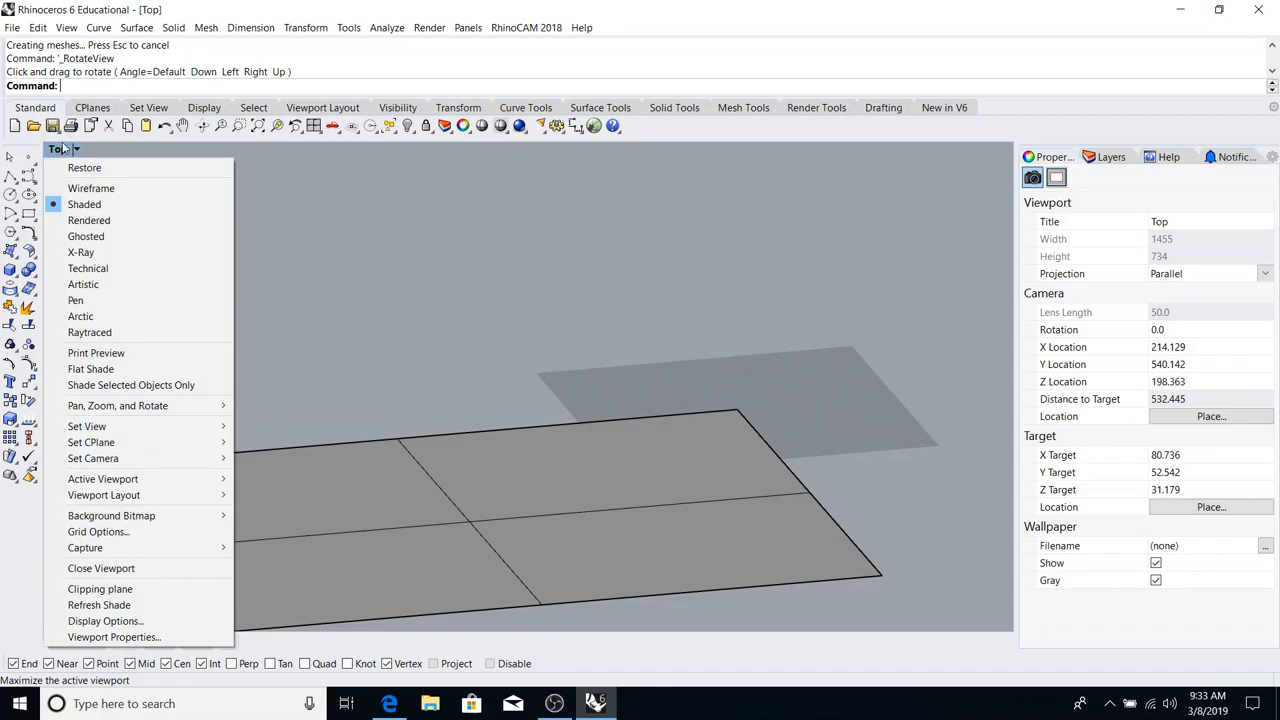
- Set the maximized viewport to the Front view via the viewport title menu
{"action": "left_click", "coordinate": [88, 426]}
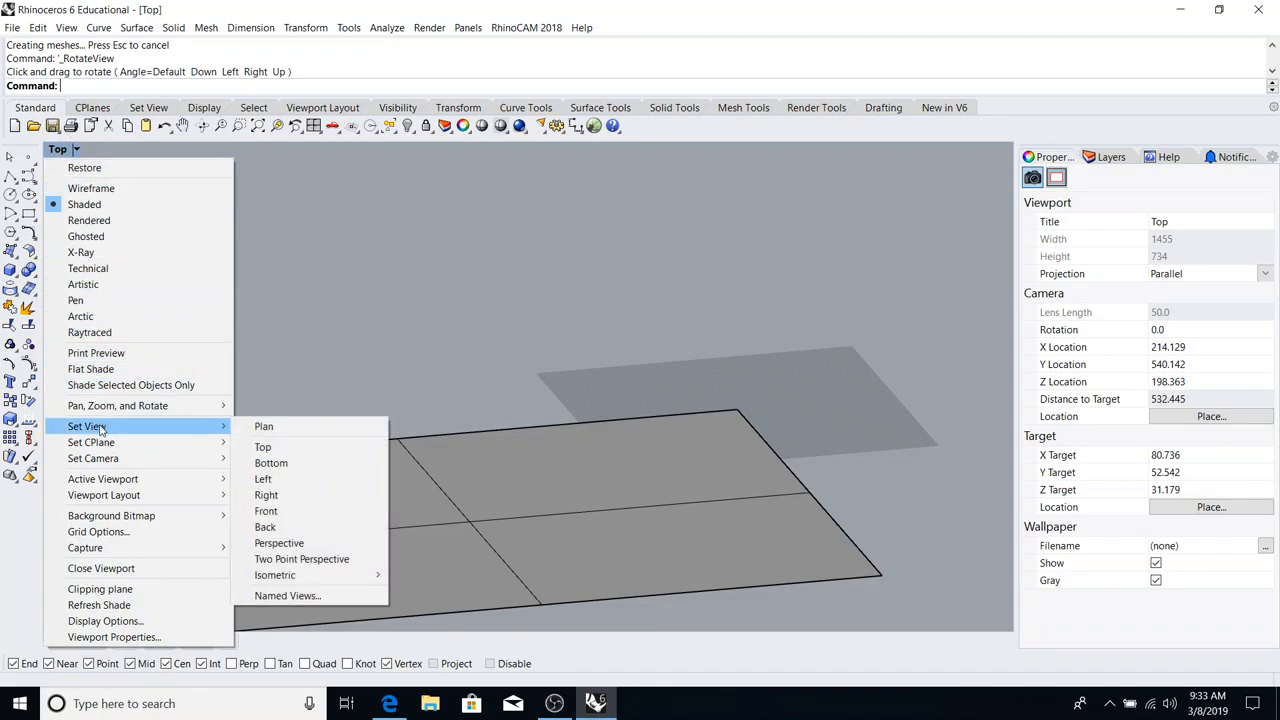
{"action": "mouse_move", "coordinate": [264, 480]}
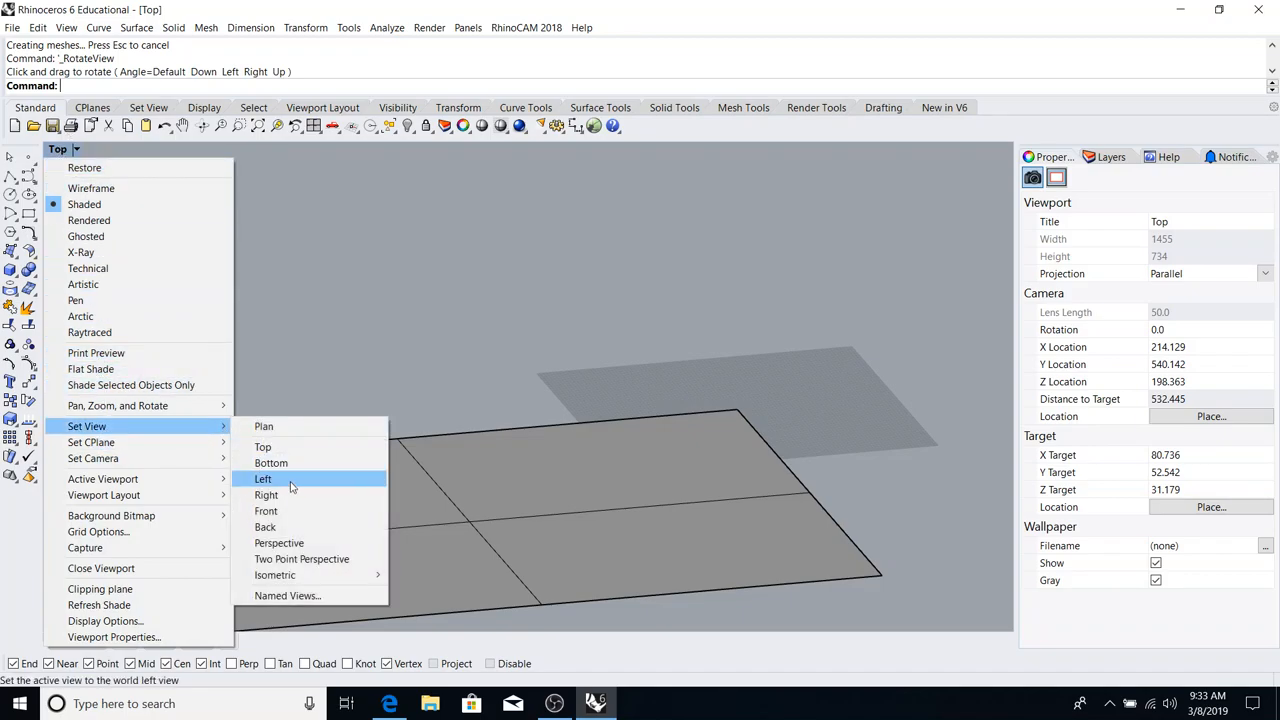
{"action": "left_click", "coordinate": [266, 510]}
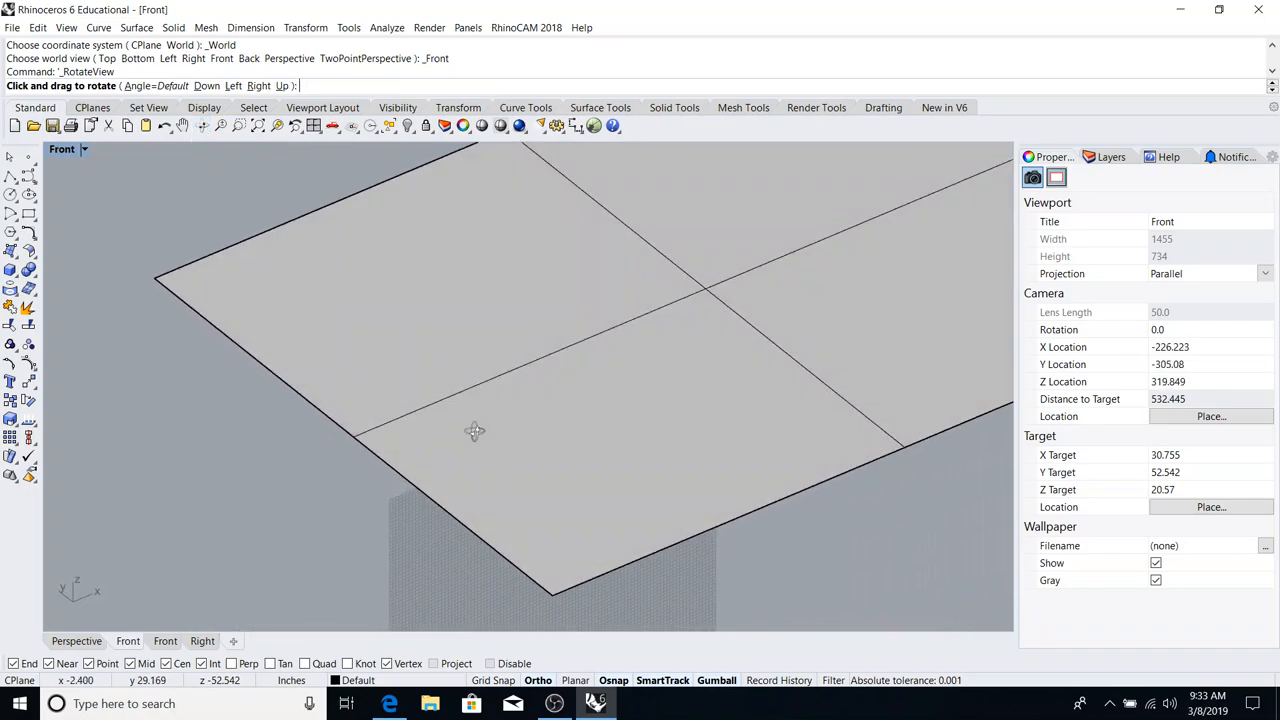
{"action": "left_click_drag", "start_coordinate": [476, 430], "coordinate": [462, 374]}
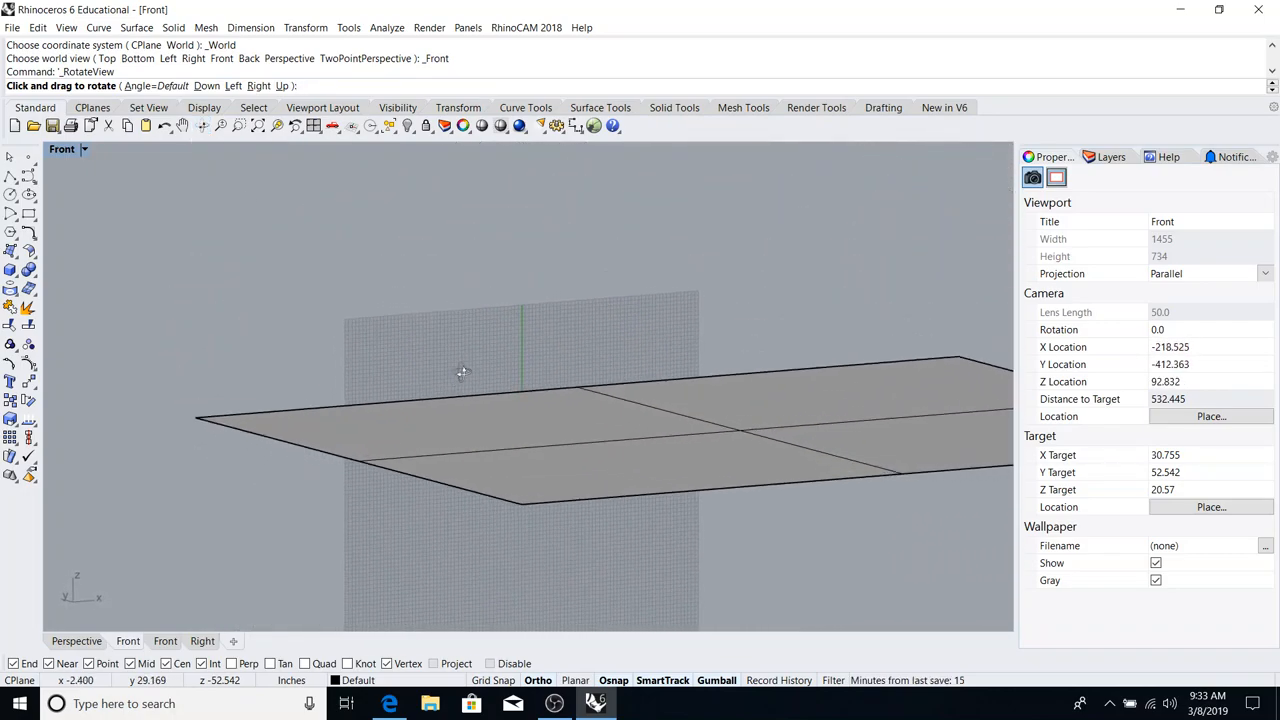
{"action": "left_click_drag", "start_coordinate": [462, 372], "coordinate": [488, 388]}
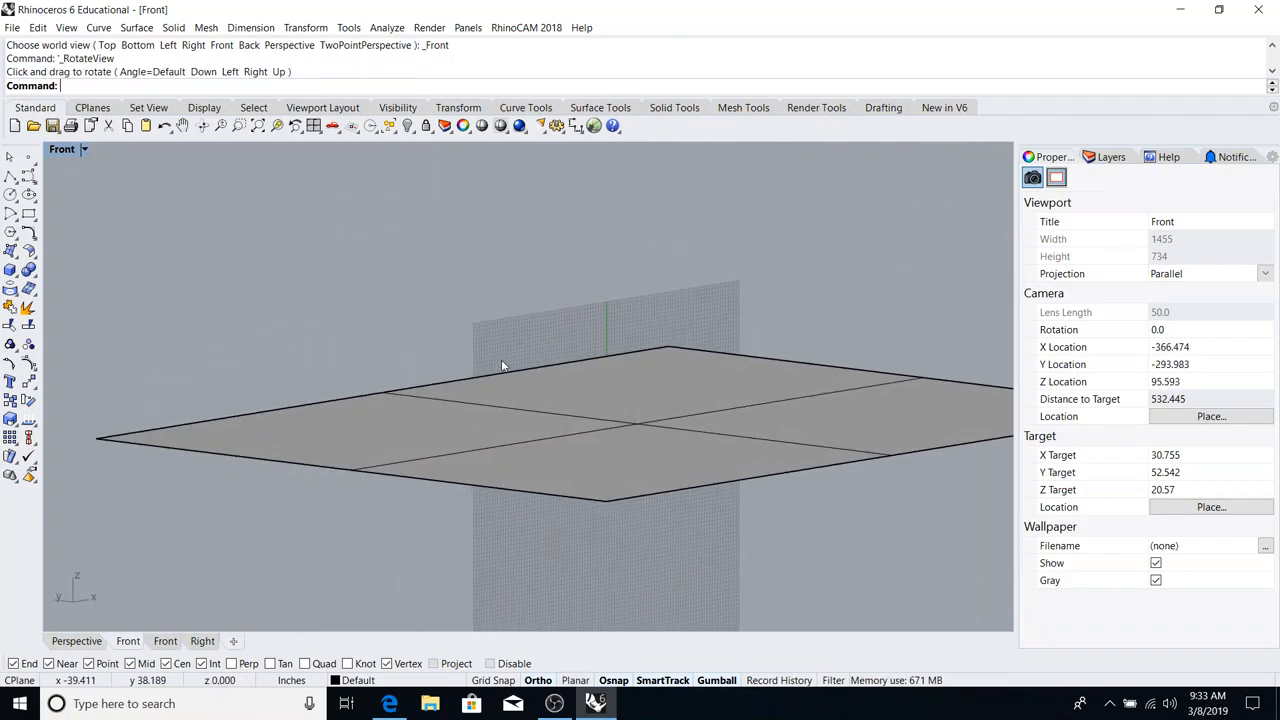
{"action": "left_click_drag", "start_coordinate": [502, 364], "coordinate": [646, 488]}
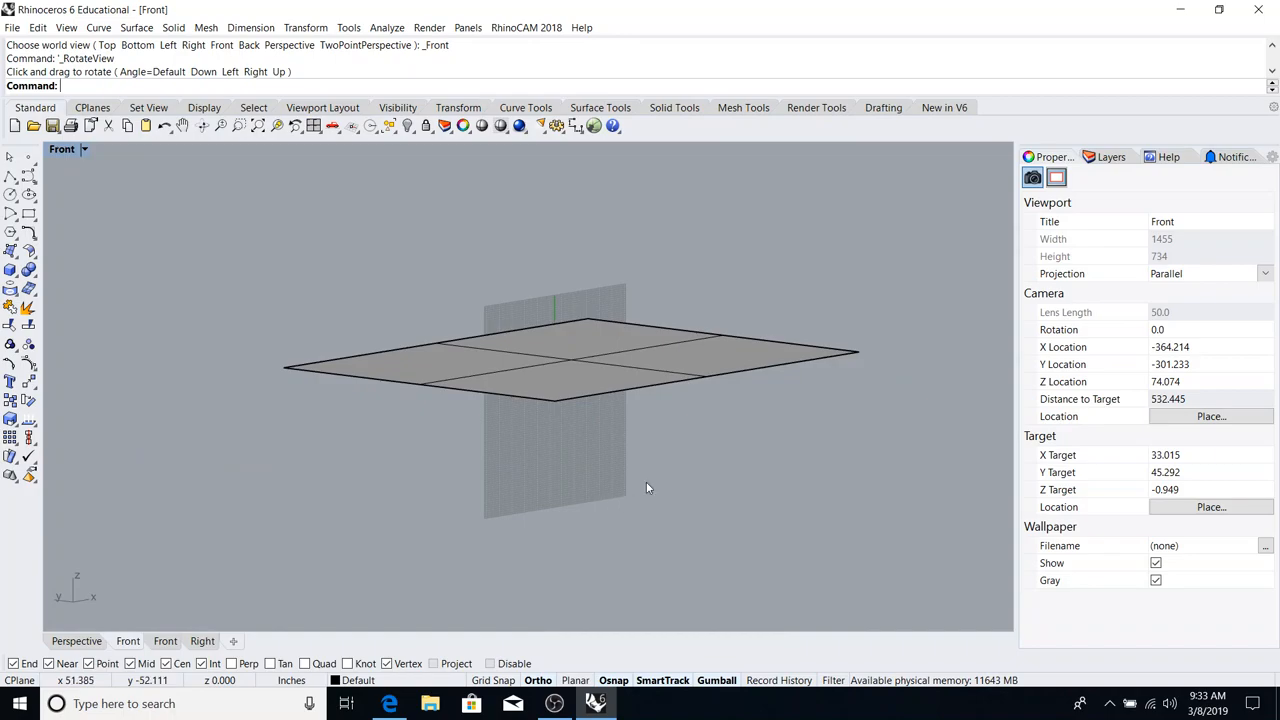
{"action": "mouse_move", "coordinate": [556, 318]}
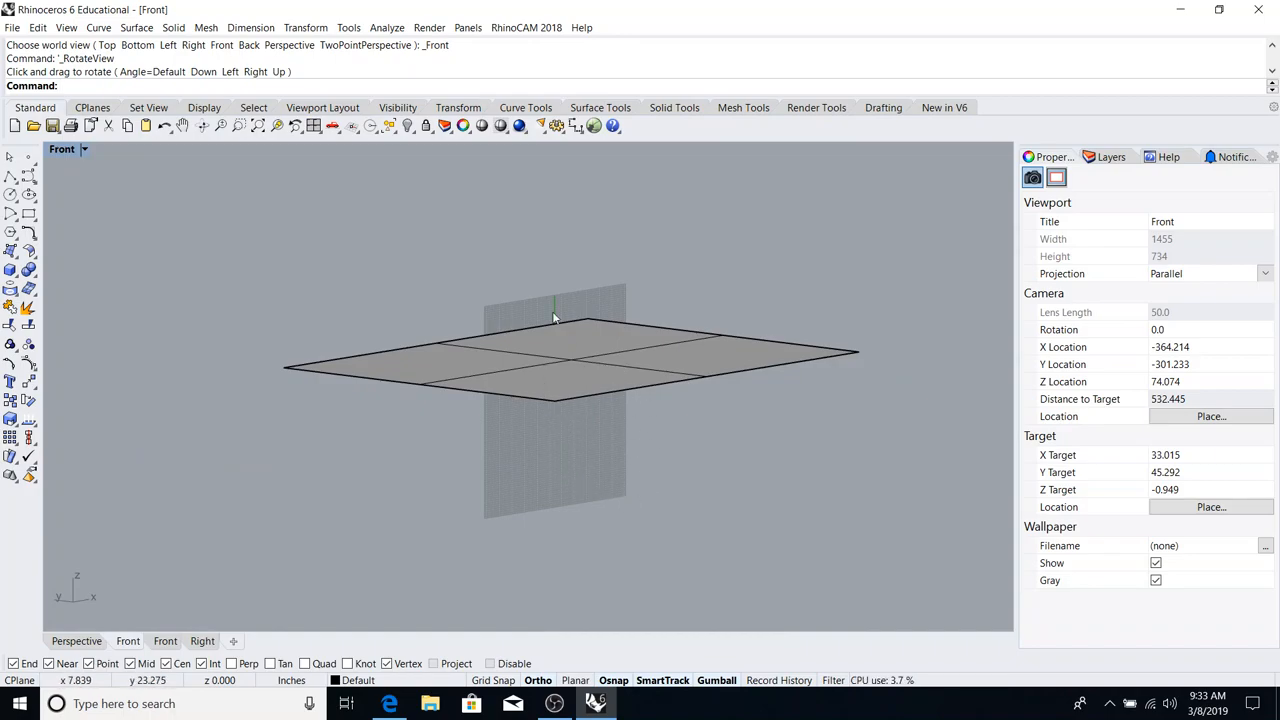
{"action": "left_click_drag", "start_coordinate": [556, 318], "coordinate": [350, 230]}
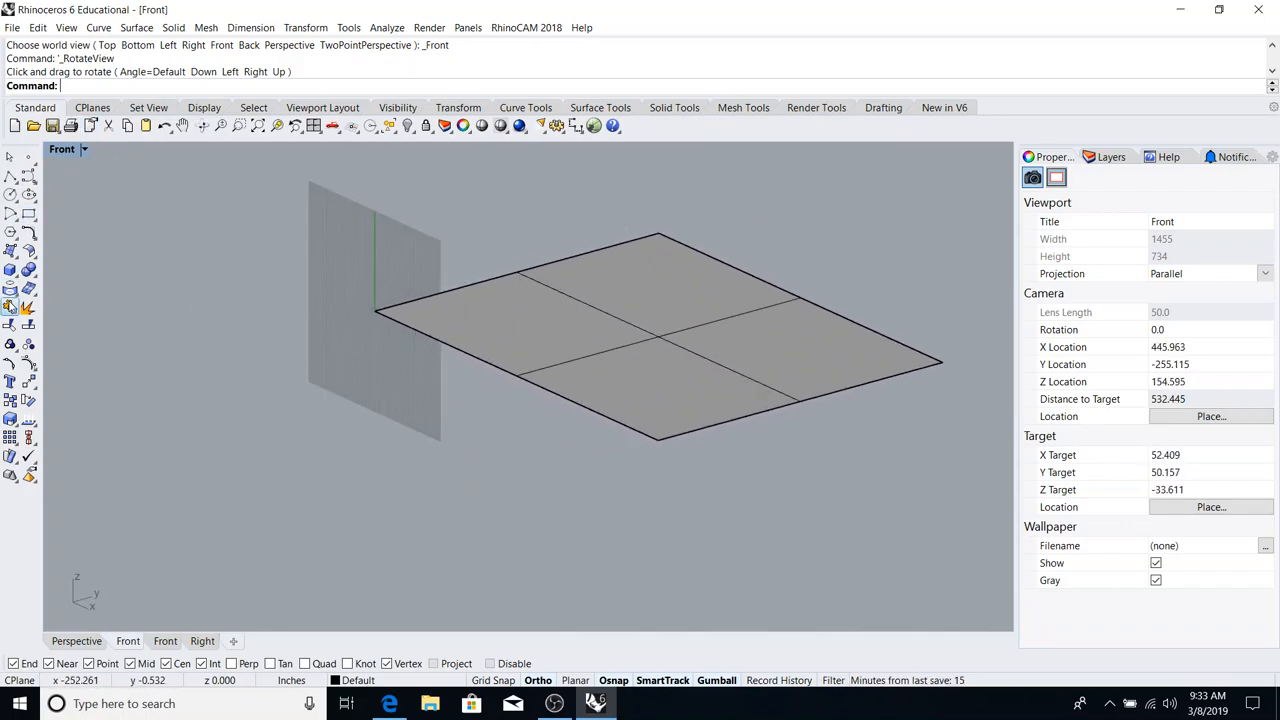
{"action": "mouse_move", "coordinate": [14, 248]}
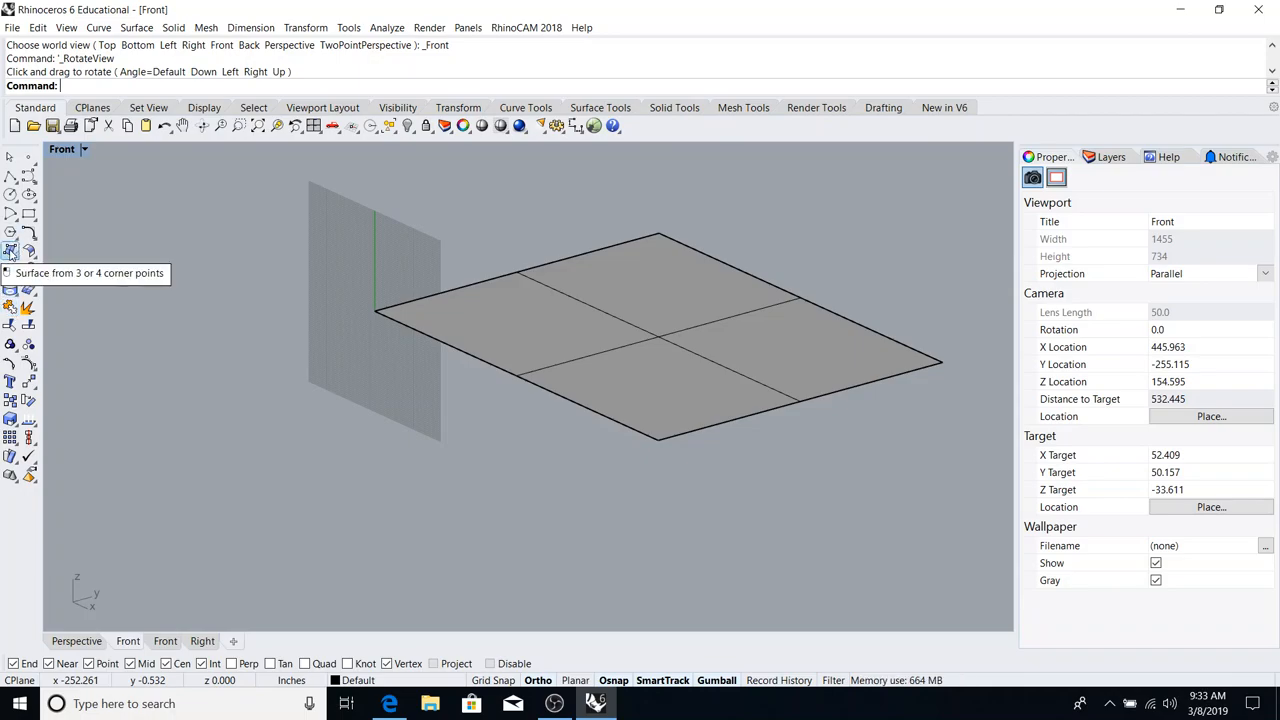
- Create a vertical plane from corner 0, length 216 and height 100 as the first wall
{"action": "left_click", "coordinate": [12, 248]}
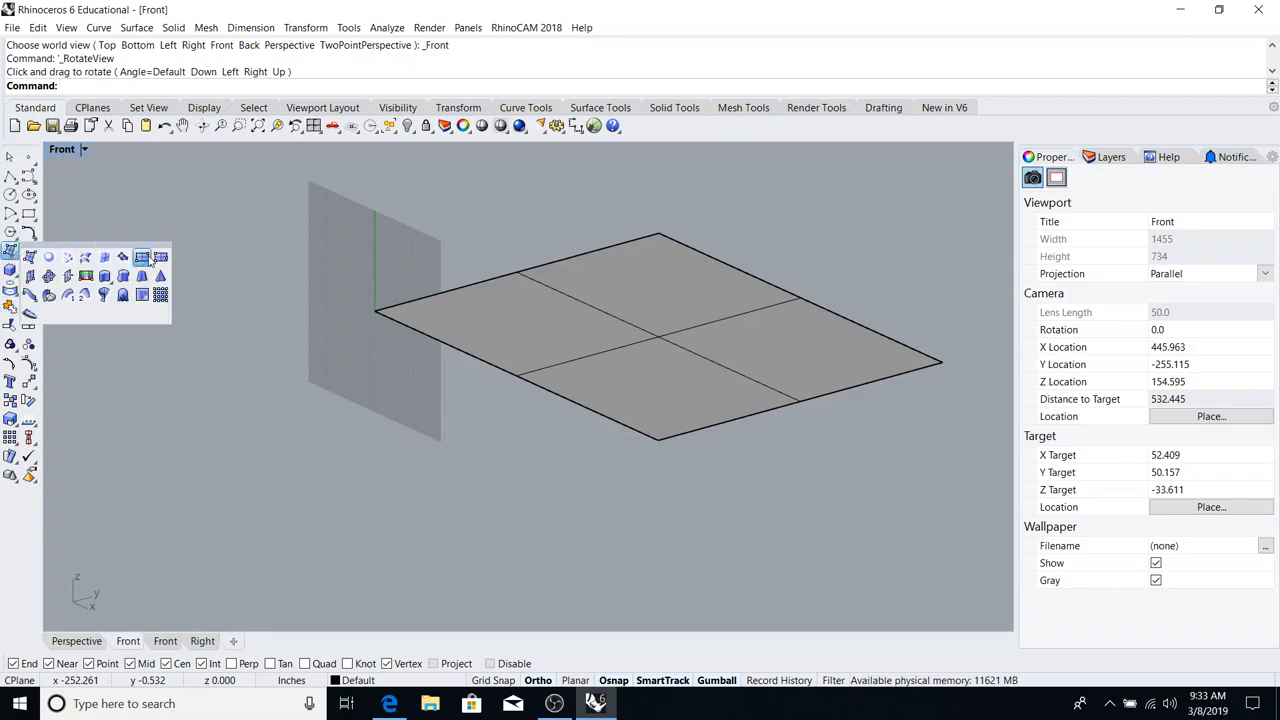
{"action": "mouse_move", "coordinate": [142, 256]}
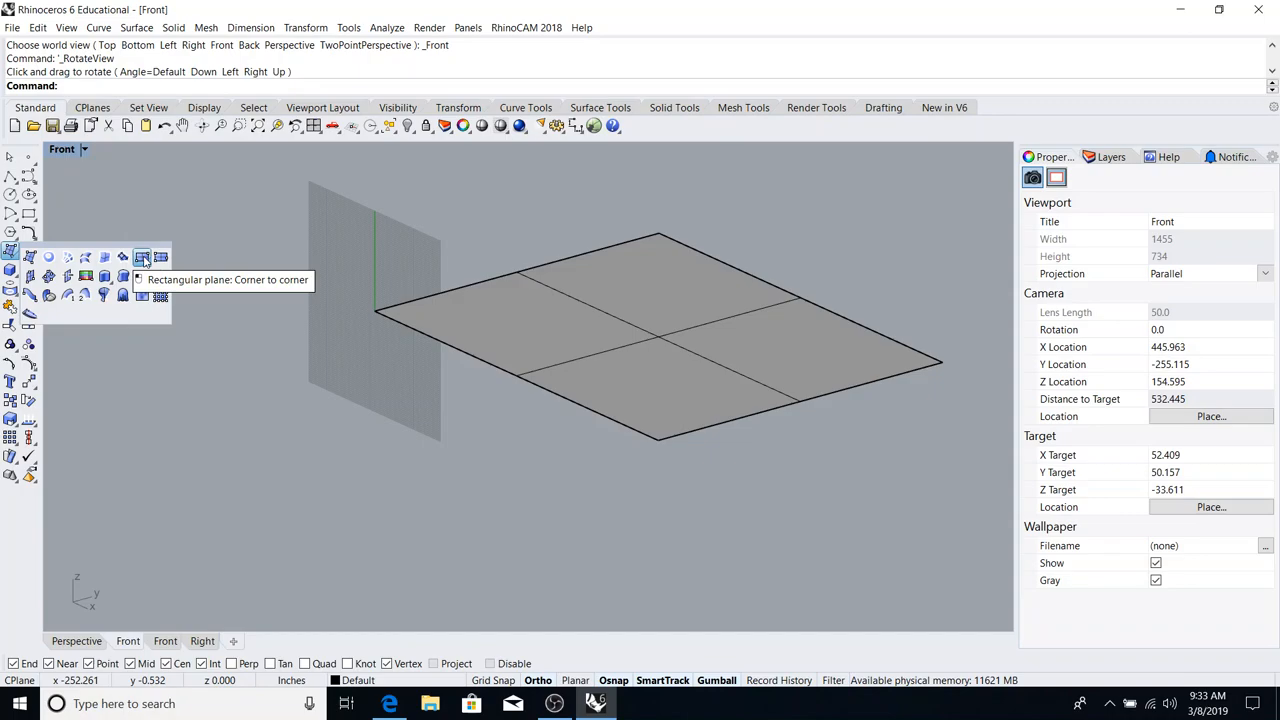
{"action": "left_click", "coordinate": [142, 256]}
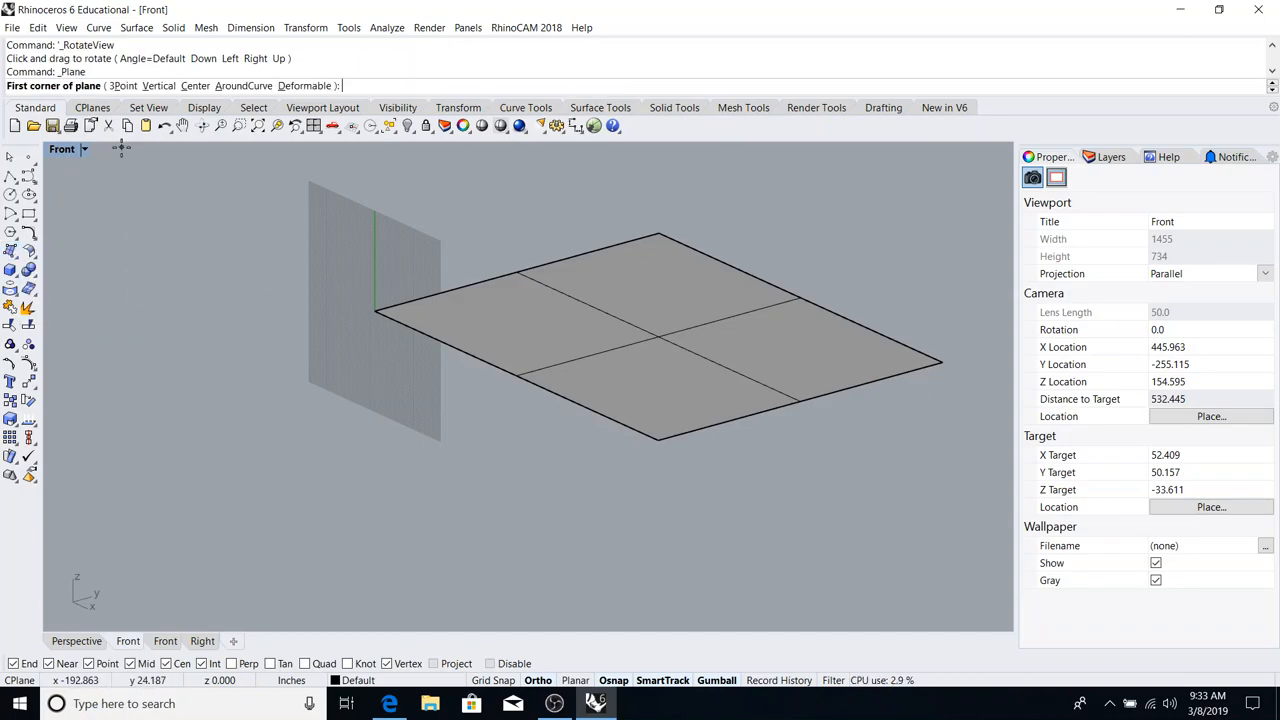
{"action": "mouse_move", "coordinate": [358, 336]}
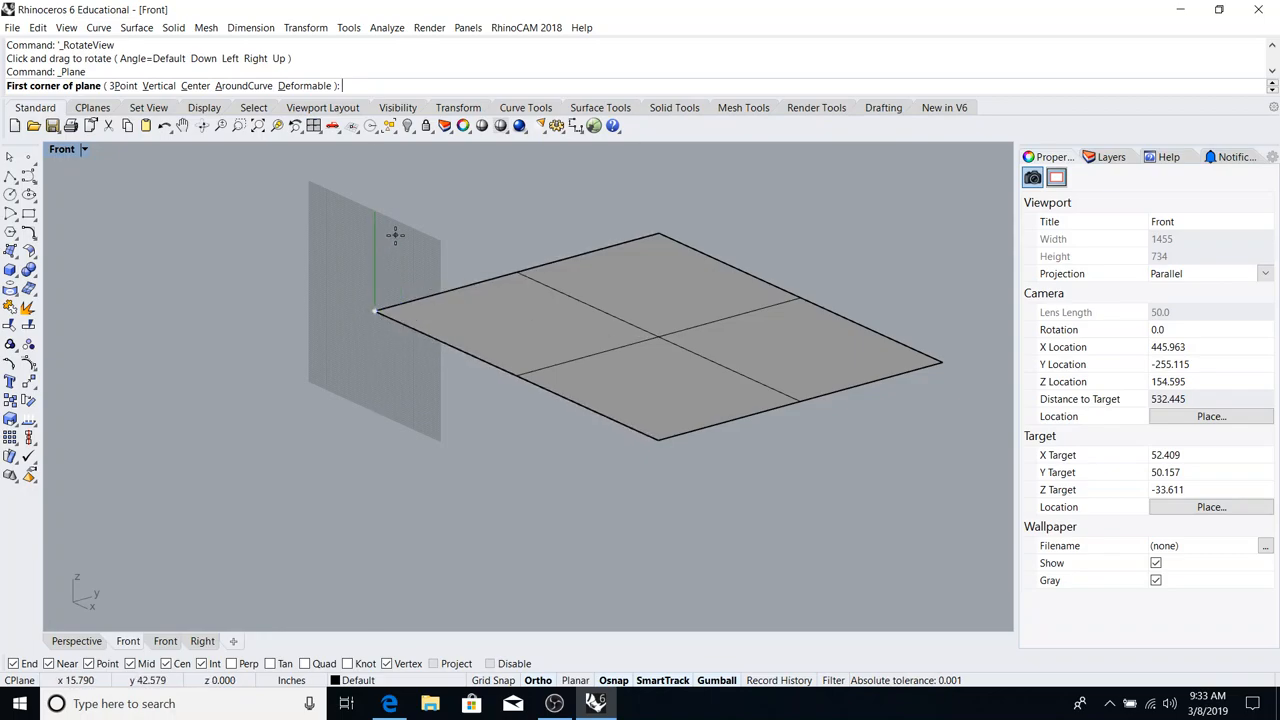
{"action": "mouse_move", "coordinate": [406, 238]}
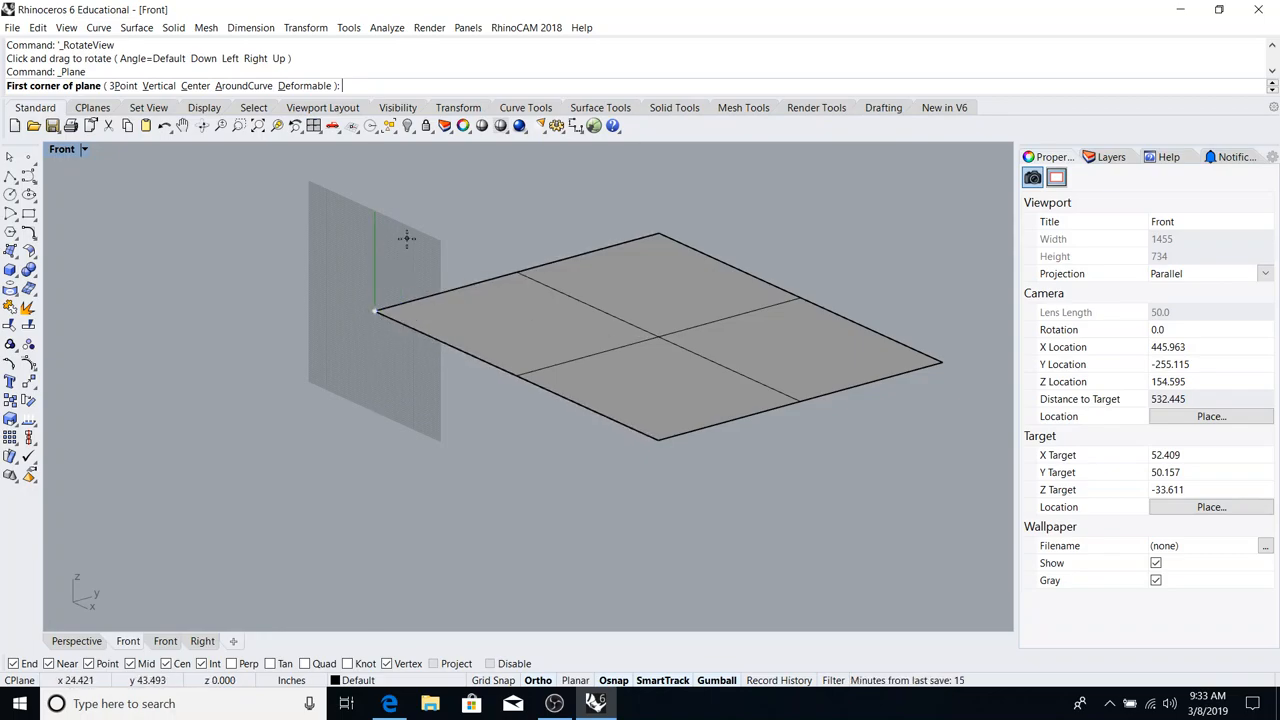
{"action": "type", "text": "0"}
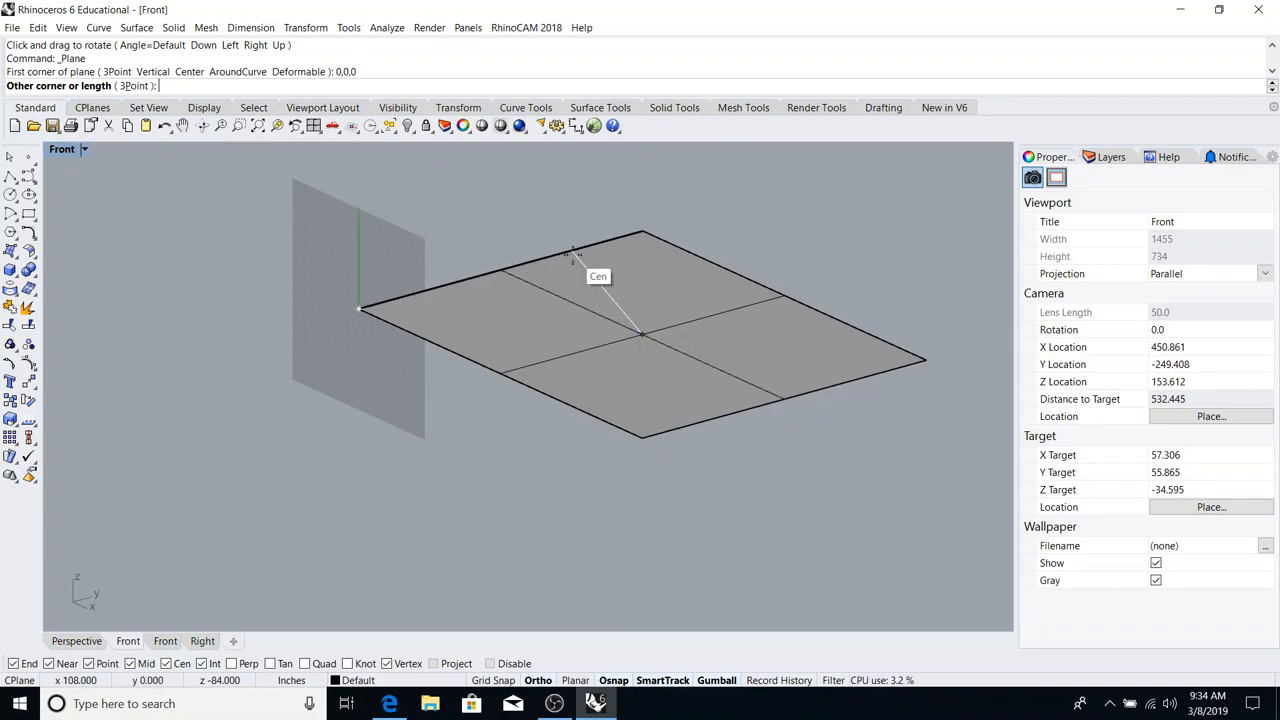
{"action": "mouse_move", "coordinate": [444, 290]}
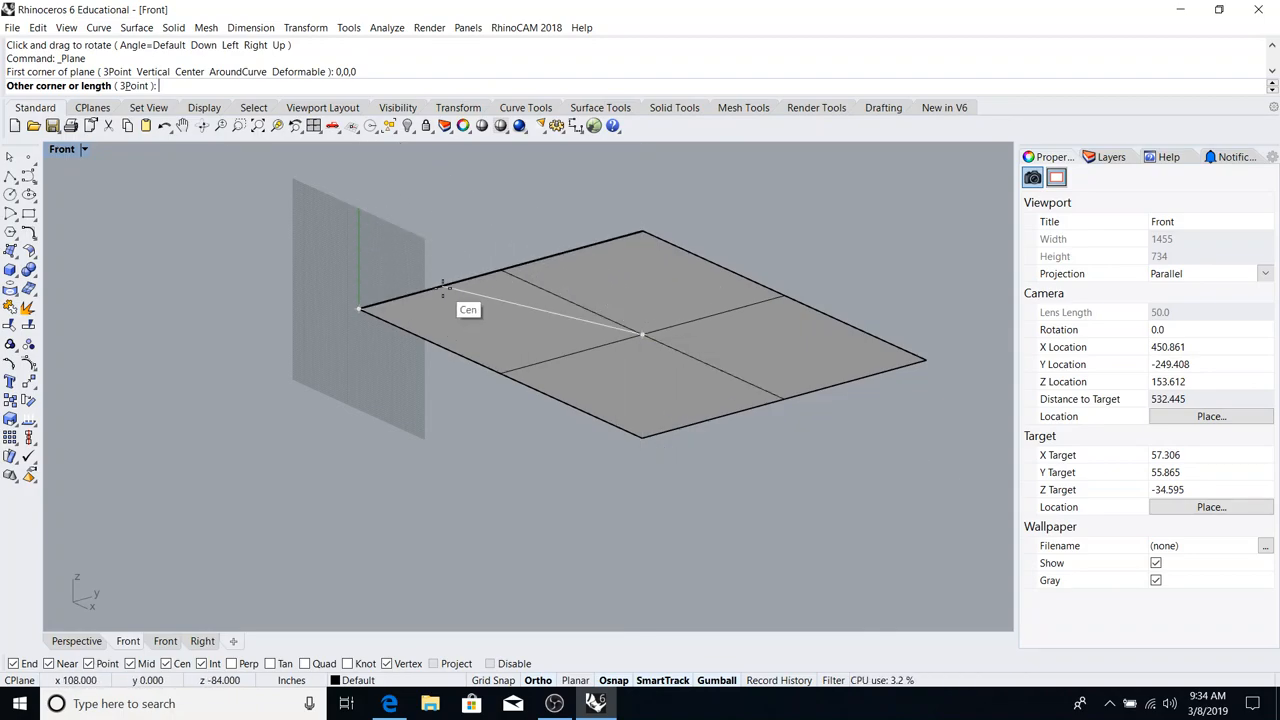
{"action": "type", "text": "216"}
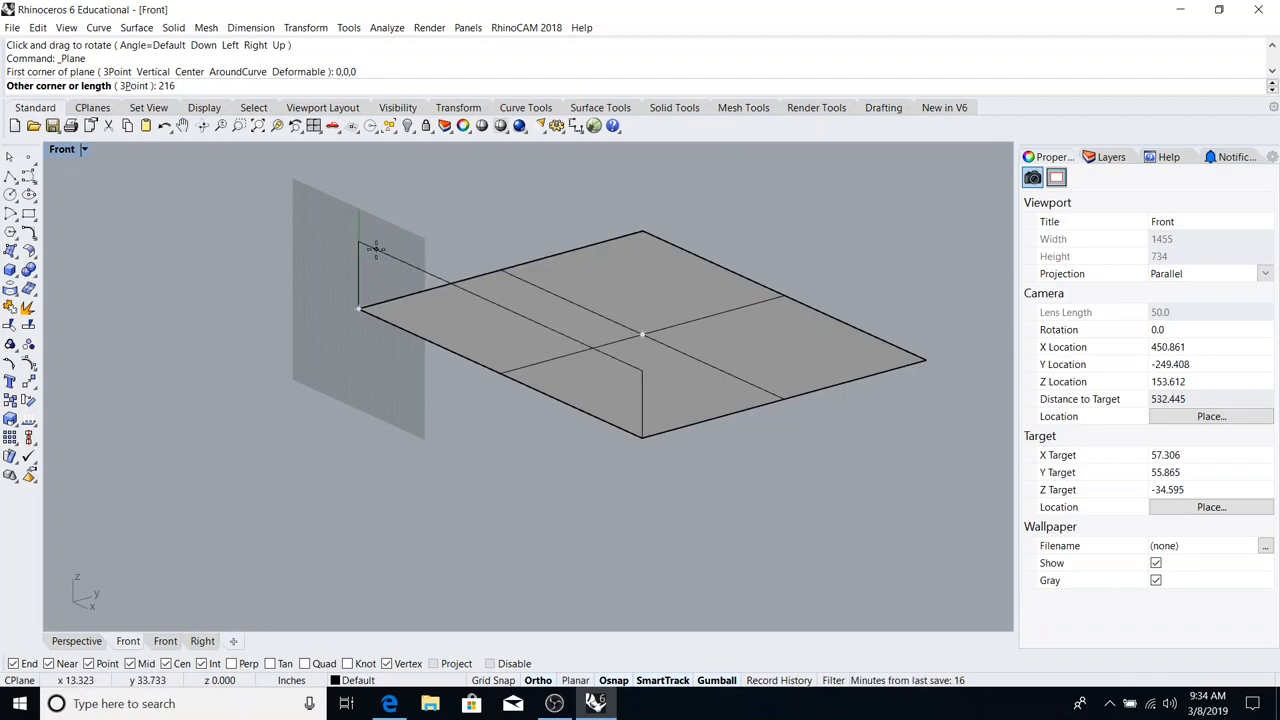
{"action": "left_click", "coordinate": [644, 230]}
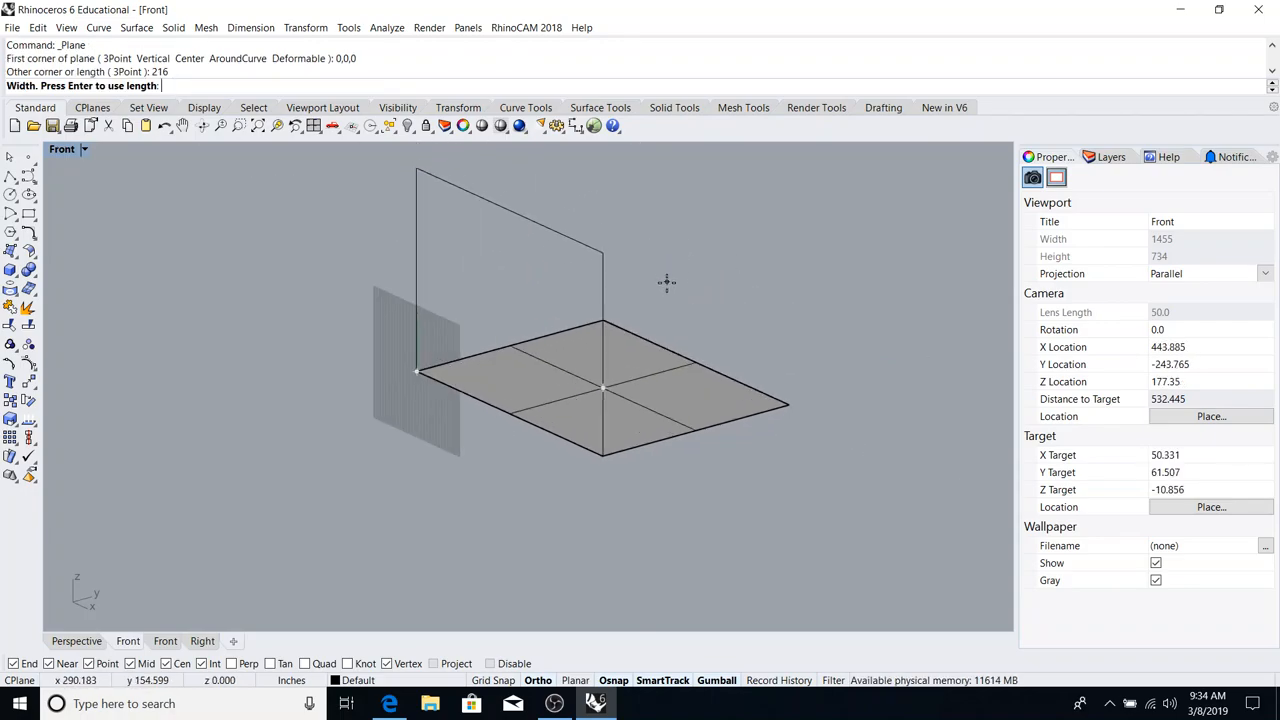
{"action": "mouse_move", "coordinate": [672, 288]}
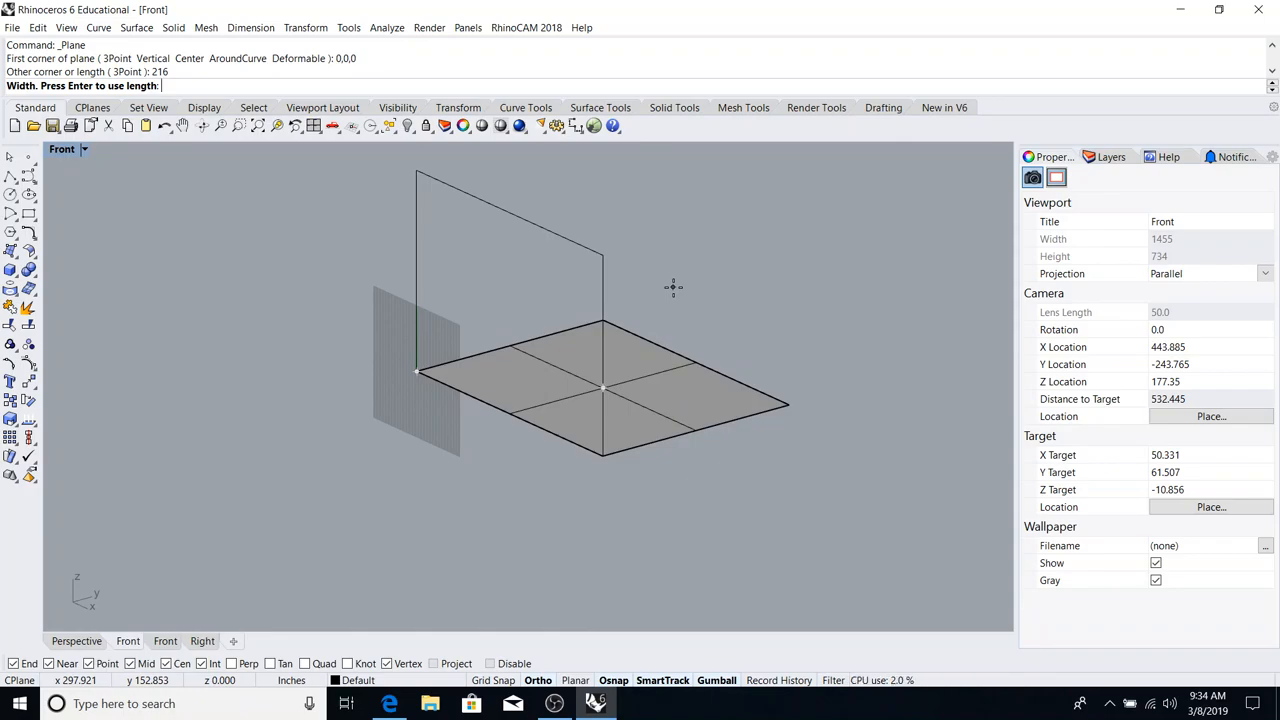
{"action": "type", "text": "1"}
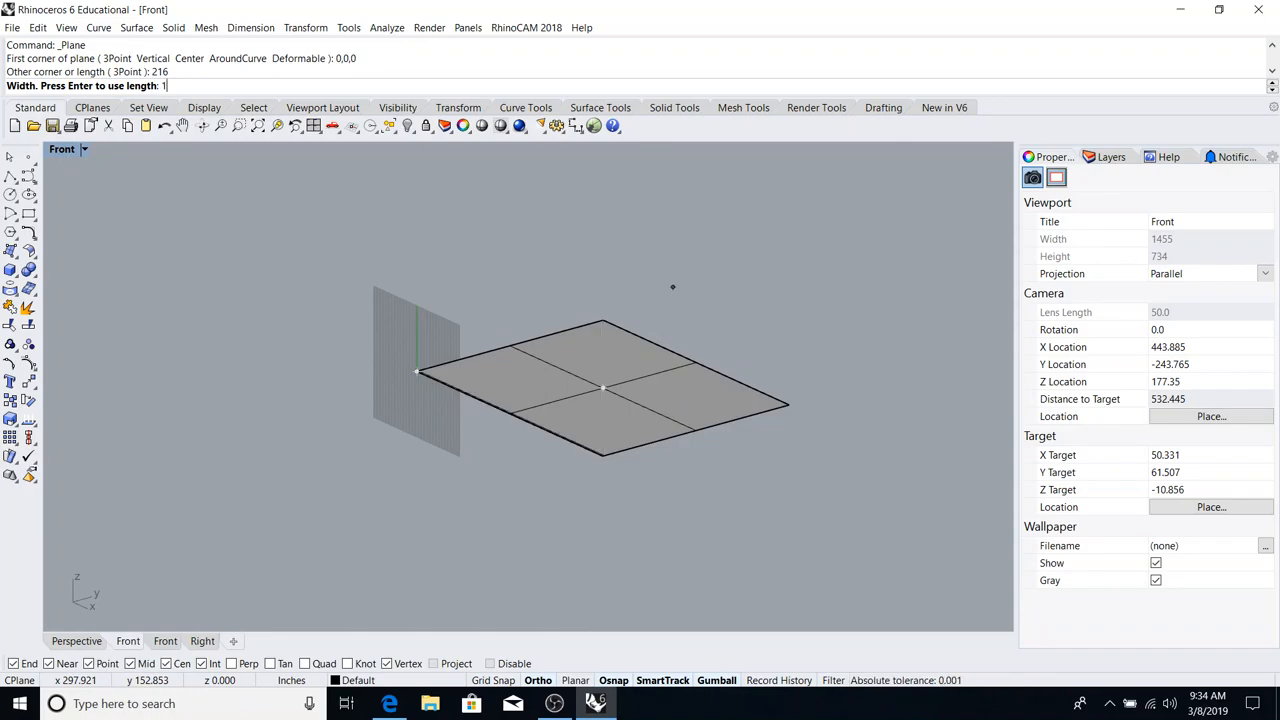
{"action": "type", "text": "100"}
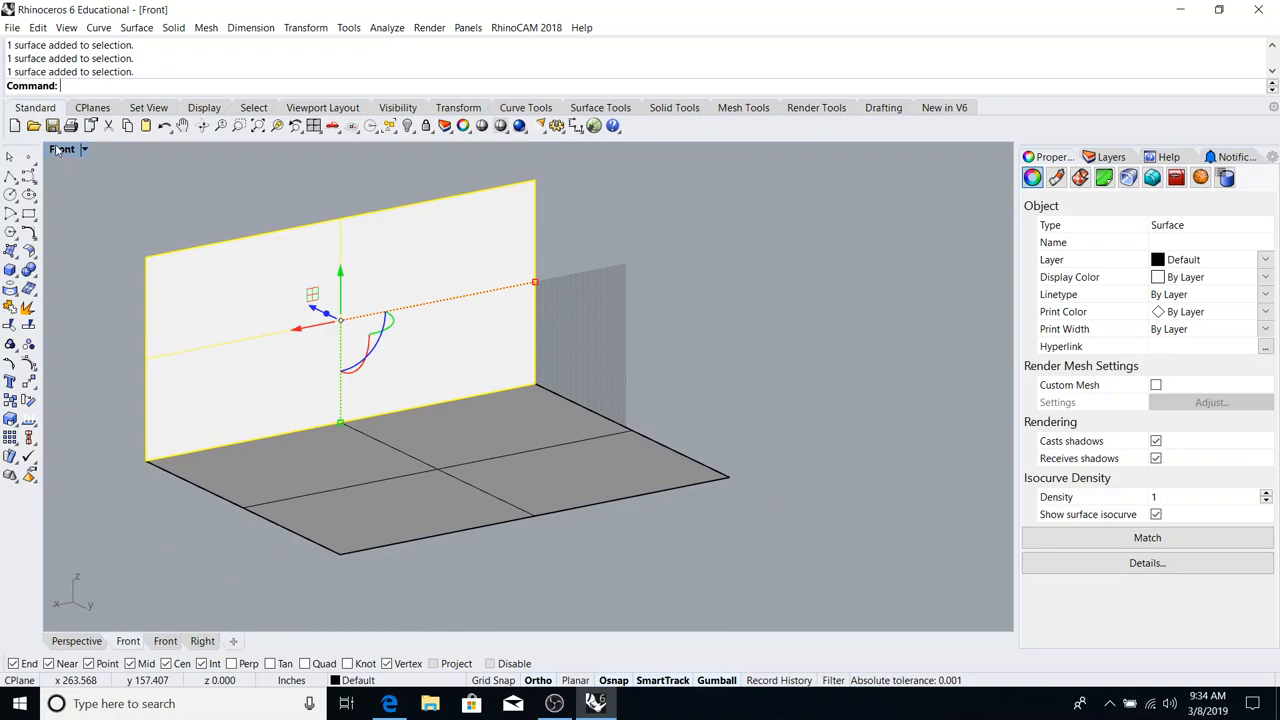
- View the model from the Left, then the Right, orbiting to see the floor's open side
{"action": "left_click", "coordinate": [64, 148]}
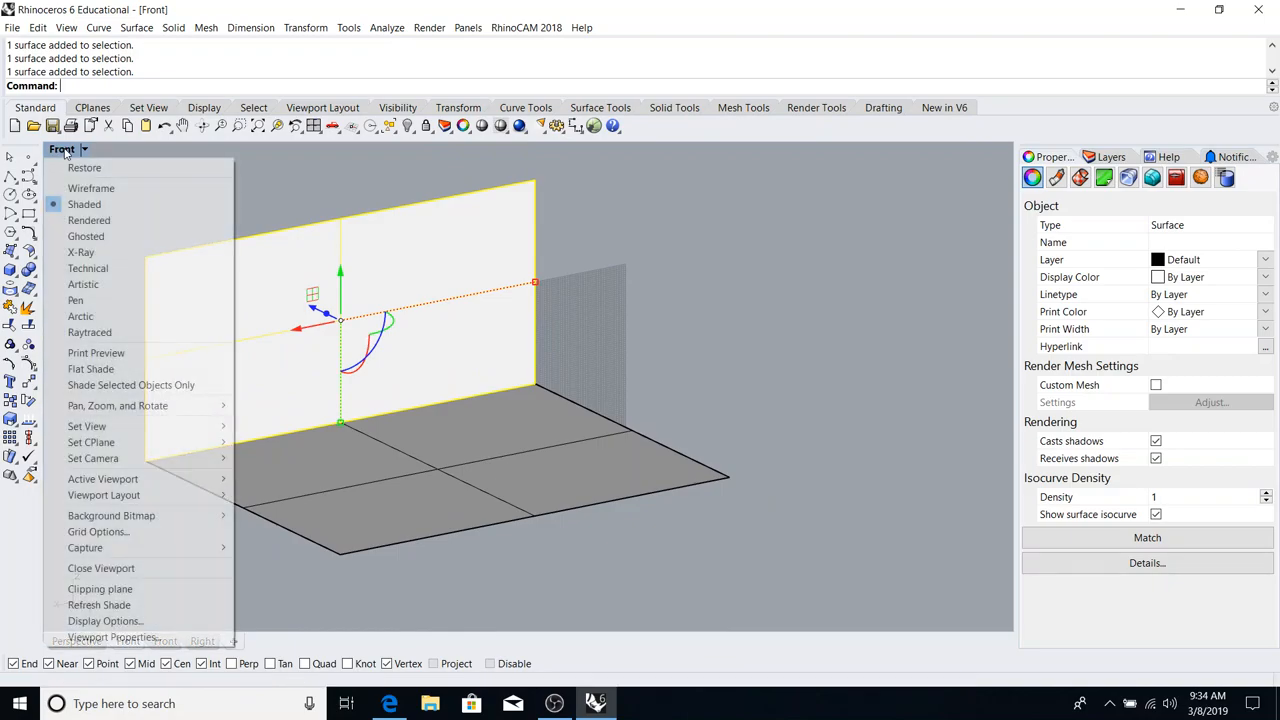
{"action": "mouse_move", "coordinate": [86, 426]}
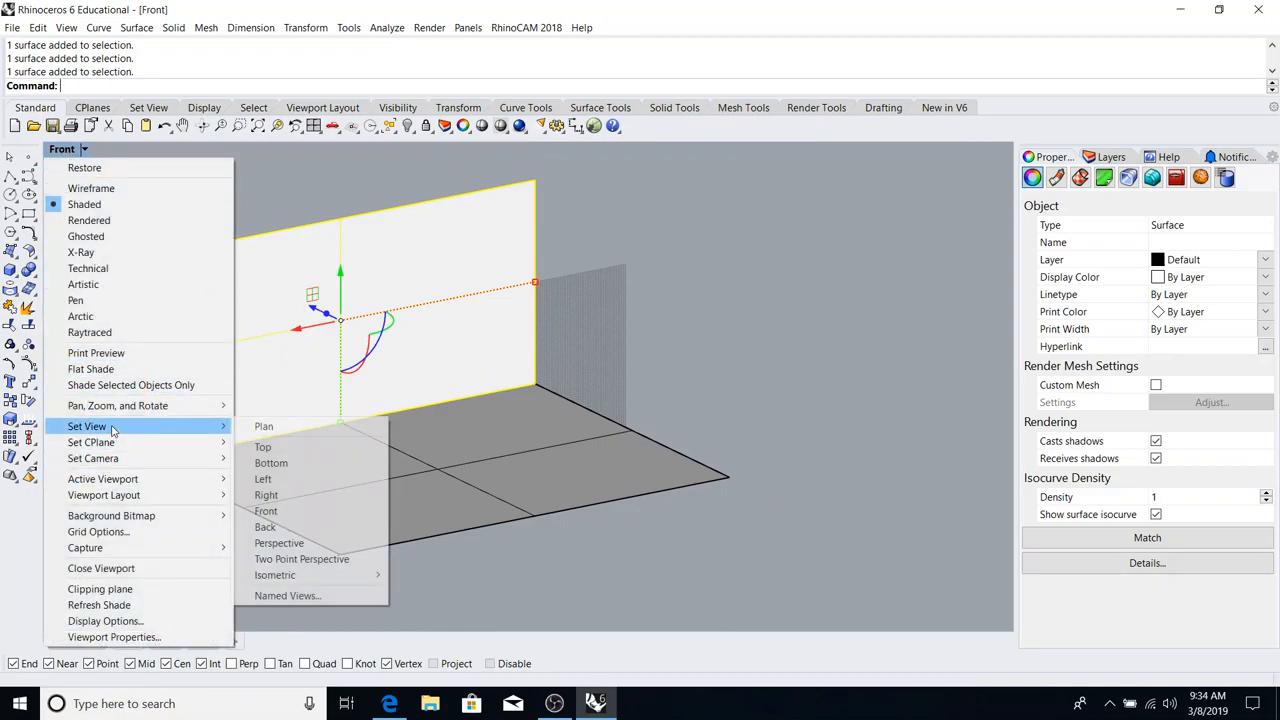
{"action": "mouse_move", "coordinate": [266, 496]}
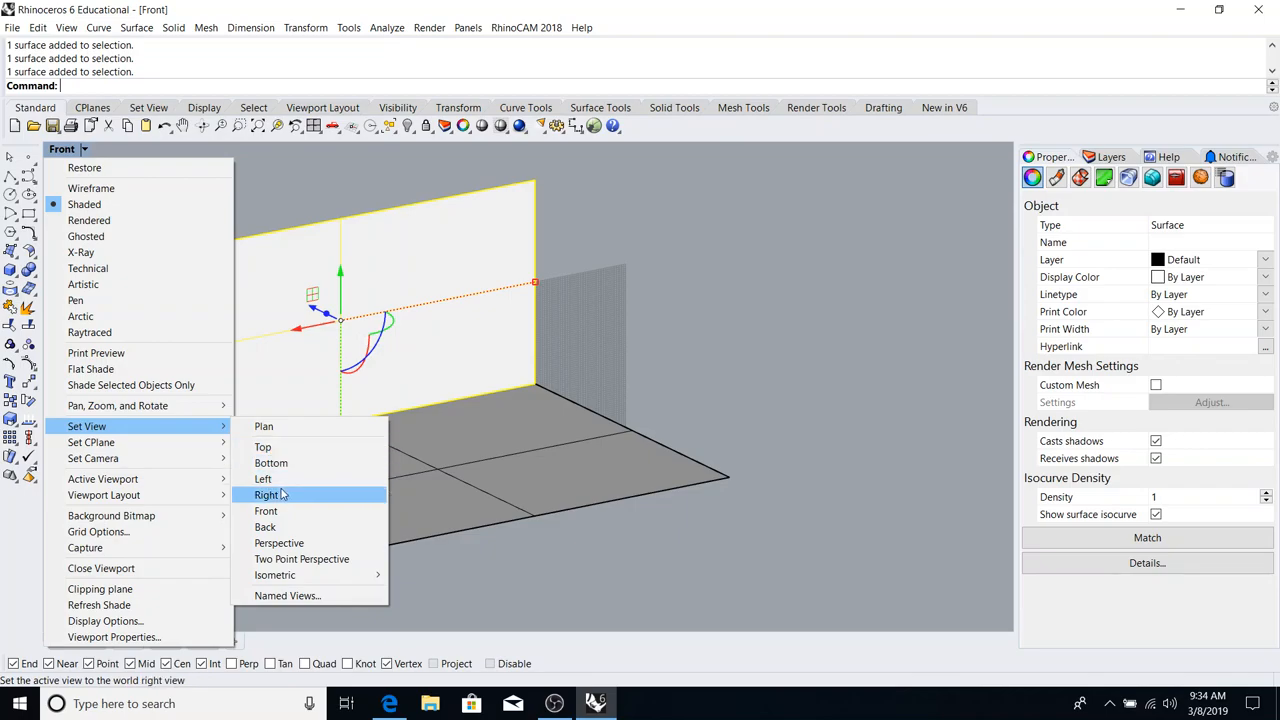
{"action": "mouse_move", "coordinate": [264, 480]}
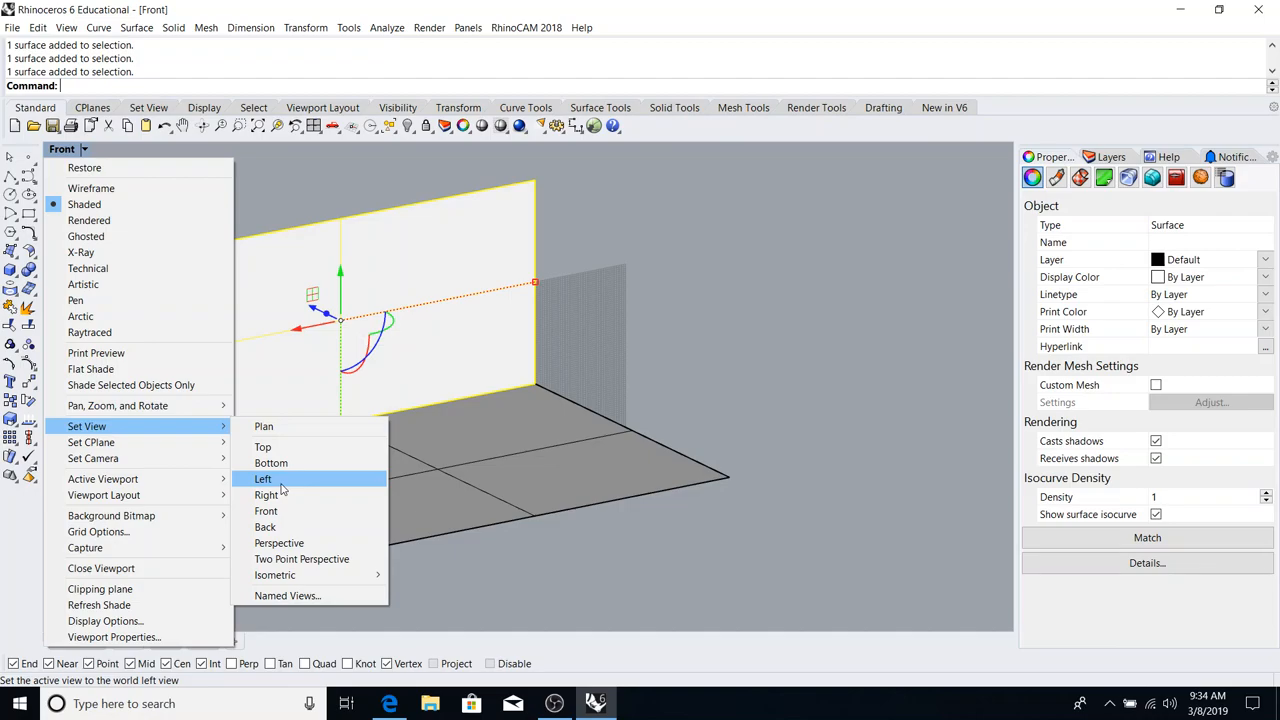
{"action": "left_click", "coordinate": [264, 480]}
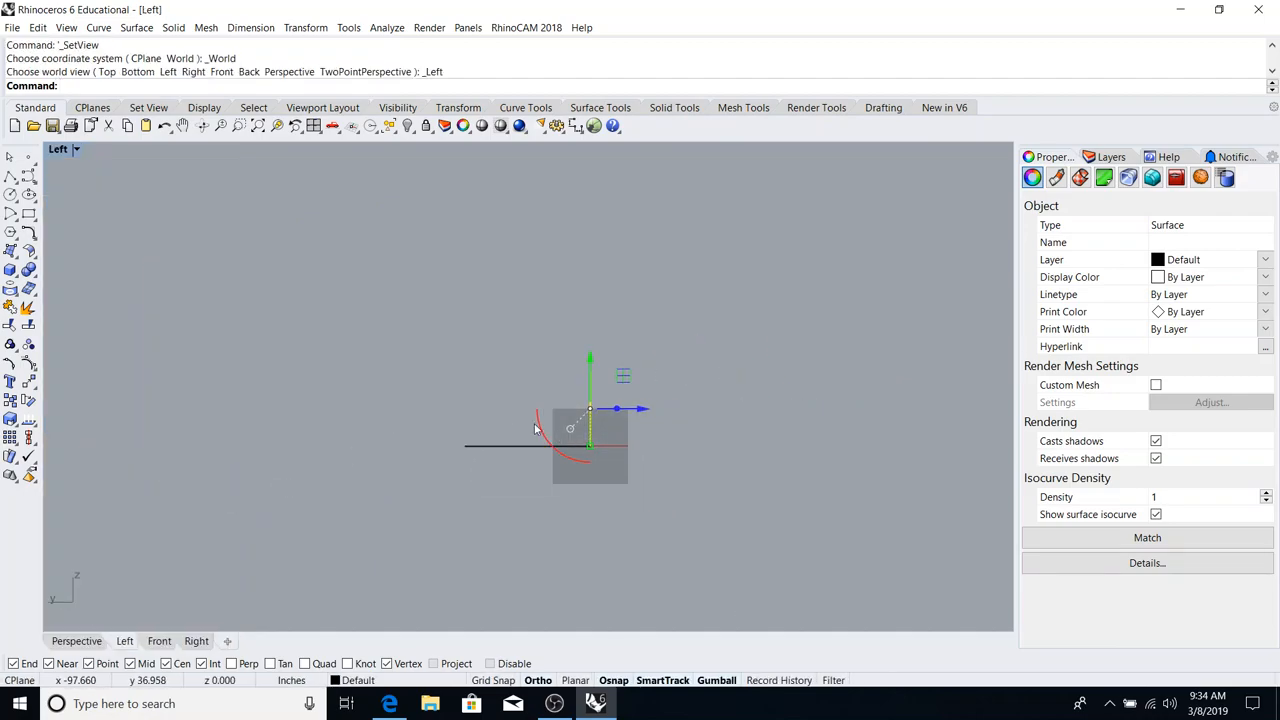
{"action": "left_click", "coordinate": [202, 124]}
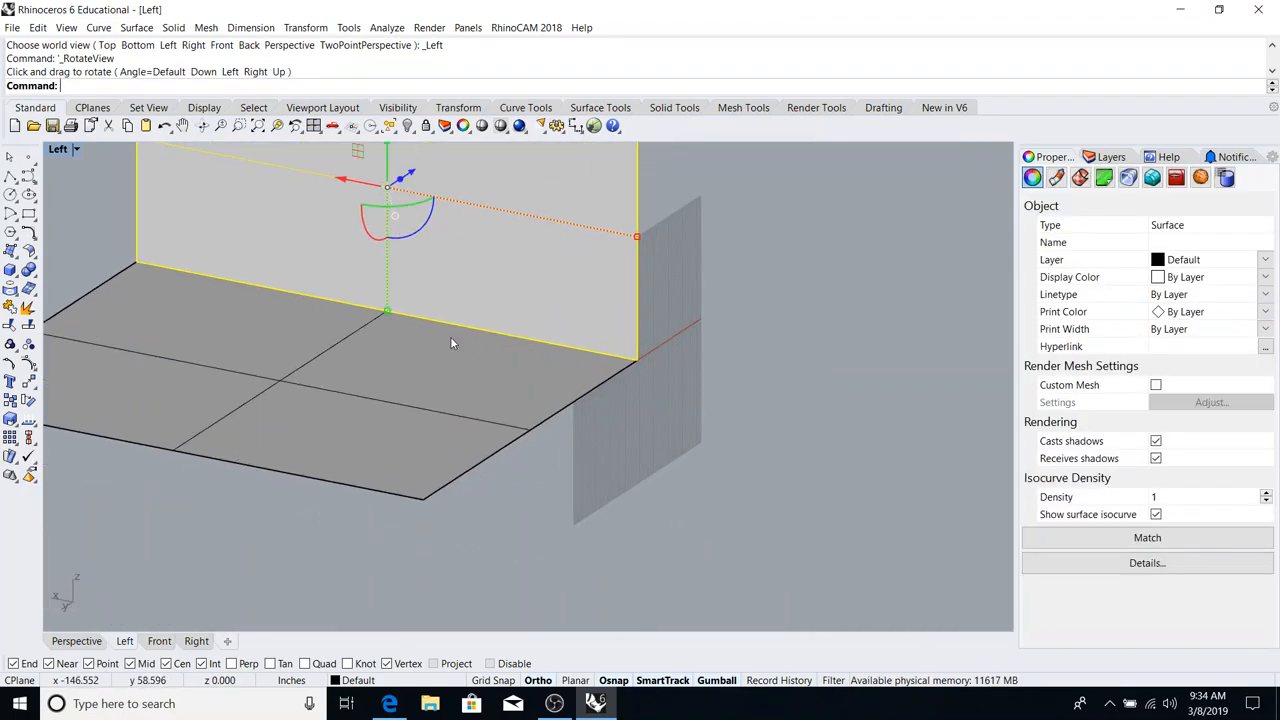
{"action": "left_click_drag", "start_coordinate": [450, 344], "coordinate": [392, 324]}
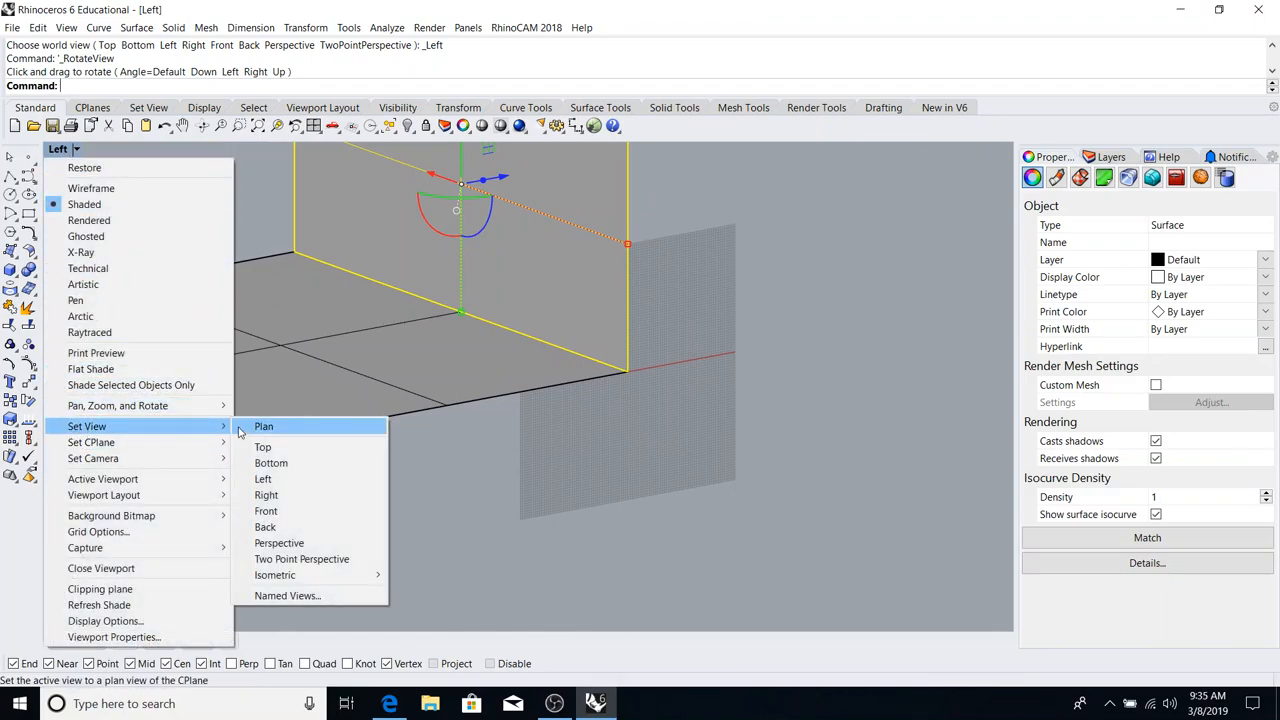
{"action": "left_click", "coordinate": [266, 496]}
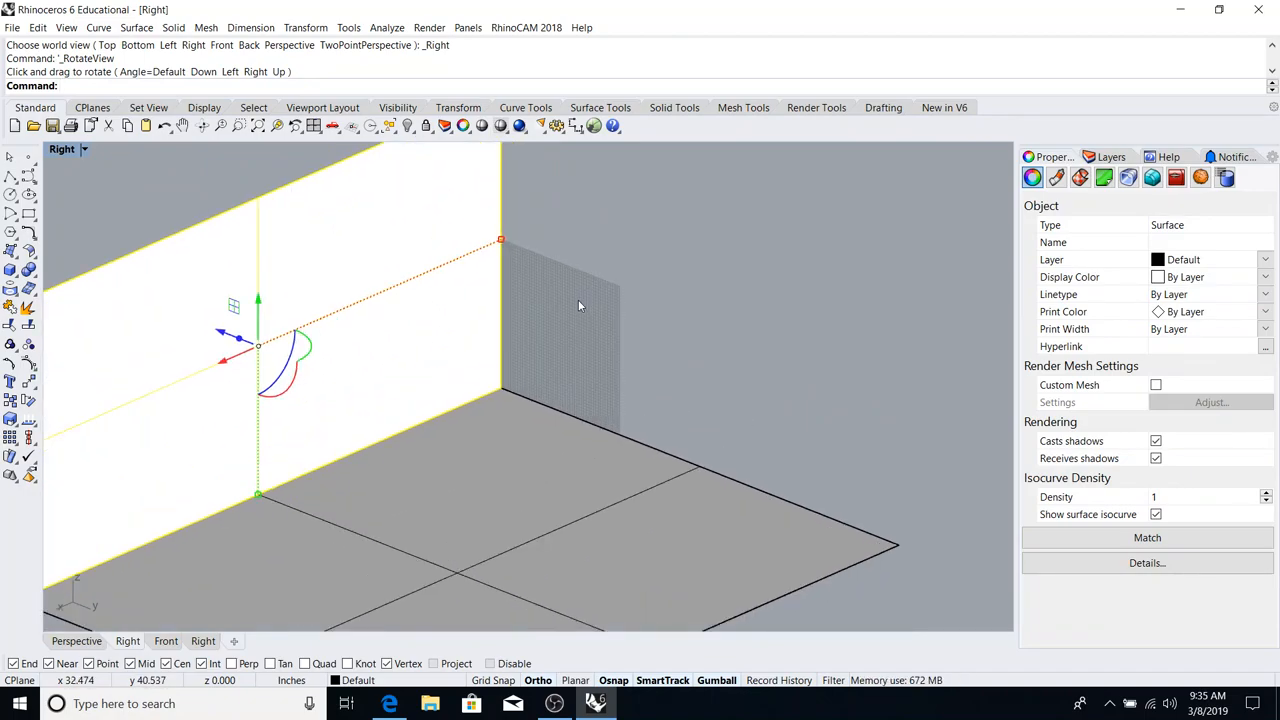
{"action": "left_click_drag", "start_coordinate": [578, 306], "coordinate": [280, 232]}
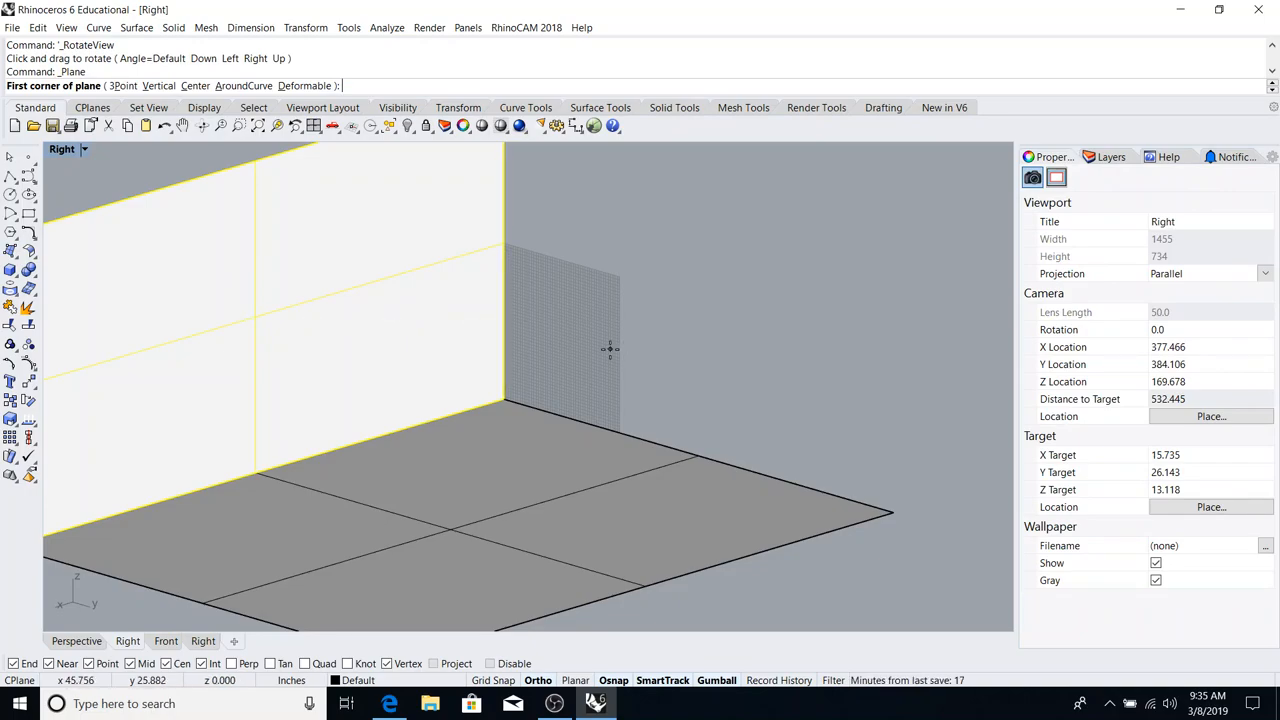
- Create a second vertical wall from corner 0, length 216 and height 160 meeting the first
{"action": "type", "text": "0,0,0"}
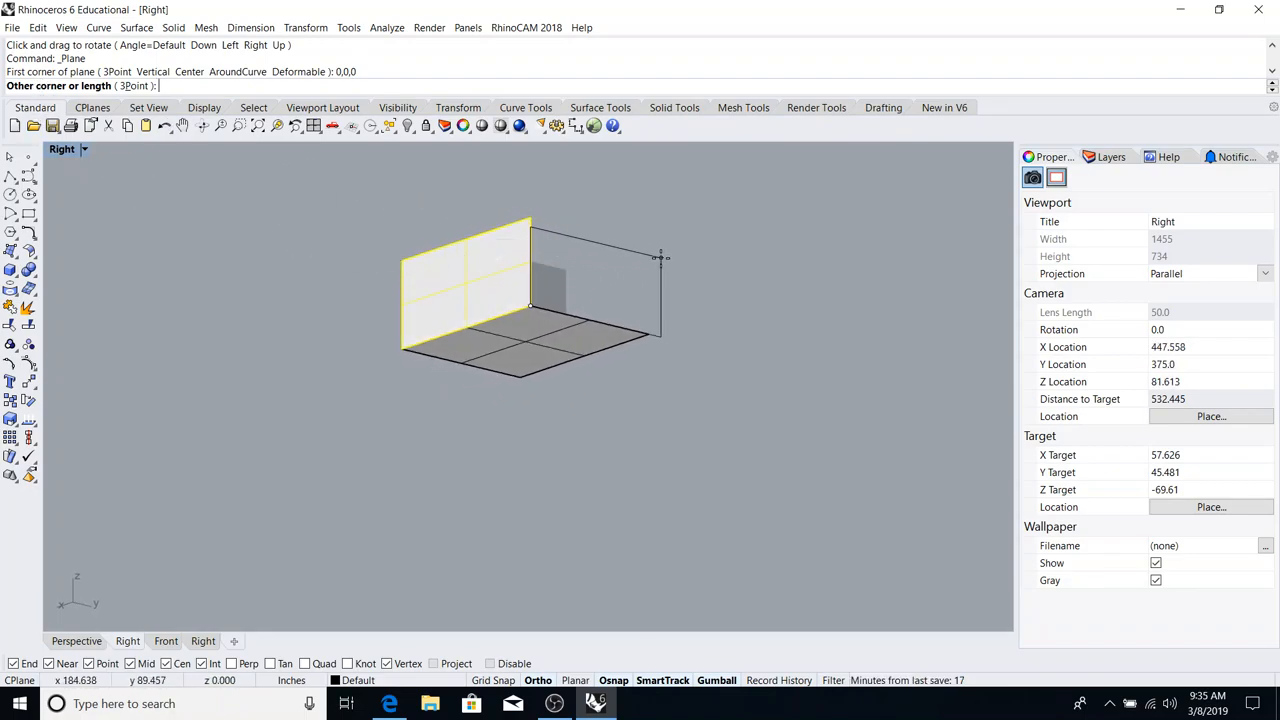
{"action": "type", "text": "216"}
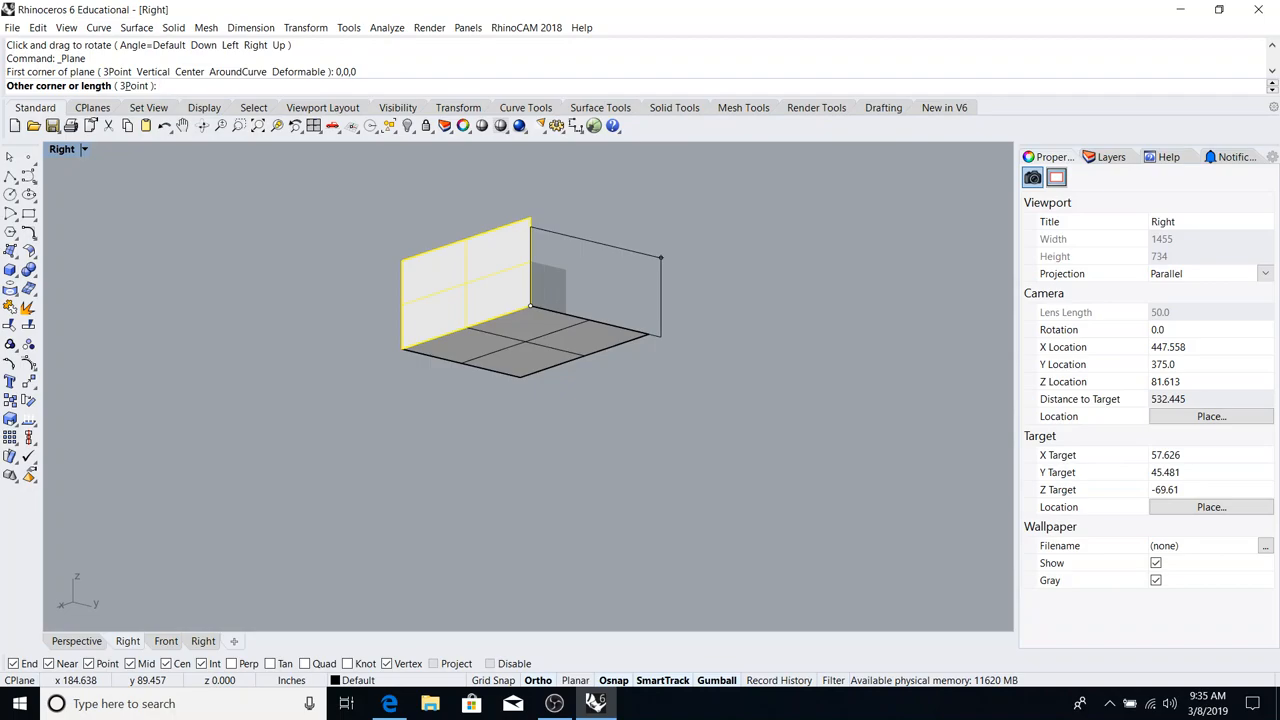
{"action": "type", "text": "160"}
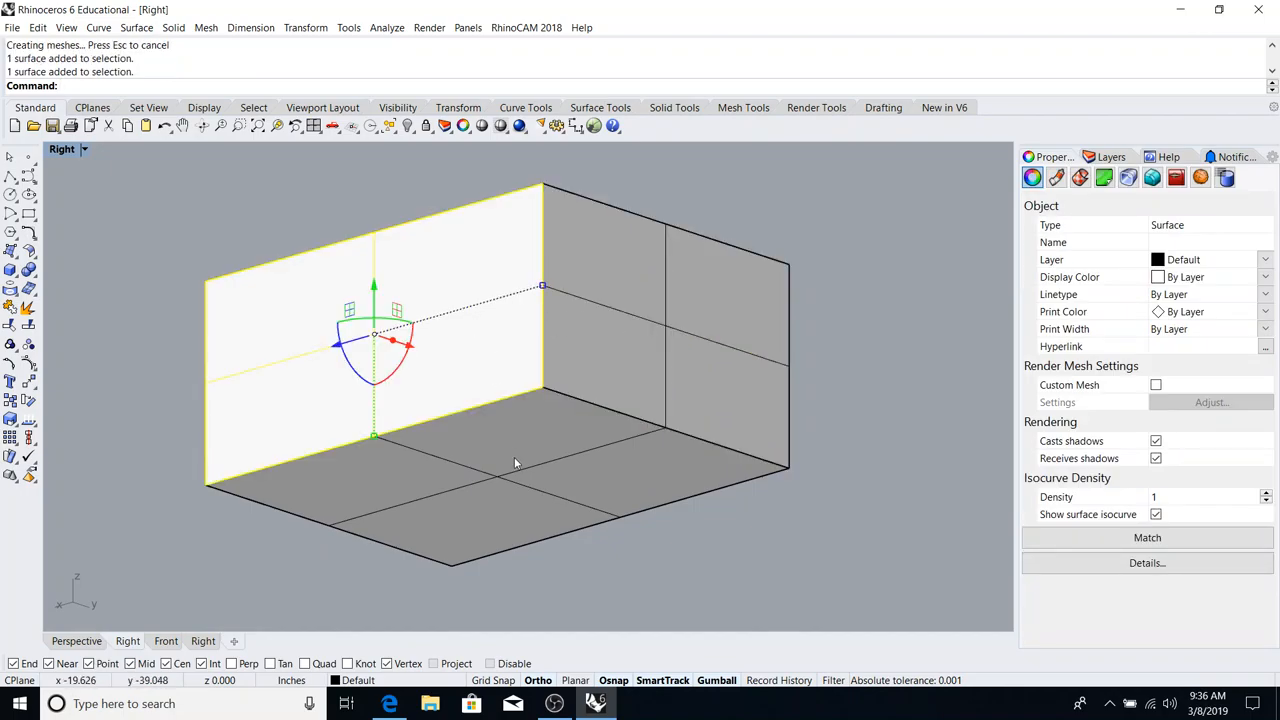
{"action": "mouse_move", "coordinate": [548, 480]}
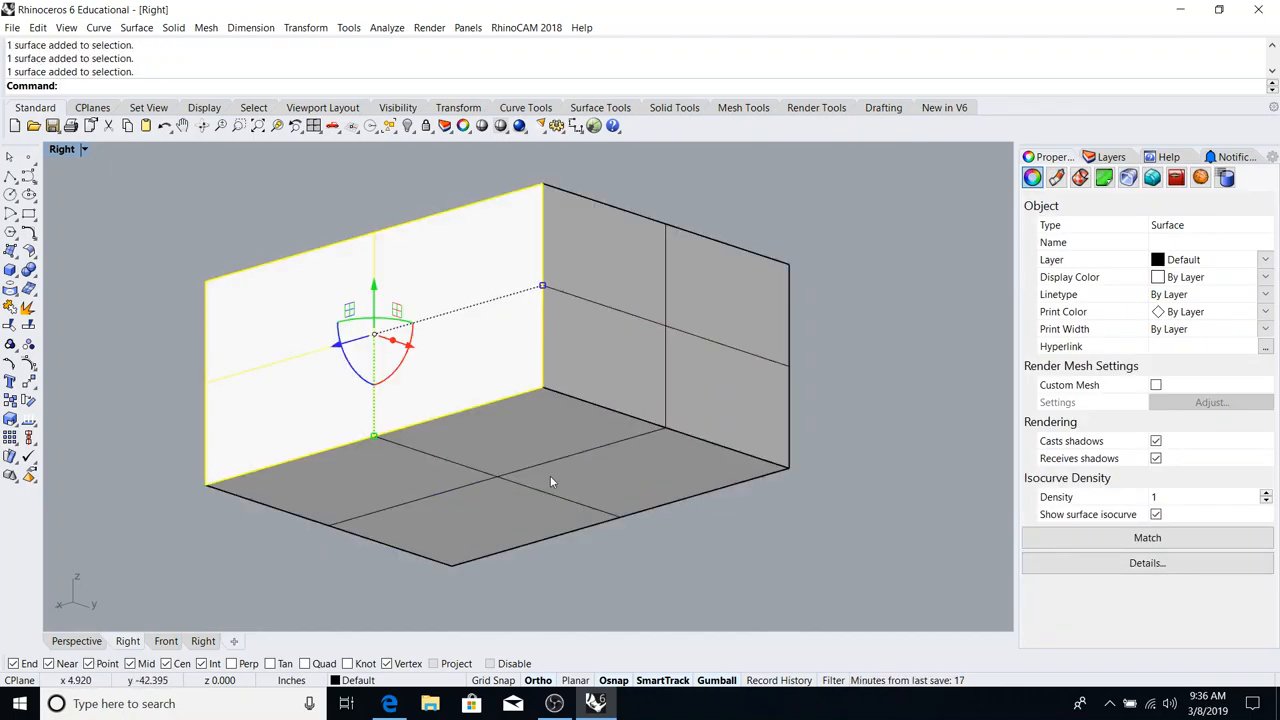
{"action": "mouse_move", "coordinate": [492, 432]}
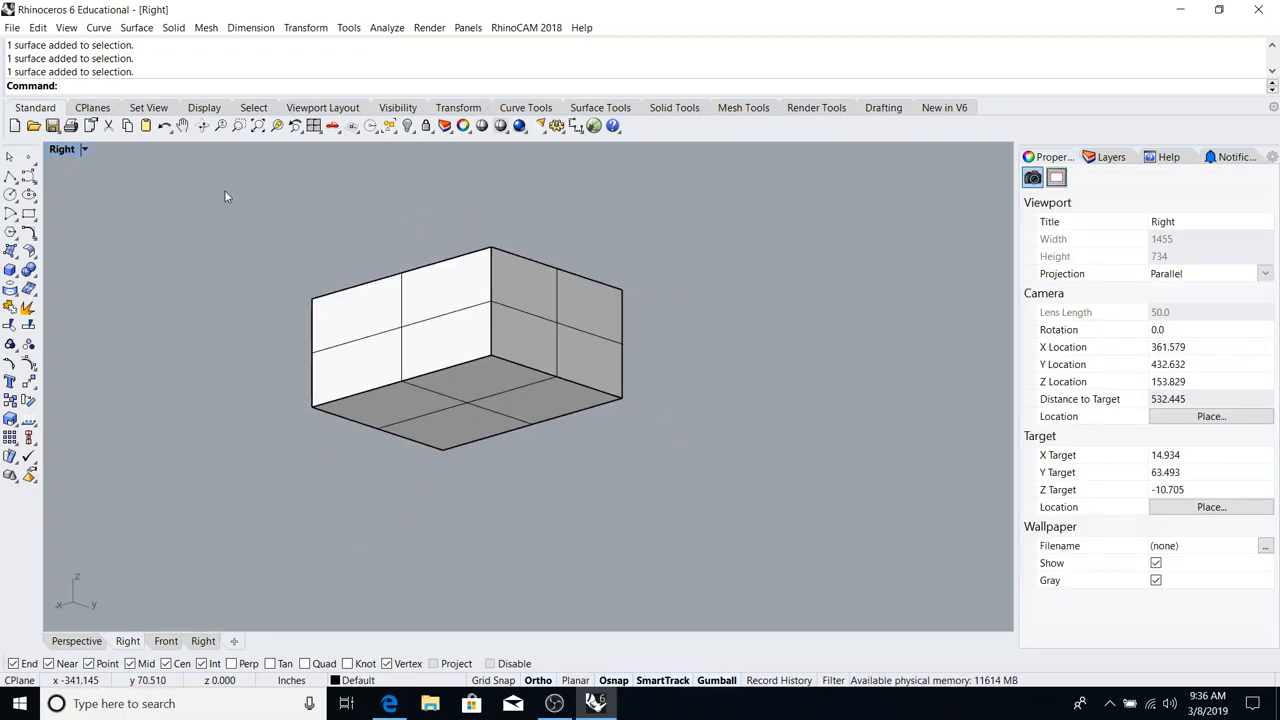
- Pan and zoom the Right viewport until the floor and both walls are fully visible
{"action": "left_click_drag", "start_coordinate": [224, 196], "coordinate": [510, 444]}
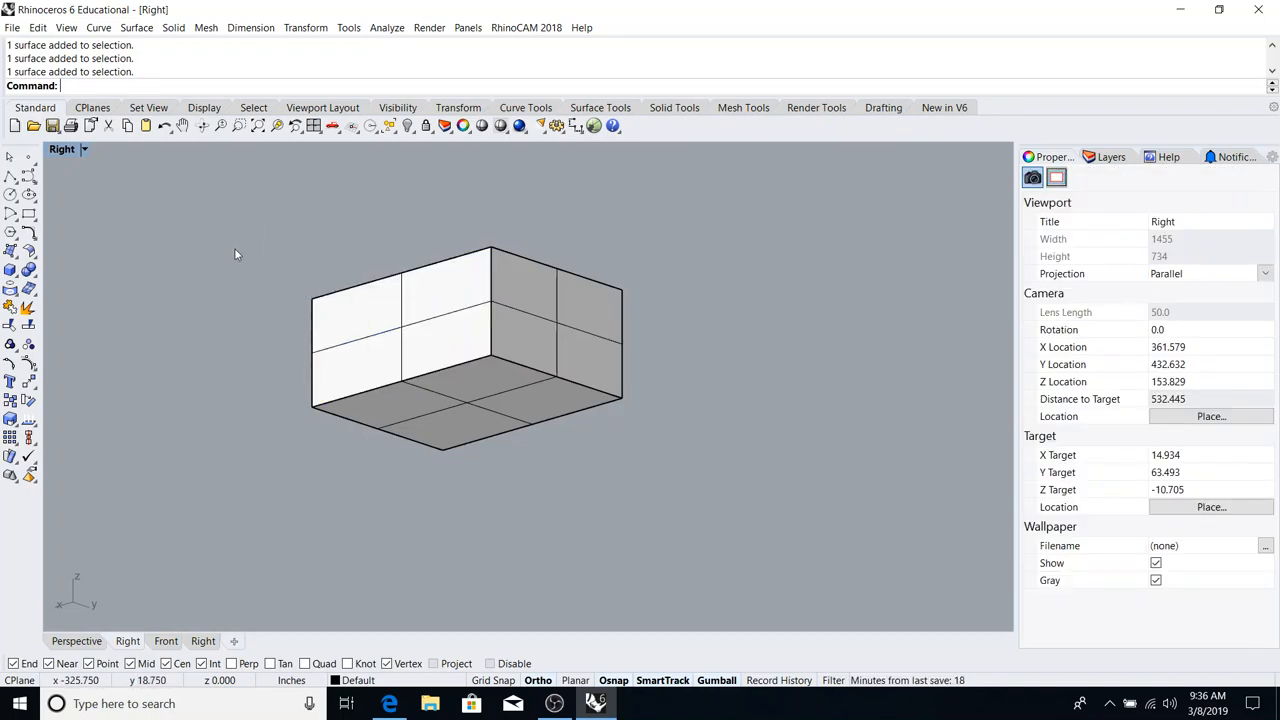
{"action": "left_click_drag", "start_coordinate": [236, 254], "coordinate": [356, 344]}
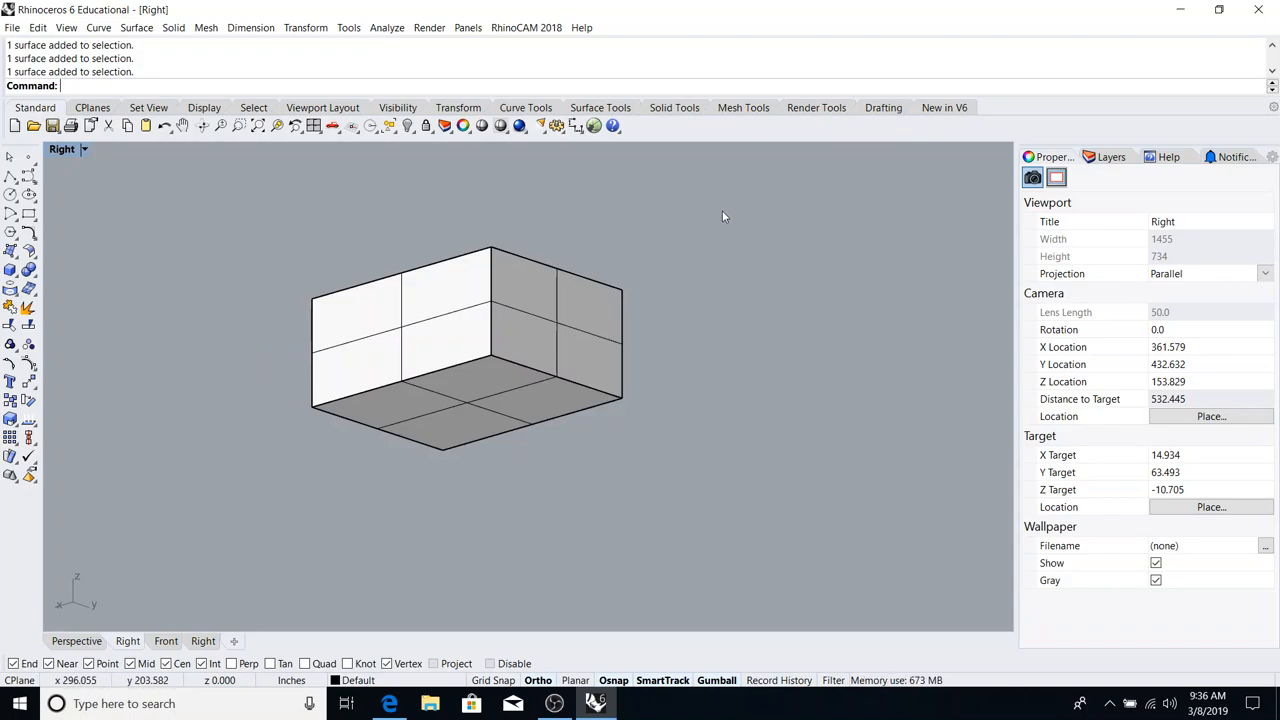
{"action": "left_click_drag", "start_coordinate": [724, 218], "coordinate": [640, 310]}
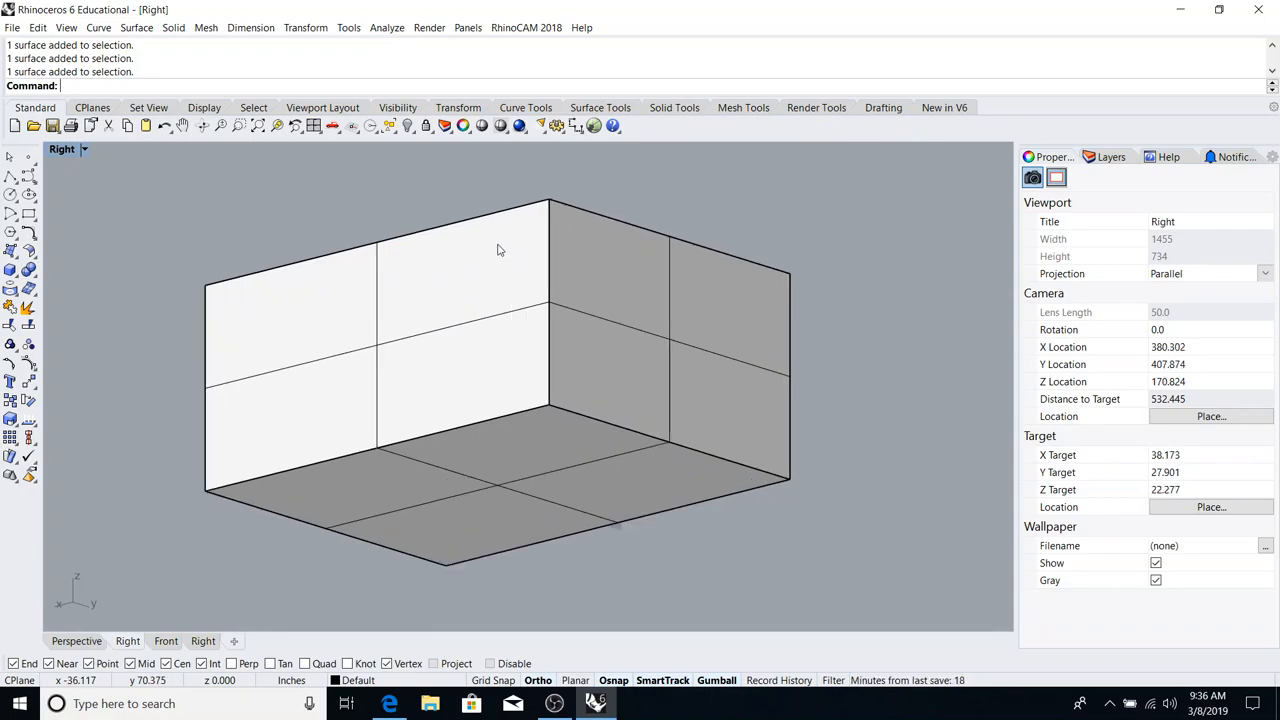
{"action": "mouse_move", "coordinate": [532, 310]}
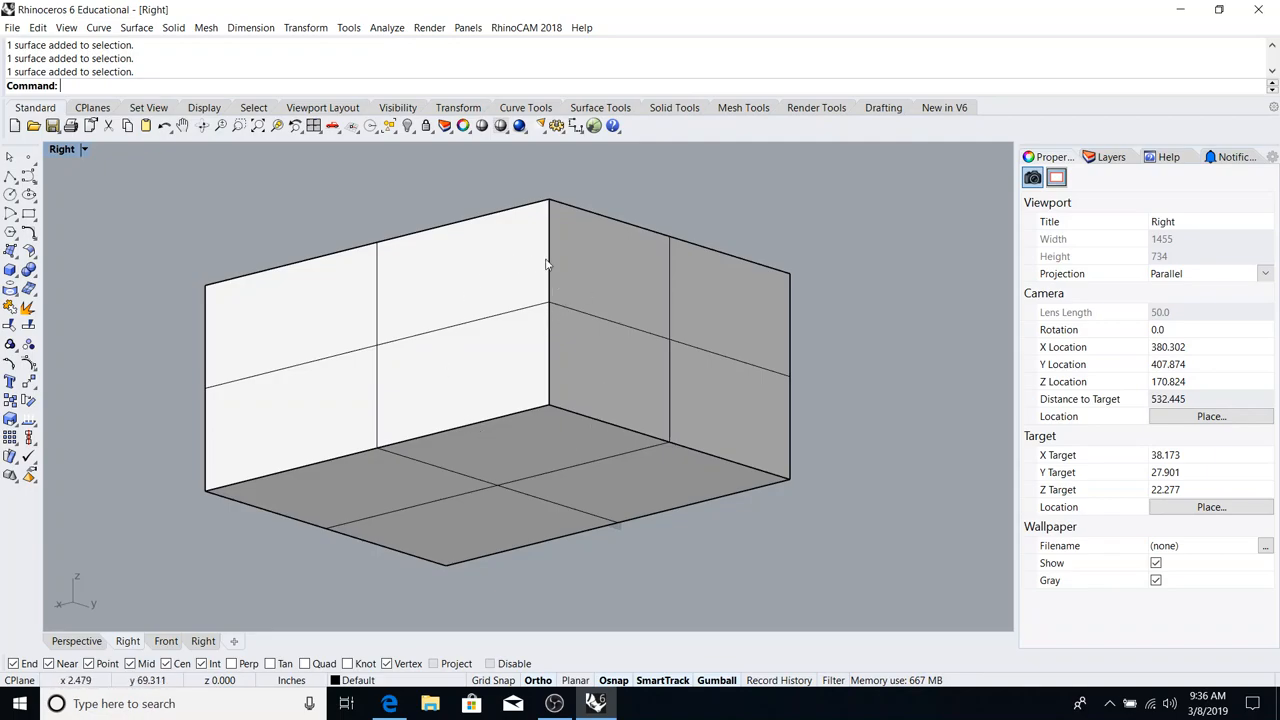
{"action": "mouse_move", "coordinate": [348, 346]}
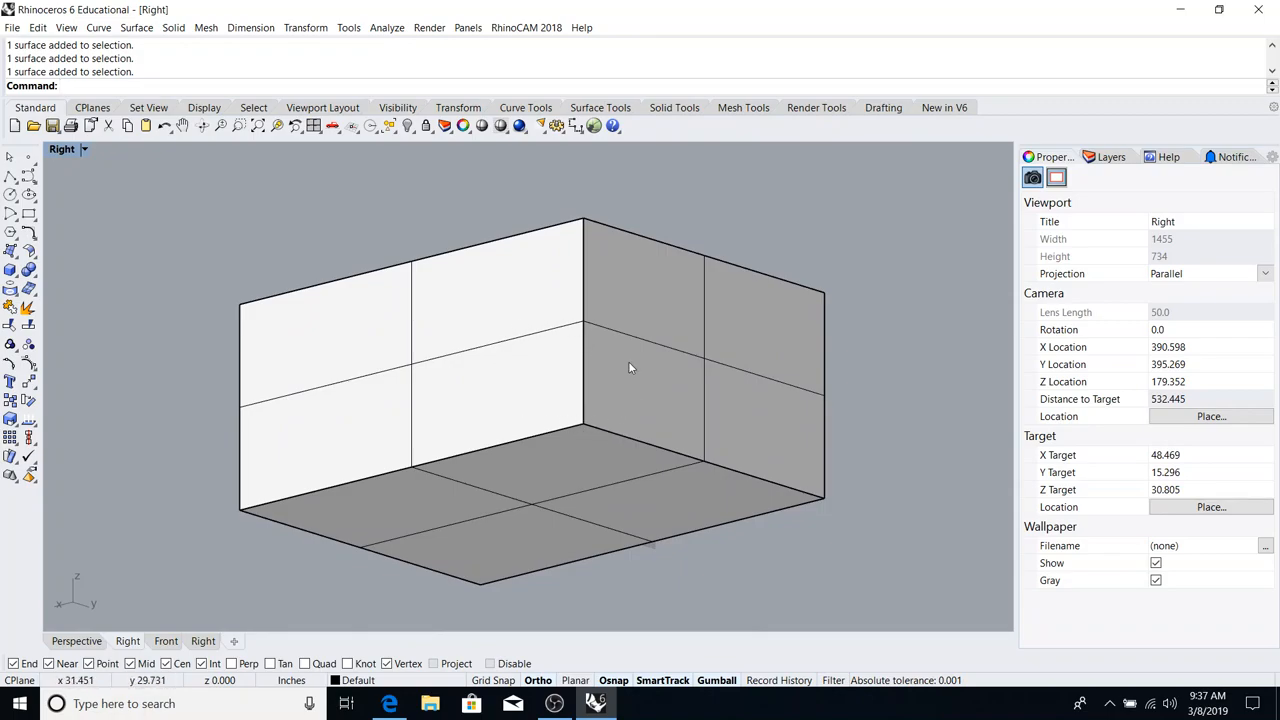
{"action": "mouse_move", "coordinate": [544, 302]}
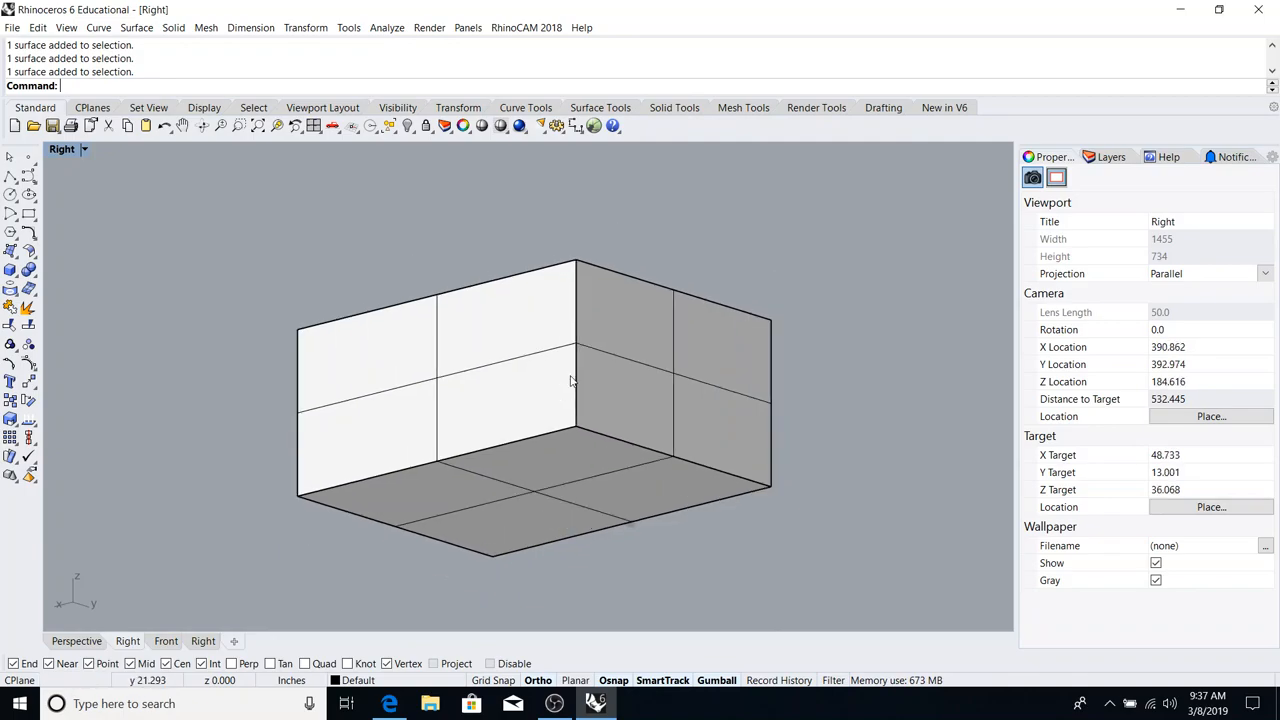
{"action": "mouse_move", "coordinate": [584, 372]}
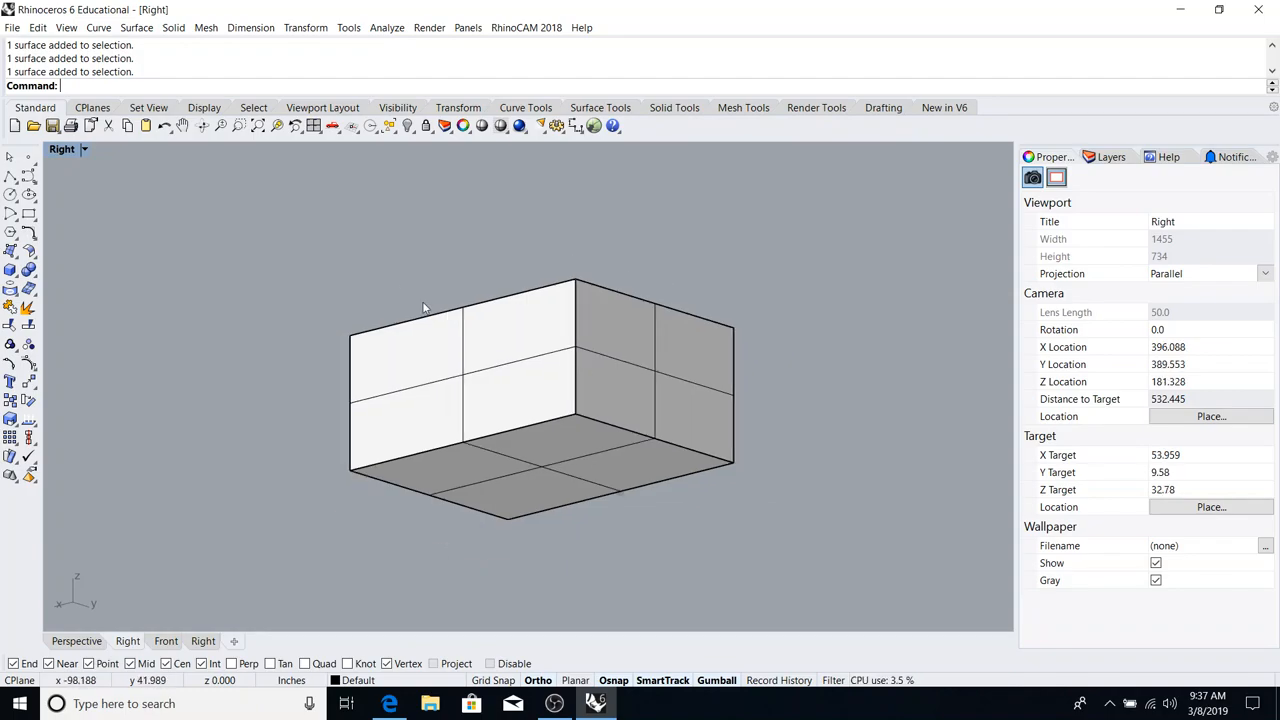
{"action": "mouse_move", "coordinate": [248, 188]}
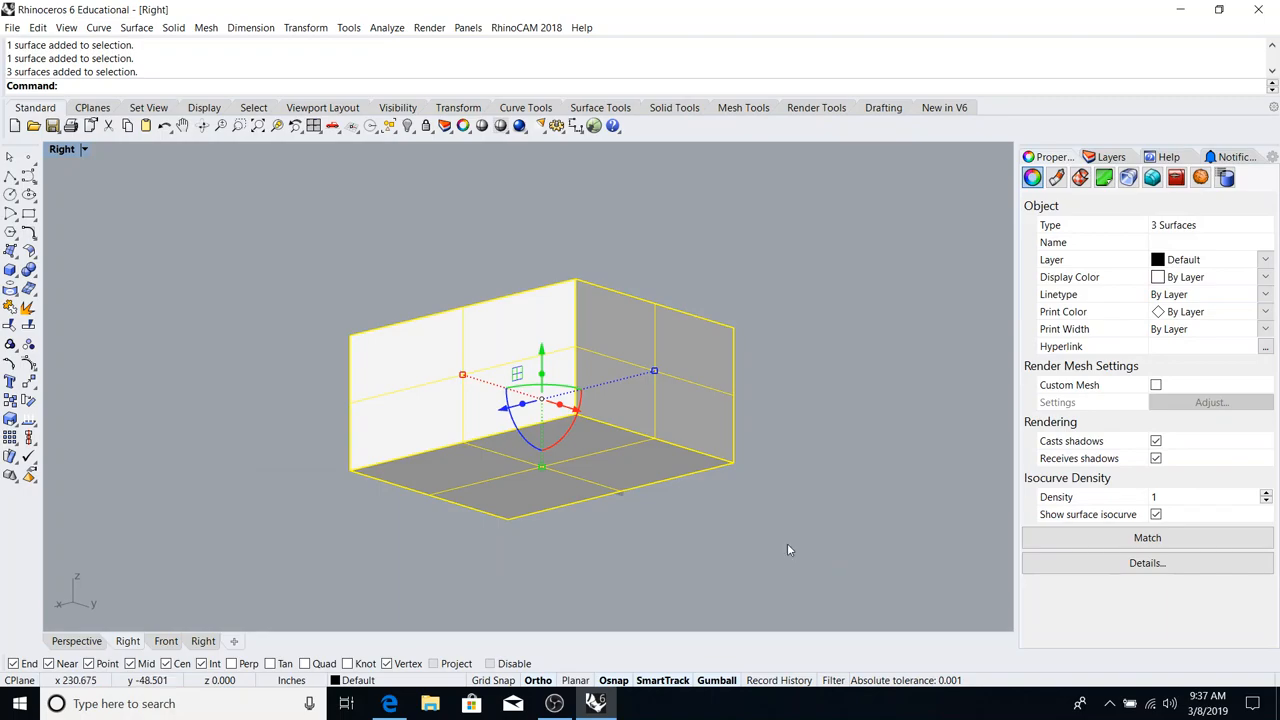
{"action": "mouse_move", "coordinate": [640, 456]}
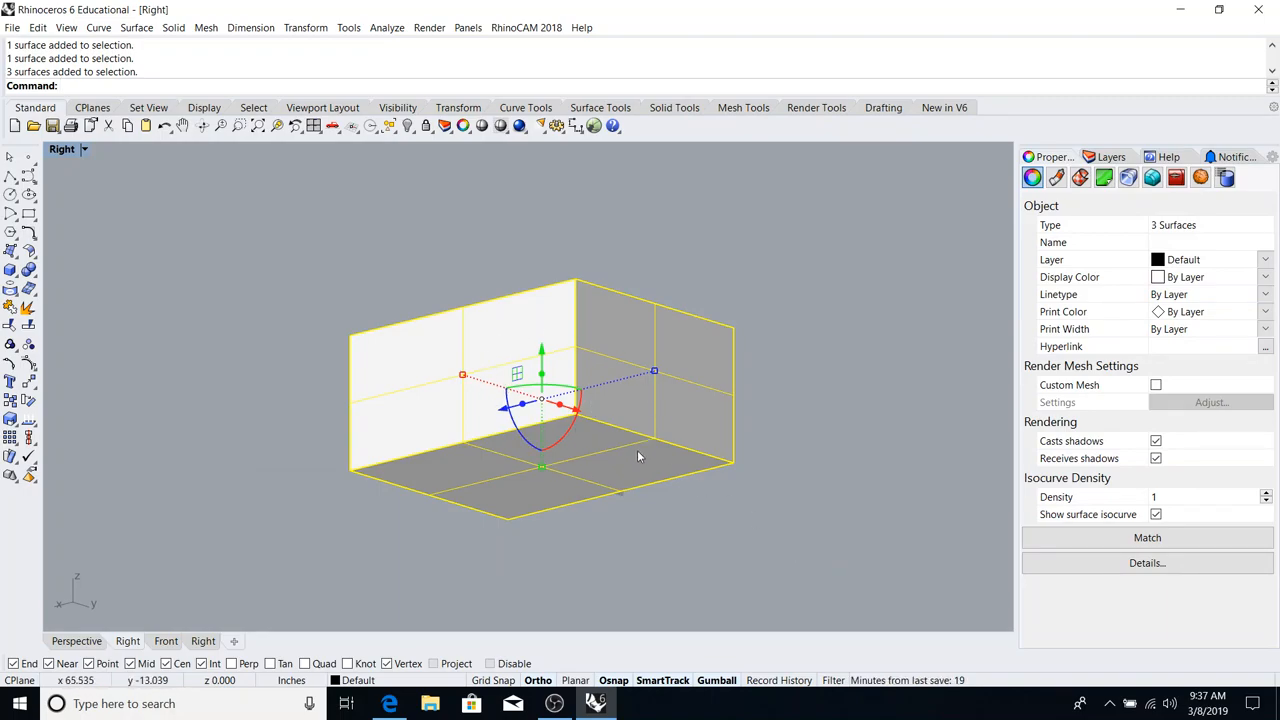
{"action": "mouse_move", "coordinate": [864, 444]}
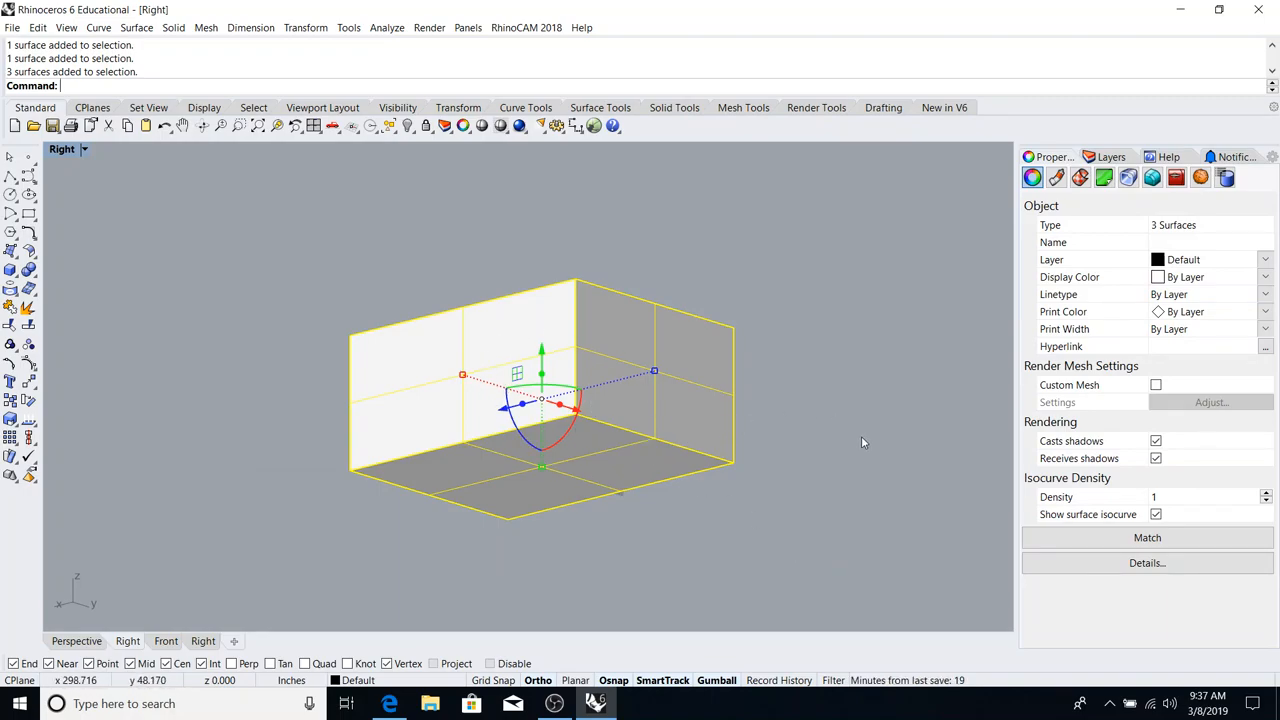
- Assign the floor and both walls to Layer 03 in Properties so they turn blue
{"action": "left_click", "coordinate": [1110, 156]}
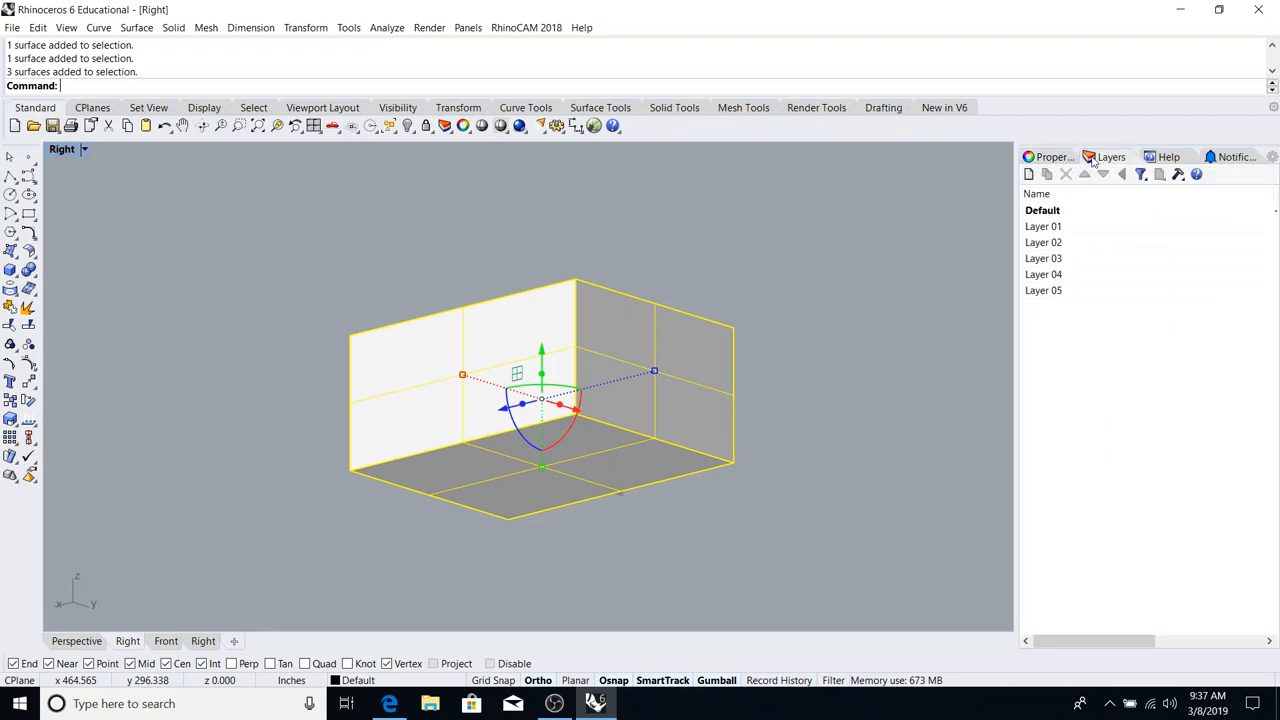
{"action": "left_click", "coordinate": [1048, 156]}
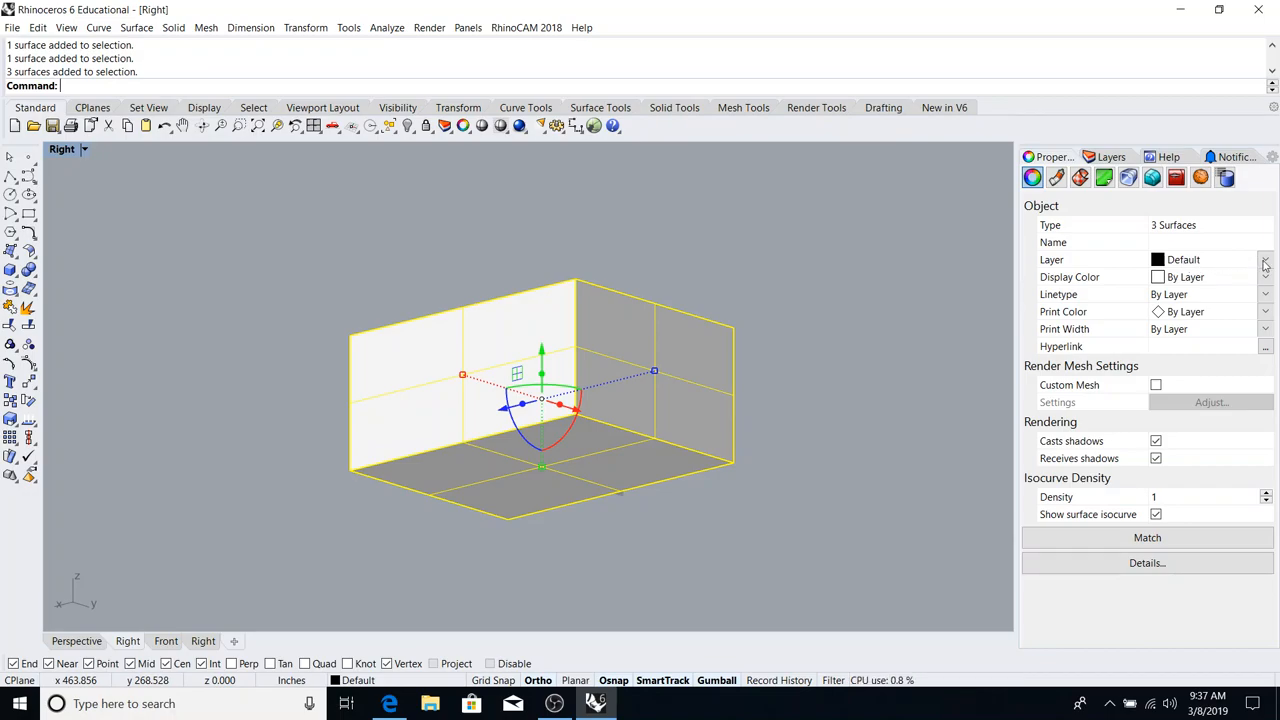
{"action": "left_click", "coordinate": [1266, 260]}
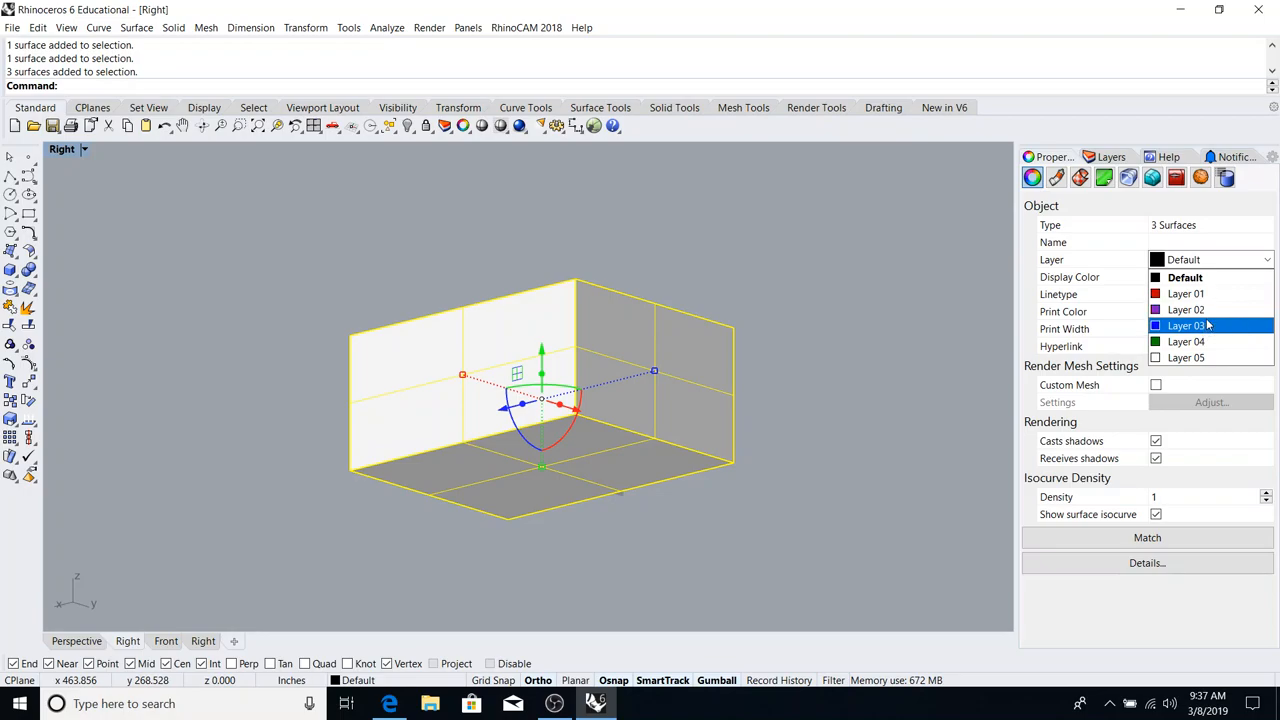
{"action": "left_click", "coordinate": [1188, 324]}
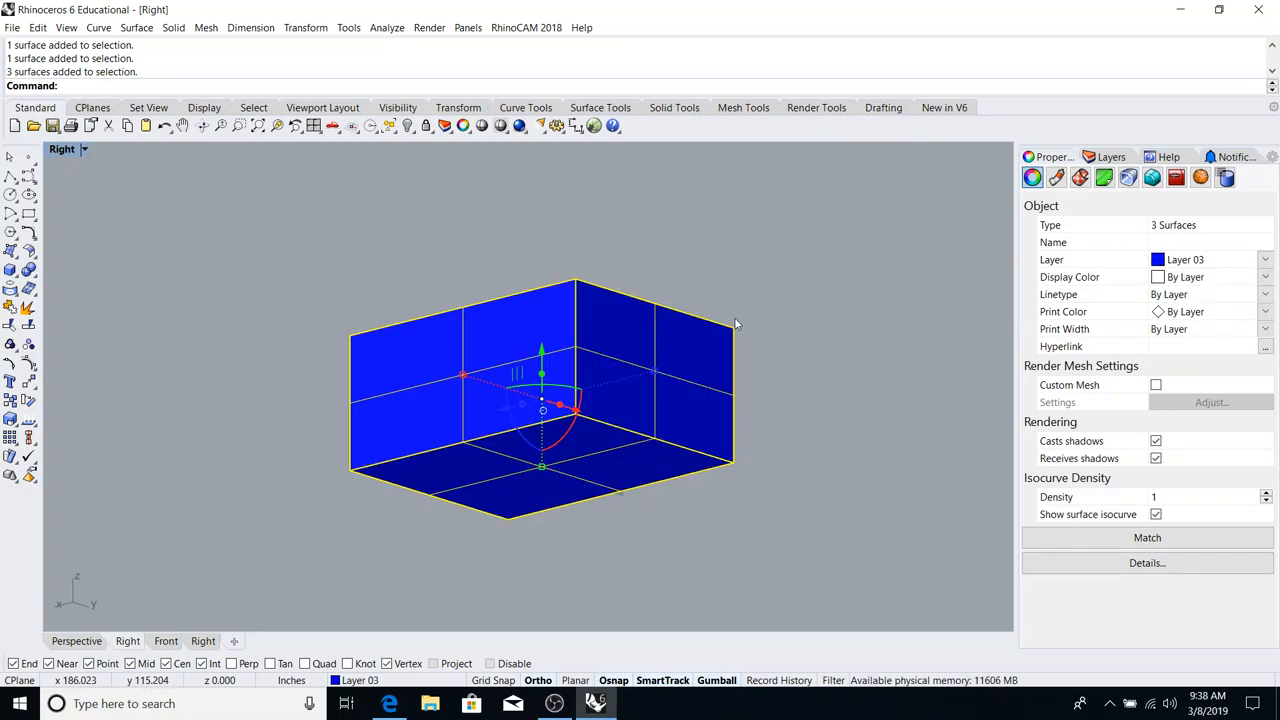
{"action": "mouse_move", "coordinate": [632, 352]}
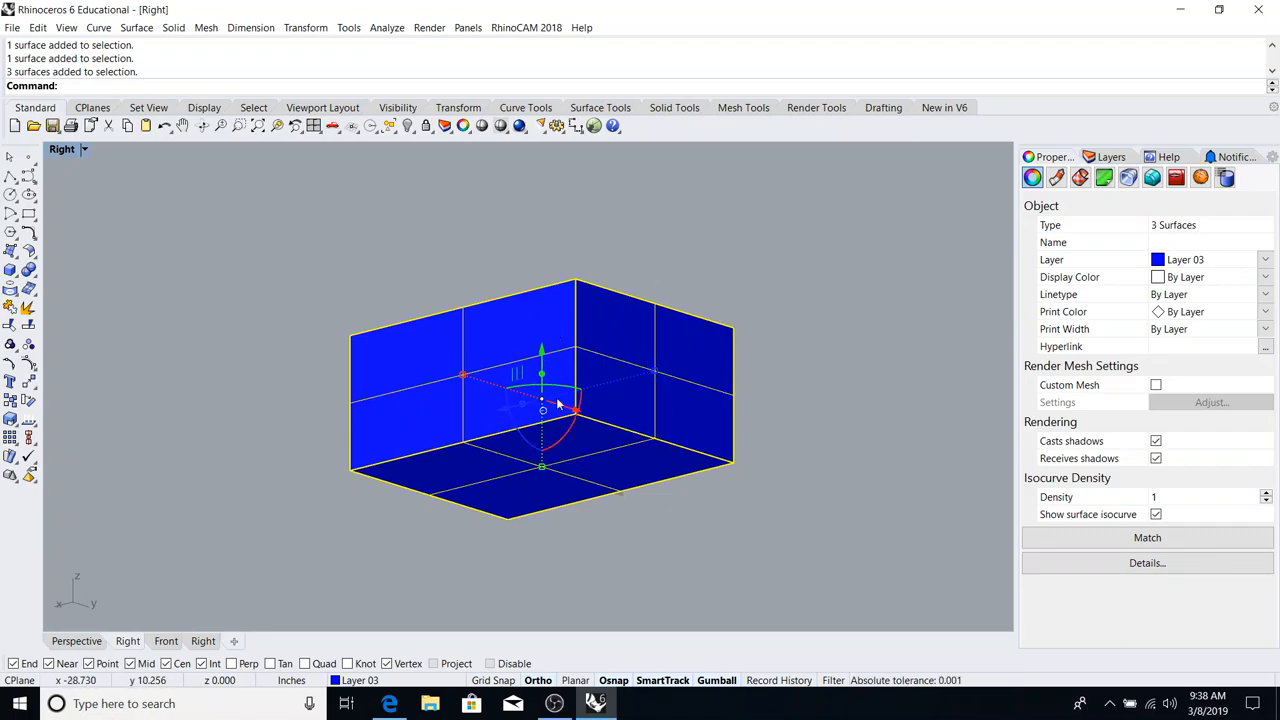
{"action": "mouse_move", "coordinate": [724, 350]}
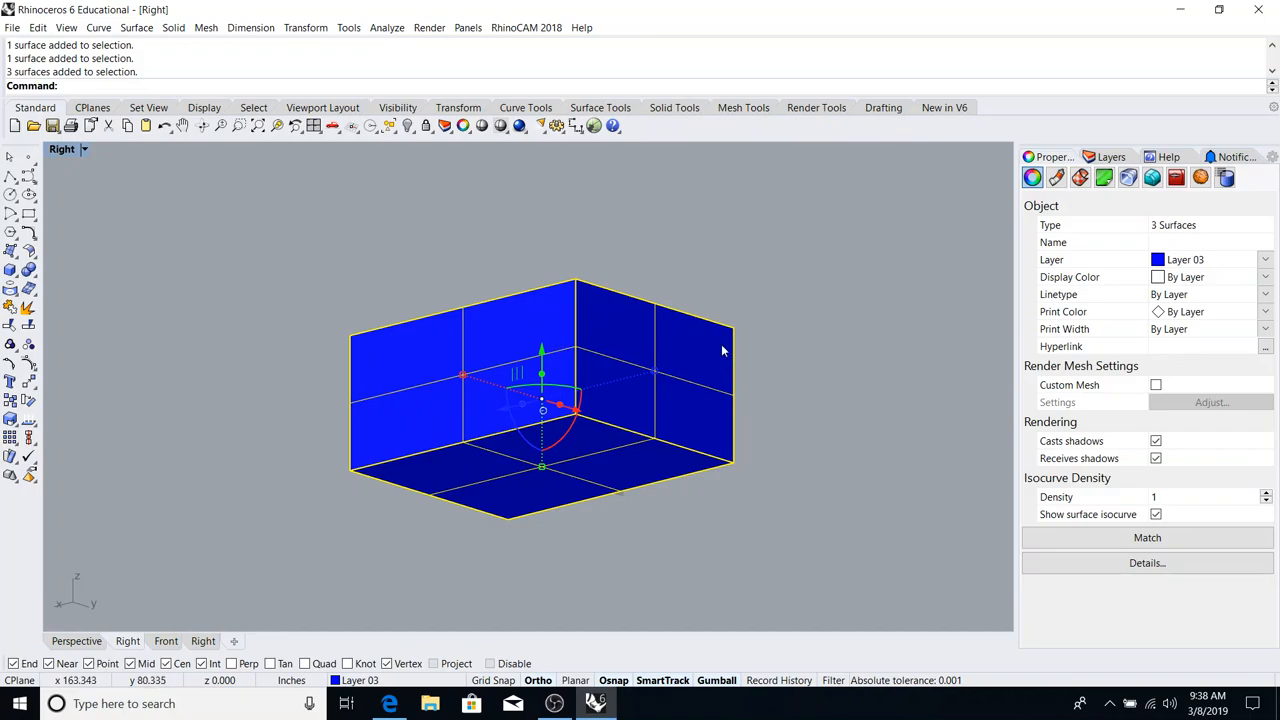
{"action": "mouse_move", "coordinate": [528, 404]}
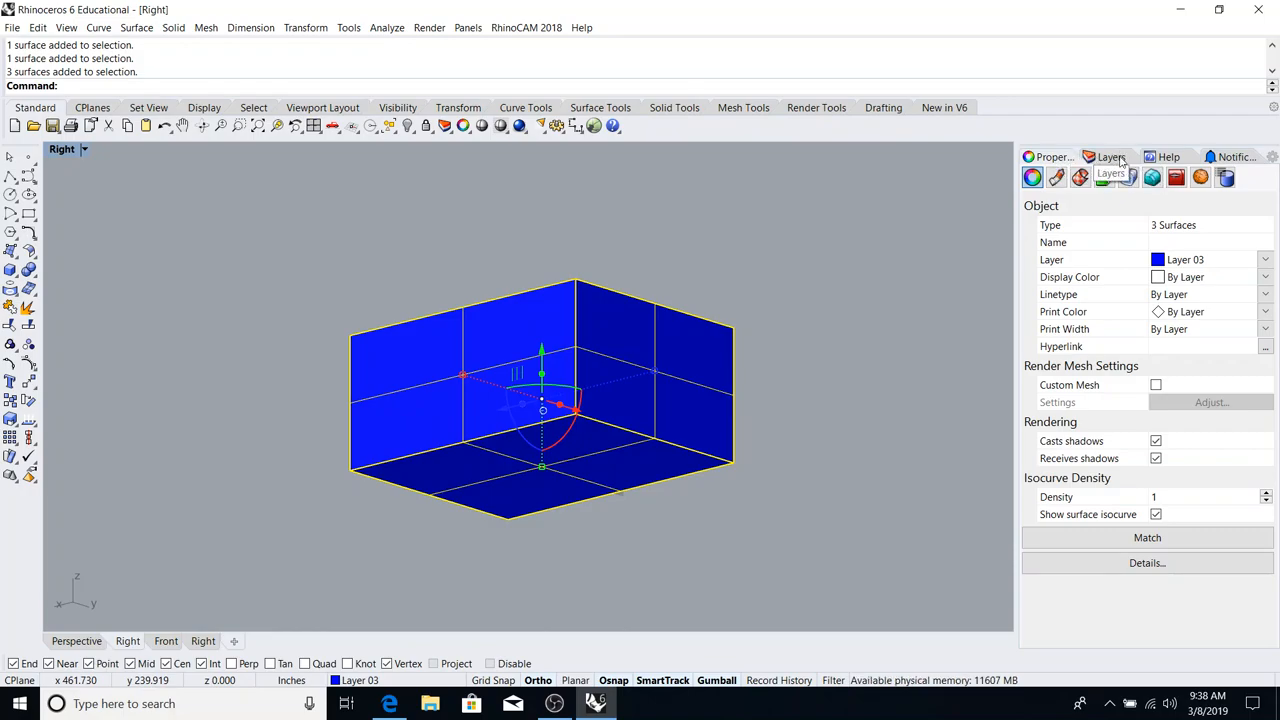
- Lock Layer 03 in the Layers panel so the room surfaces cannot be picked
{"action": "left_click", "coordinate": [1110, 156]}
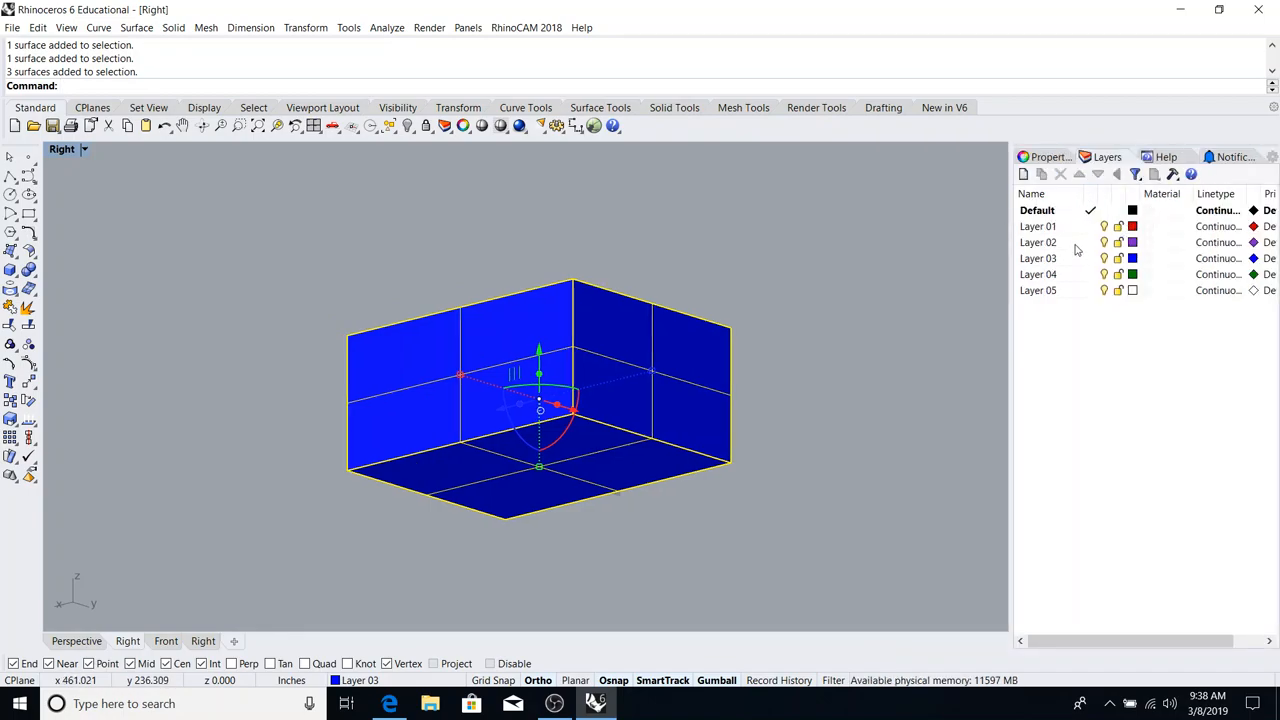
{"action": "mouse_move", "coordinate": [1084, 262]}
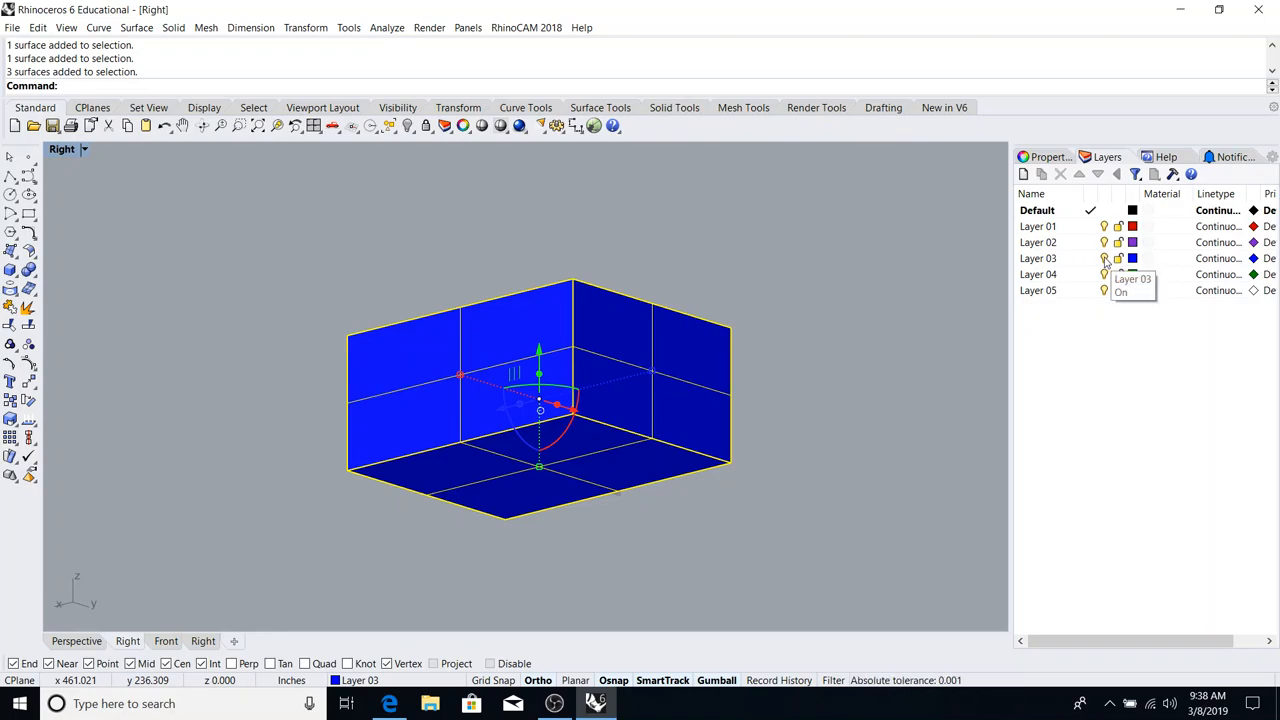
{"action": "left_click", "coordinate": [1038, 258]}
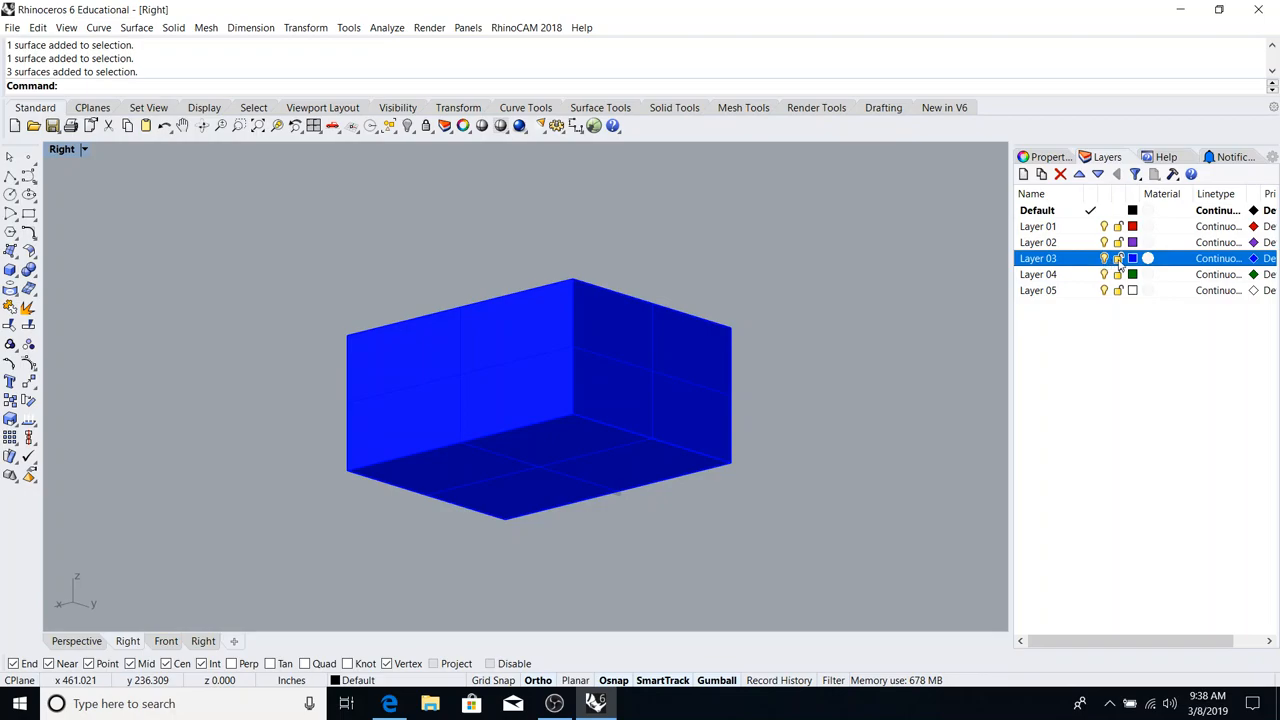
{"action": "mouse_move", "coordinate": [1118, 258]}
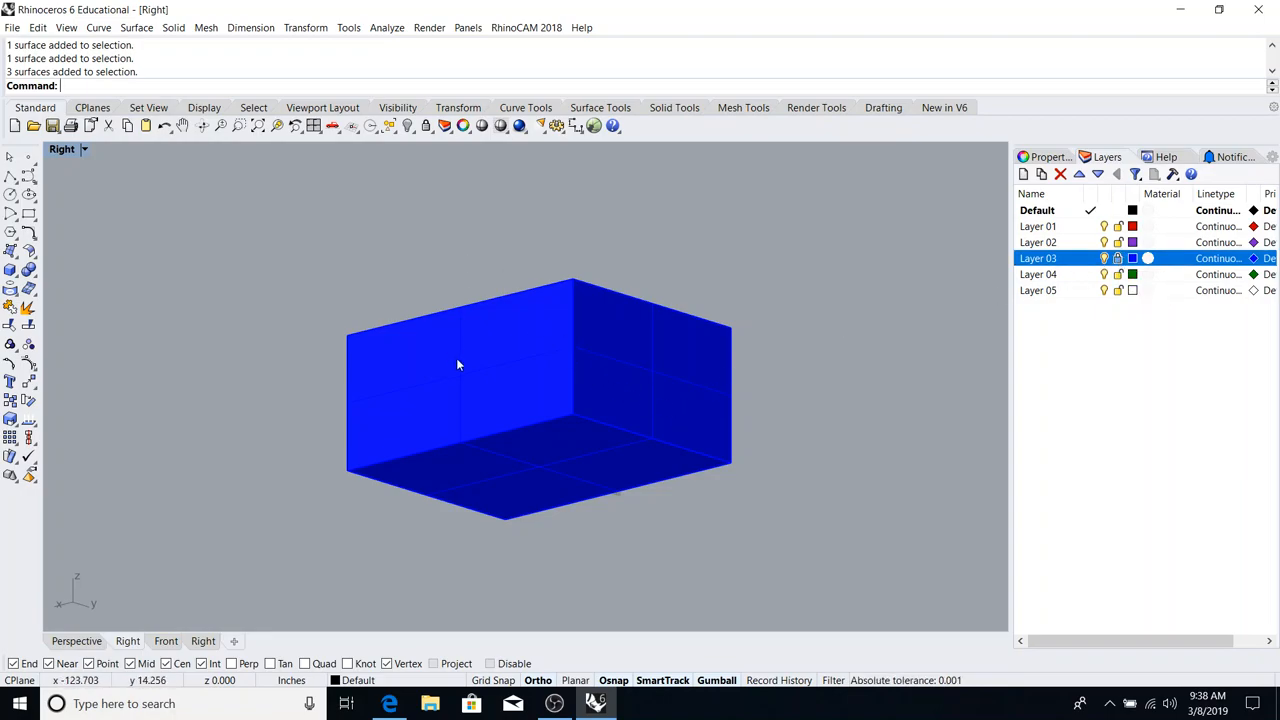
{"action": "mouse_move", "coordinate": [528, 498]}
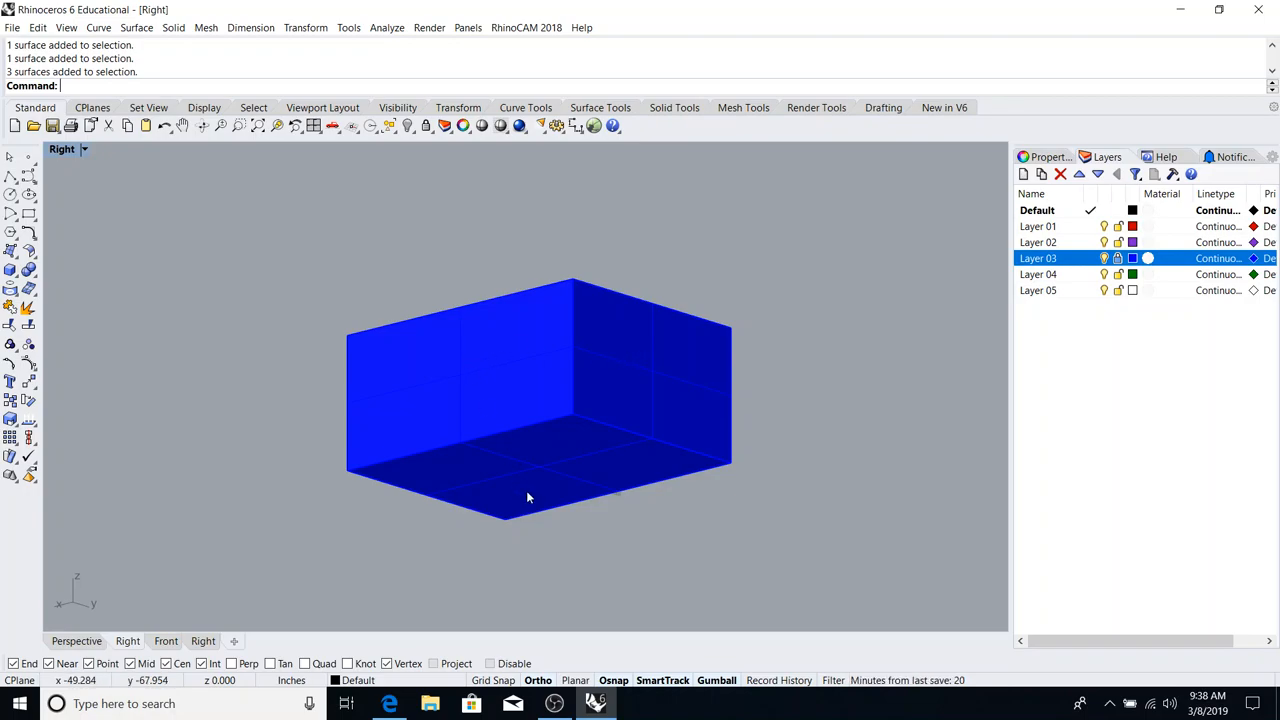
{"action": "mouse_move", "coordinate": [520, 444]}
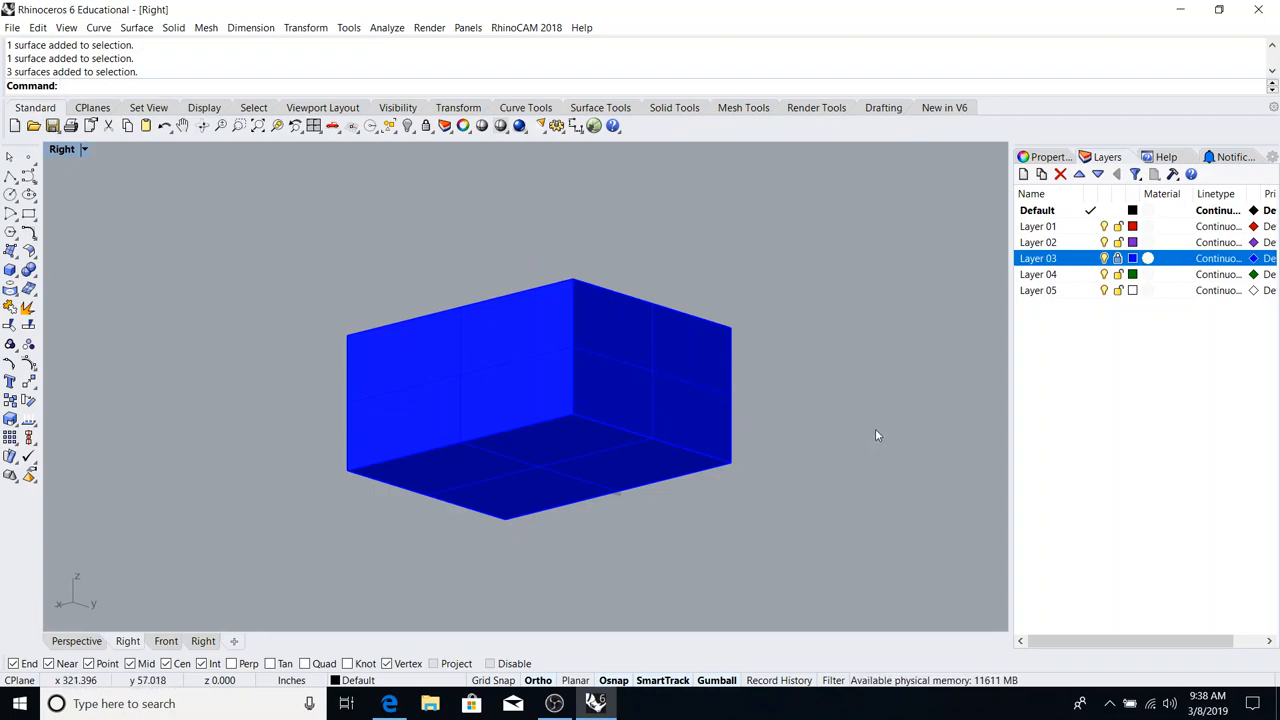
{"action": "mouse_move", "coordinate": [1116, 258]}
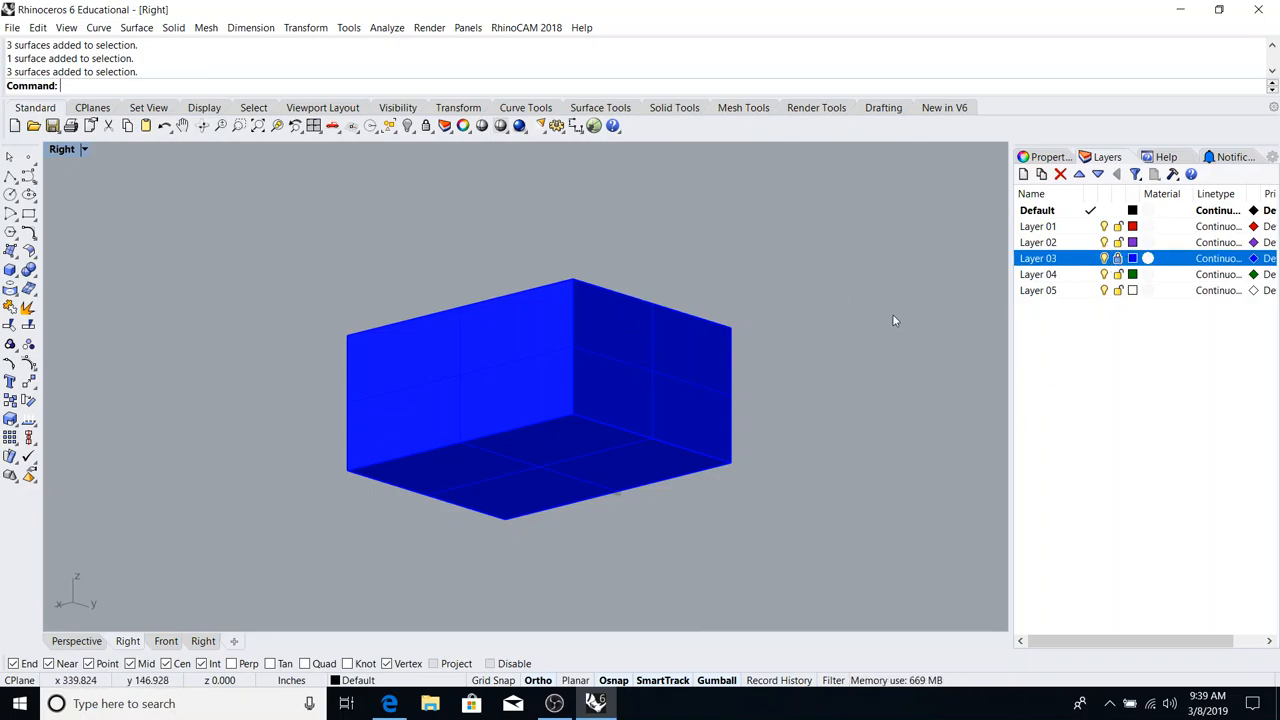
{"action": "mouse_move", "coordinate": [696, 392]}
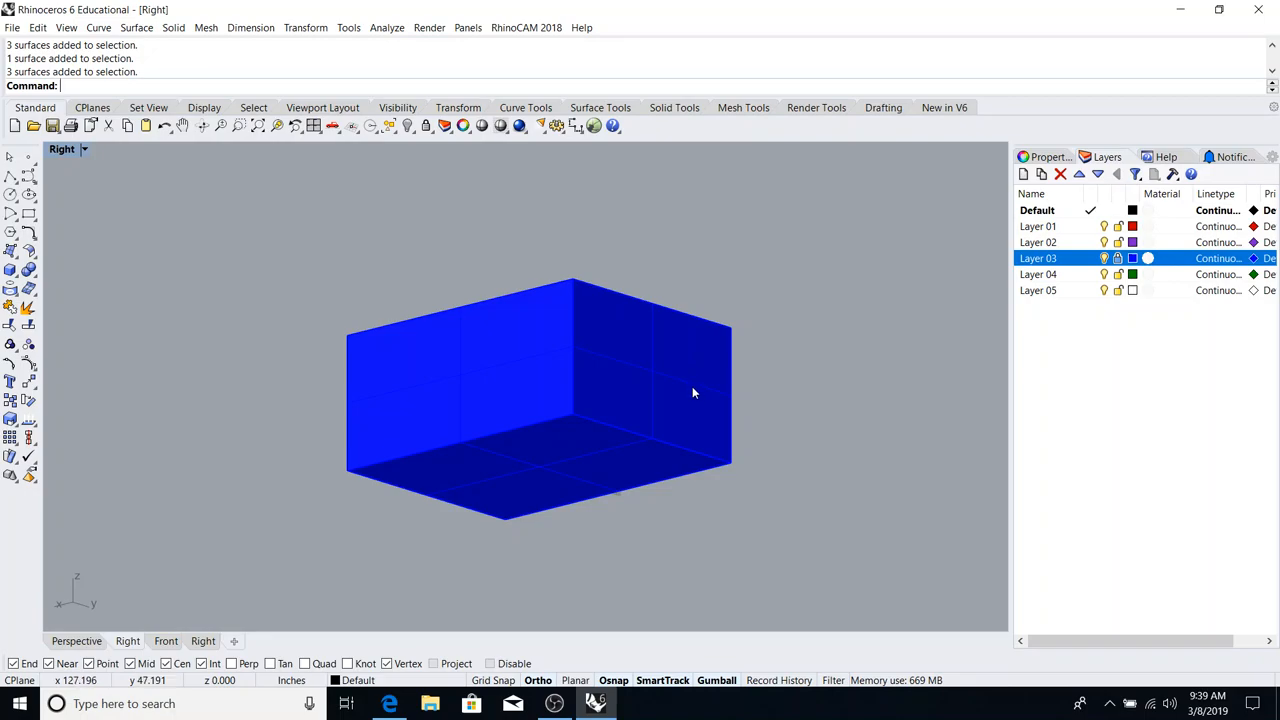
{"action": "mouse_move", "coordinate": [548, 392]}
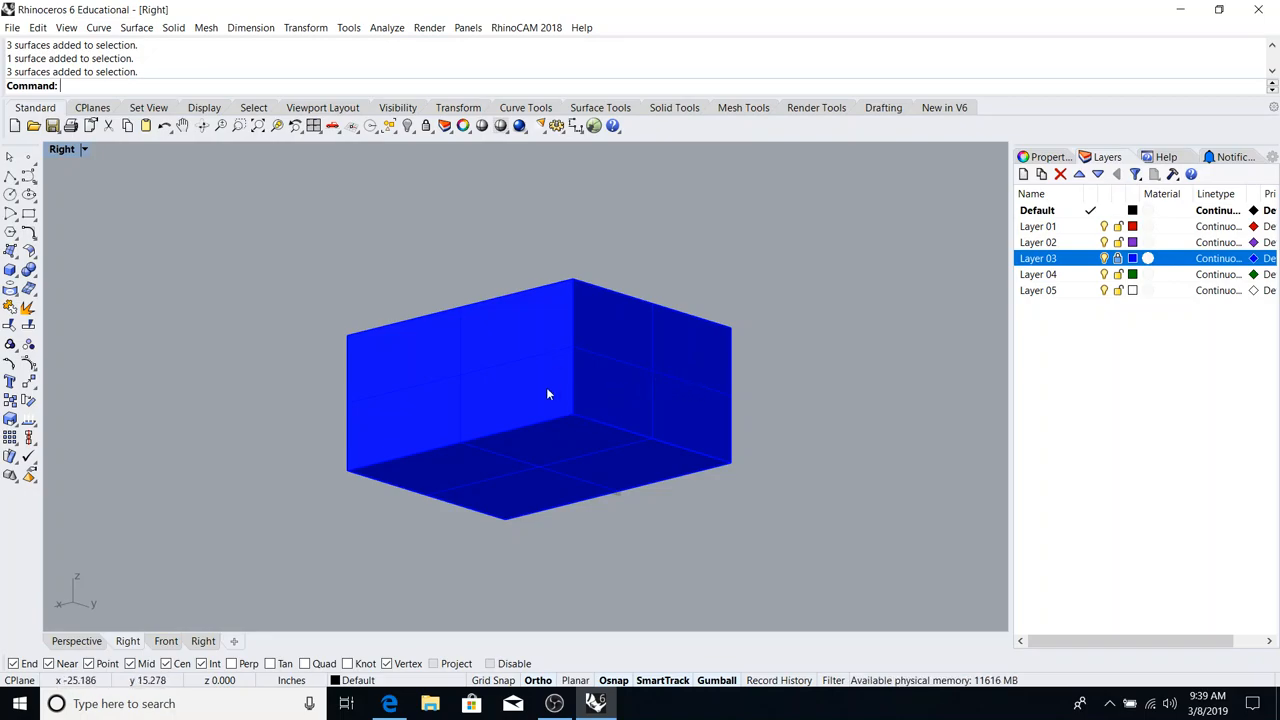
{"action": "mouse_move", "coordinate": [576, 336]}
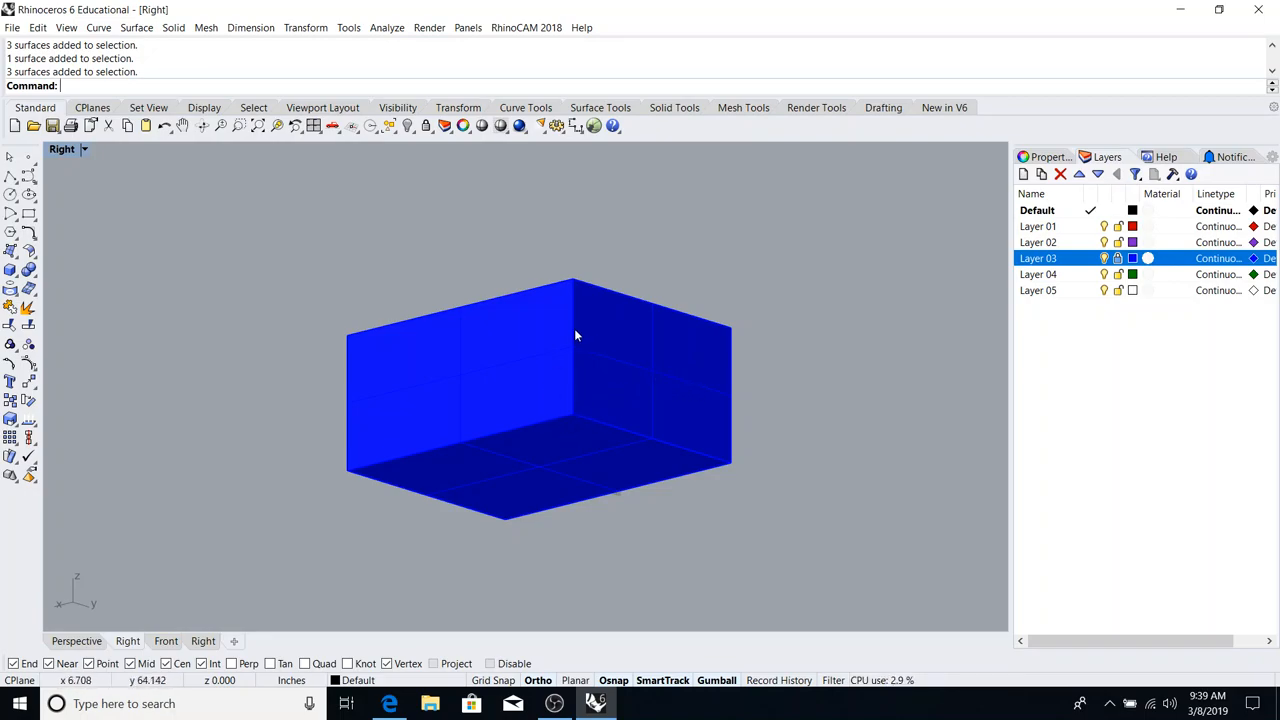